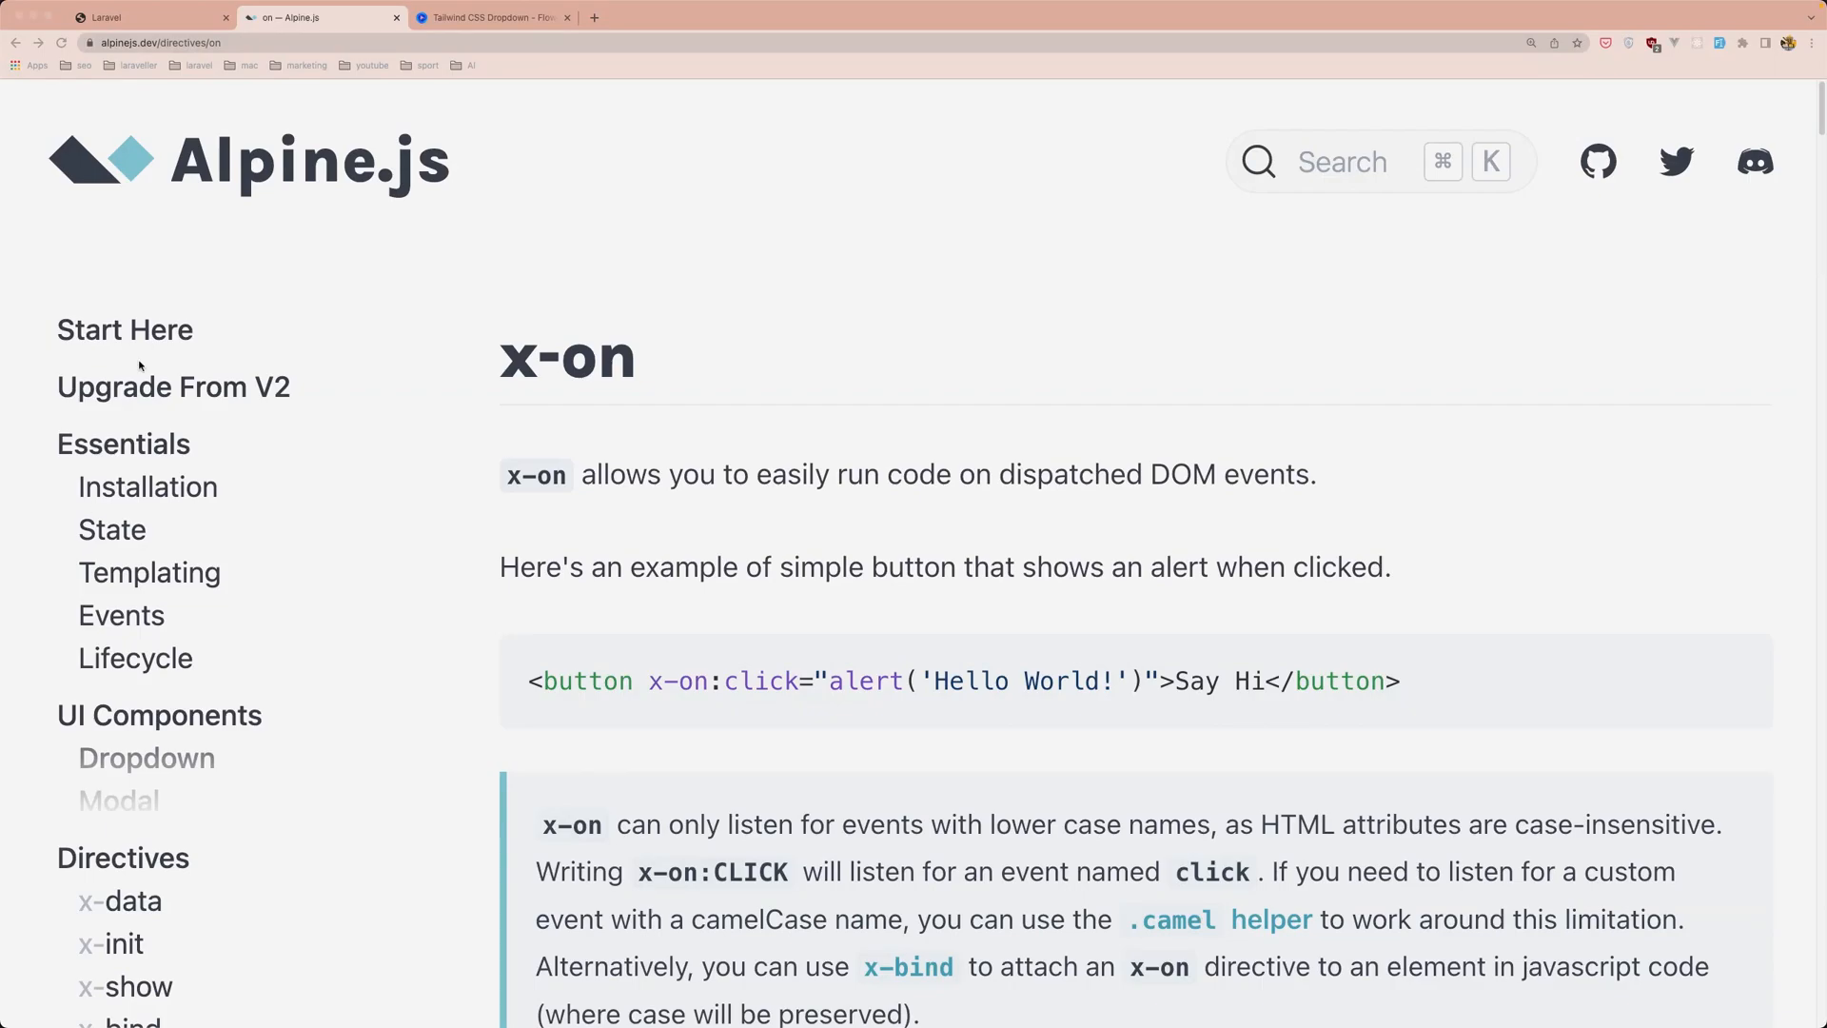
pyautogui.moveTo(451, 372)
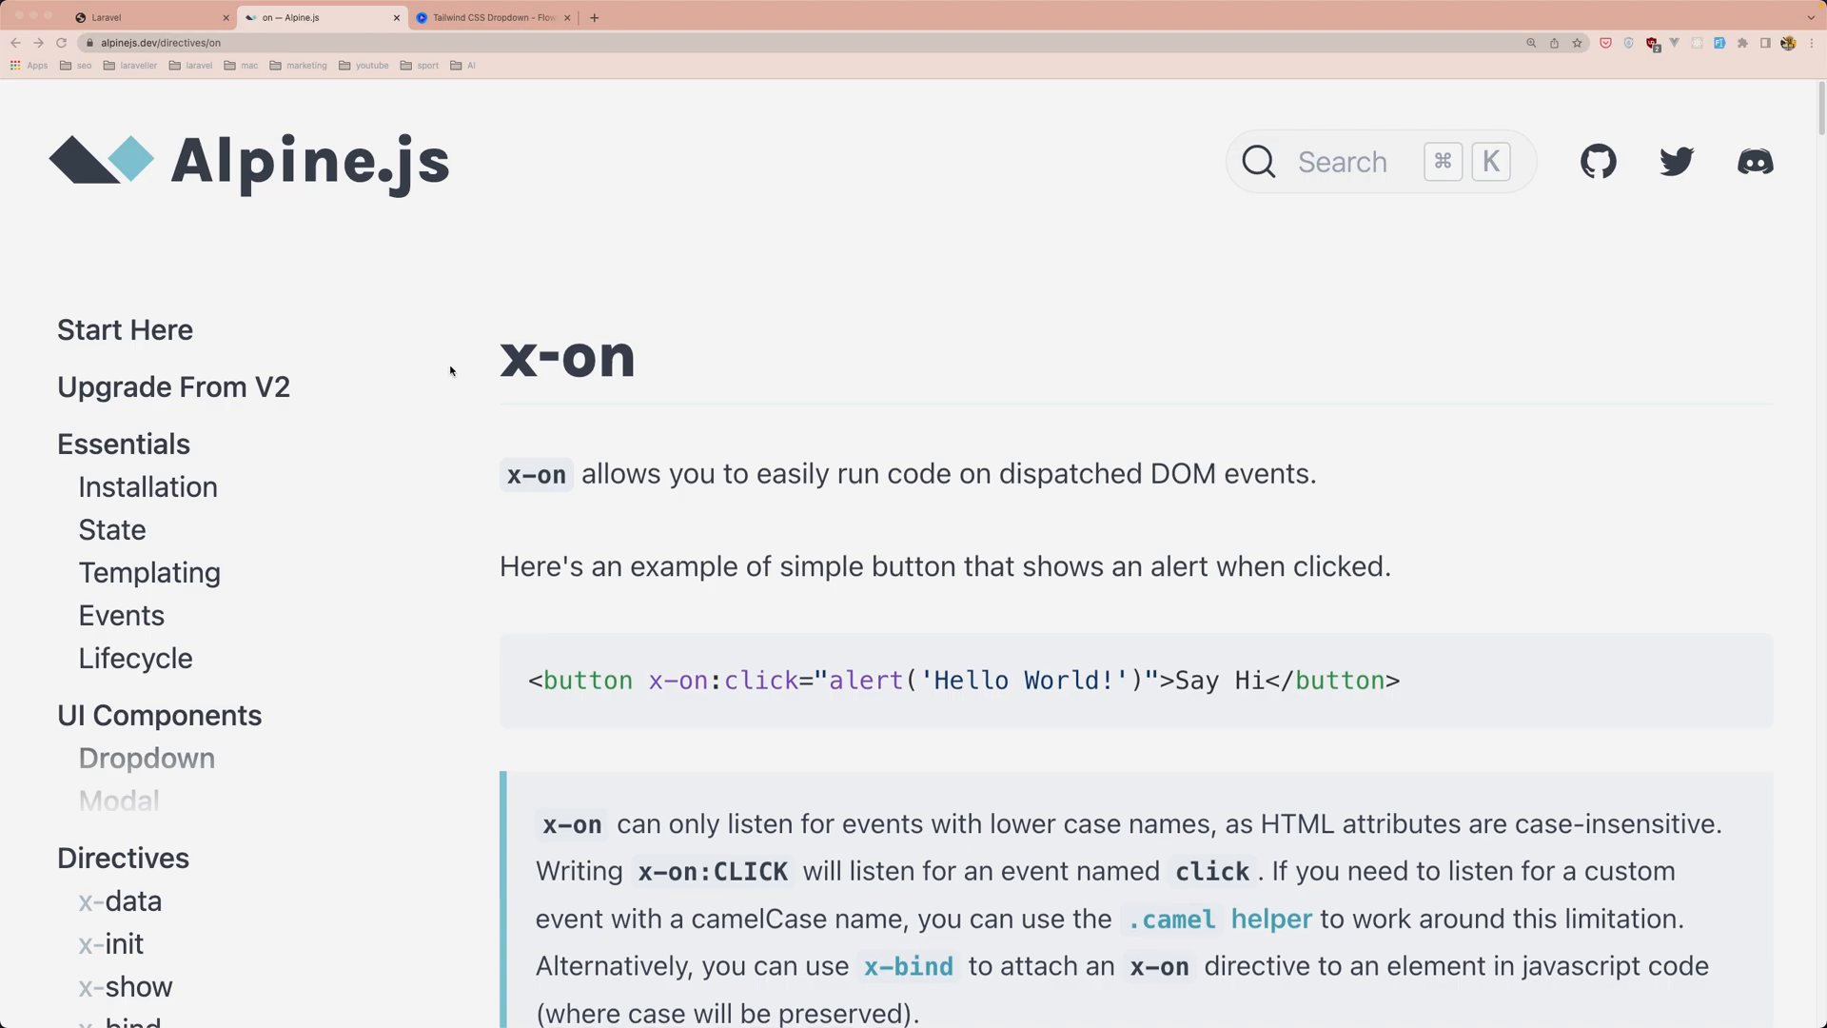
# - Scroll the Alpine.js x-on docs down to the button code example
pyautogui.scroll(-3)
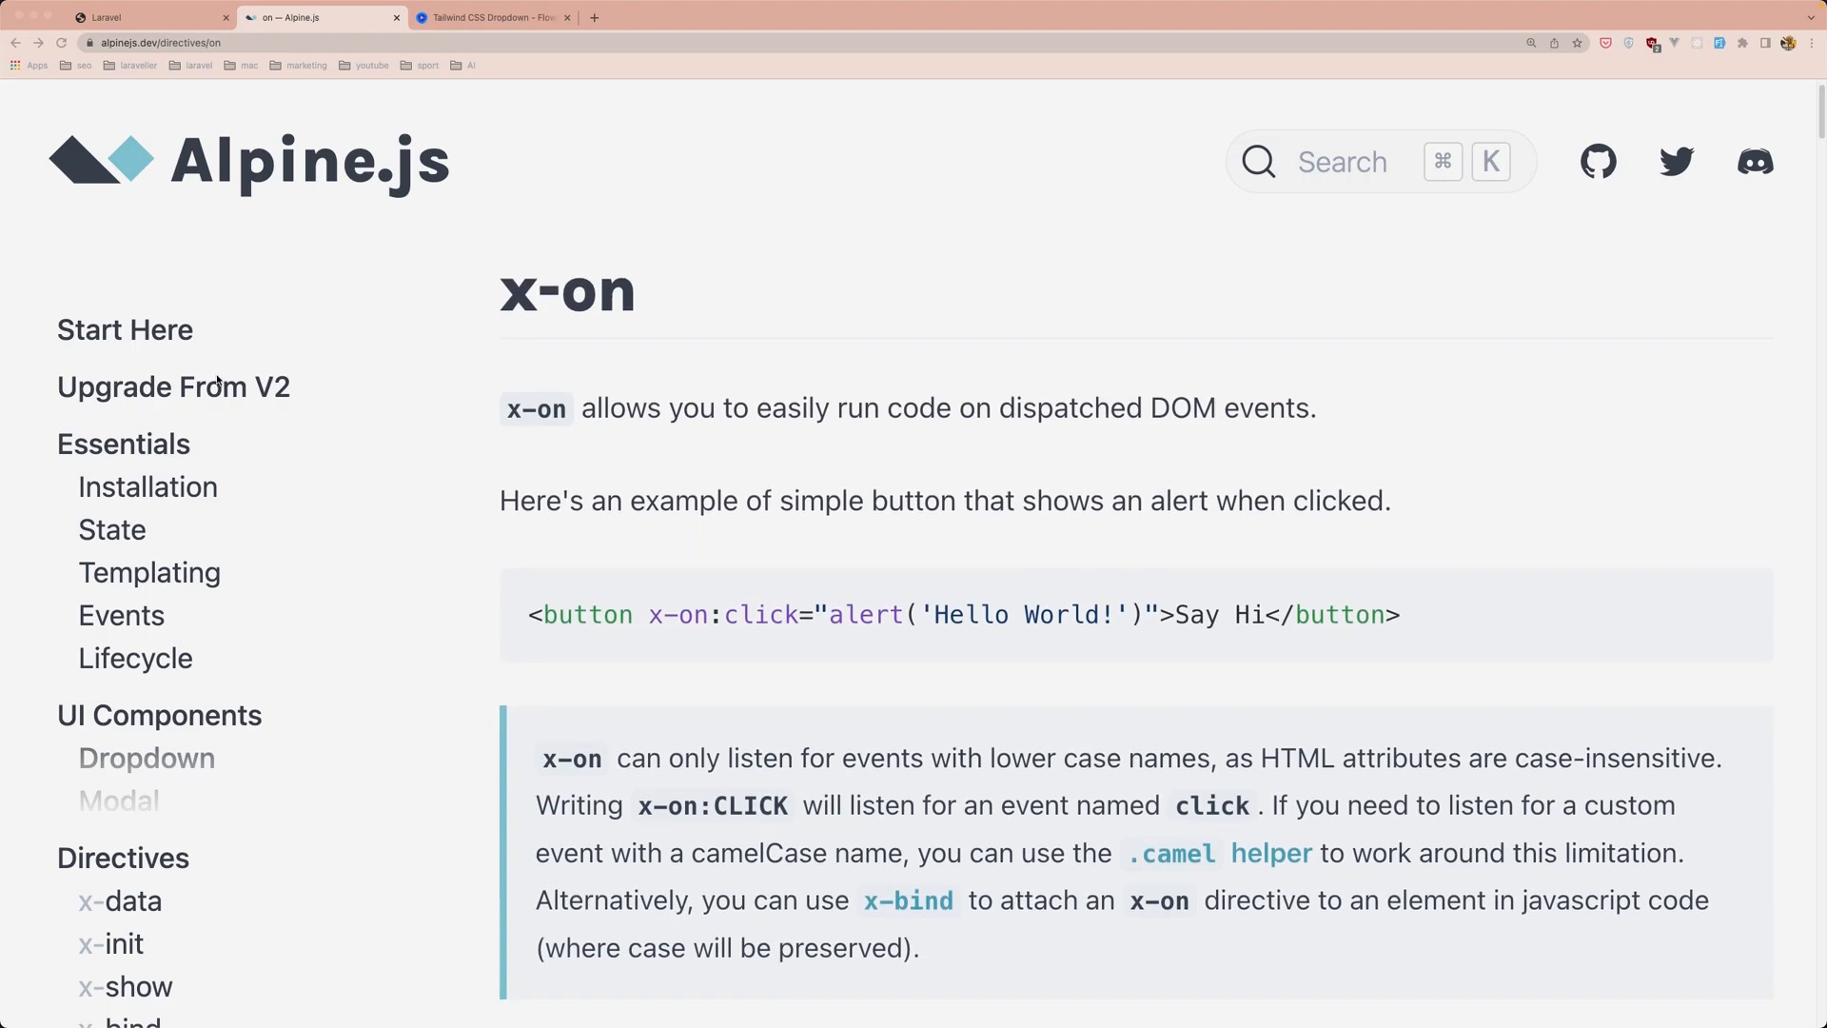
pyautogui.scroll(-3)
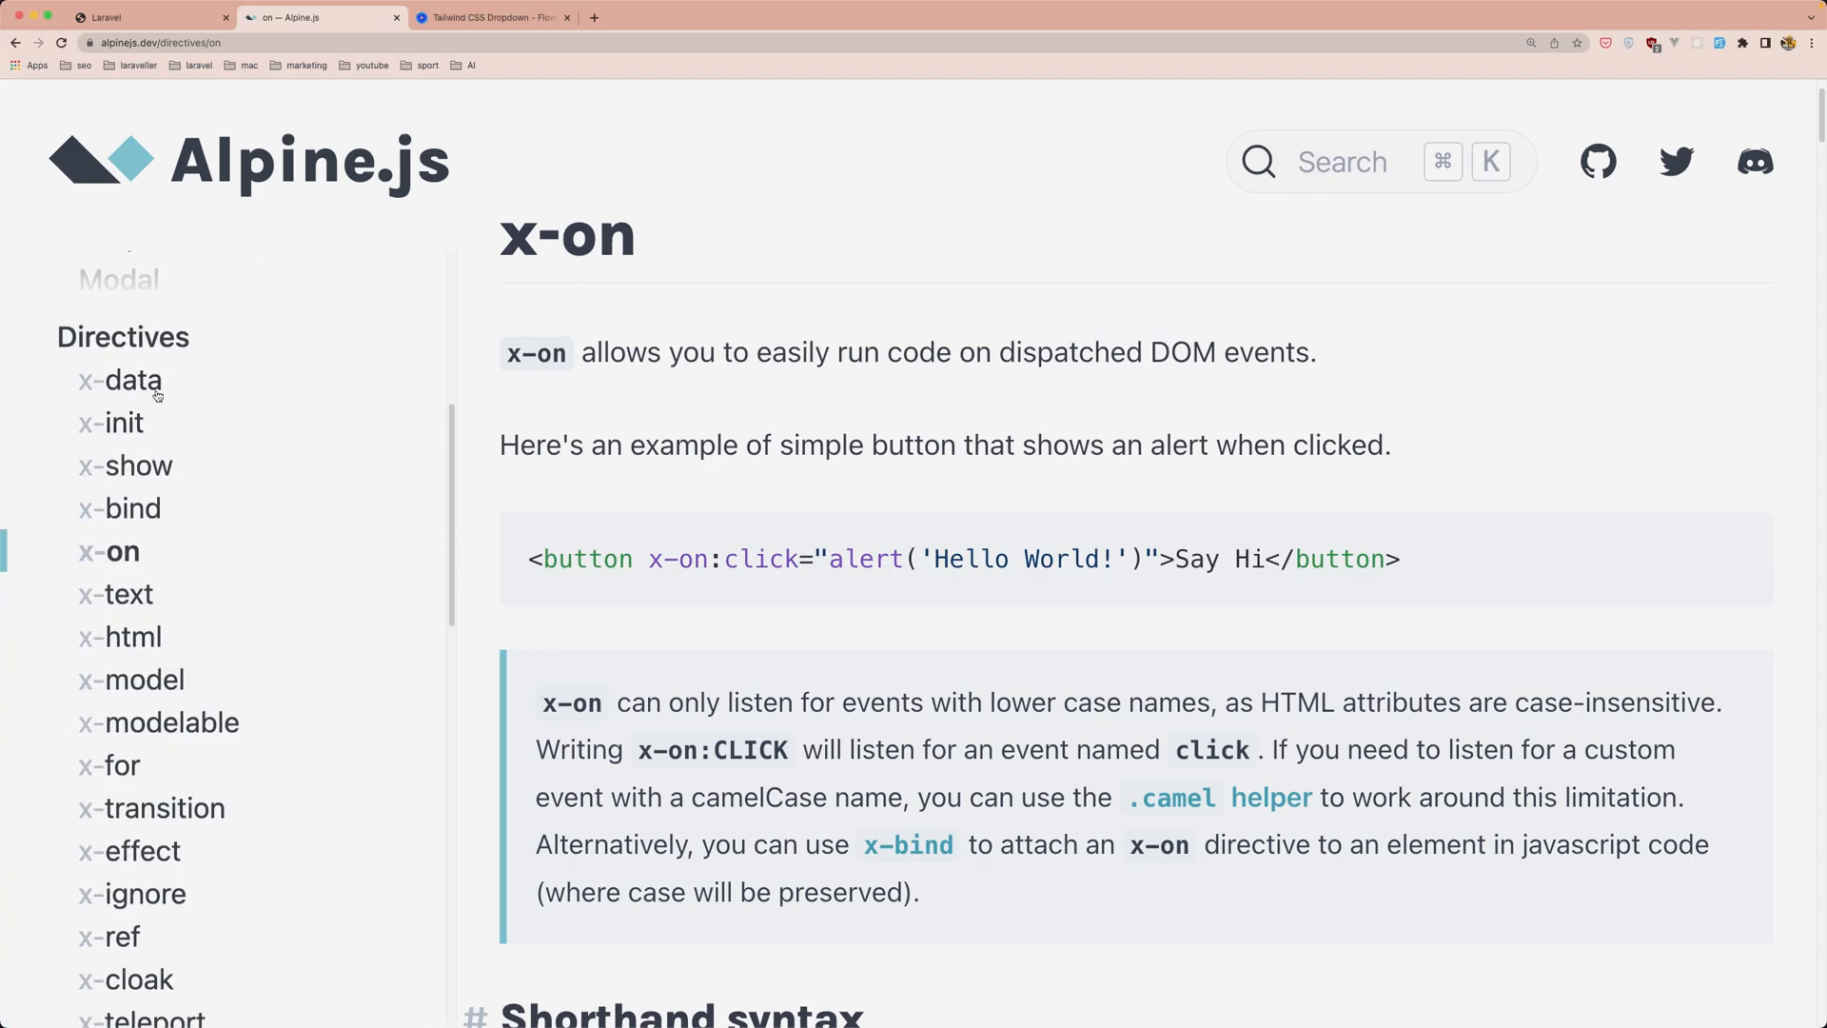
pyautogui.moveTo(158, 751)
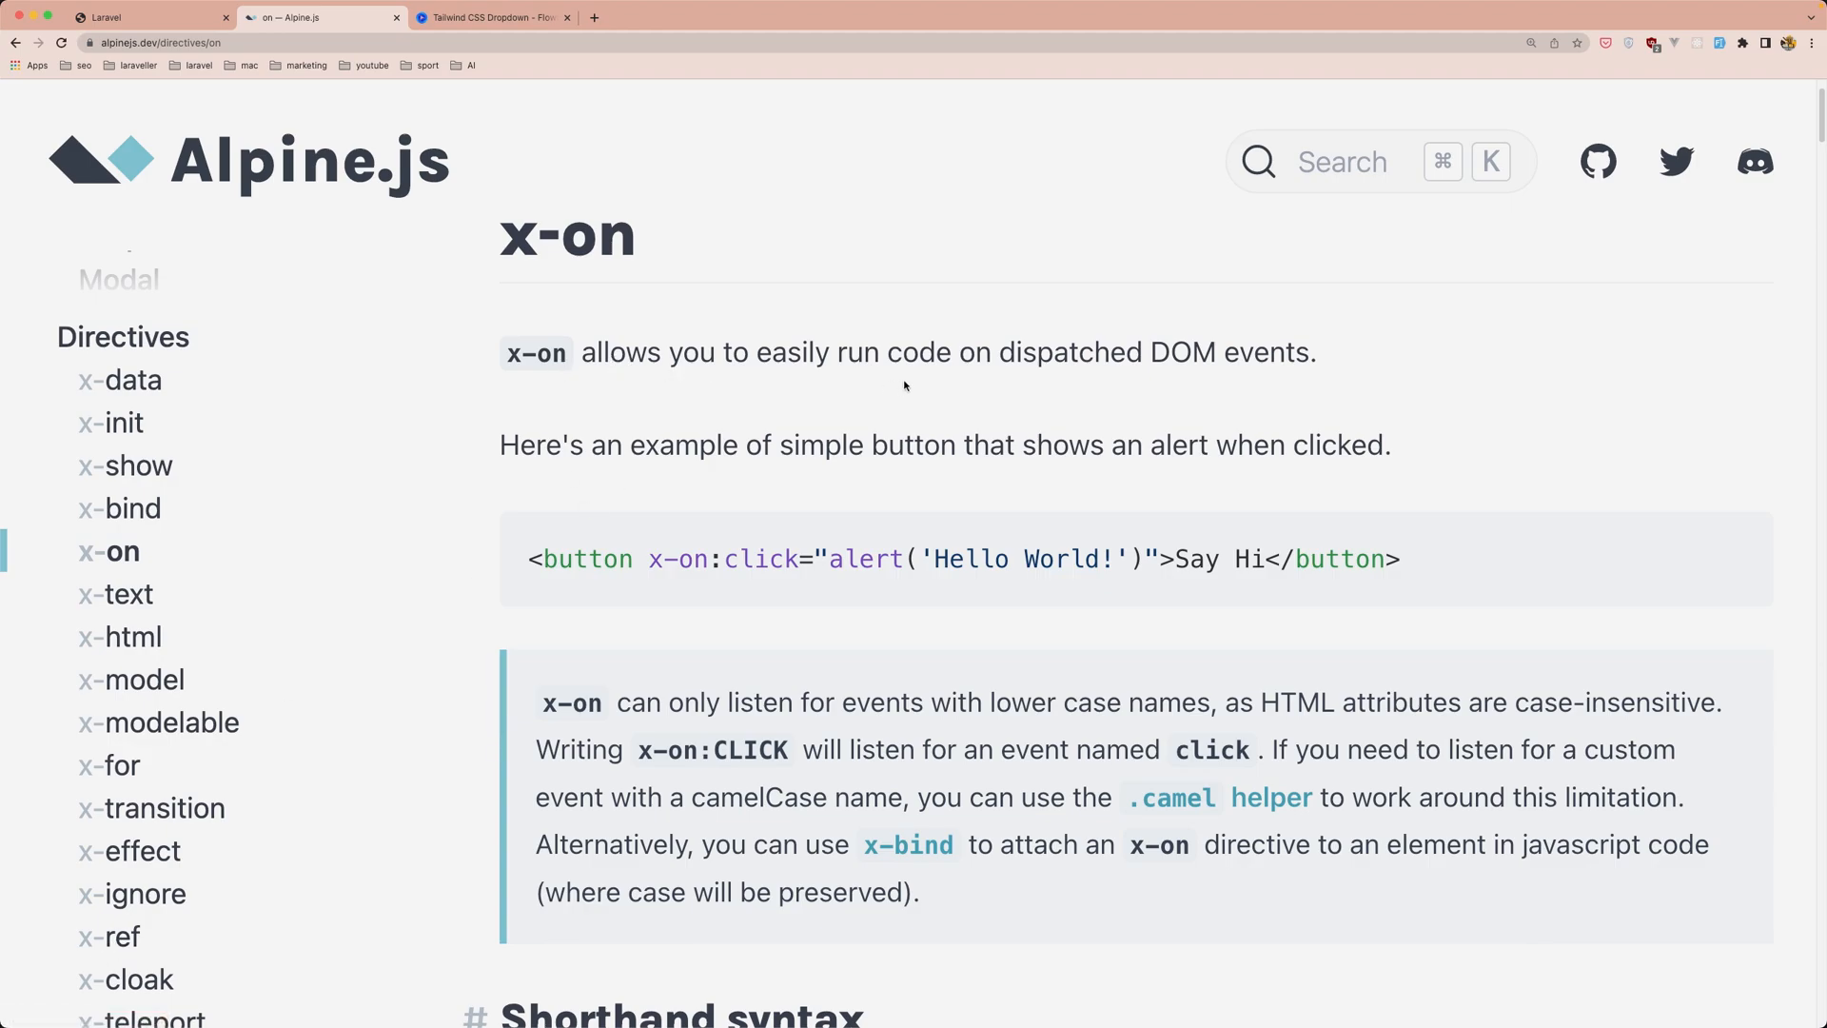
pyautogui.moveTo(1190, 365)
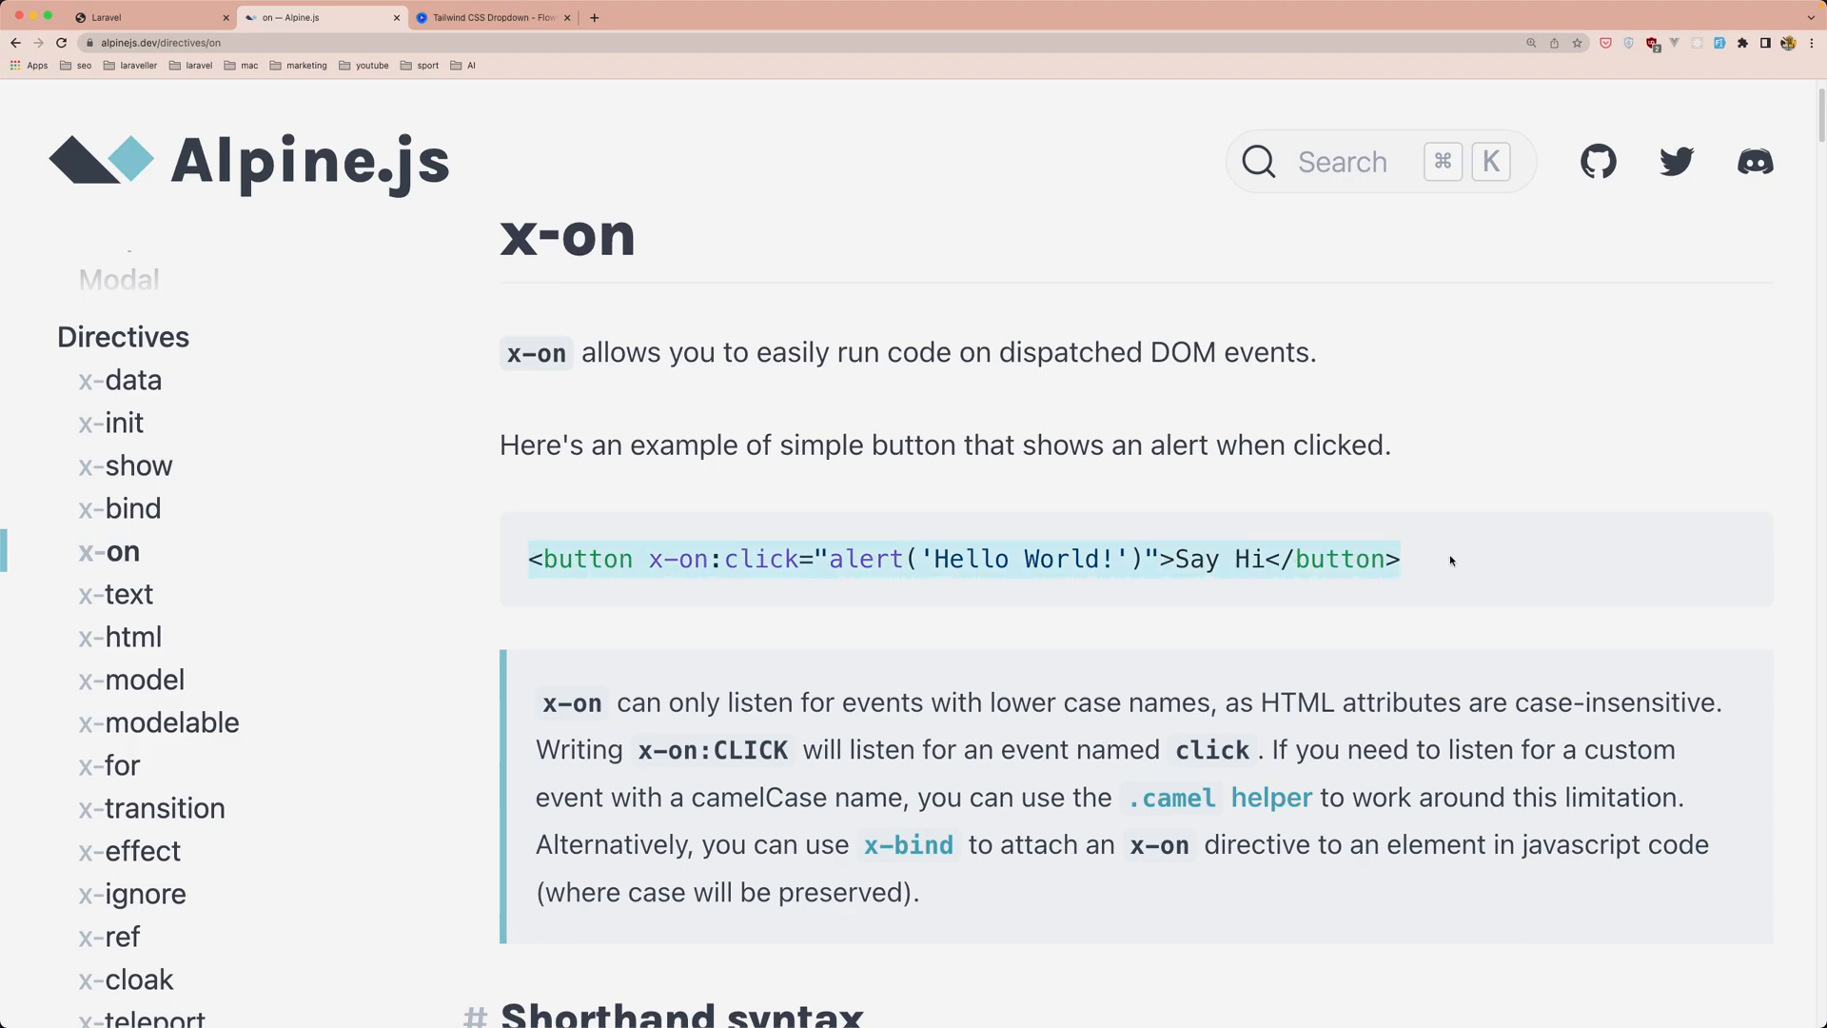
pyautogui.moveTo(1466, 560)
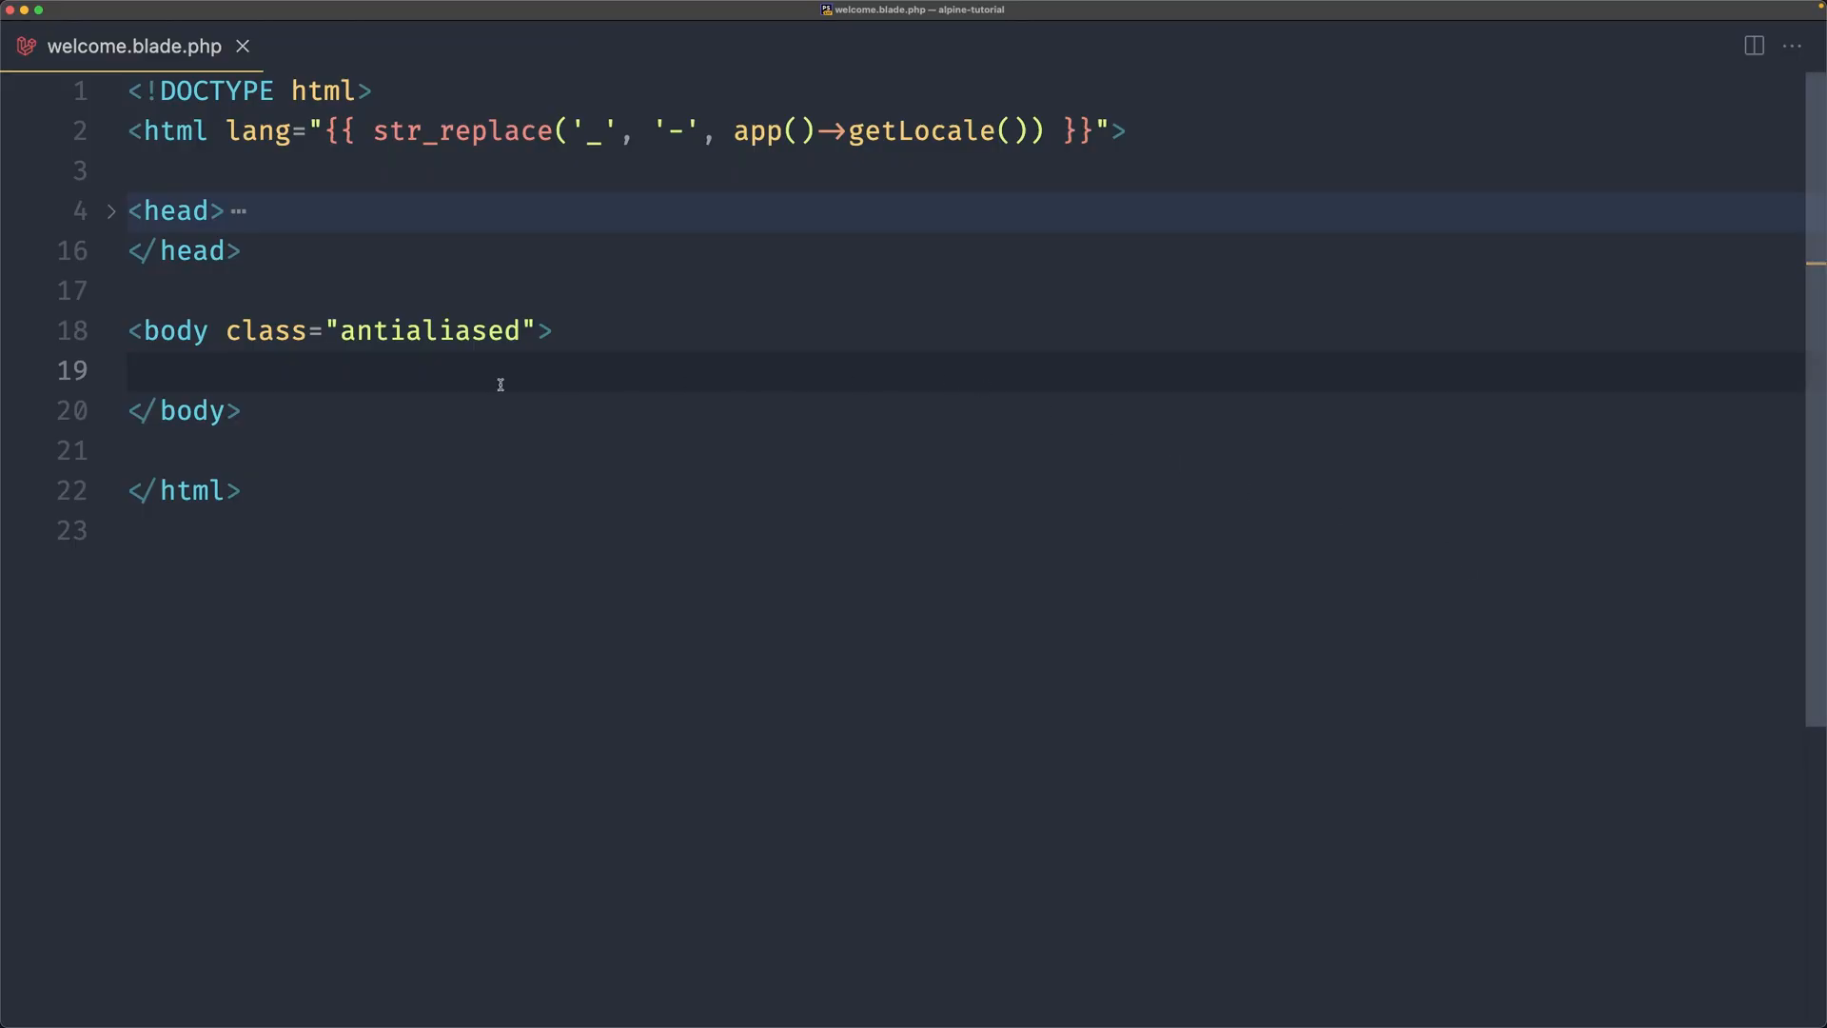
# - Paste the Say Hi button with x-on:click alert('Hello World!'), add x-data, and test it in Chrome
pyautogui.write('<button x-on:click="alert(\'Hello World!\')">Say Hi</button>')
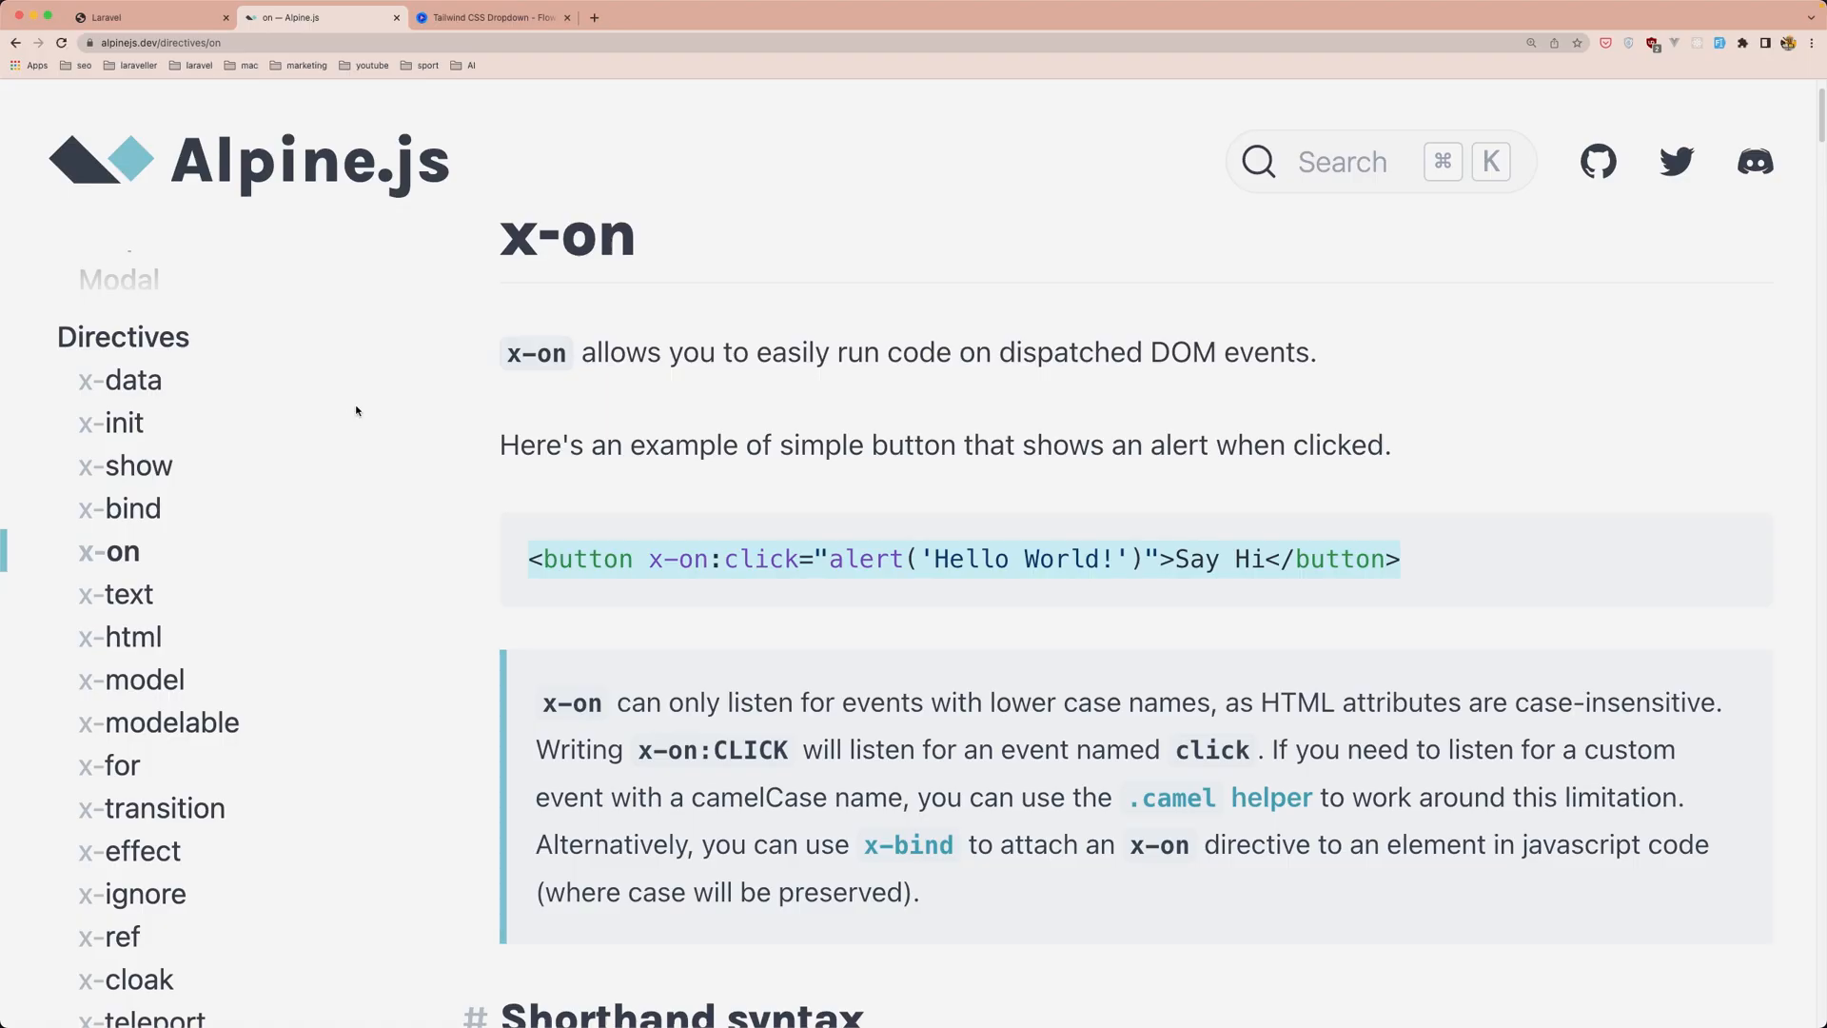
pyautogui.click(114, 19)
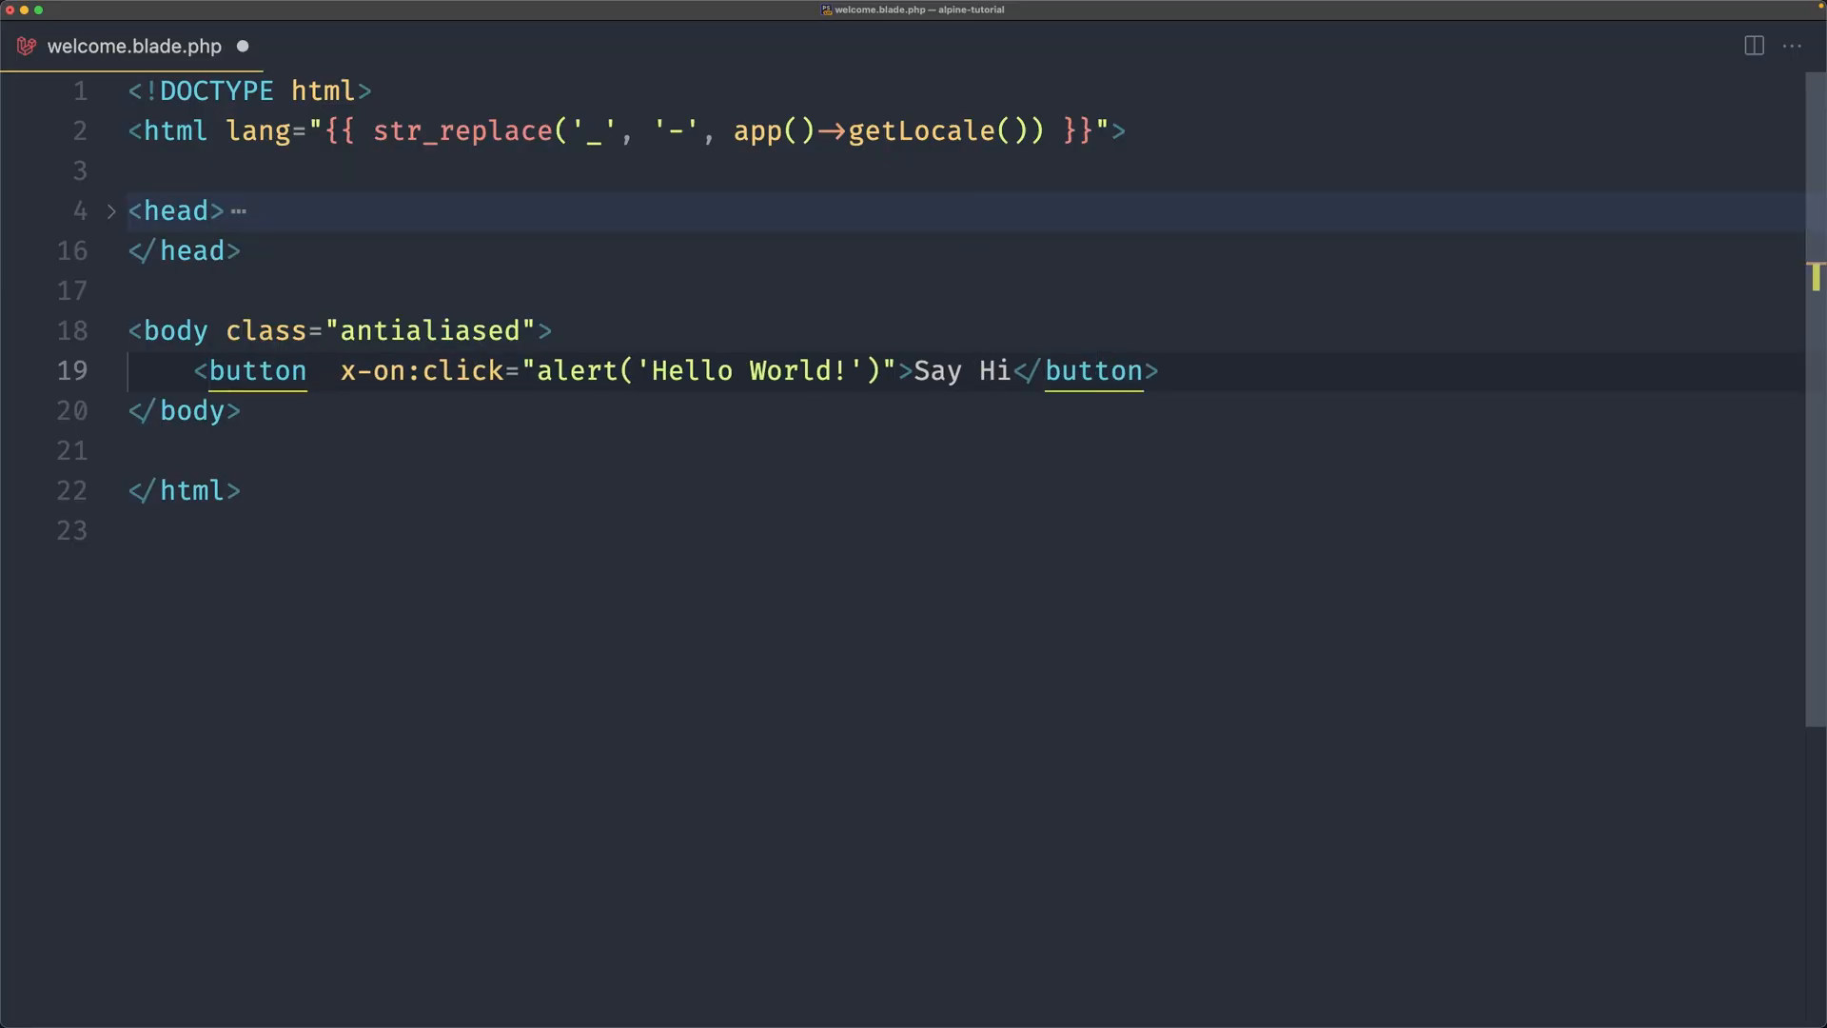
pyautogui.write('x-dat')
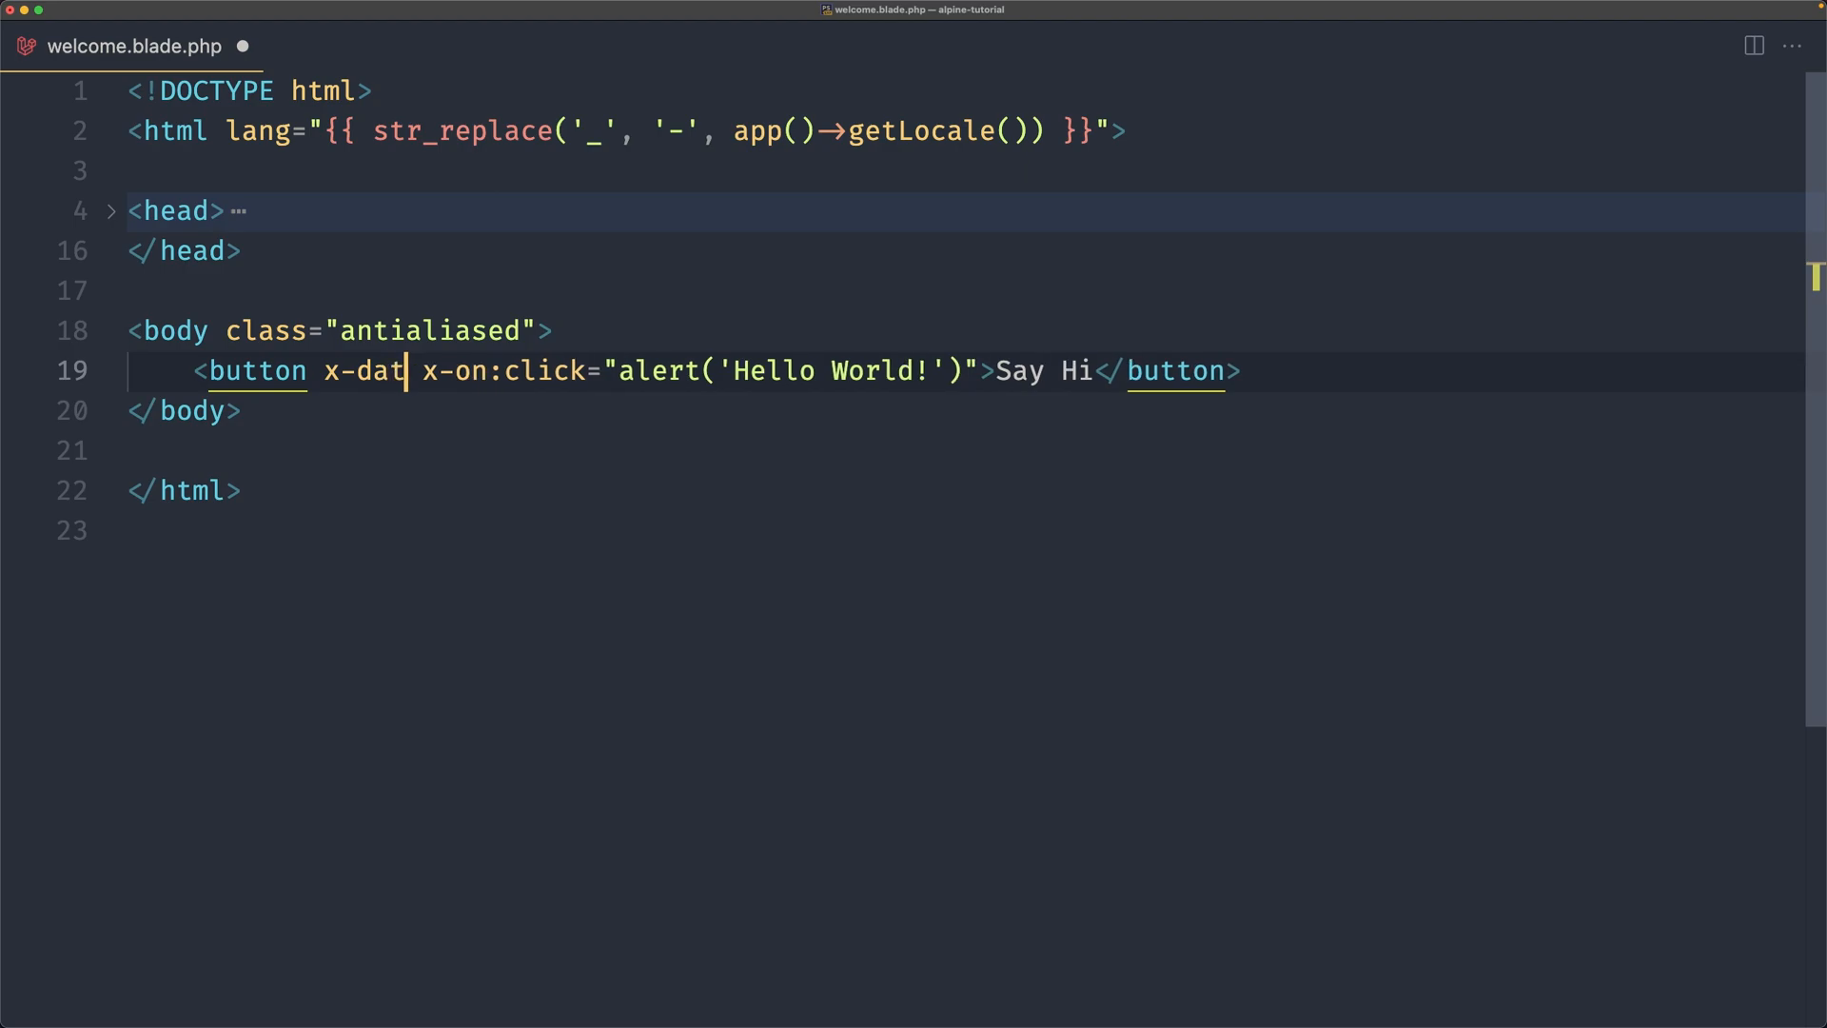
pyautogui.write('a')
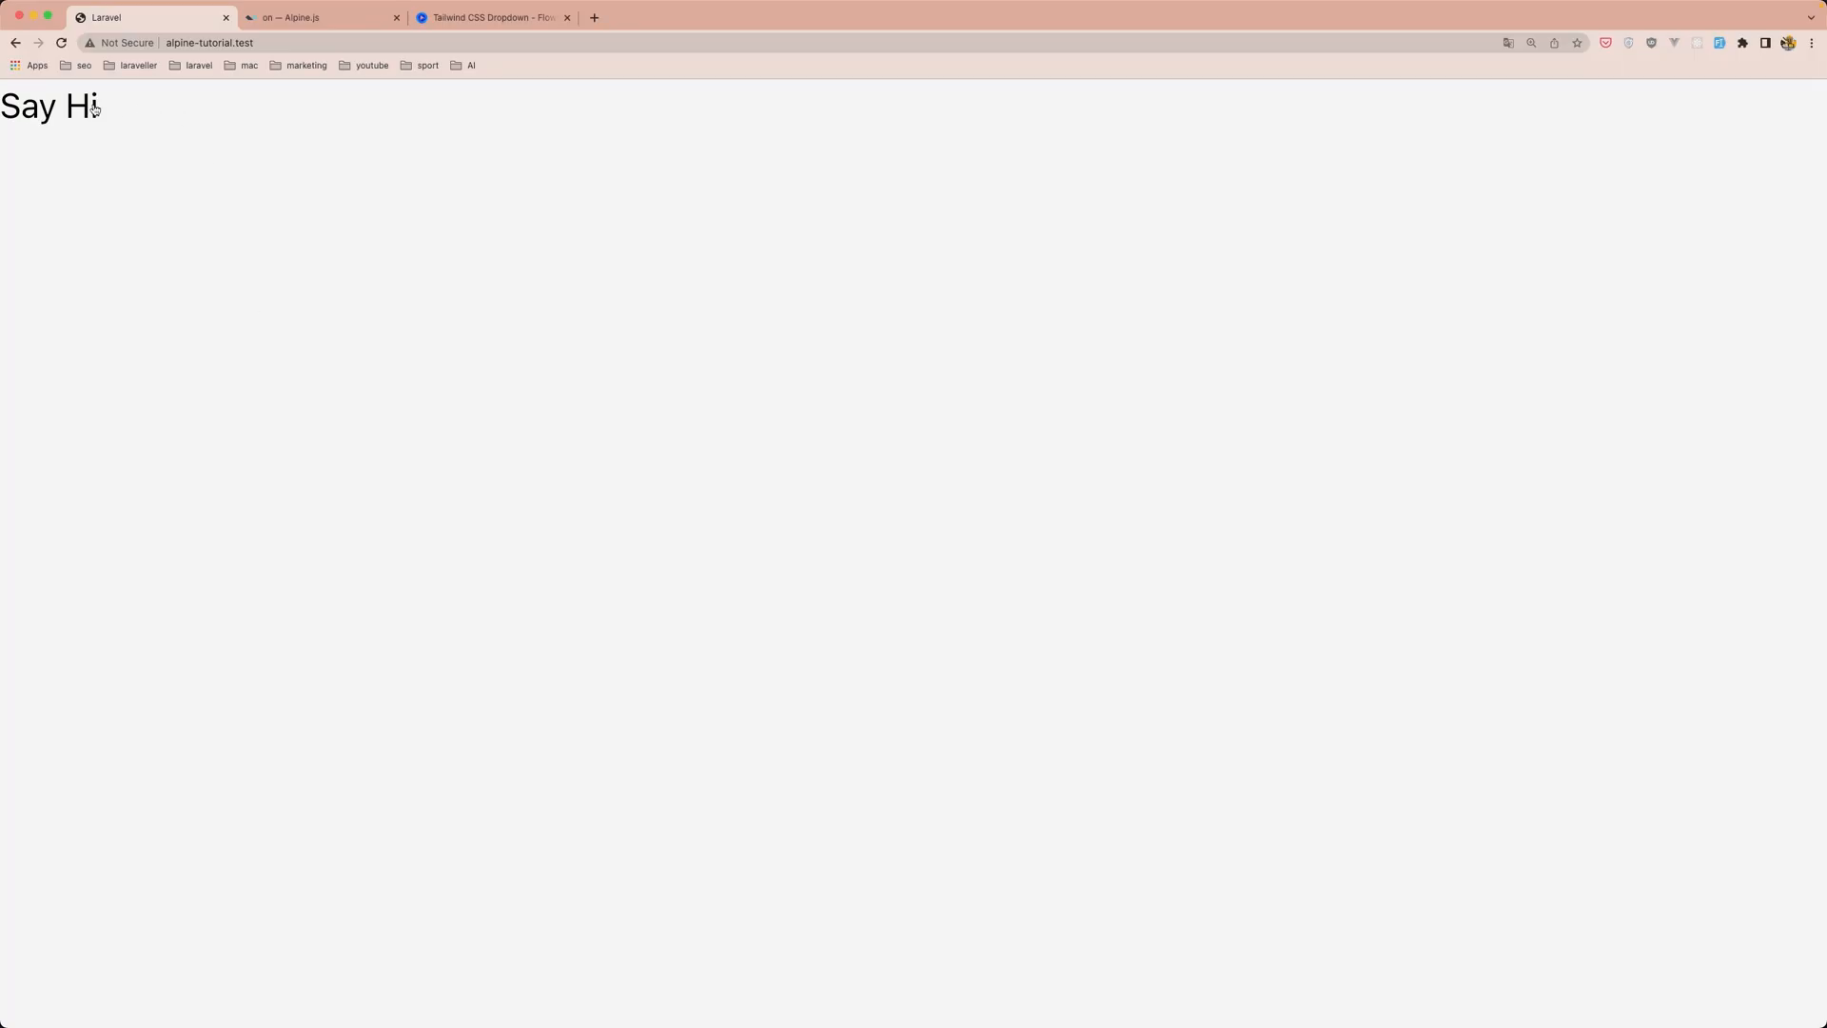
pyautogui.click(91, 106)
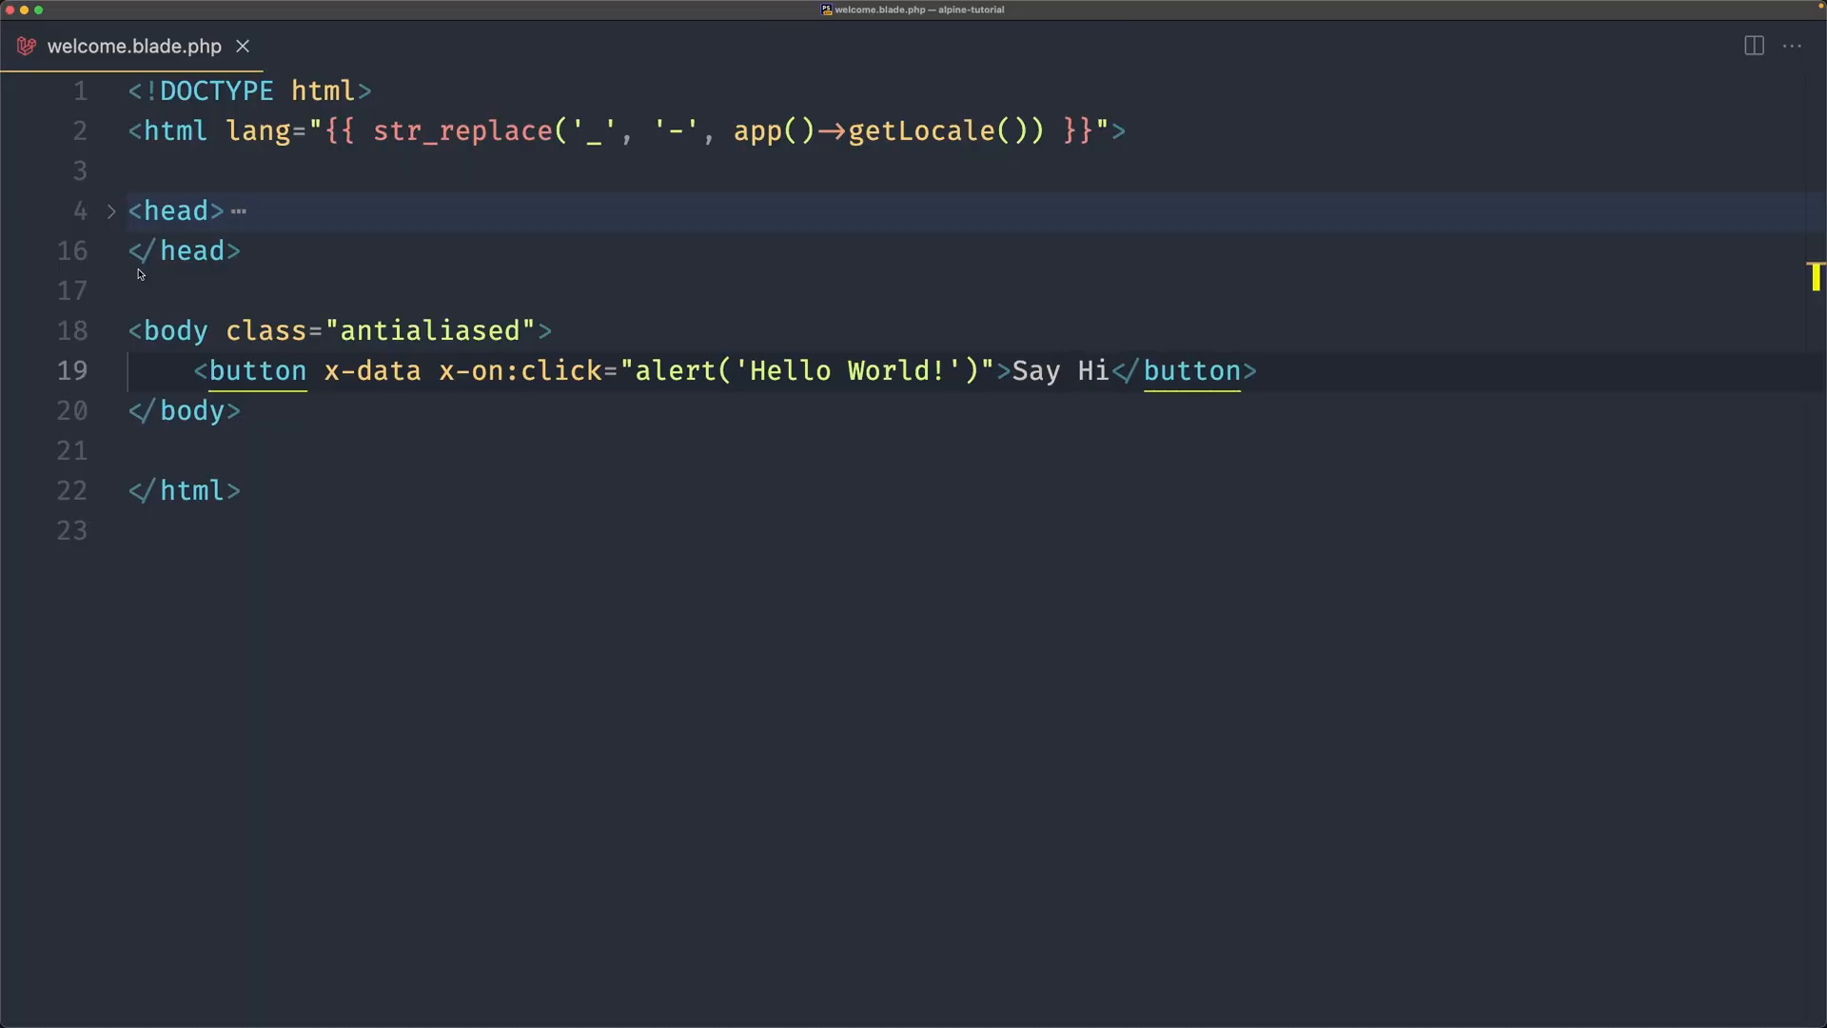
# - Move x-data from the button onto a new wrapping <section x-data>, then confirm the alert still fires
pyautogui.doubleClick(365, 372)
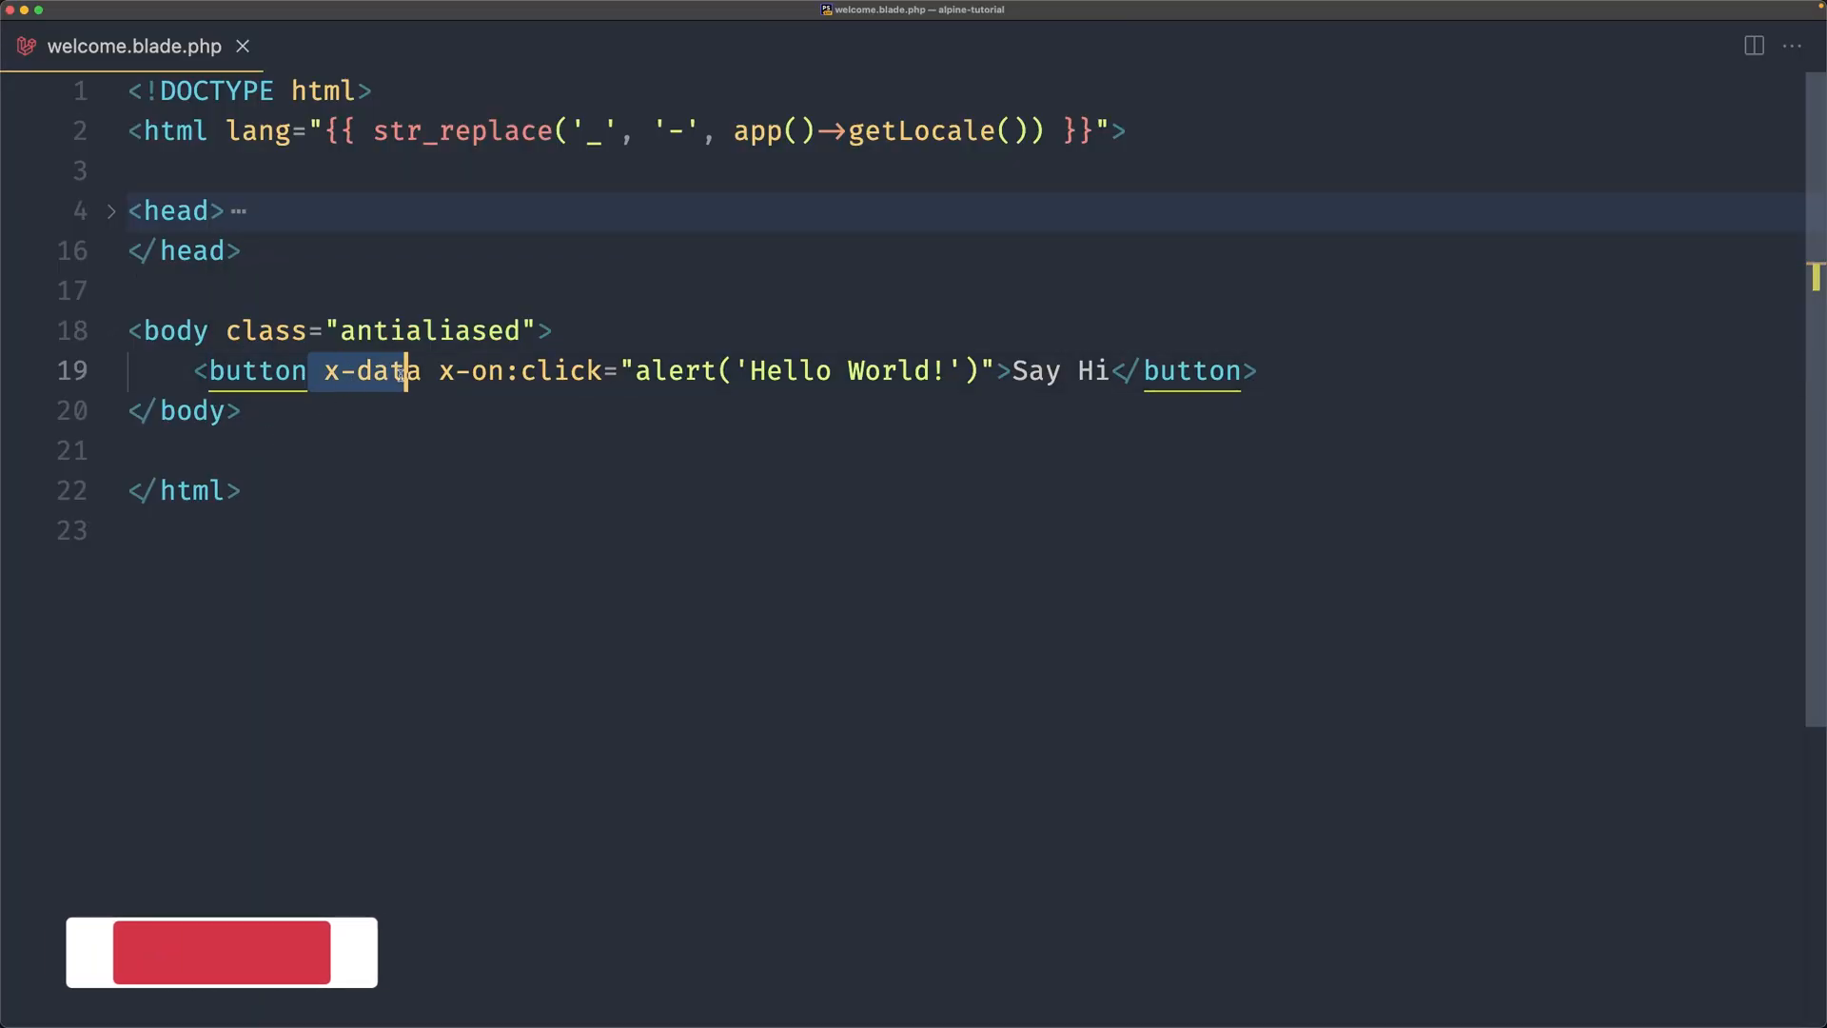
pyautogui.press('Backspace')
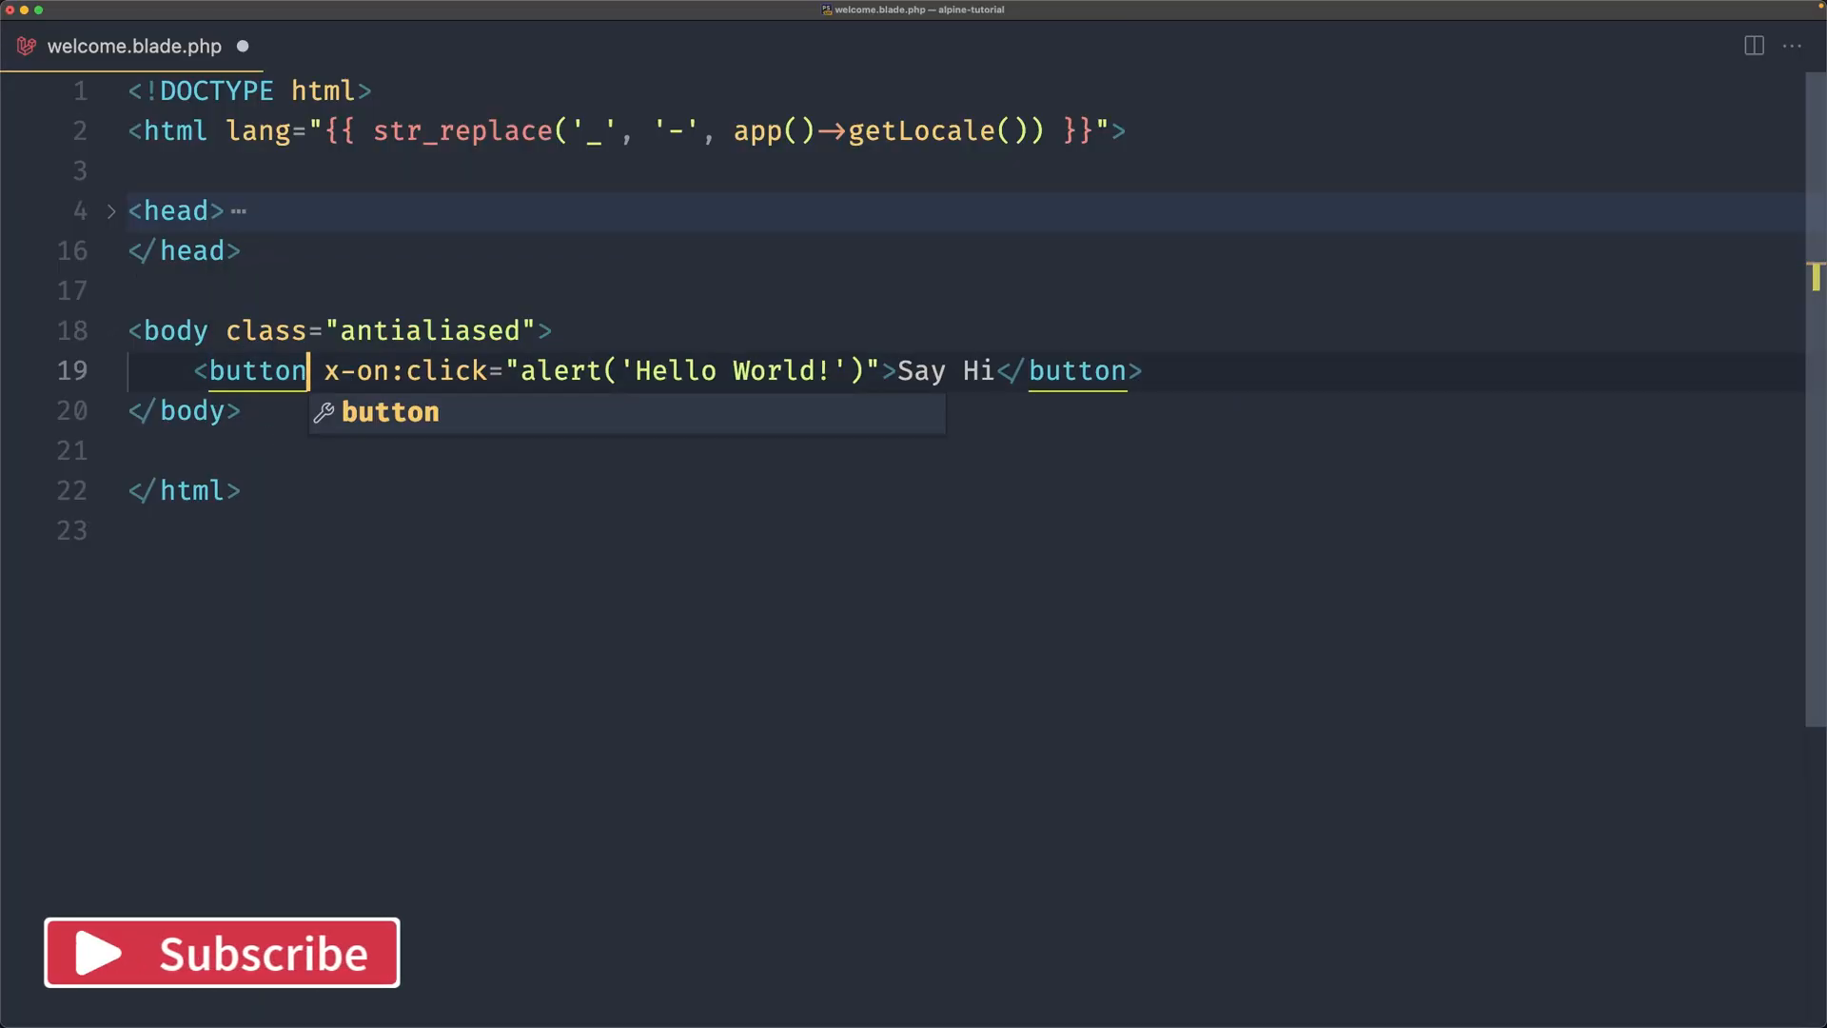
pyautogui.press('Enter')
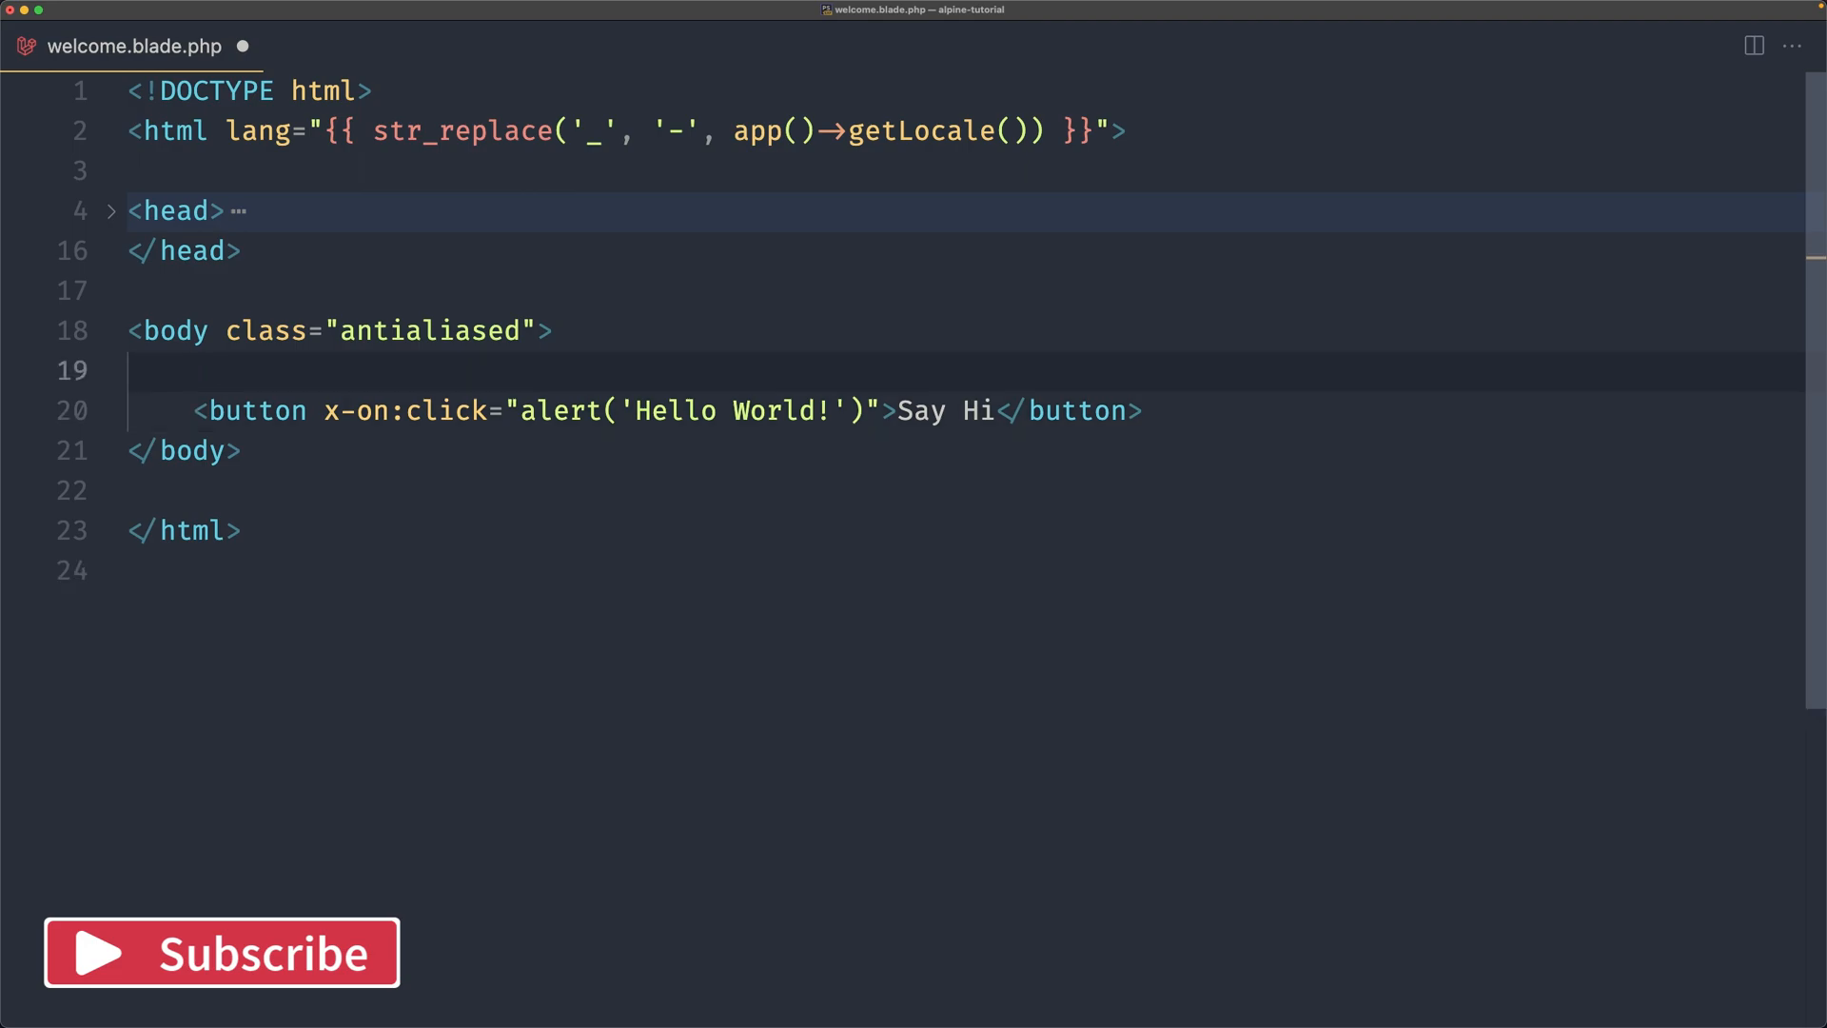
pyautogui.write('<secti')
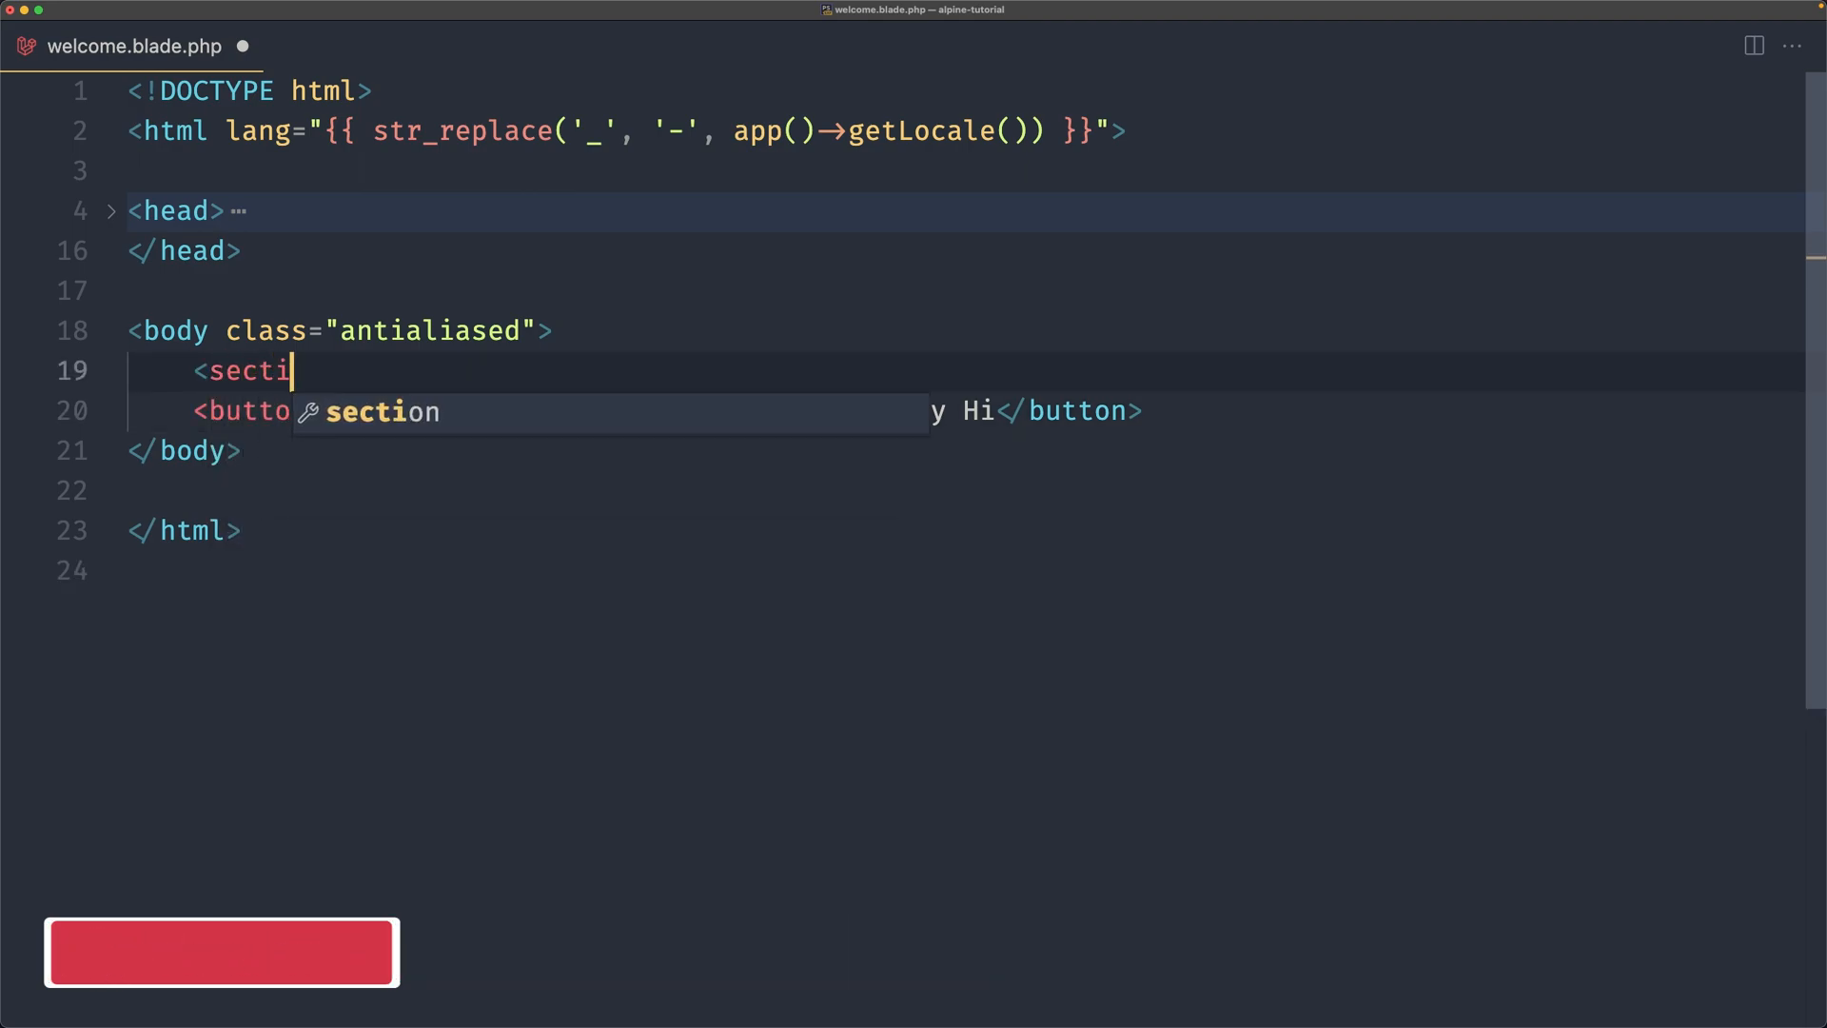
pyautogui.press('Tab')
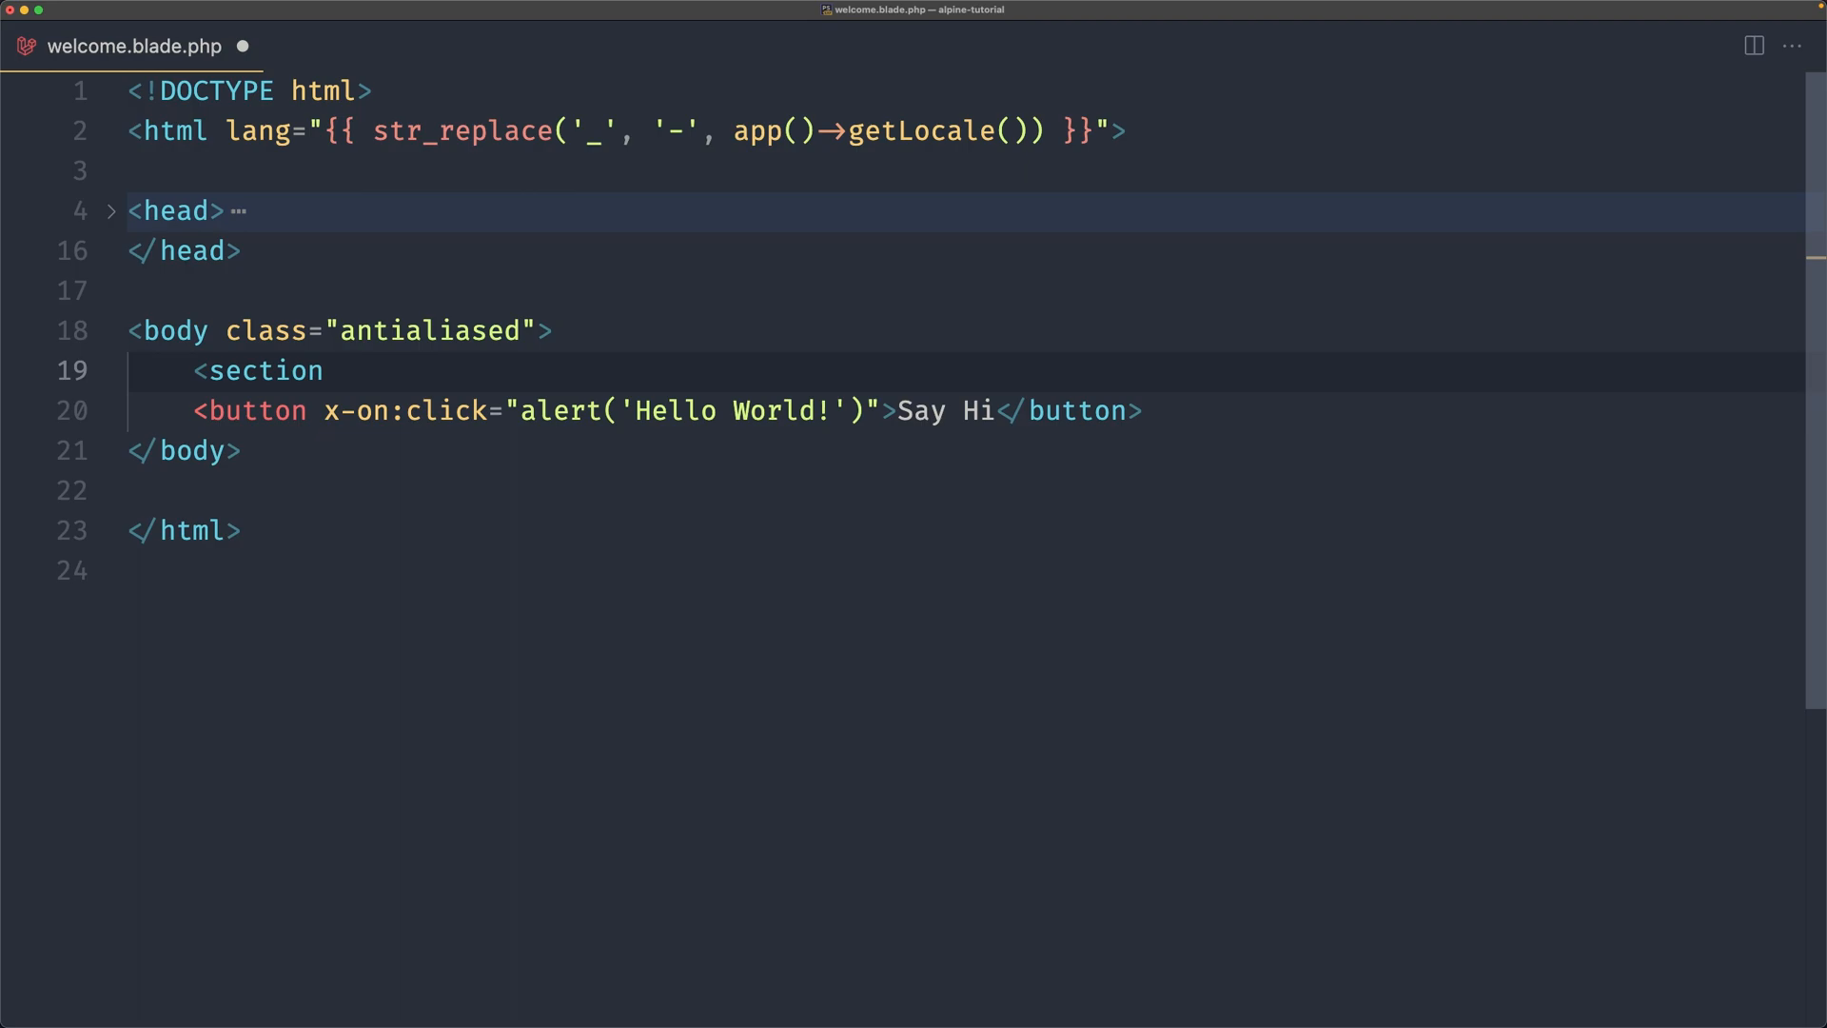
pyautogui.write('x-data>')
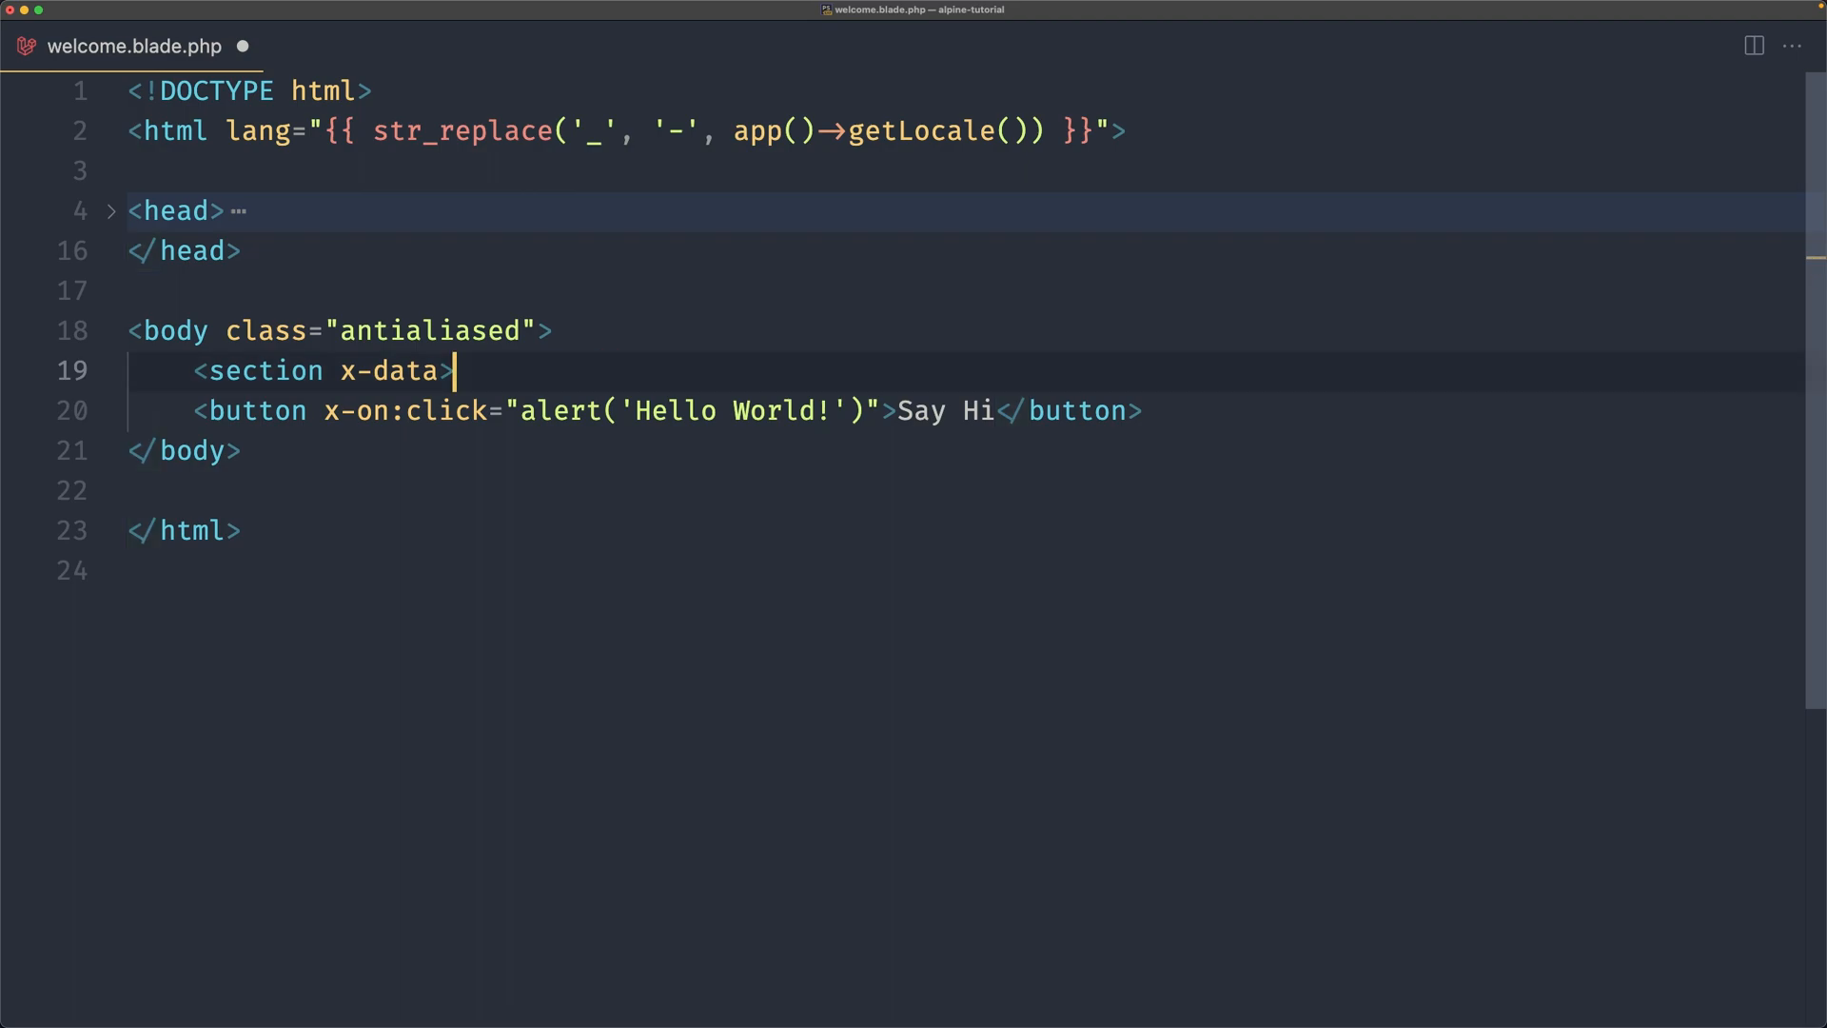
pyautogui.press('Enter')
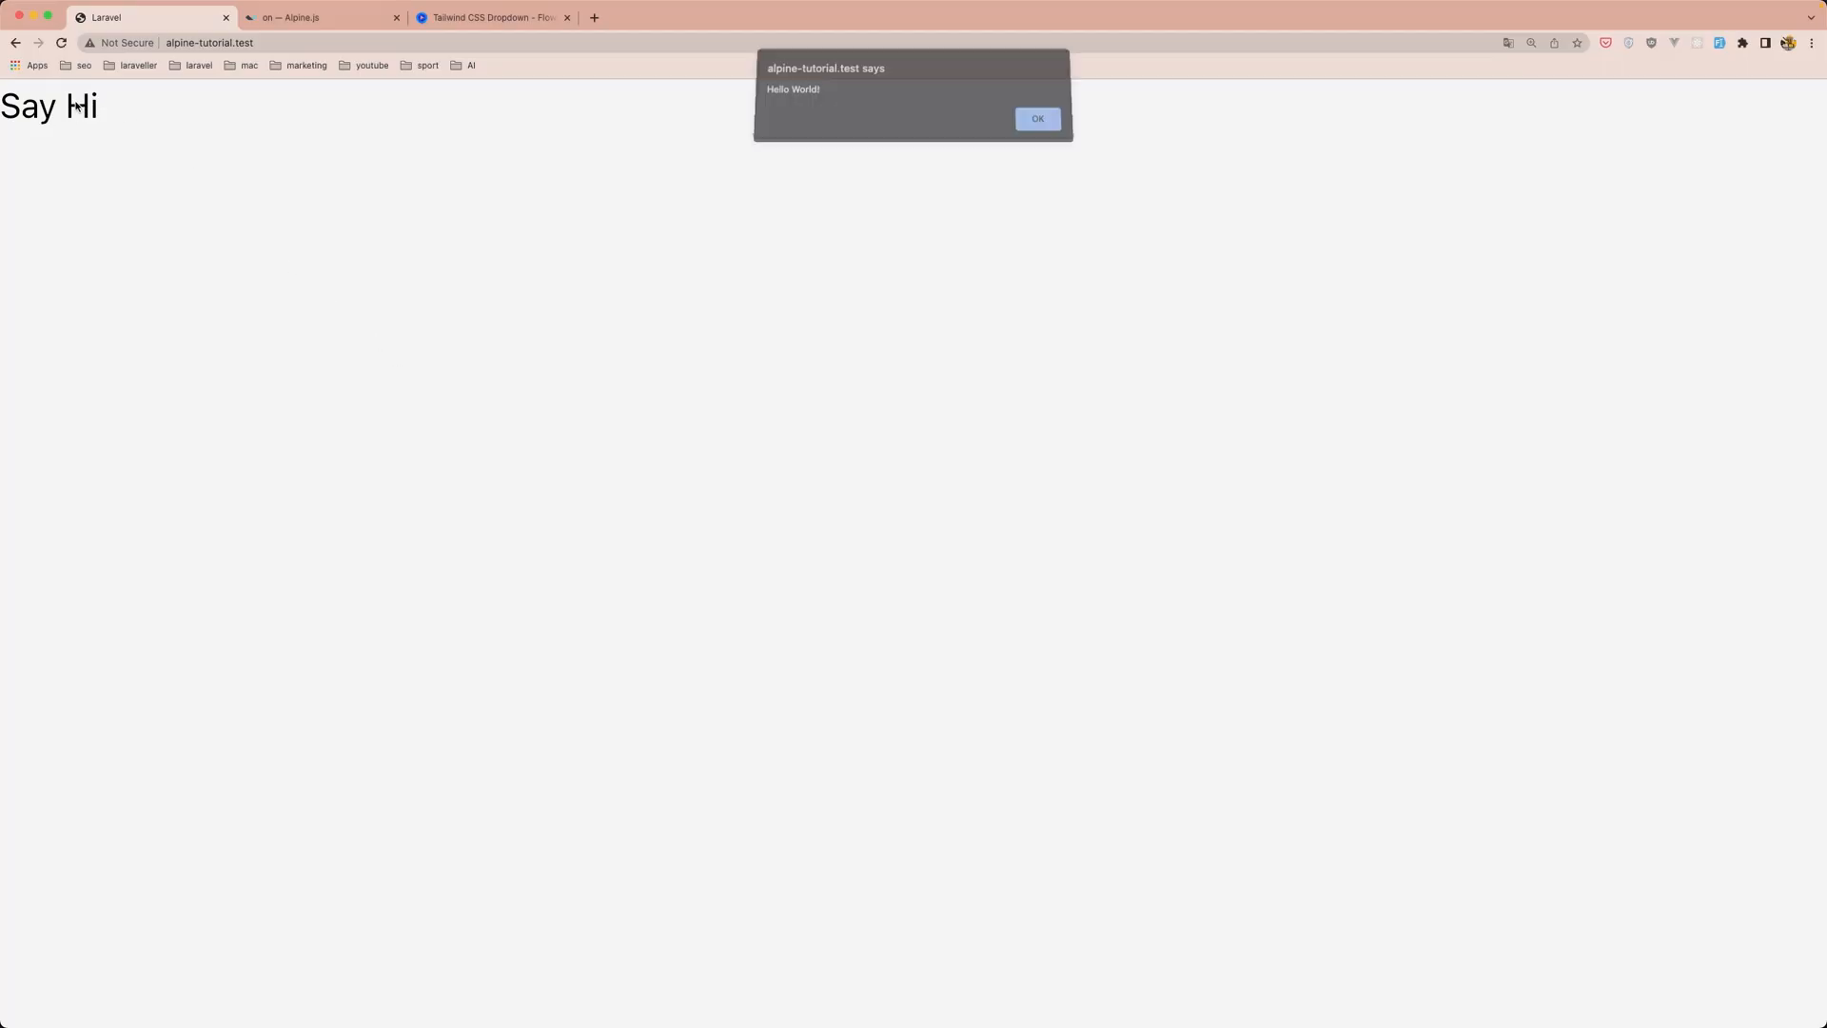
pyautogui.click(1039, 118)
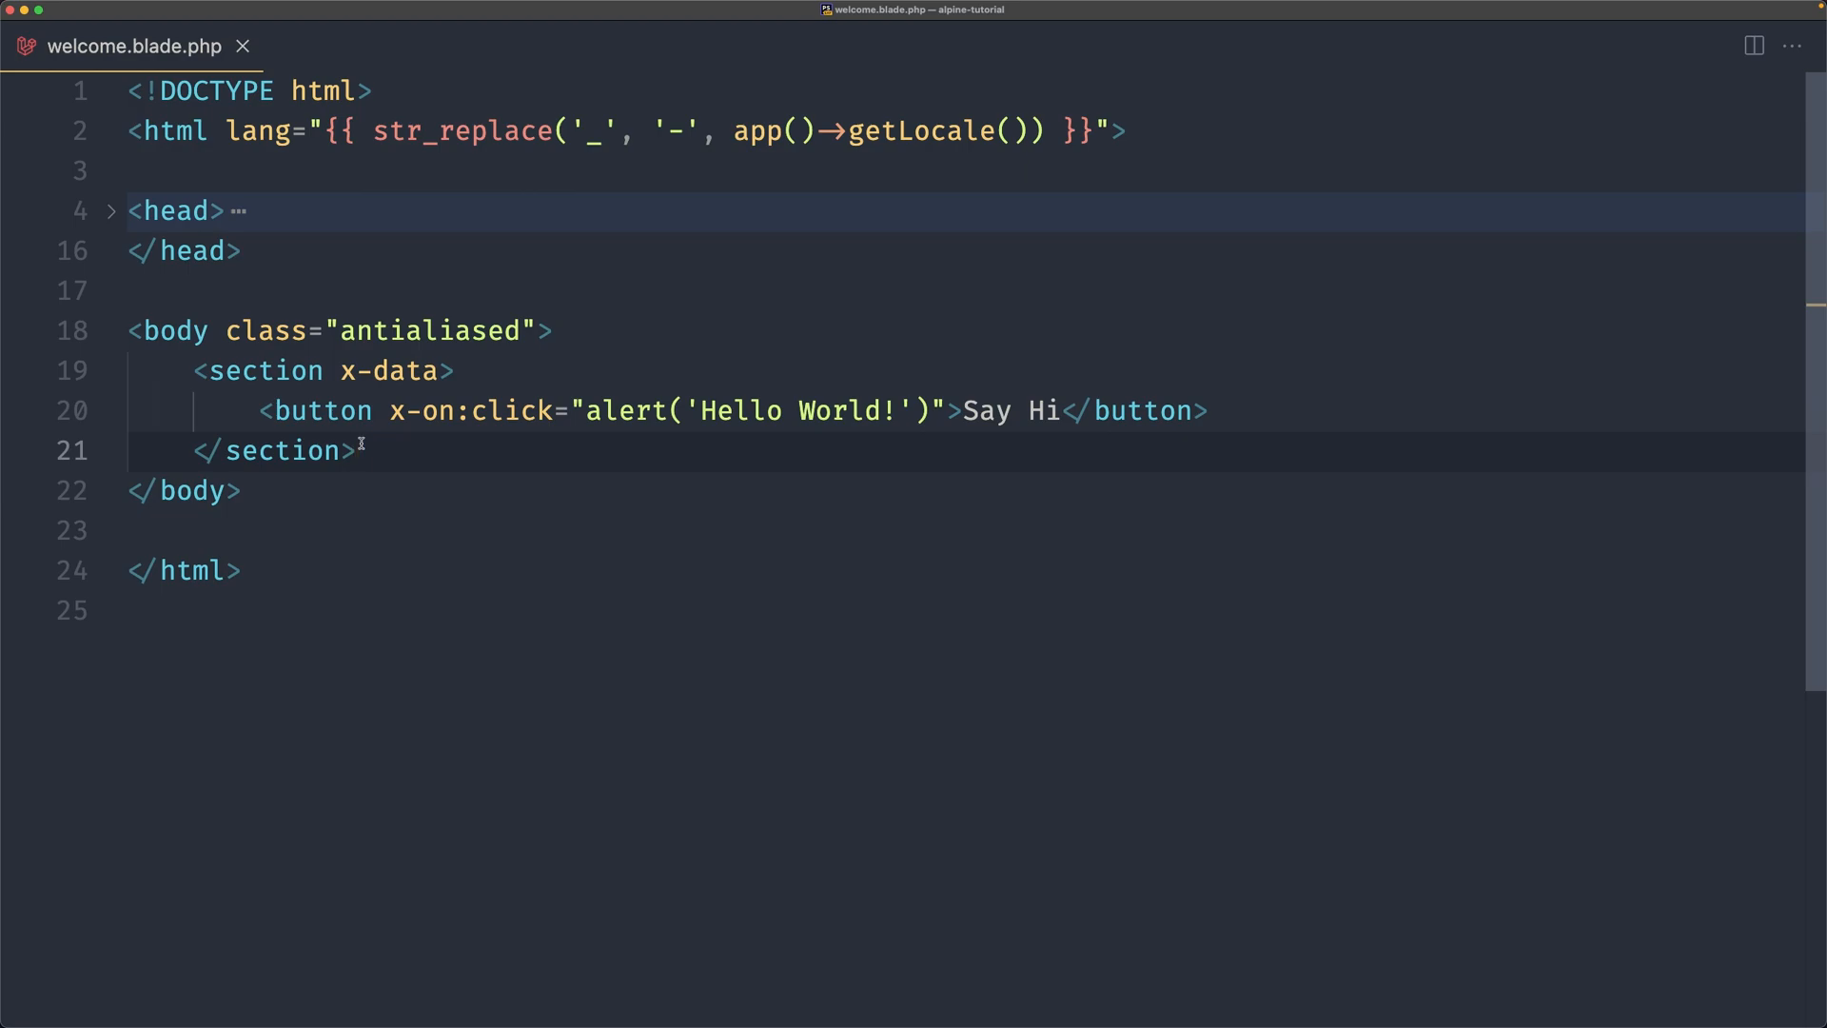
# - Start a second section below with x-data="{isOpen: false}"
pyautogui.press('Enter')
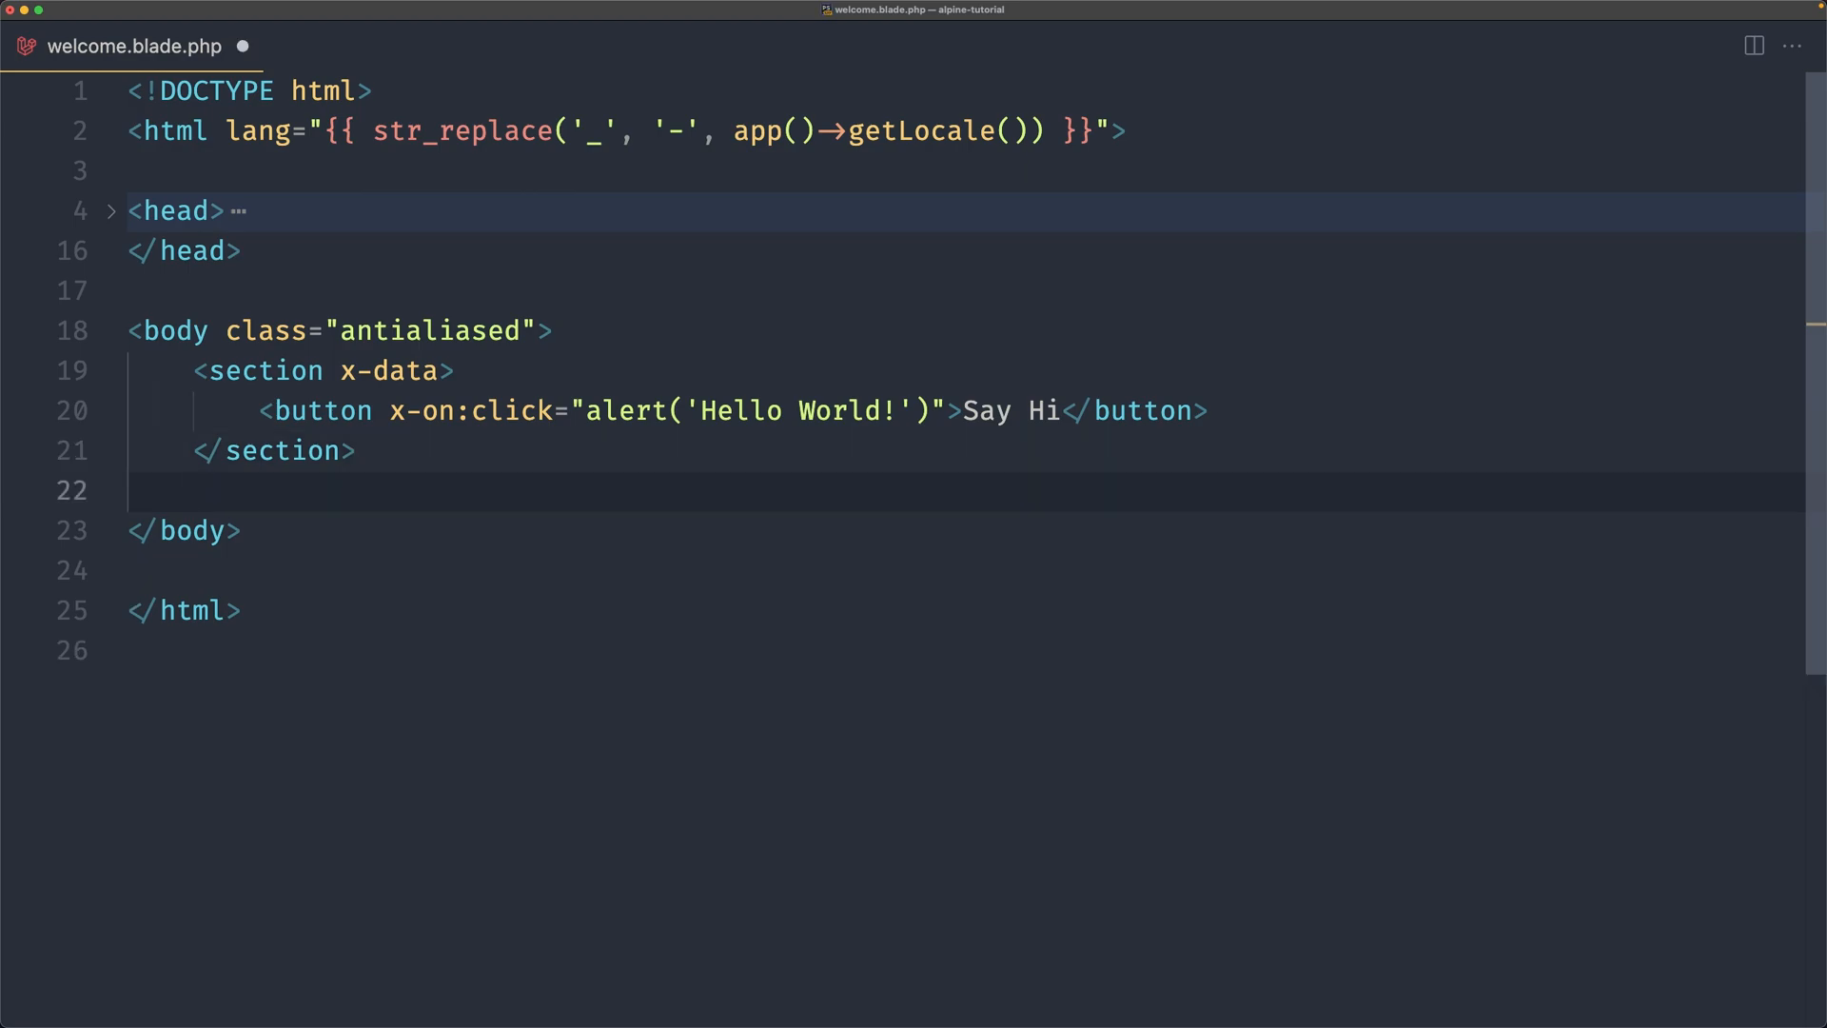
pyautogui.write('<SECTION')
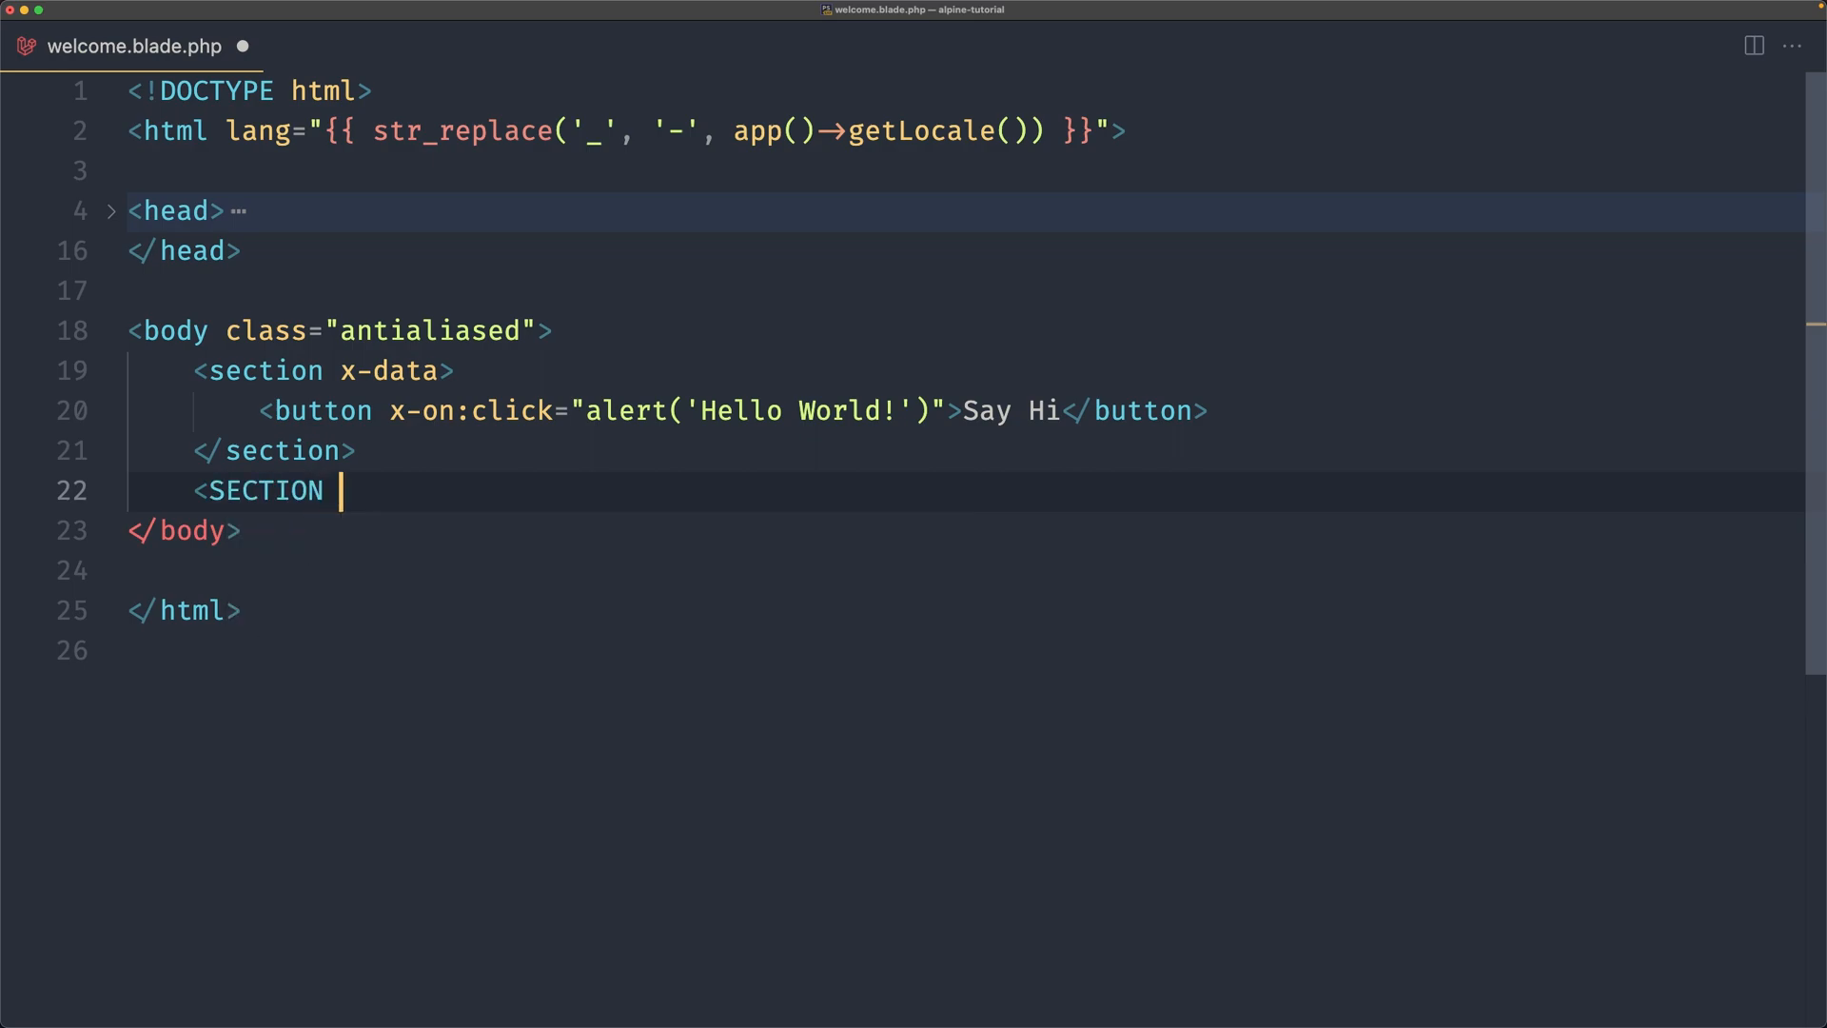
pyautogui.press('Backspace')
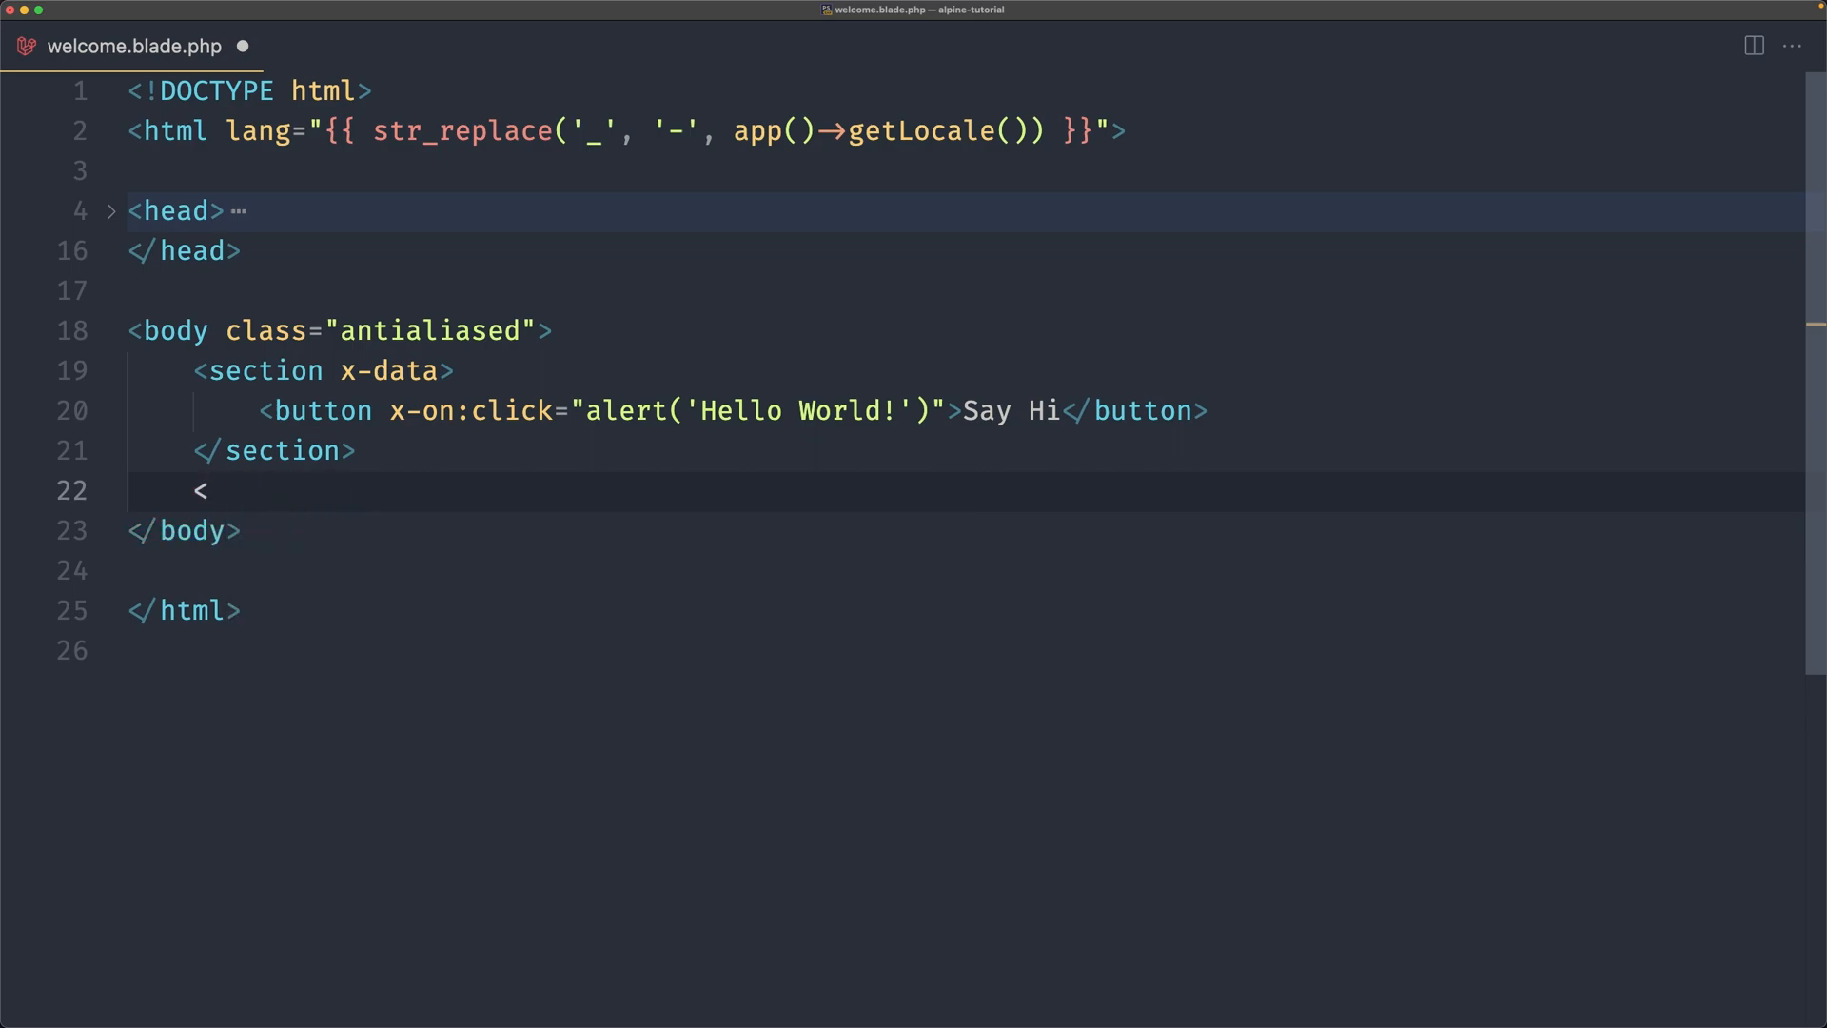
pyautogui.write('section')
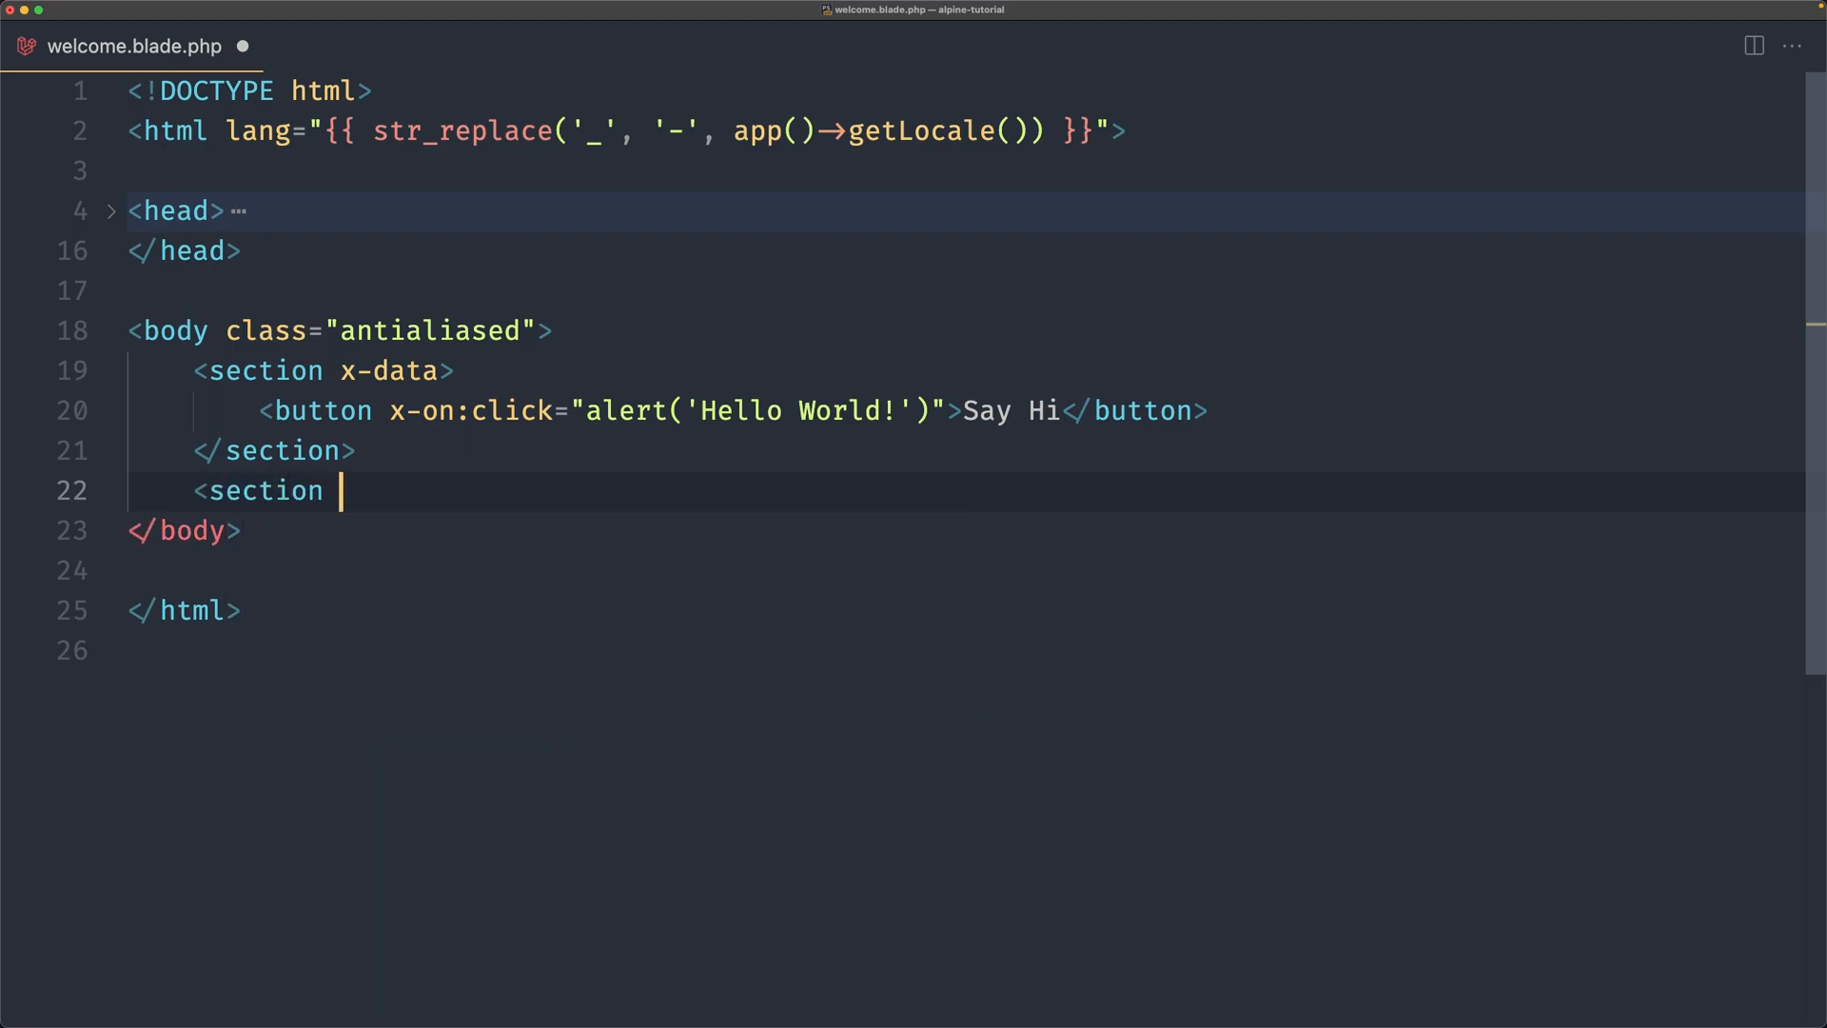
pyautogui.write('x-dat')
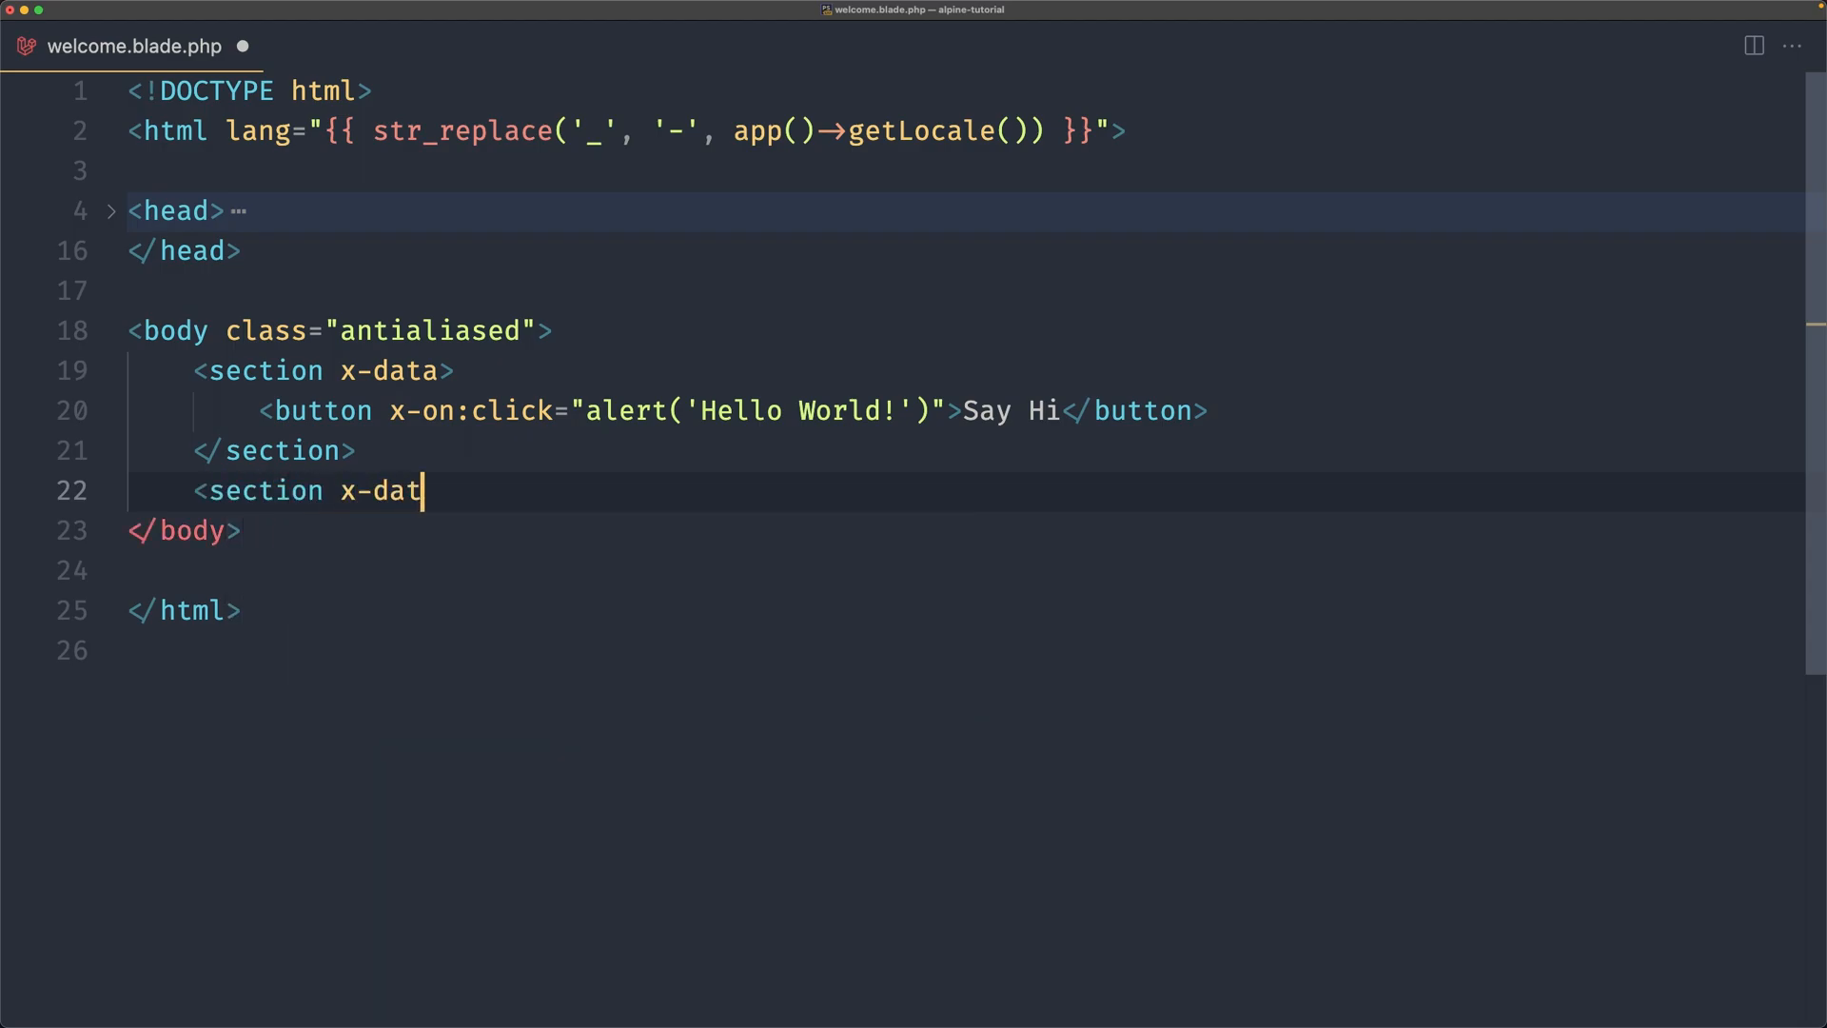
pyautogui.write('a="{')
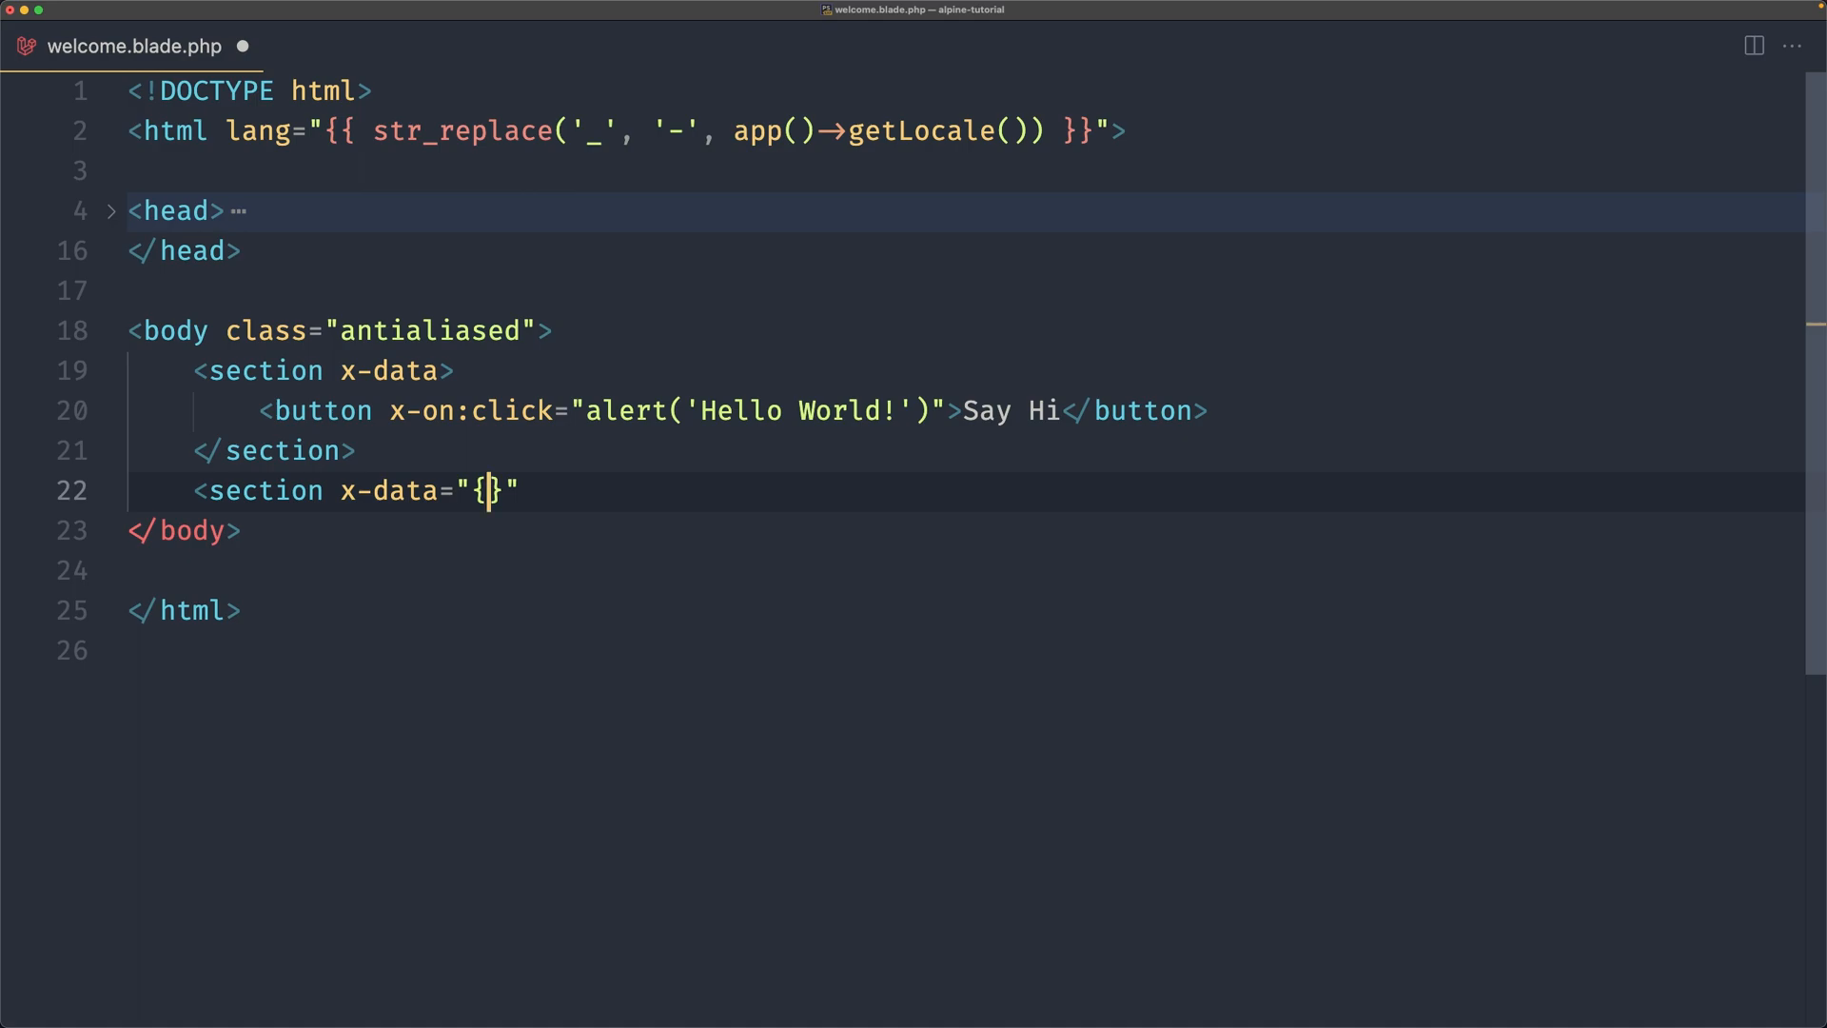
pyautogui.write('isOpen')
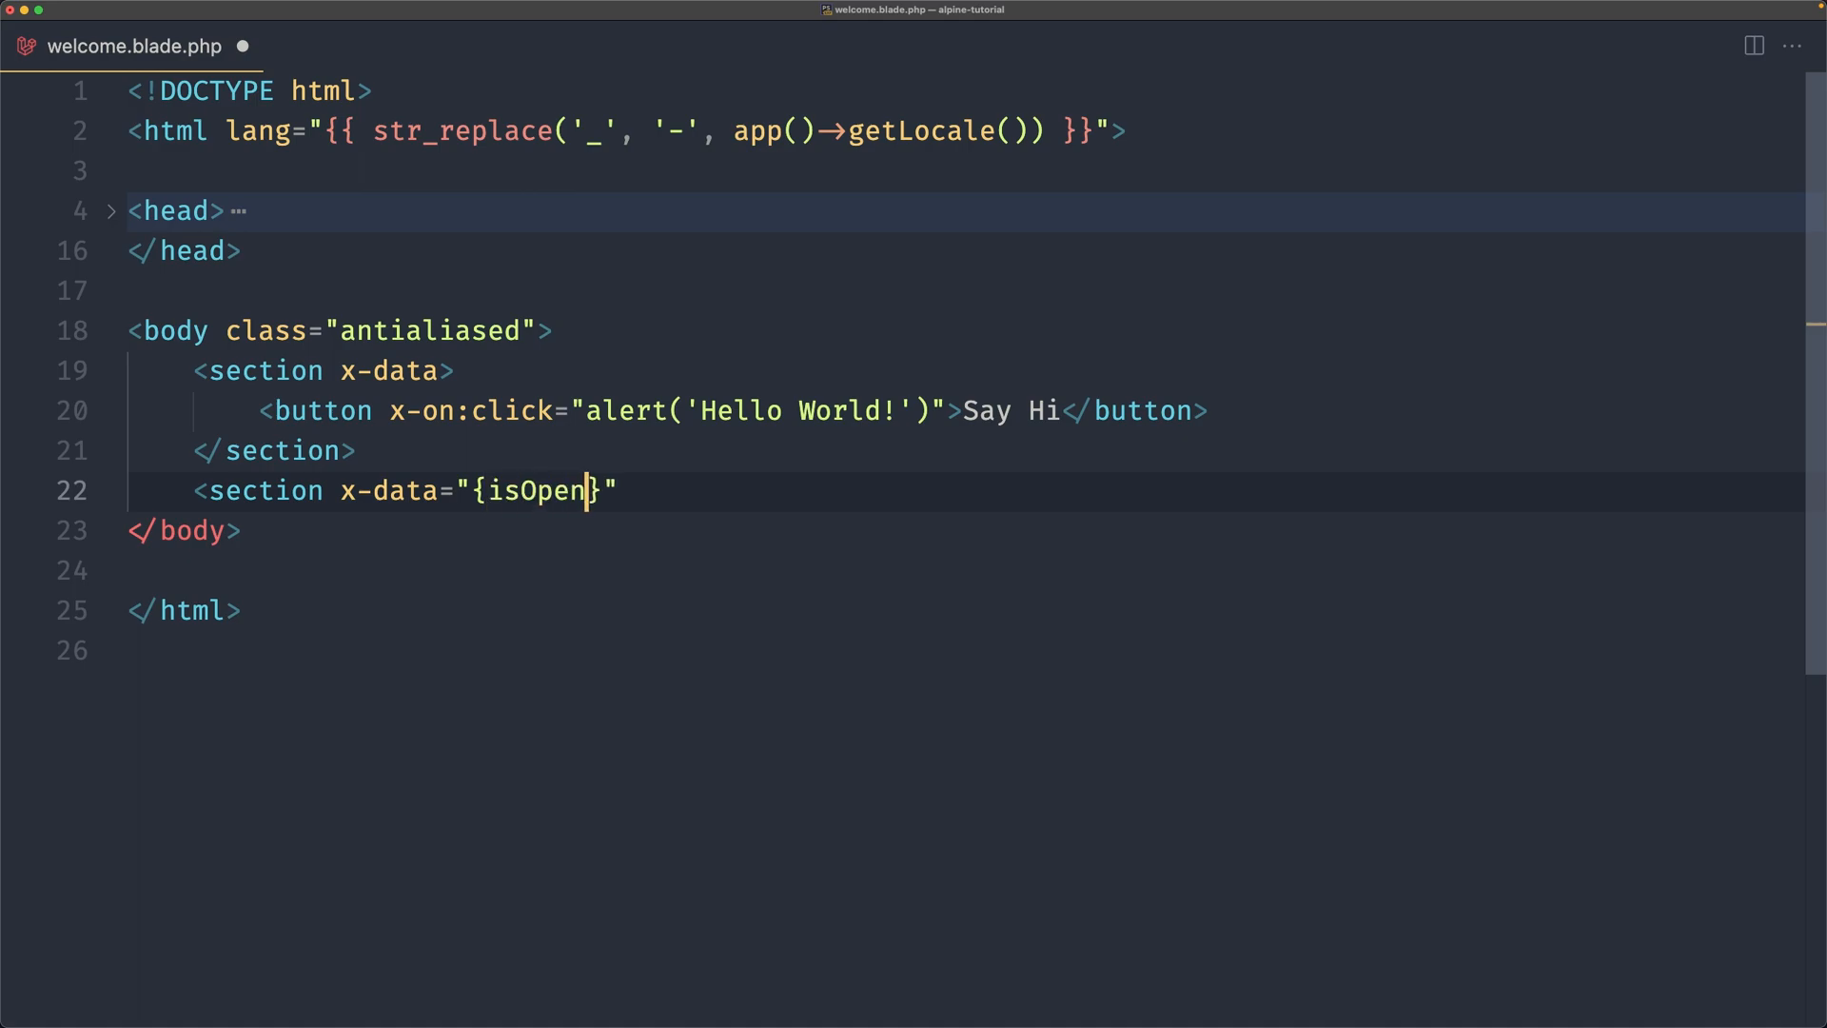
pyautogui.write(':')
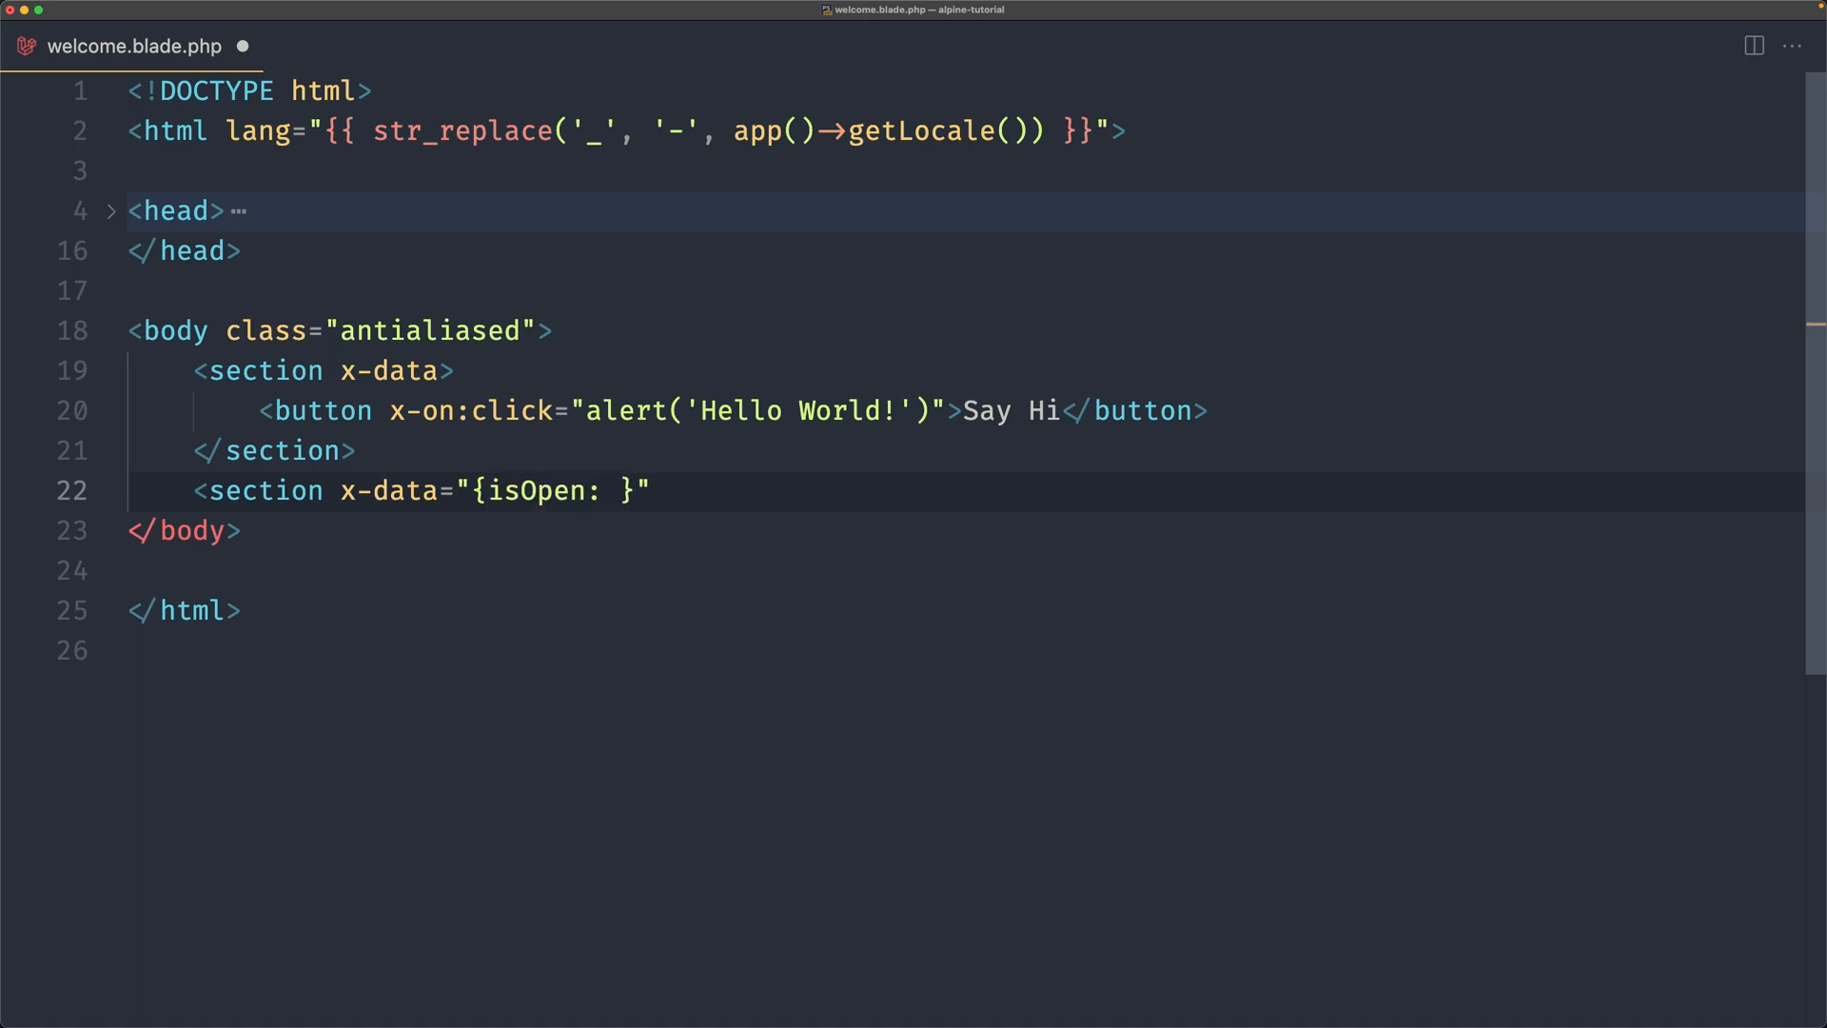
pyautogui.write('fals')
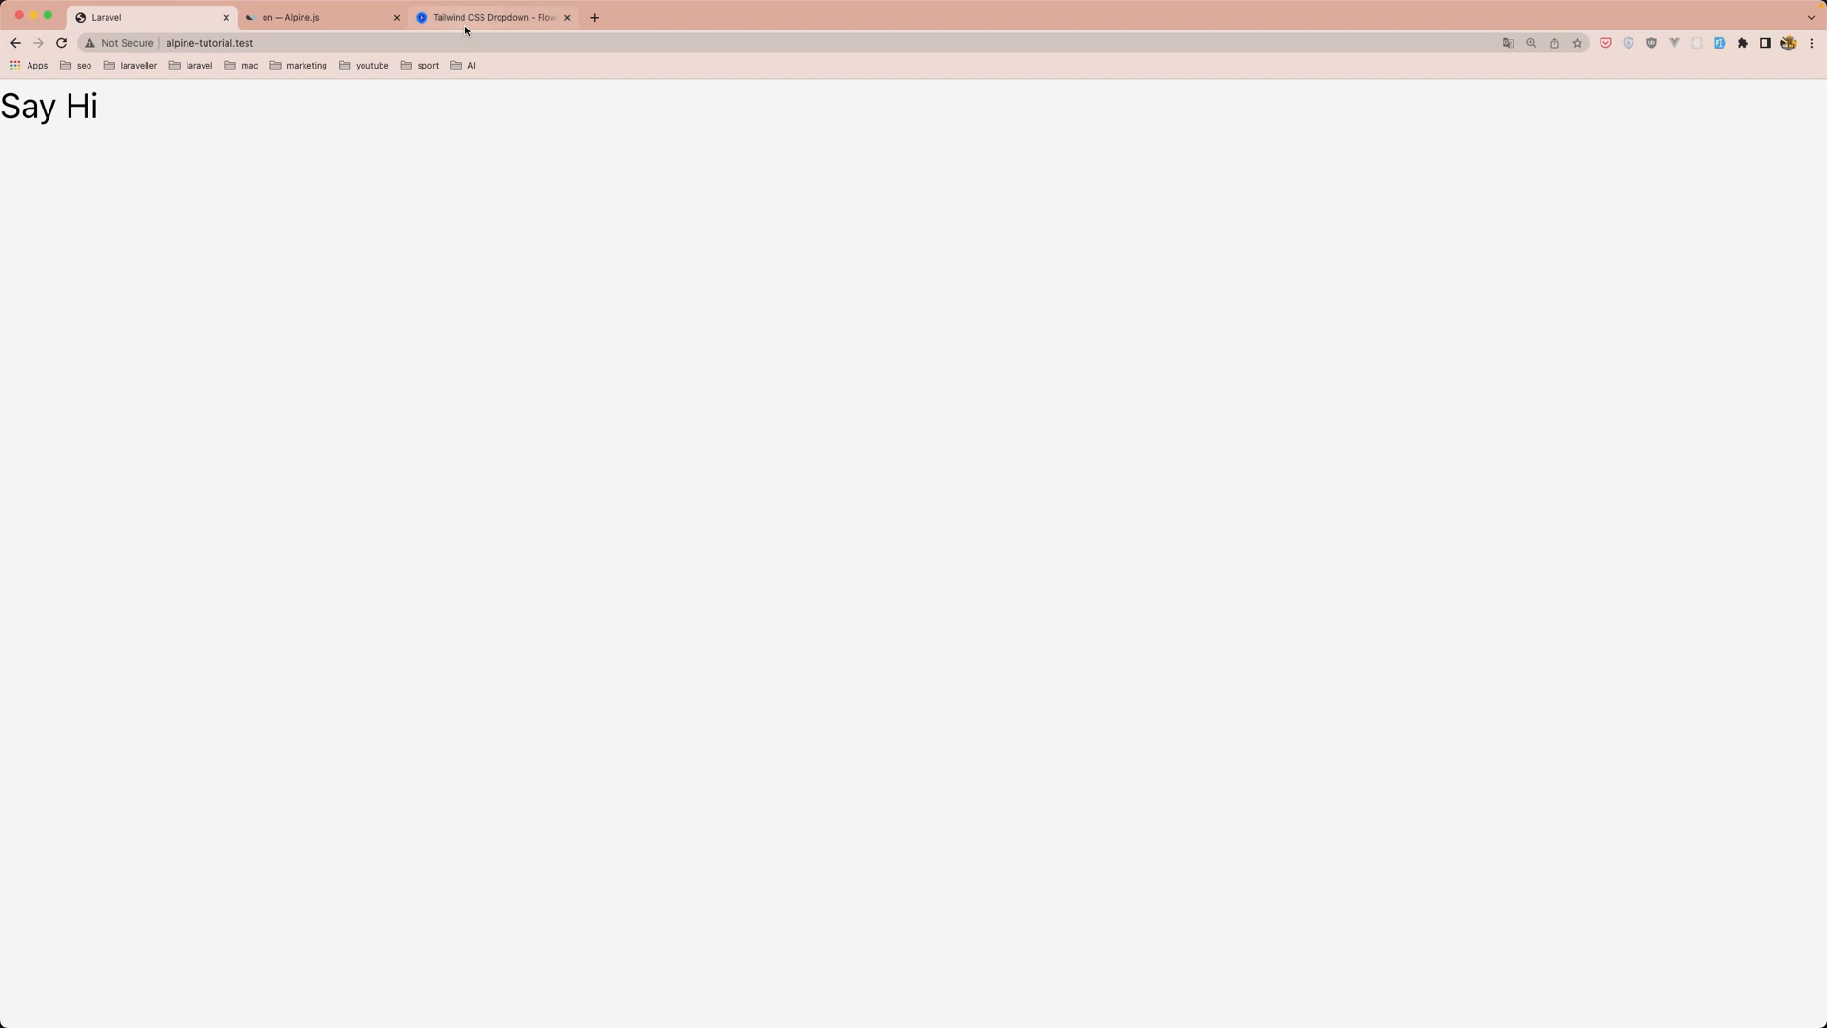
# - Bring Flowbite's Tailwind Dropdown example into view and try the Dropdown button on the local page
pyautogui.click(489, 17)
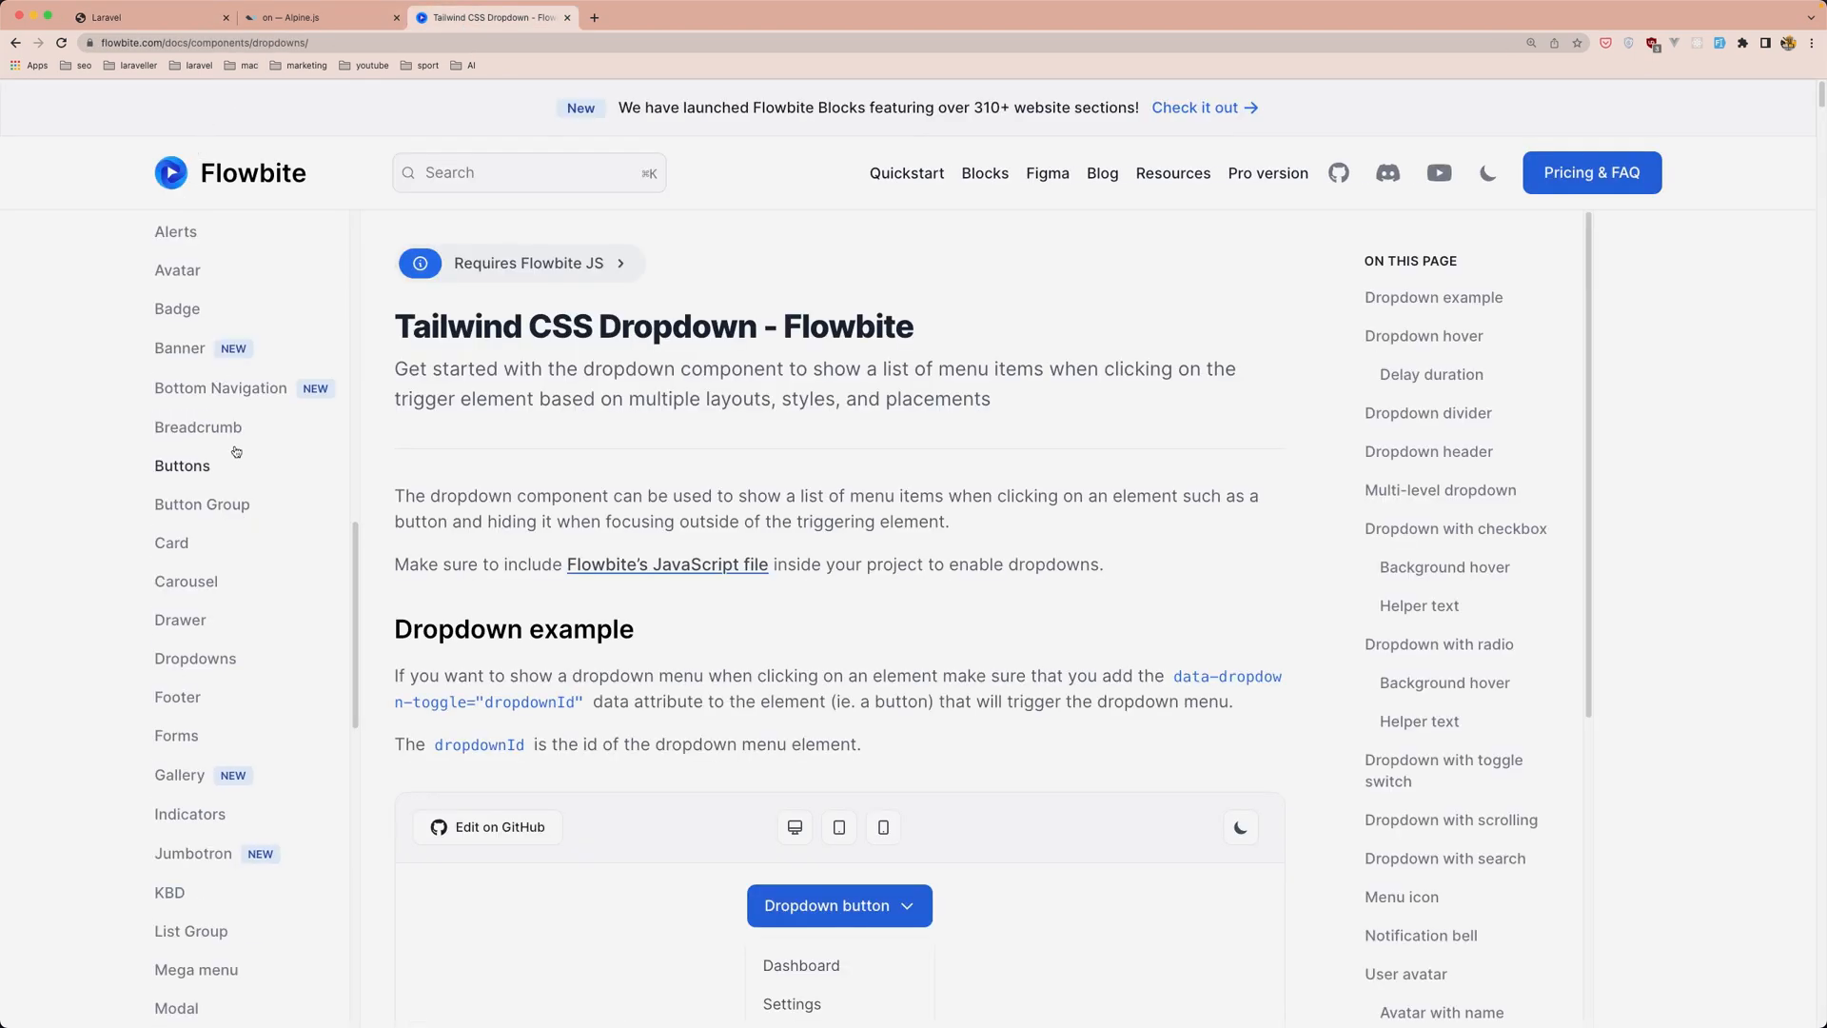
pyautogui.scroll(-3)
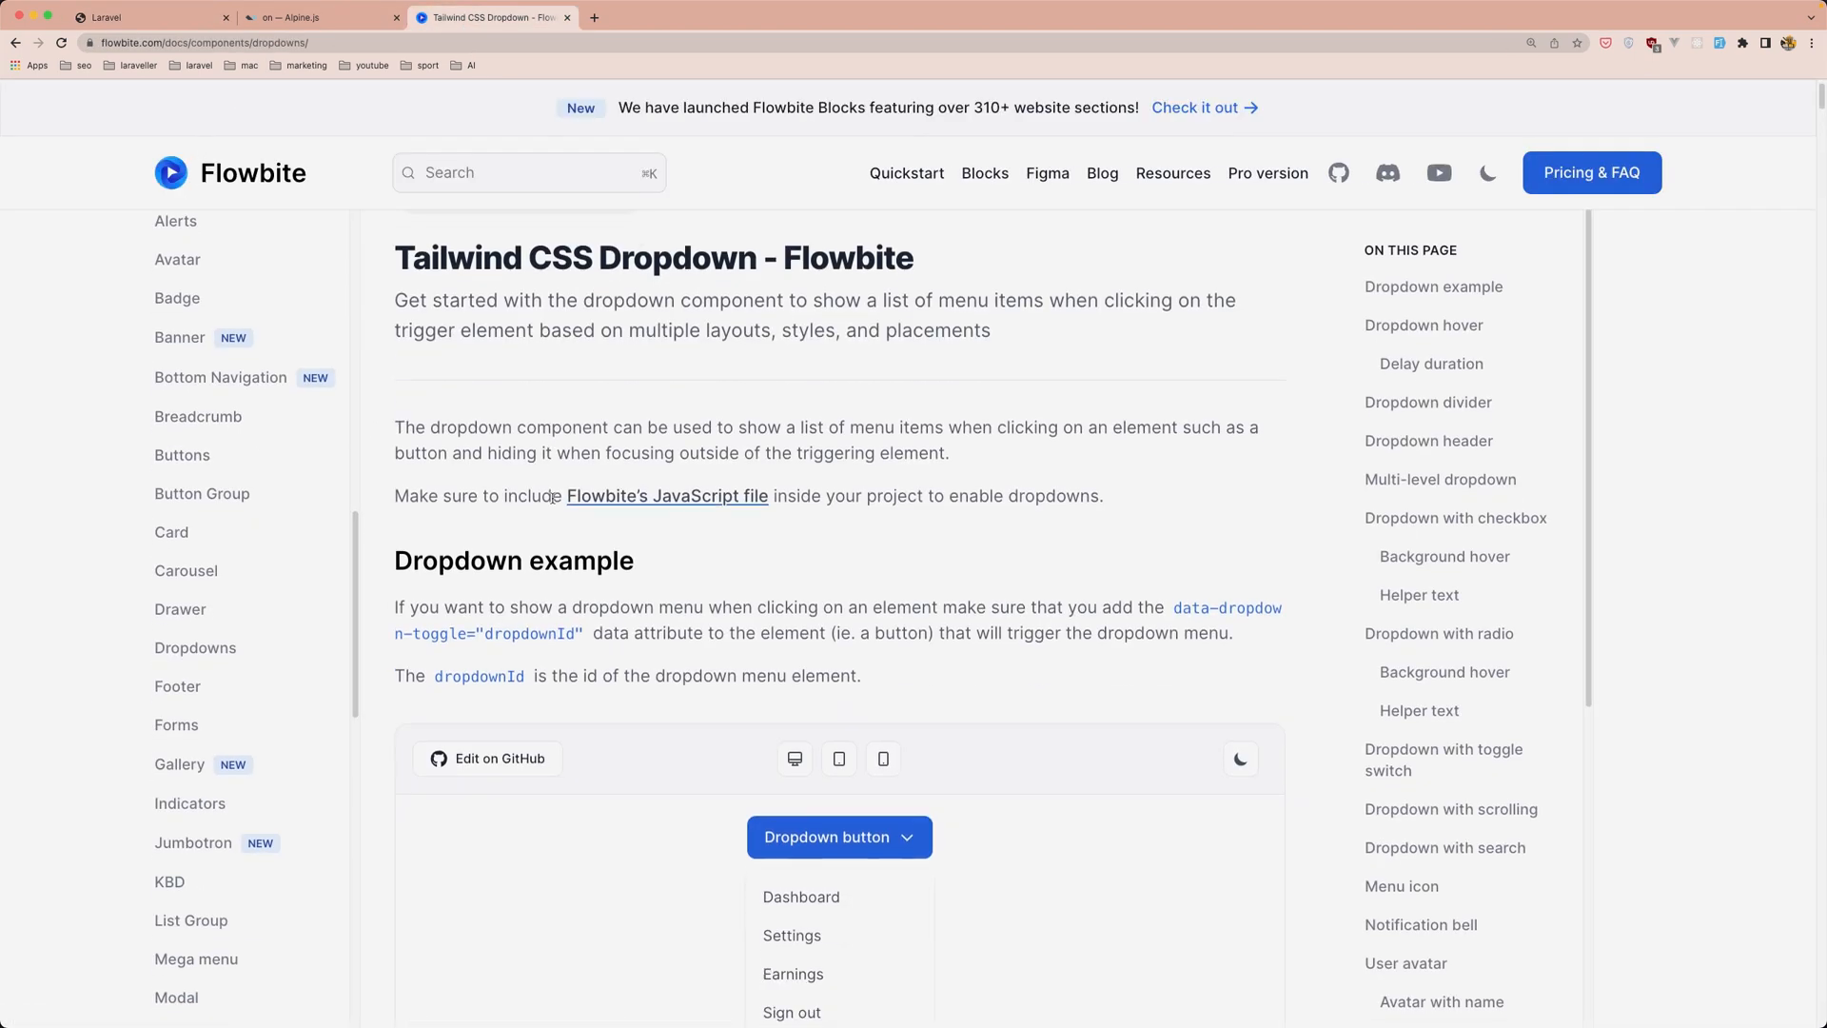
pyautogui.scroll(-3)
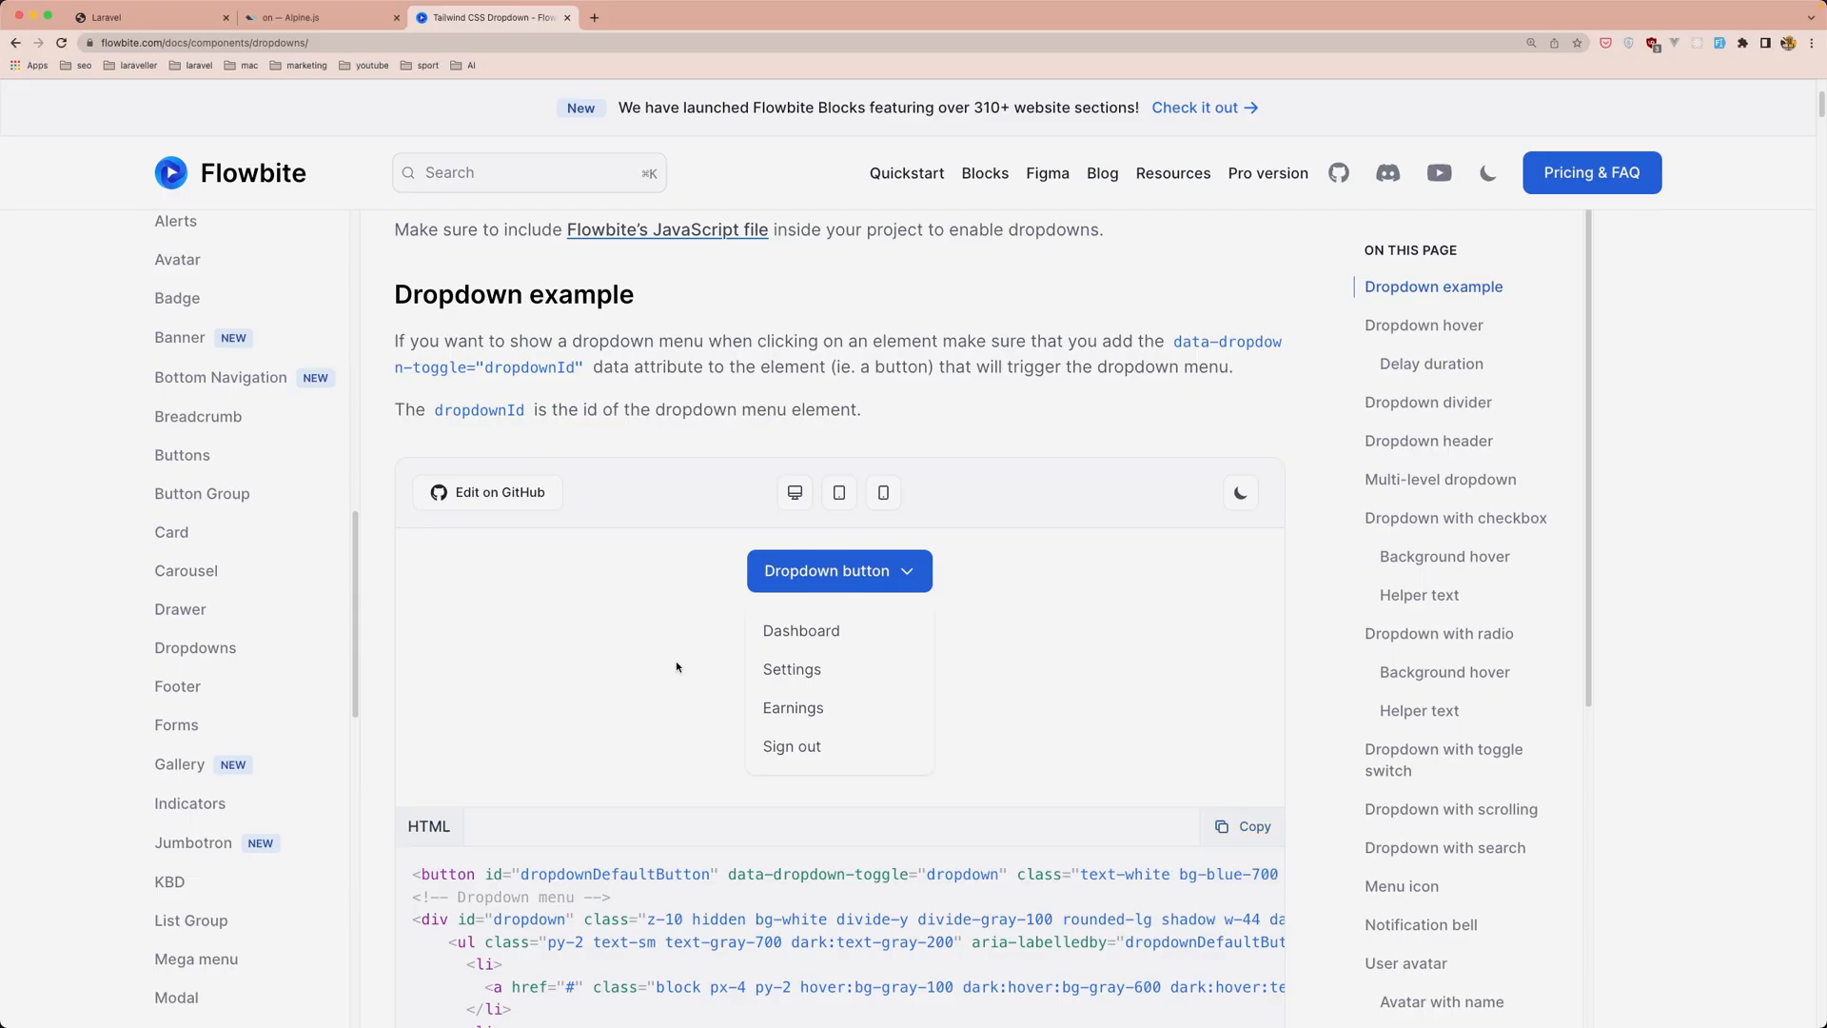
pyautogui.click(143, 17)
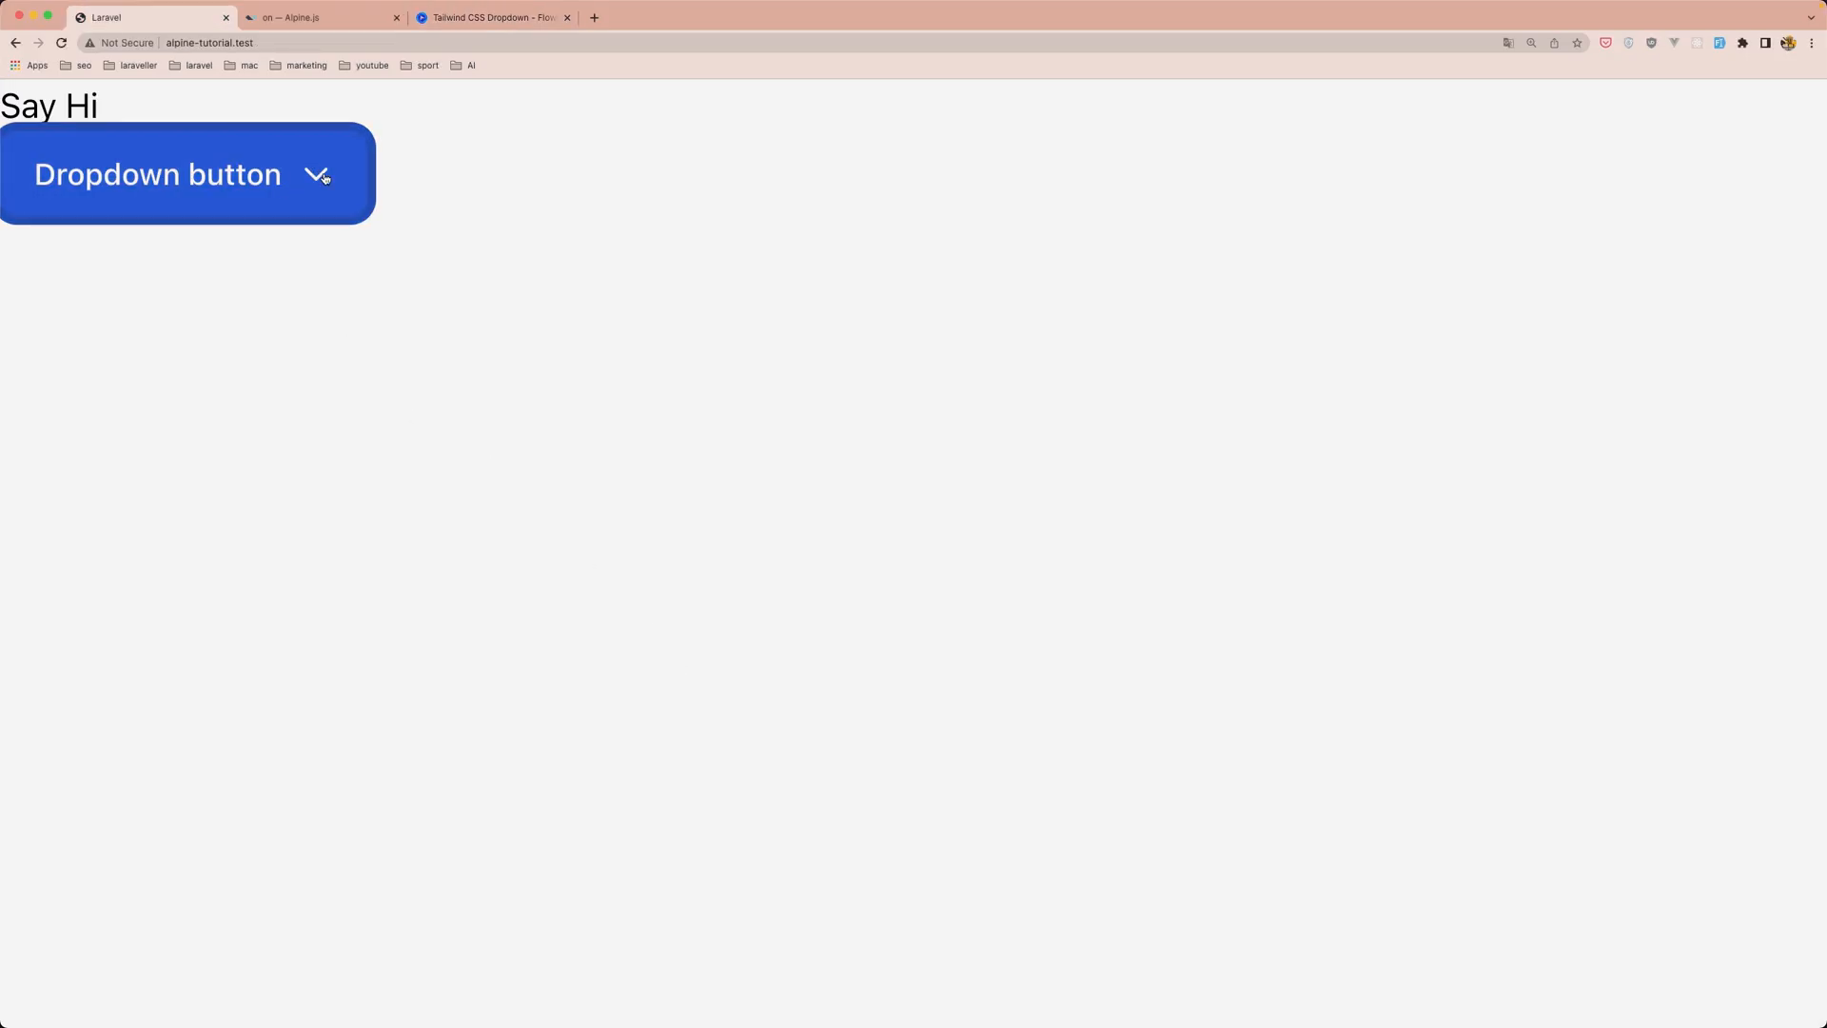
pyautogui.moveTo(331, 341)
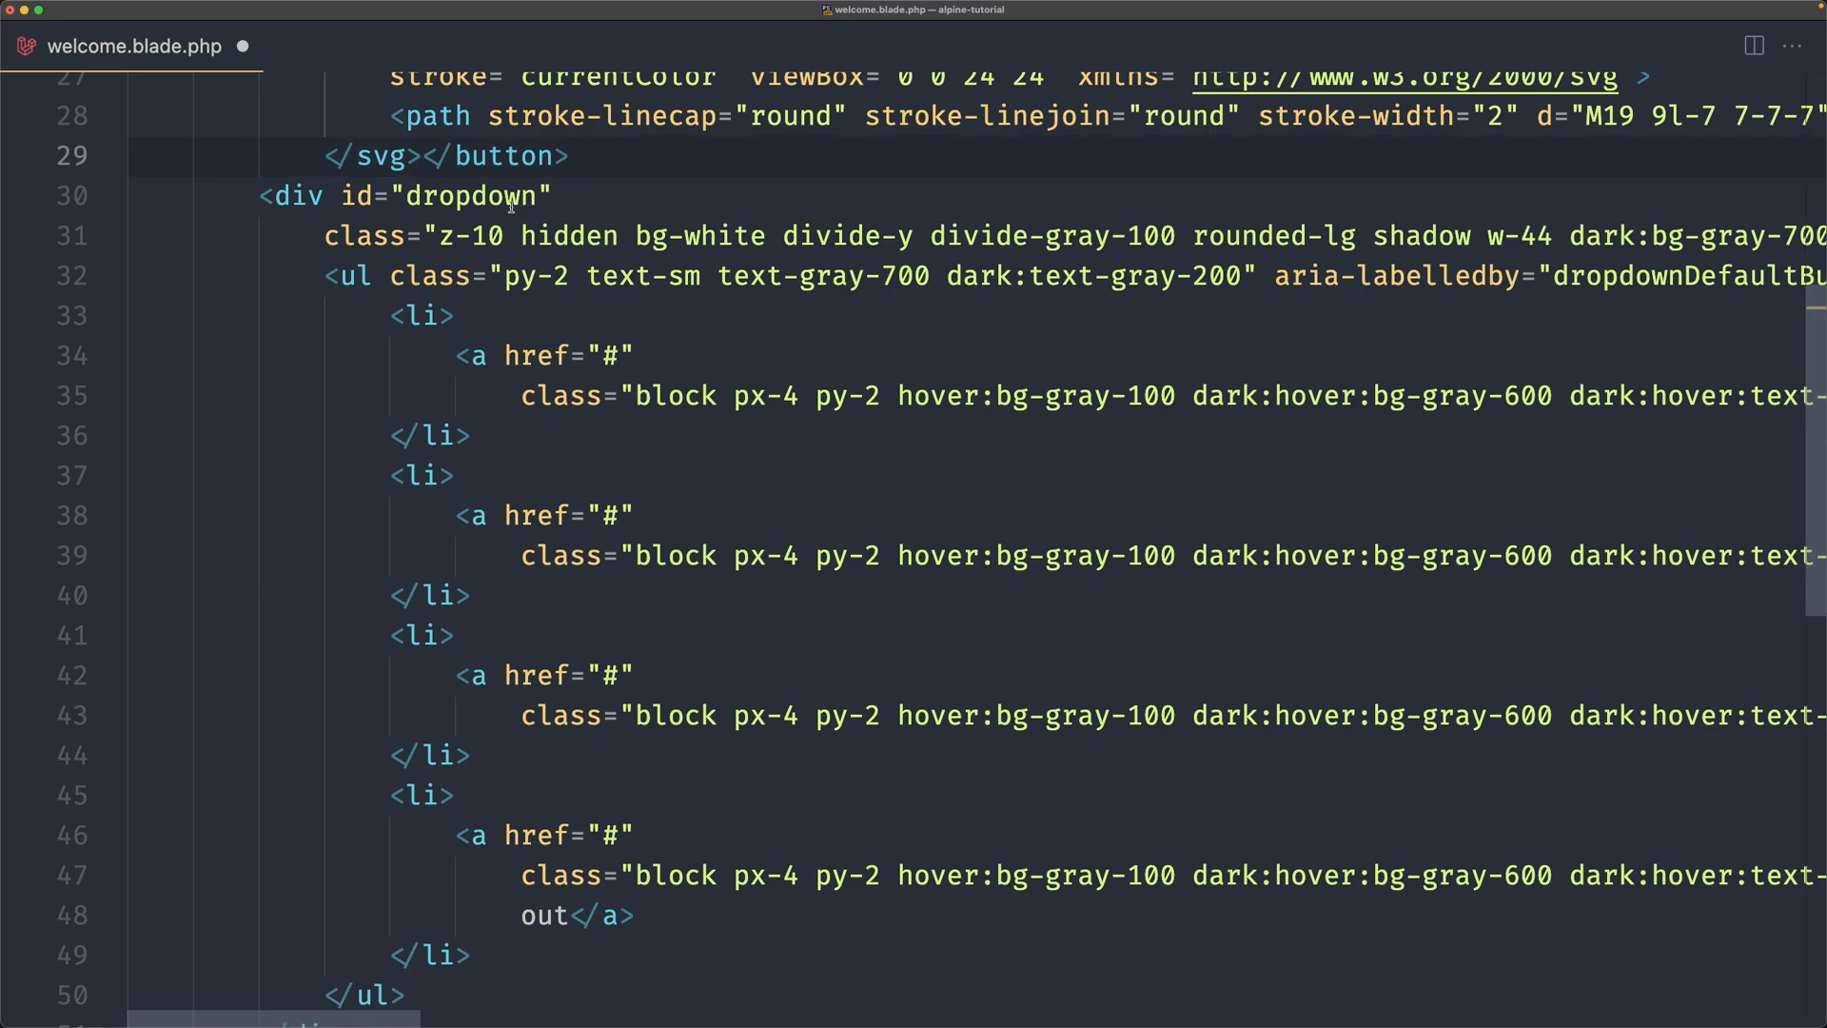
# - Select the 'hidden' class on the dropdown menu div to remove it
pyautogui.click(522, 236)
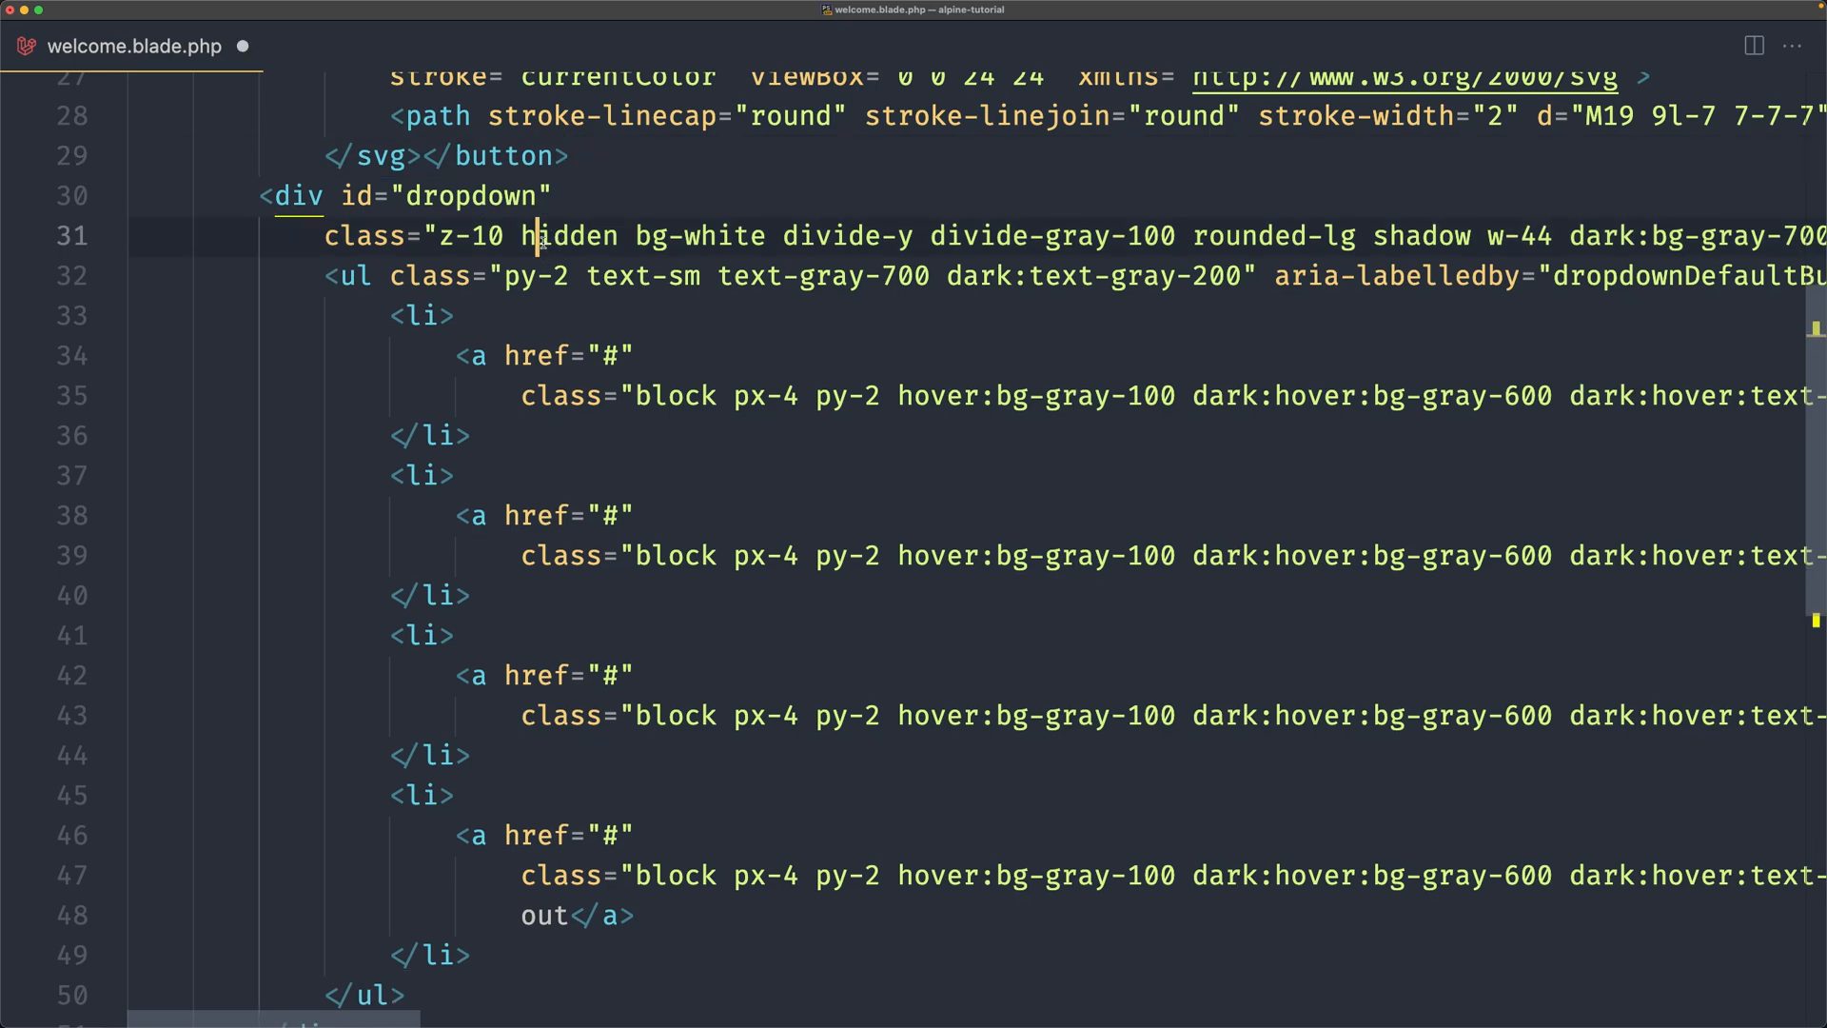
pyautogui.doubleClick(567, 236)
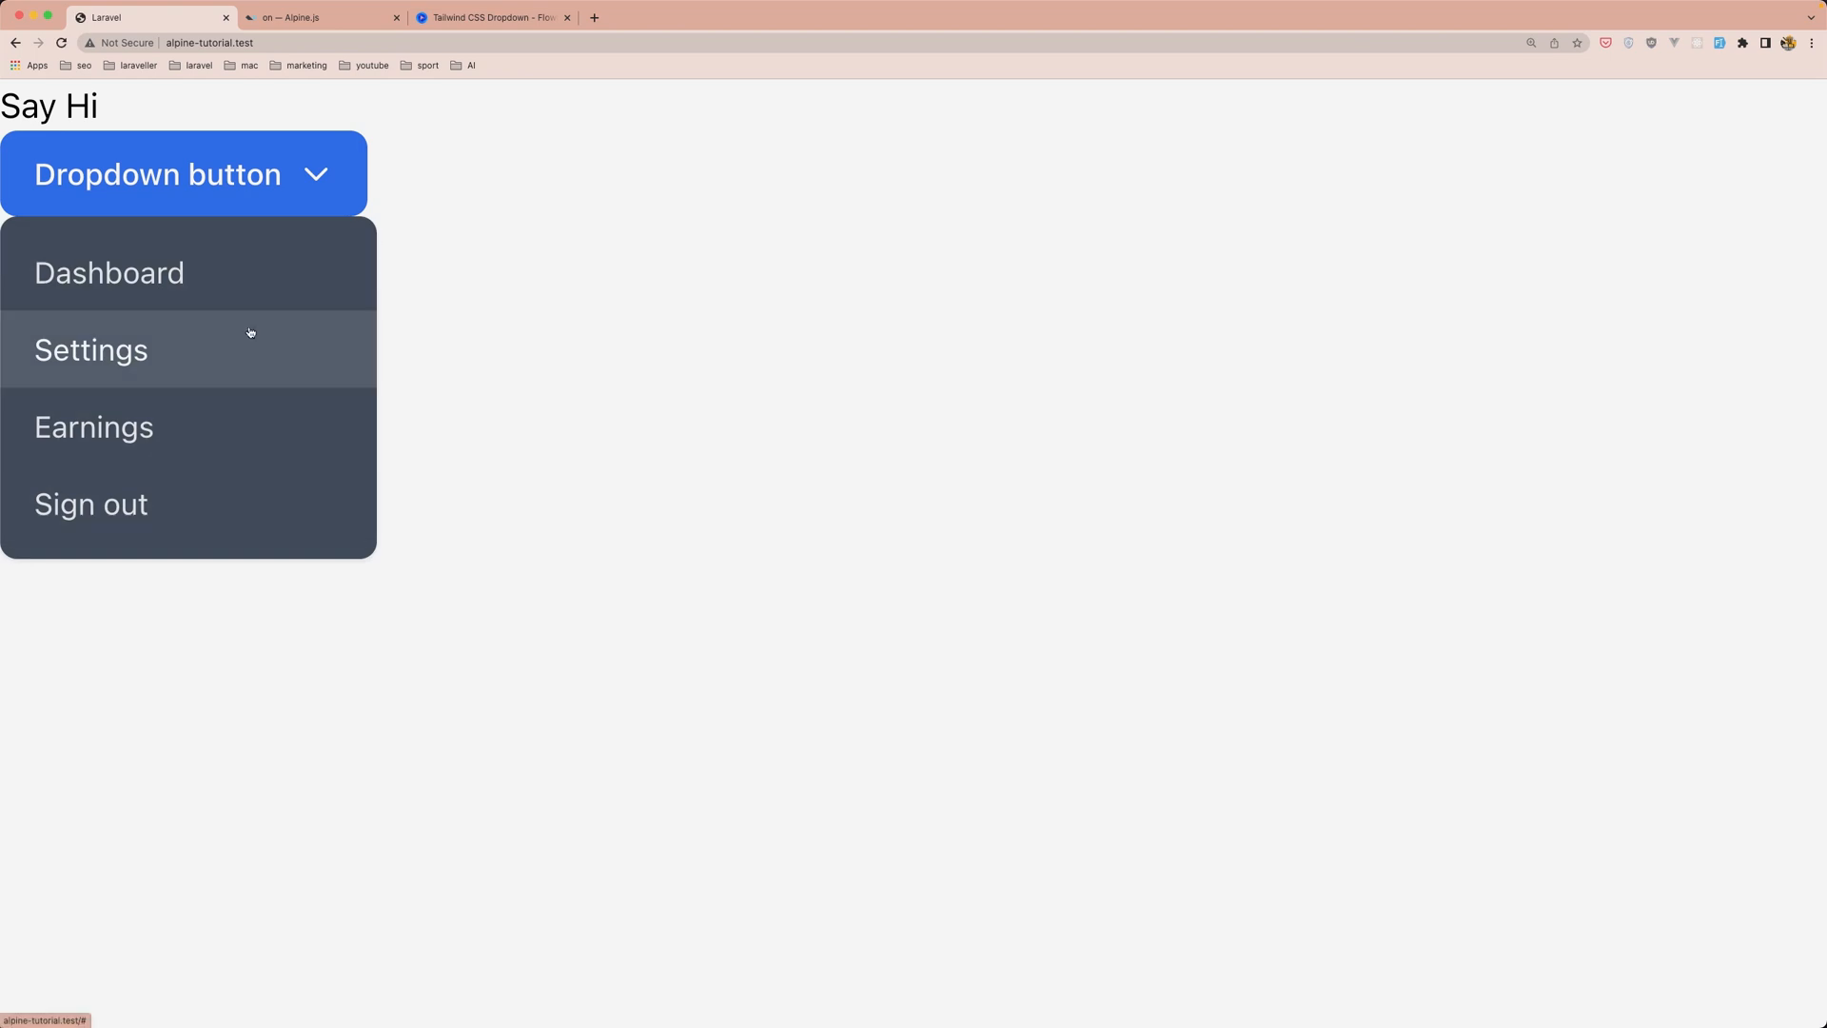
pyautogui.moveTo(278, 385)
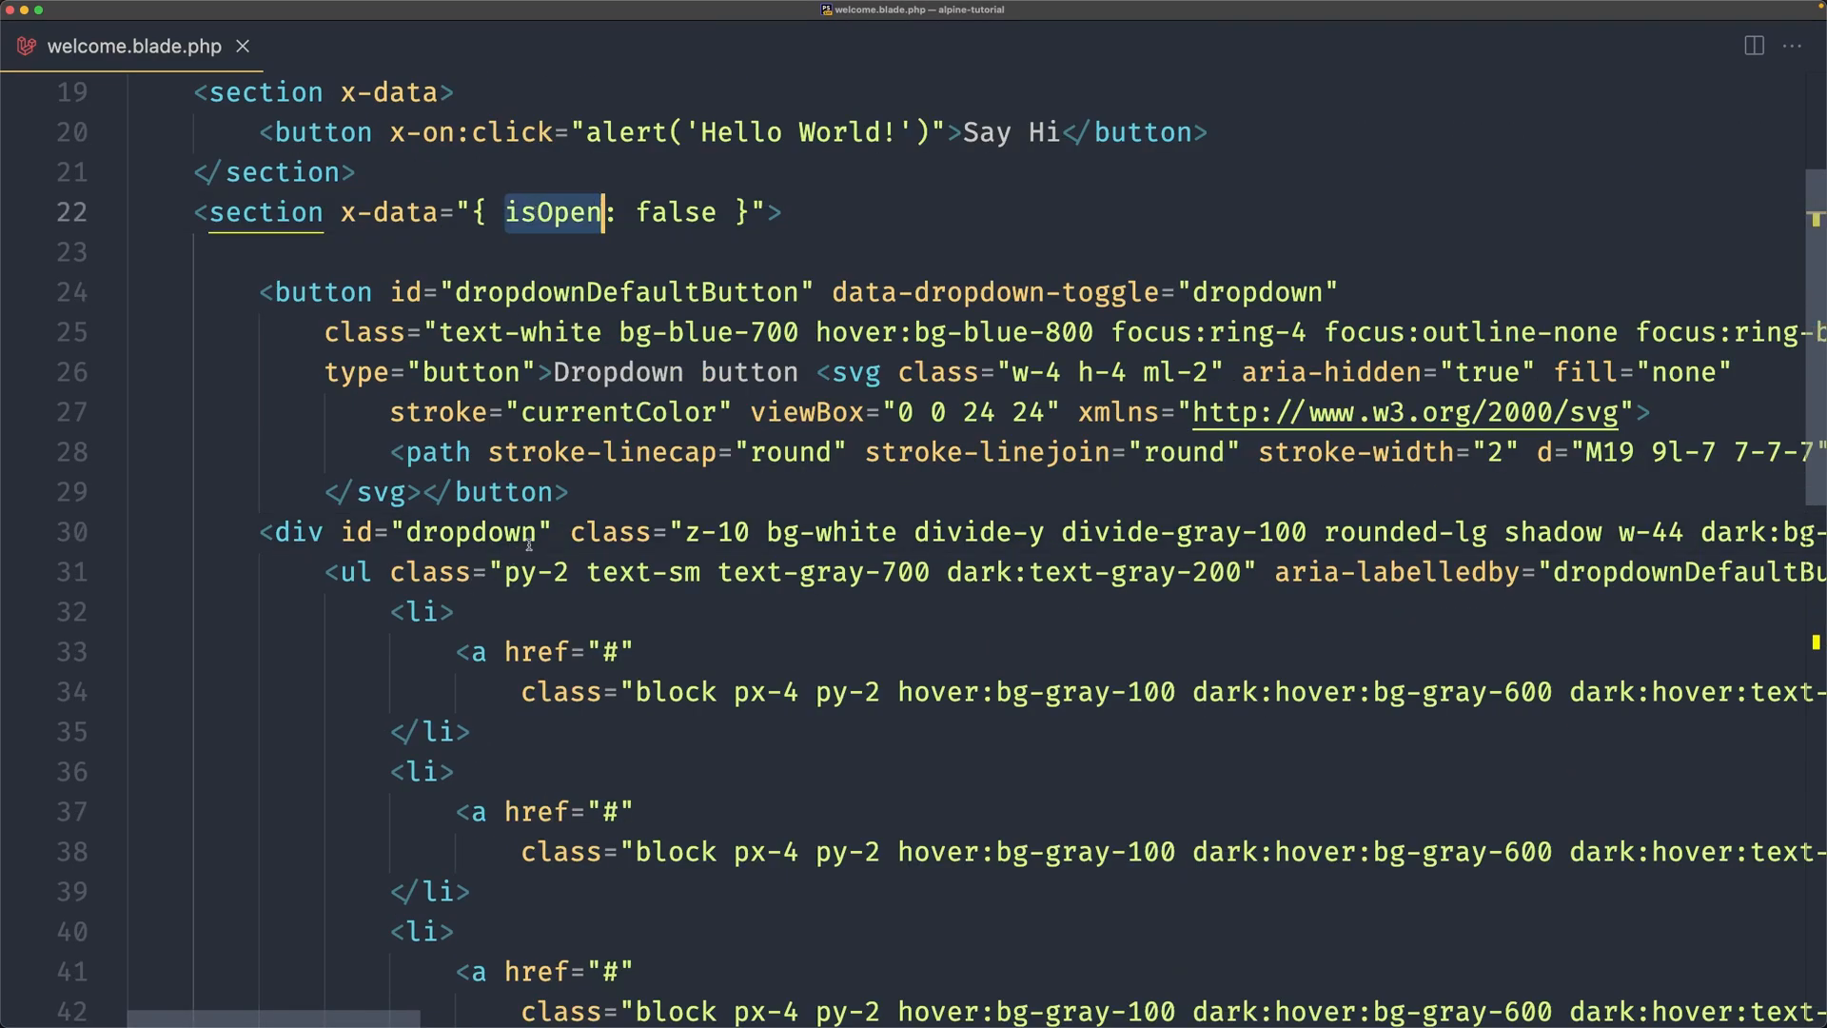
# - Add x-show="isOpen" to the dropdown menu div
pyautogui.click(552, 533)
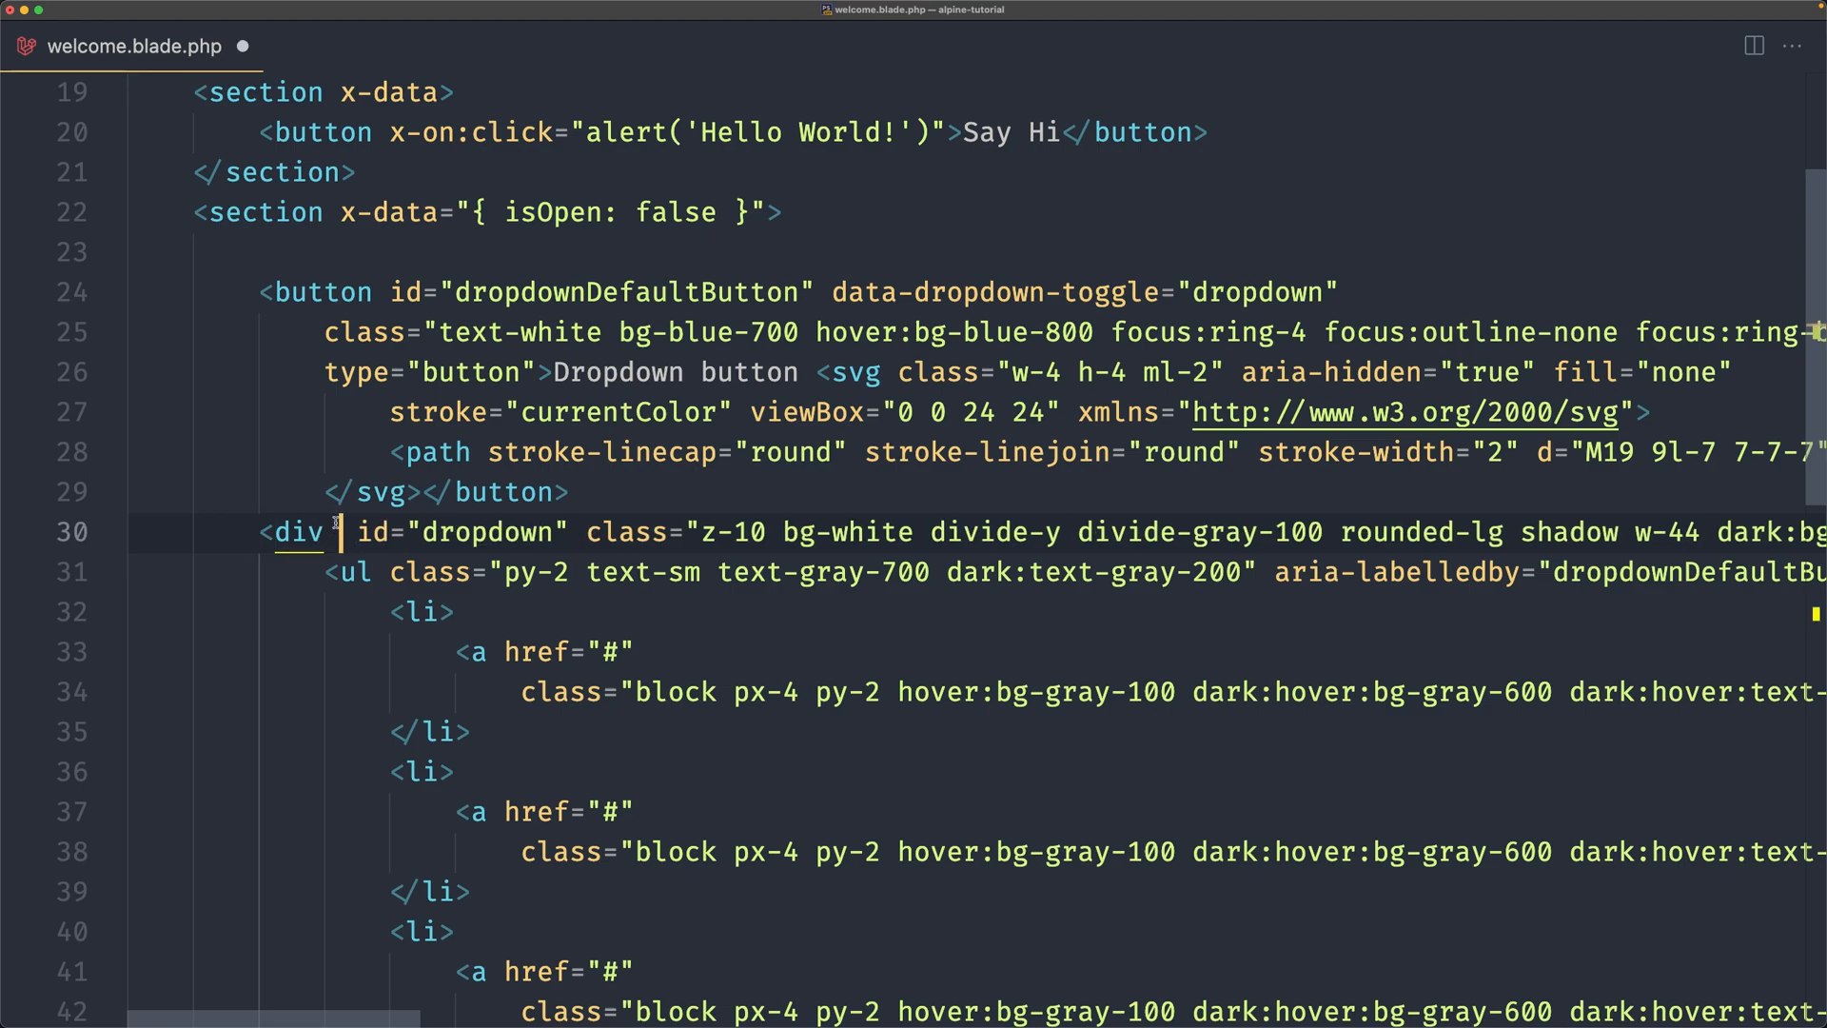
pyautogui.write('x-sh')
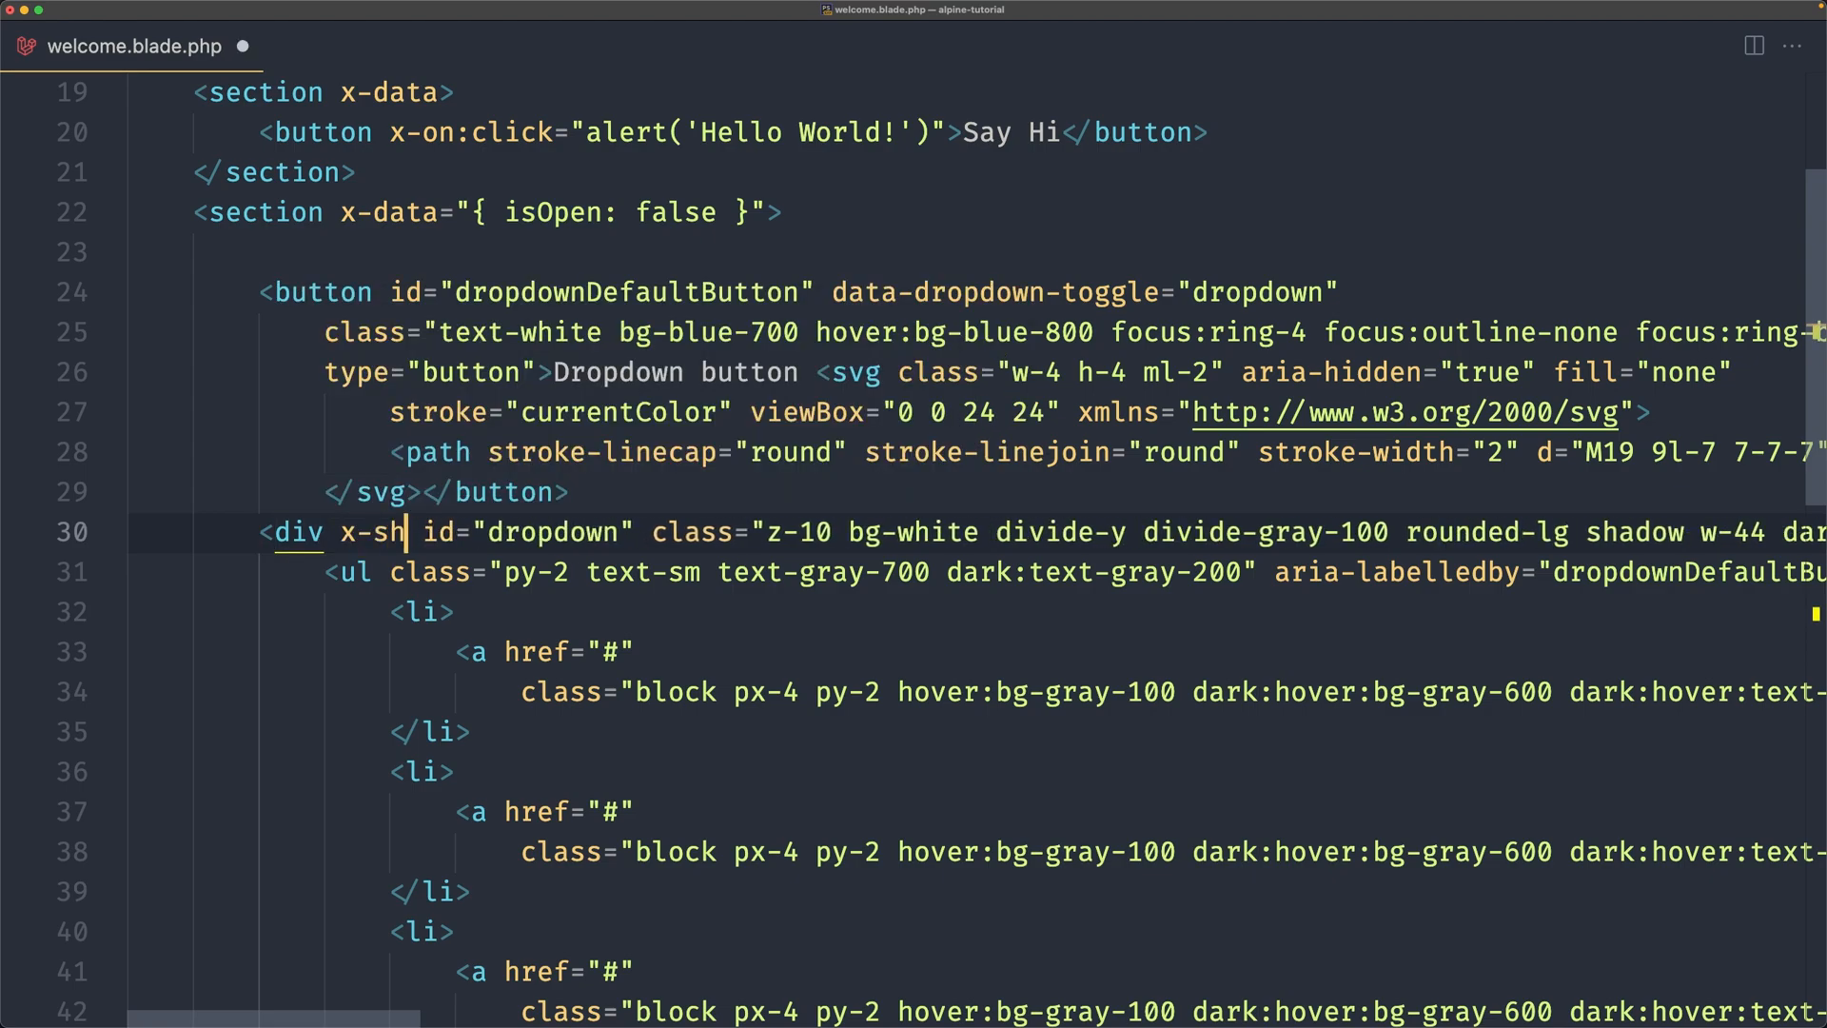
pyautogui.write('ow=')
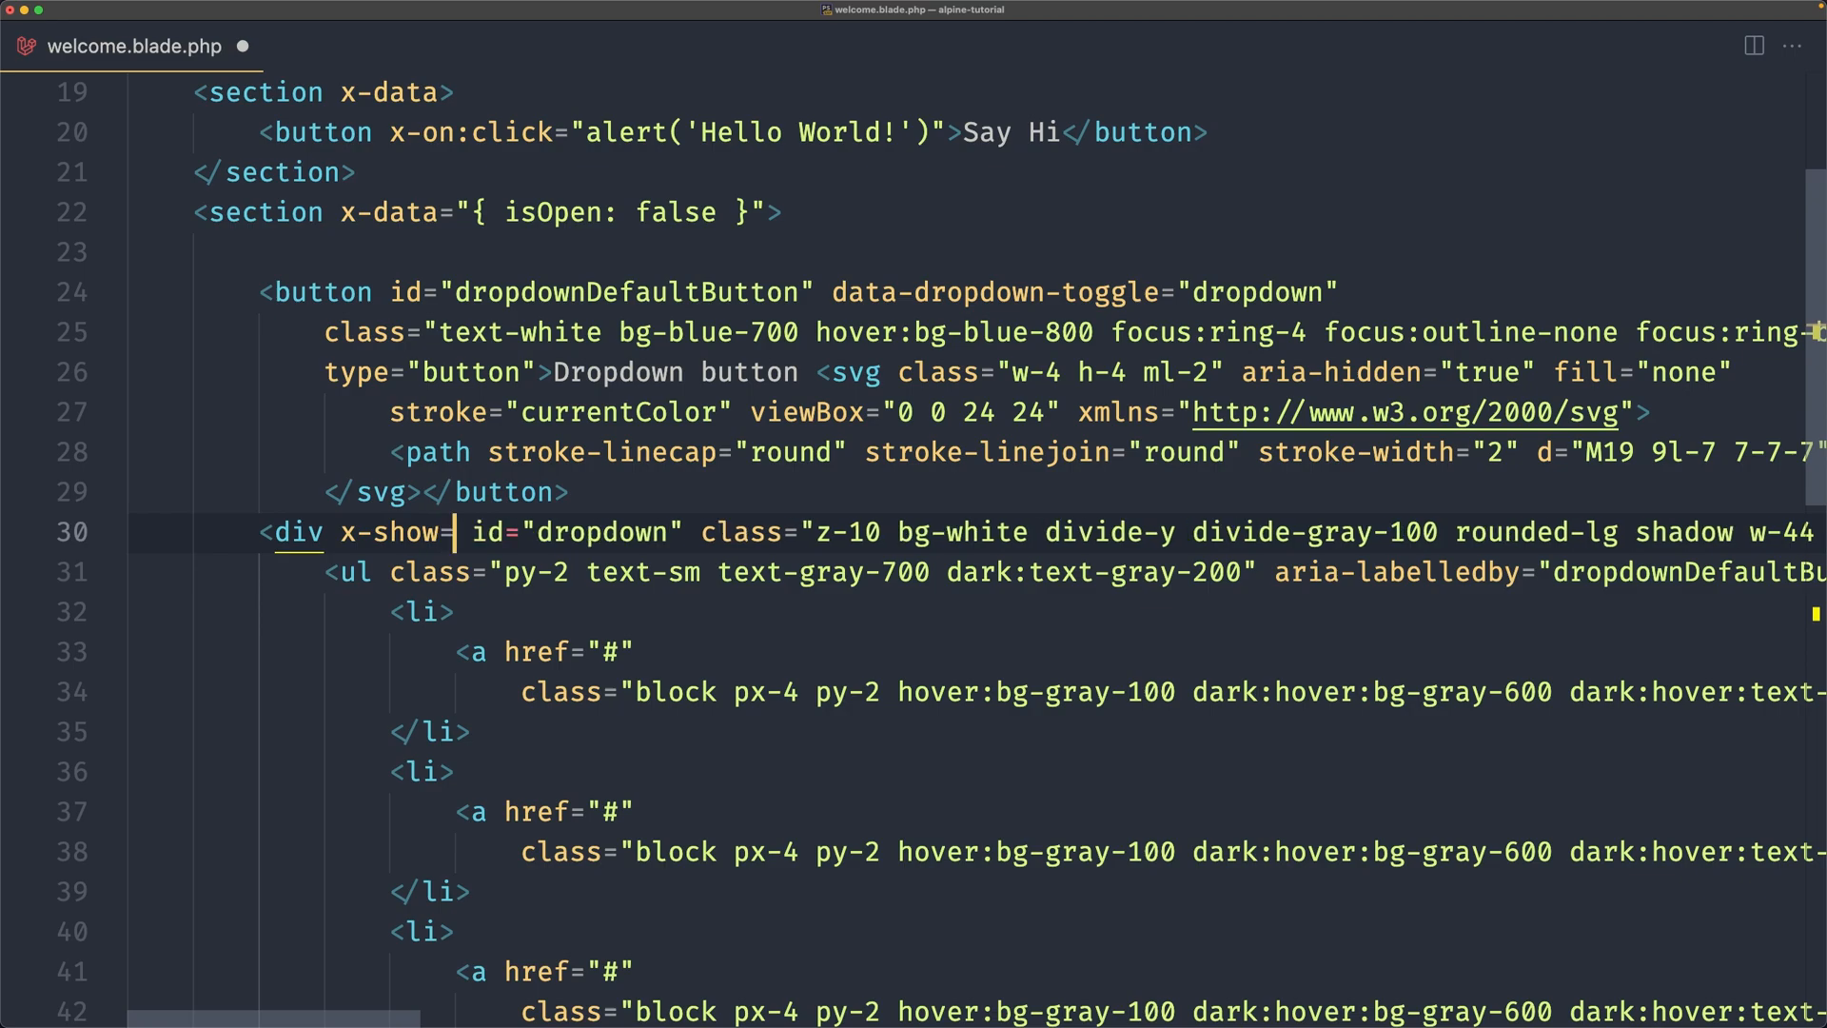
pyautogui.write('i"')
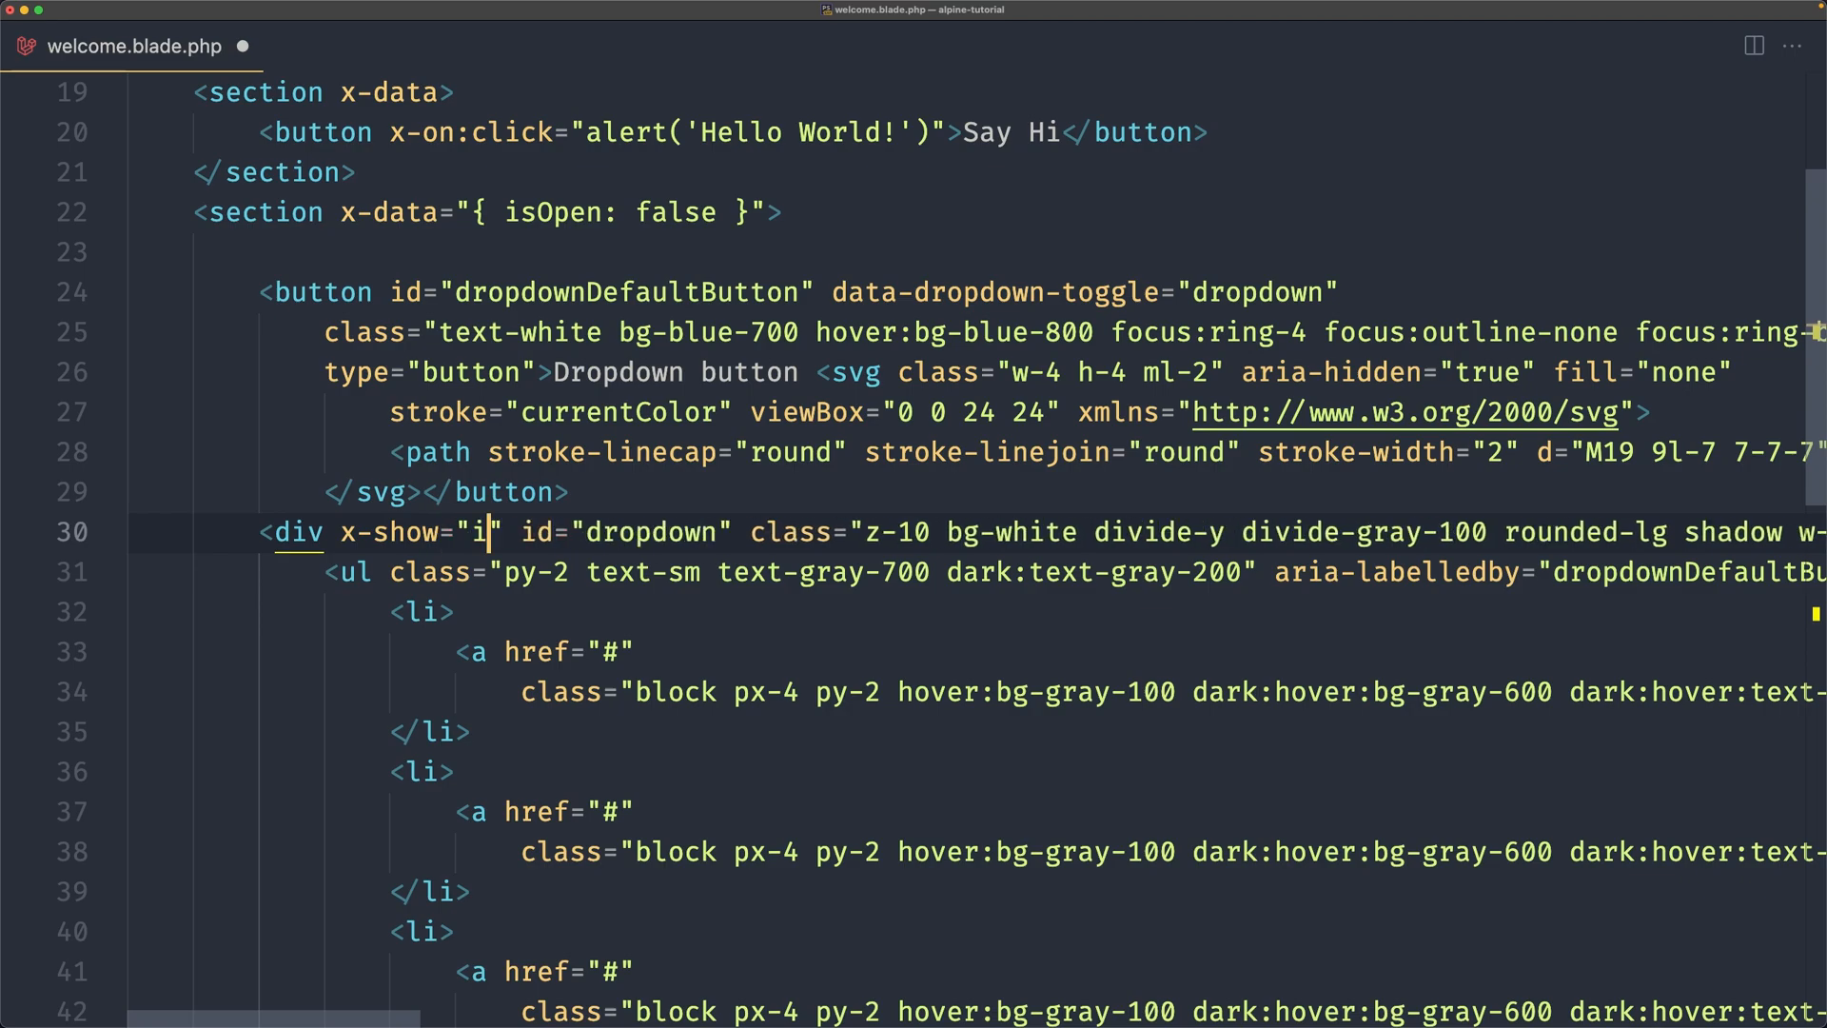
pyautogui.write('sOpe')
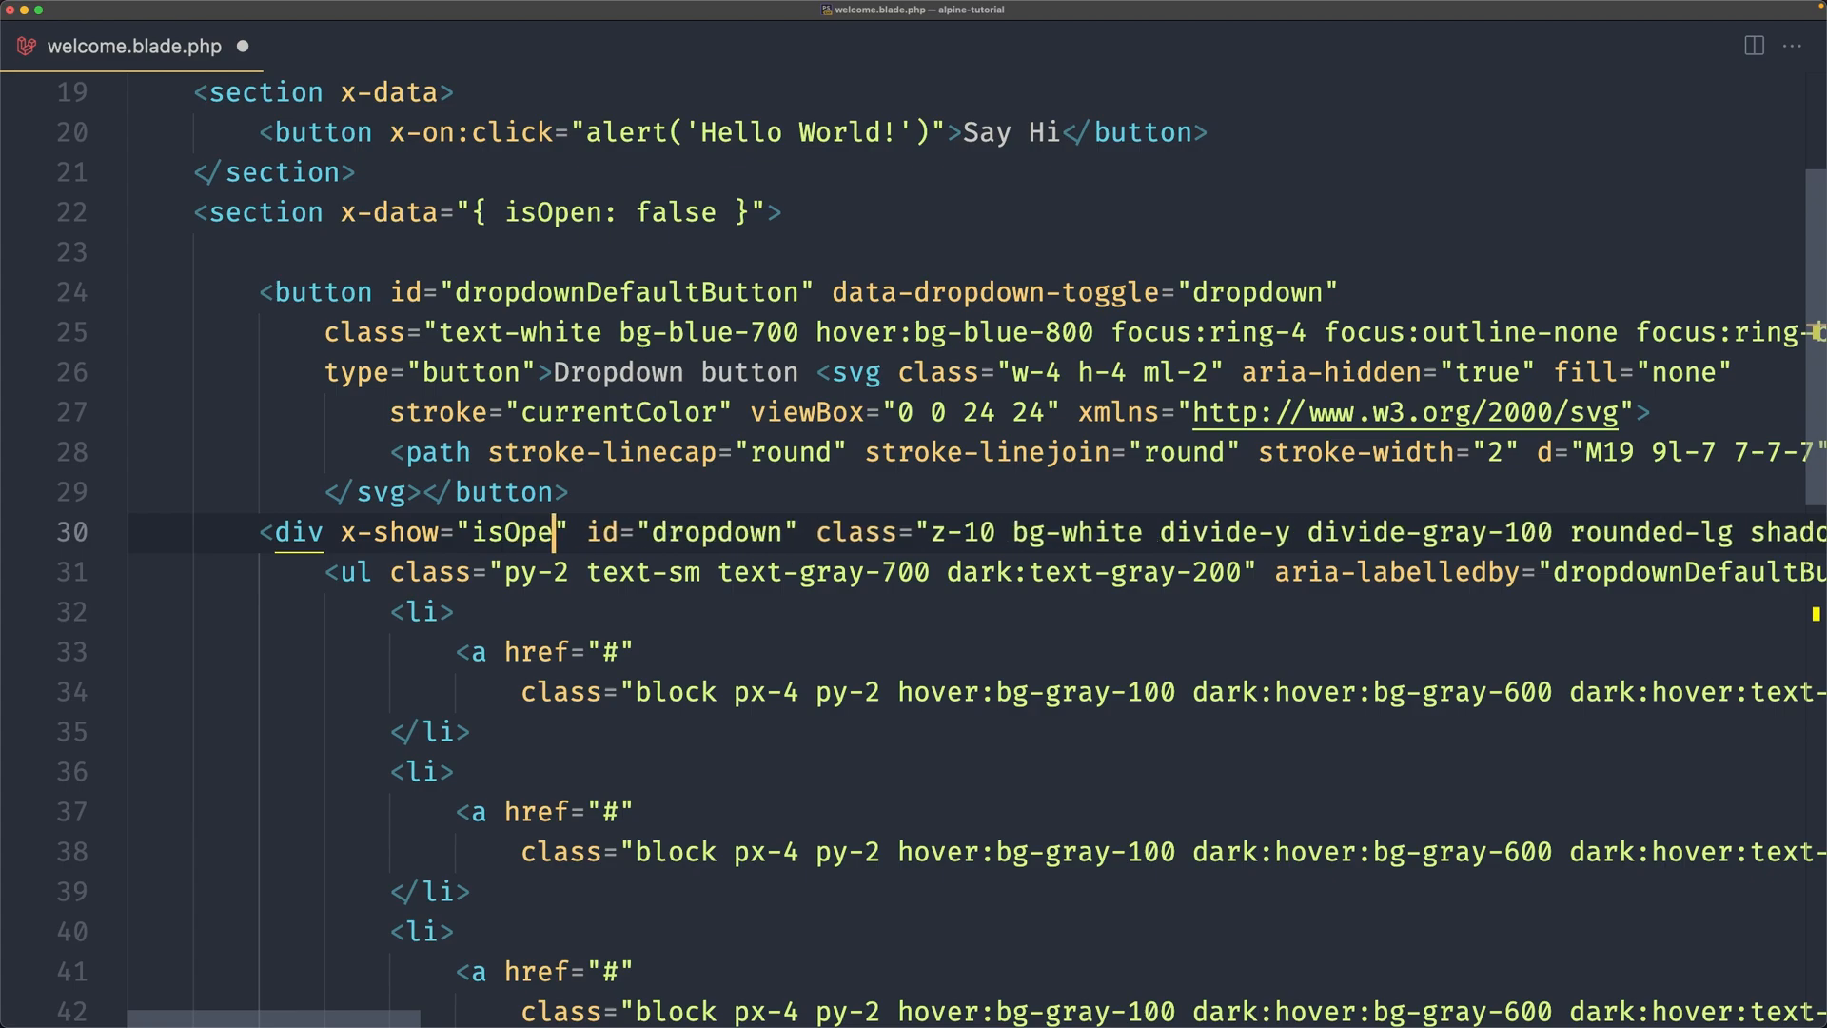
pyautogui.write('n" id="dropdown"')
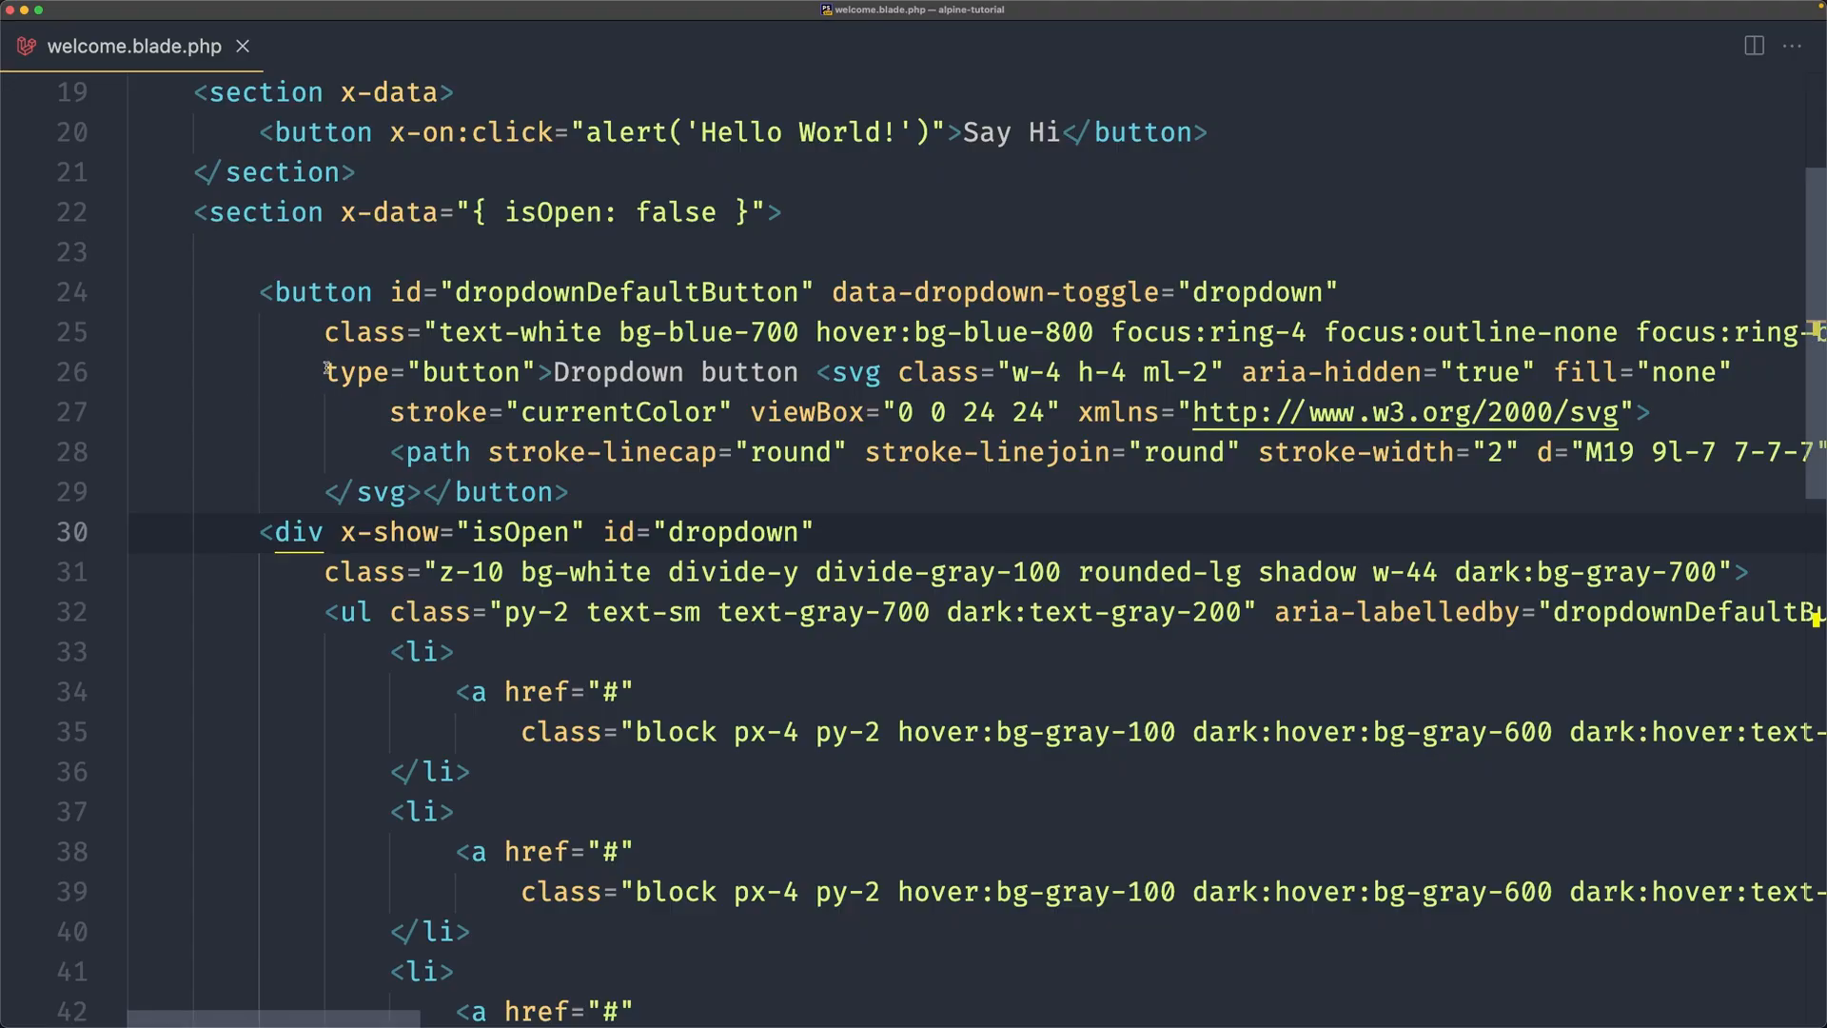
# - Delete the button's id and data-dropdown-toggle attributes, leaving isOpen defaulting to false
pyautogui.moveTo(390, 291); pyautogui.dragTo(1114, 292)
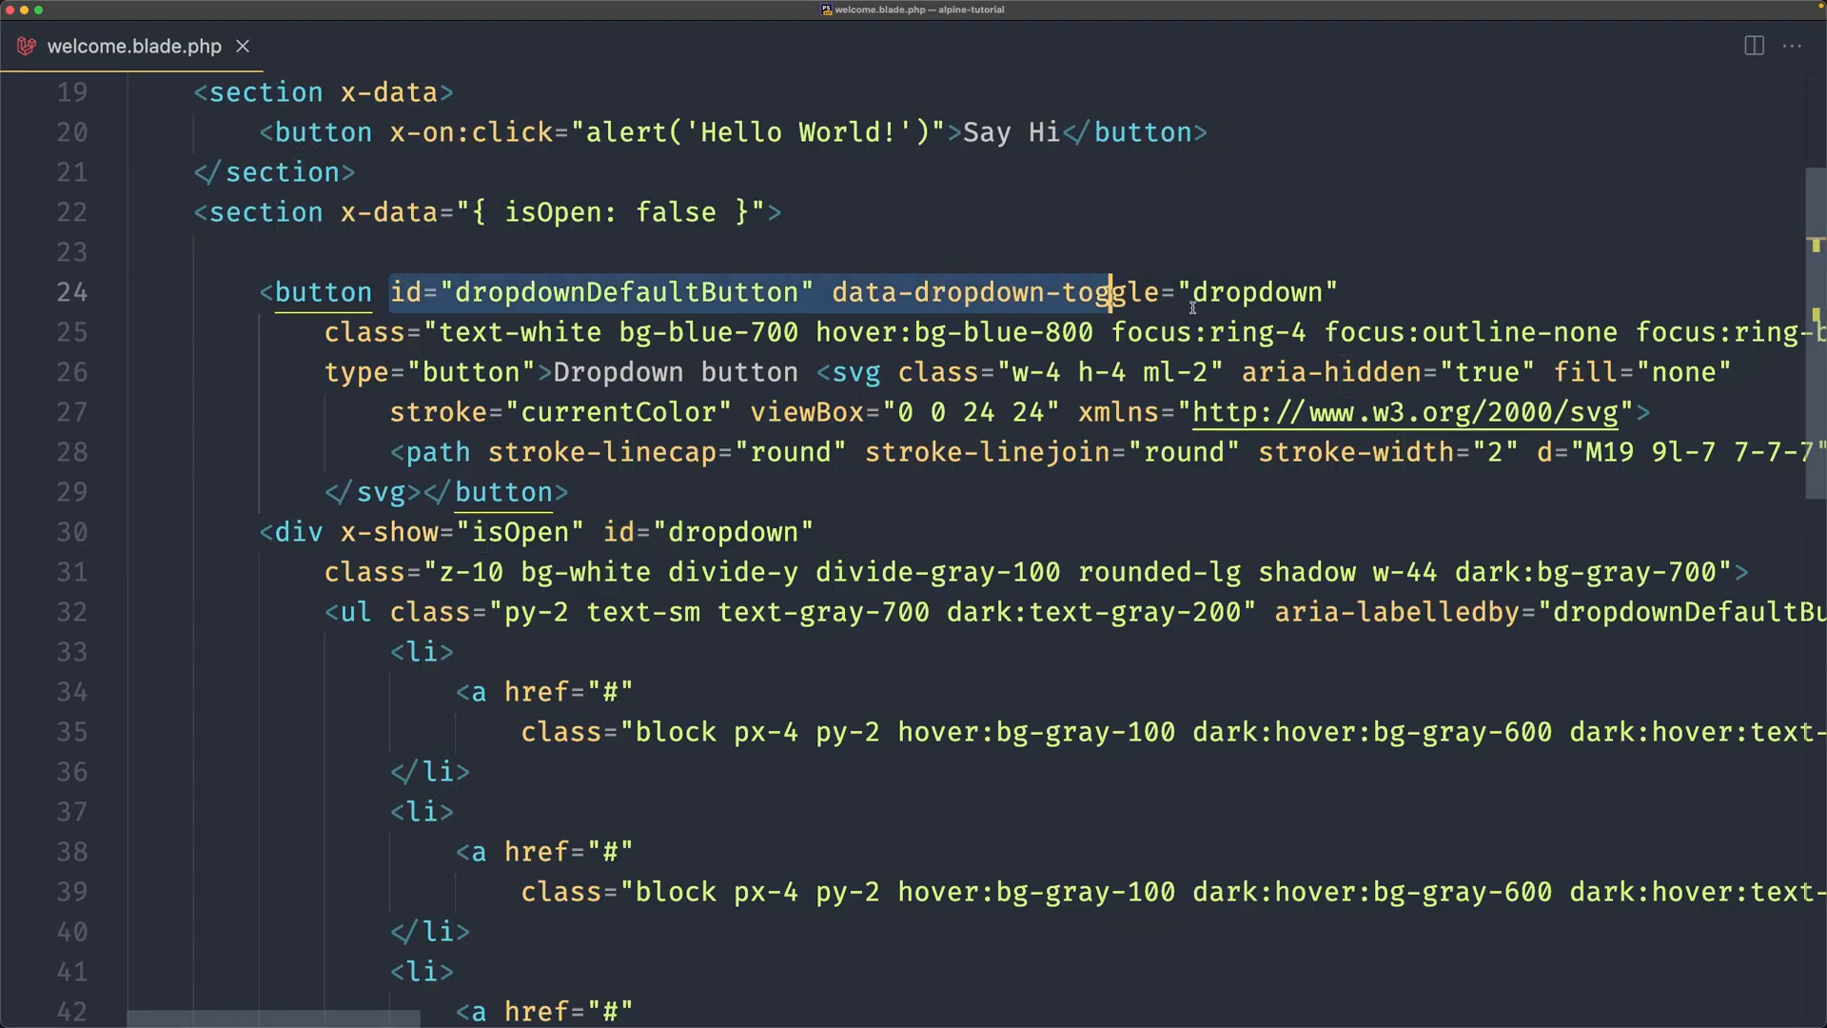
pyautogui.press('Delete')
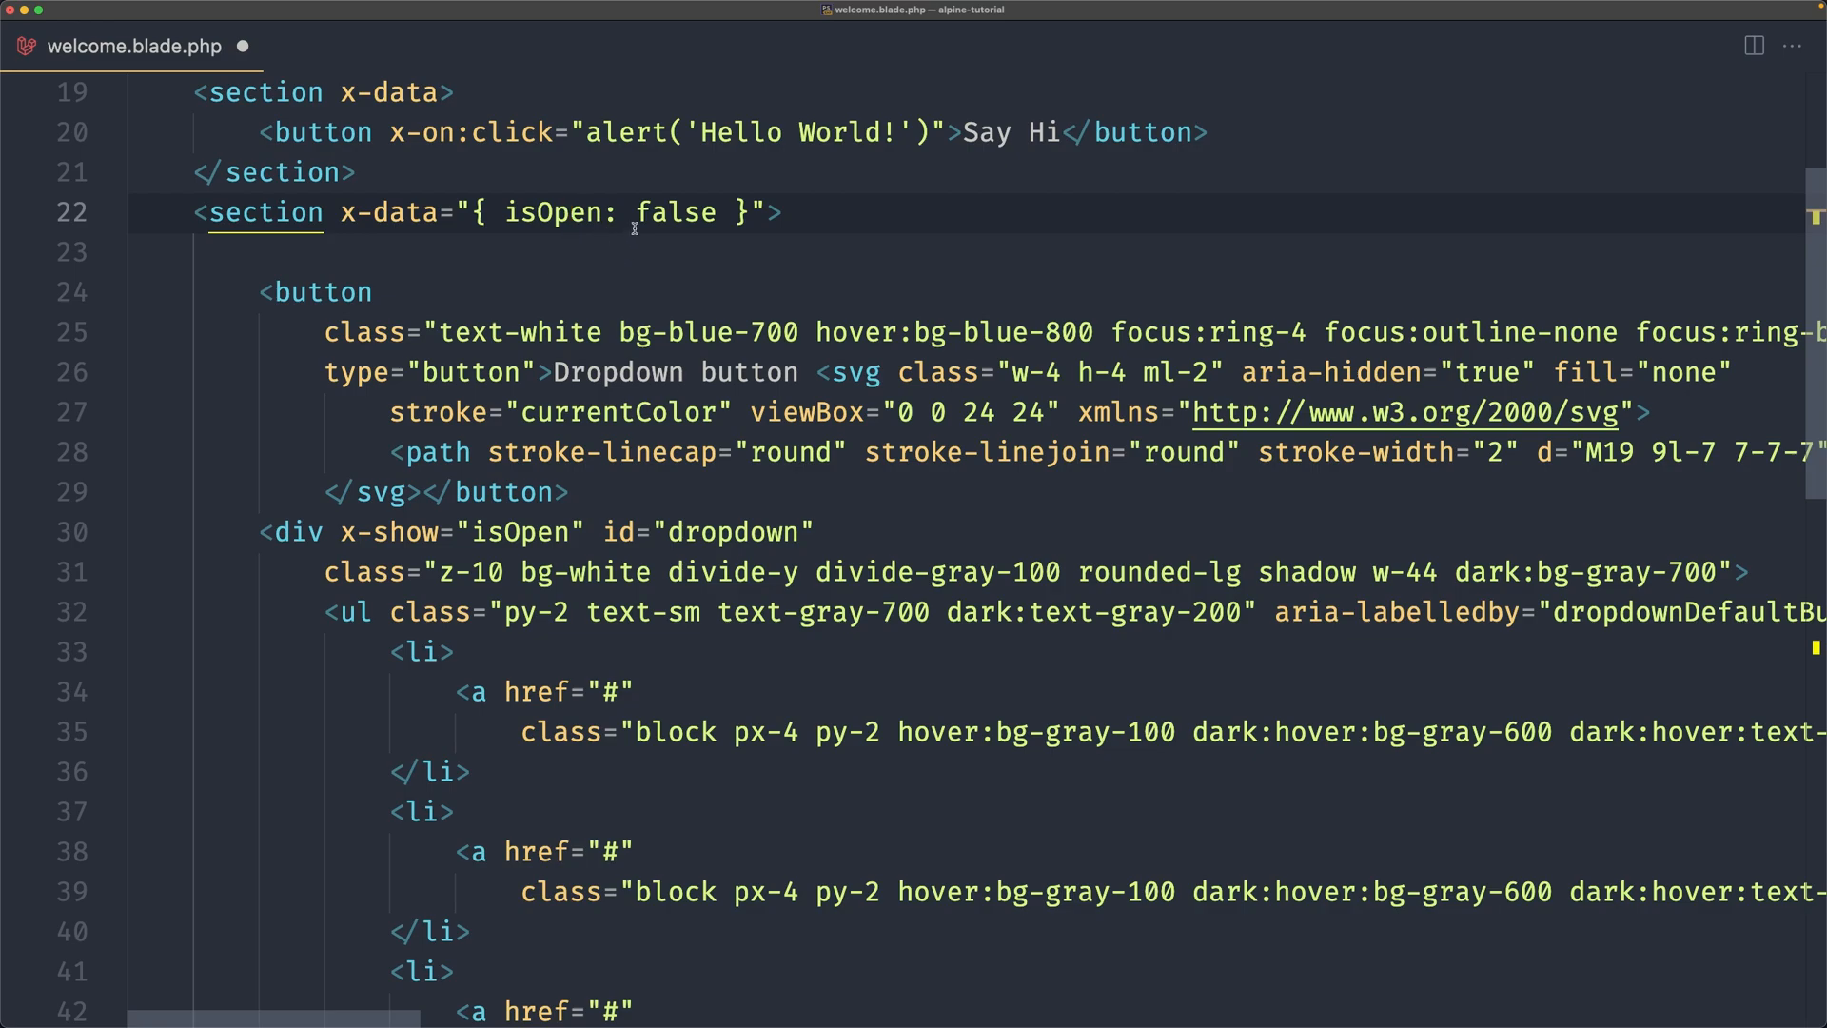
pyautogui.doubleClick(674, 211)
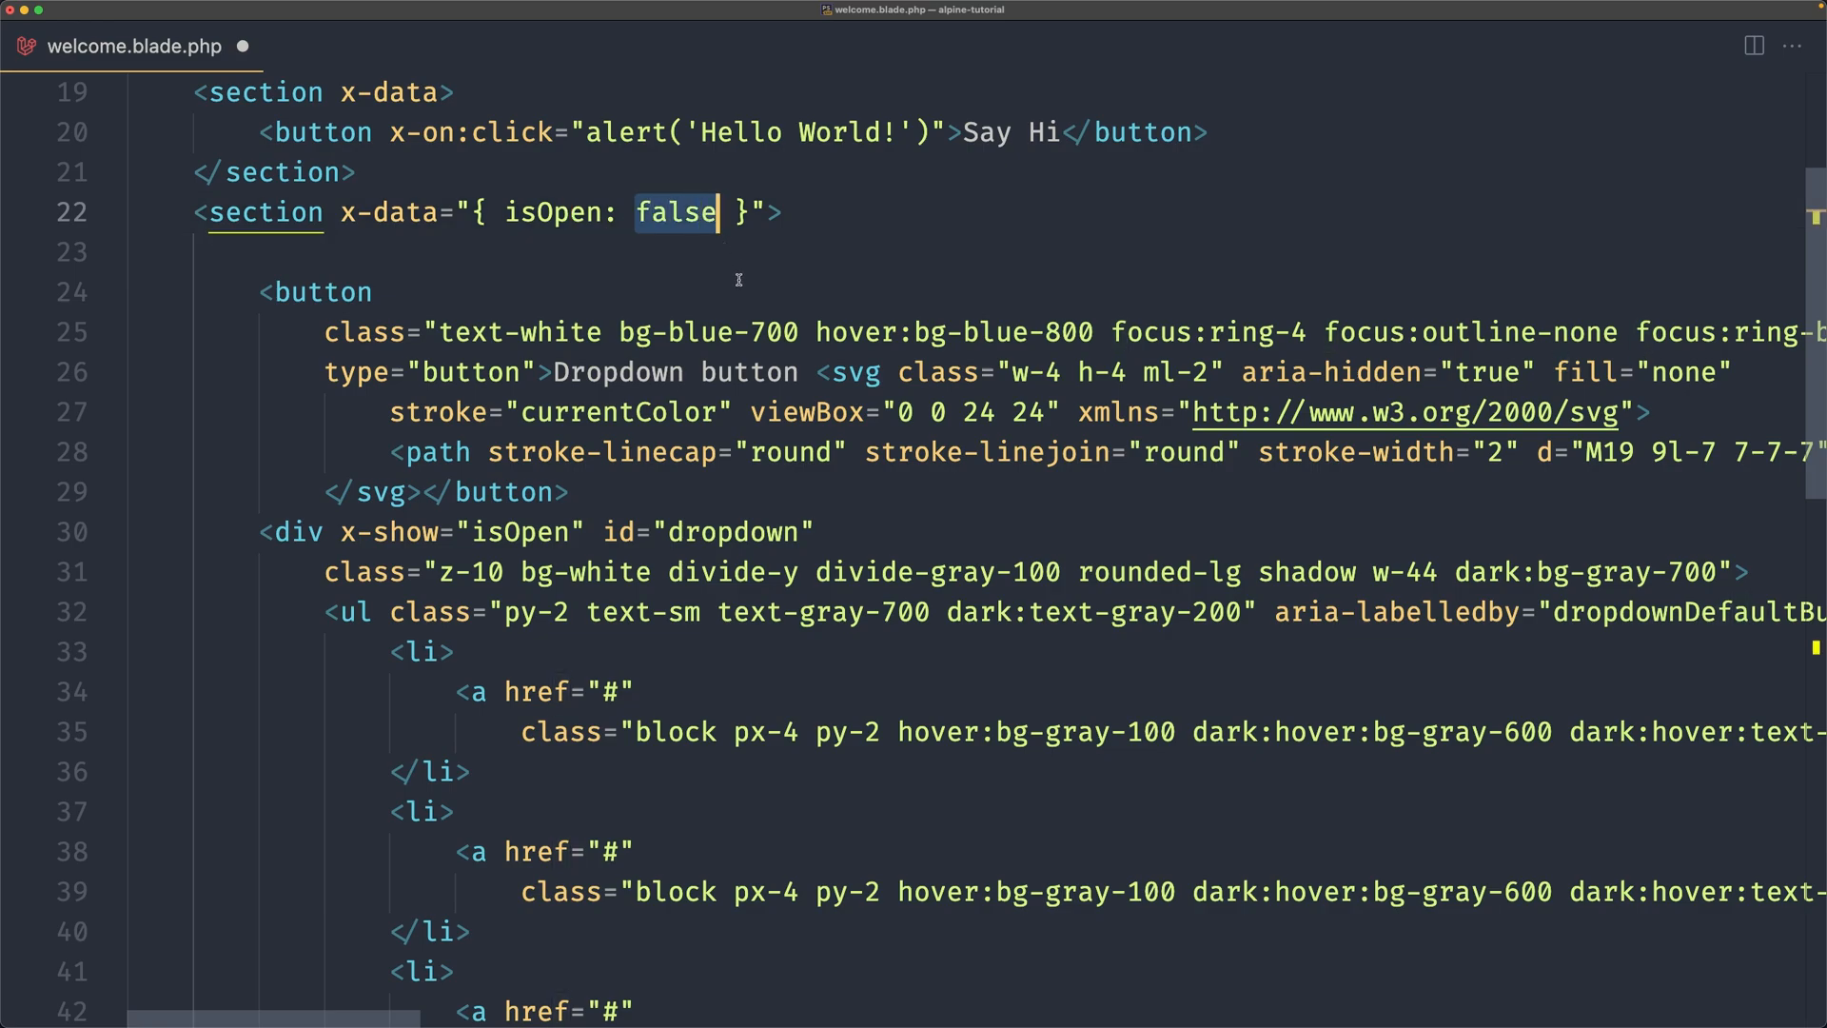
pyautogui.click(391, 293)
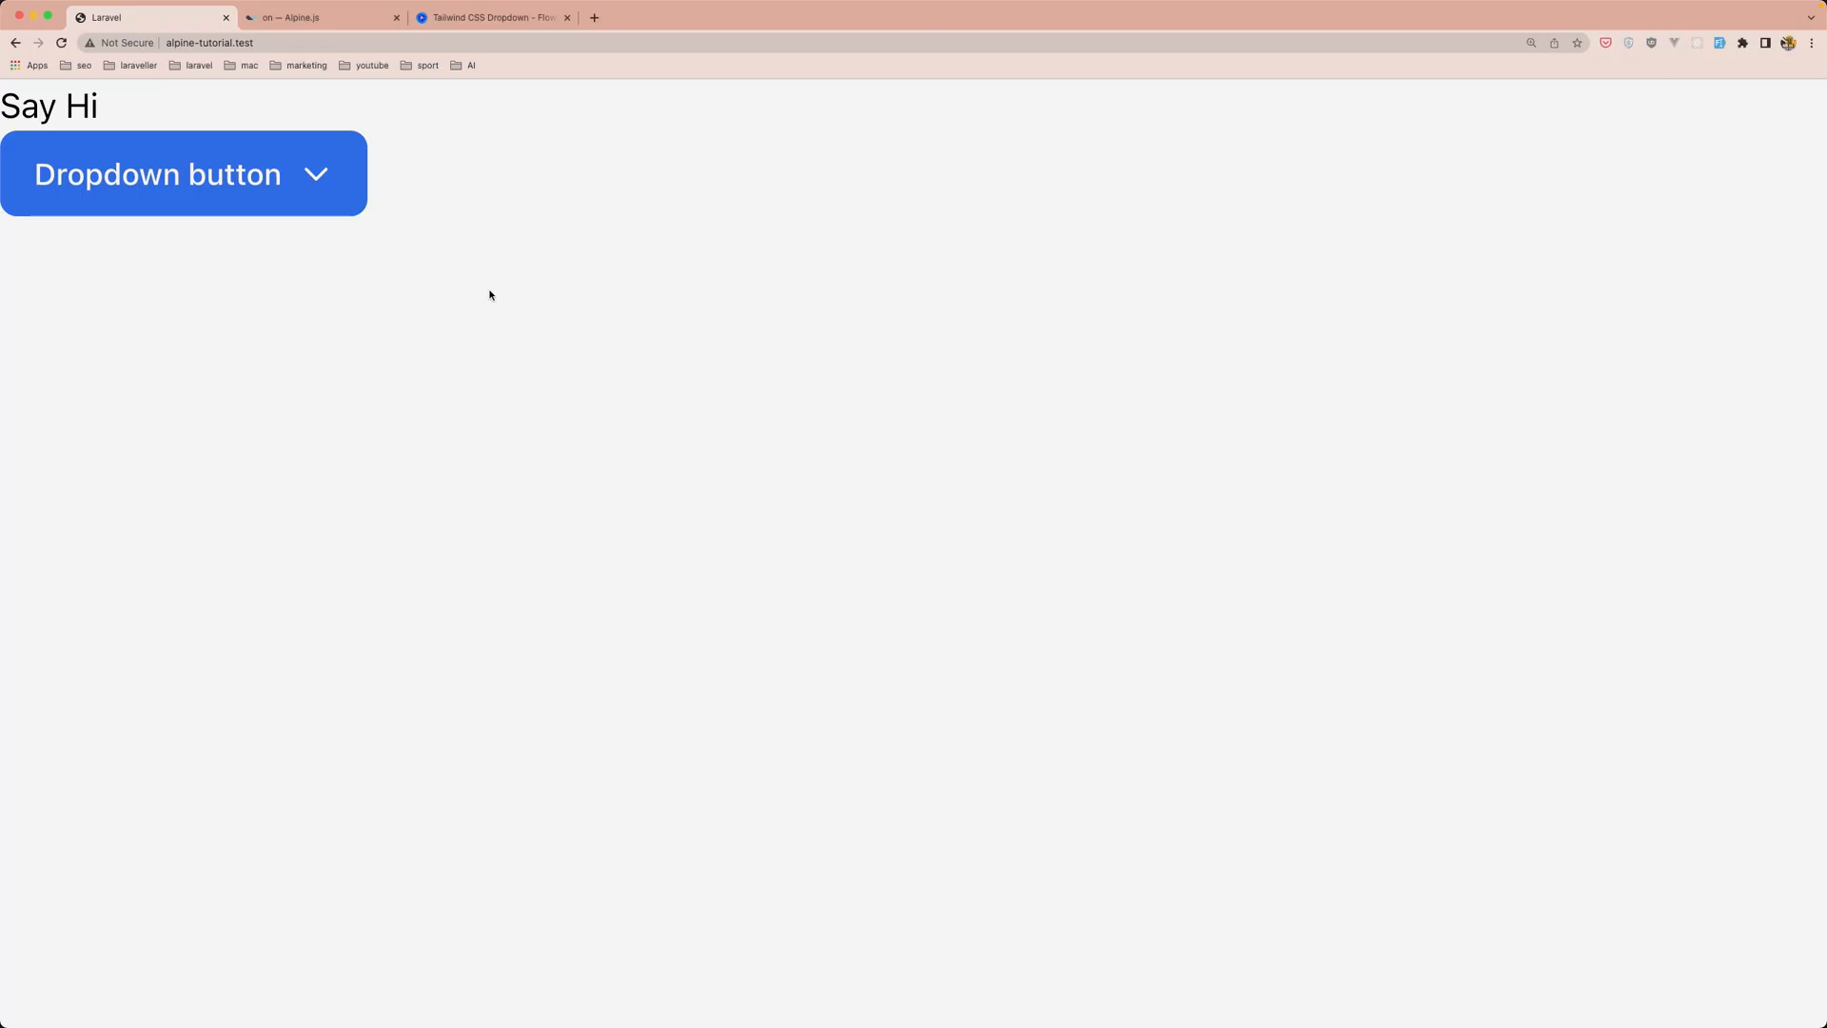
pyautogui.moveTo(408, 87)
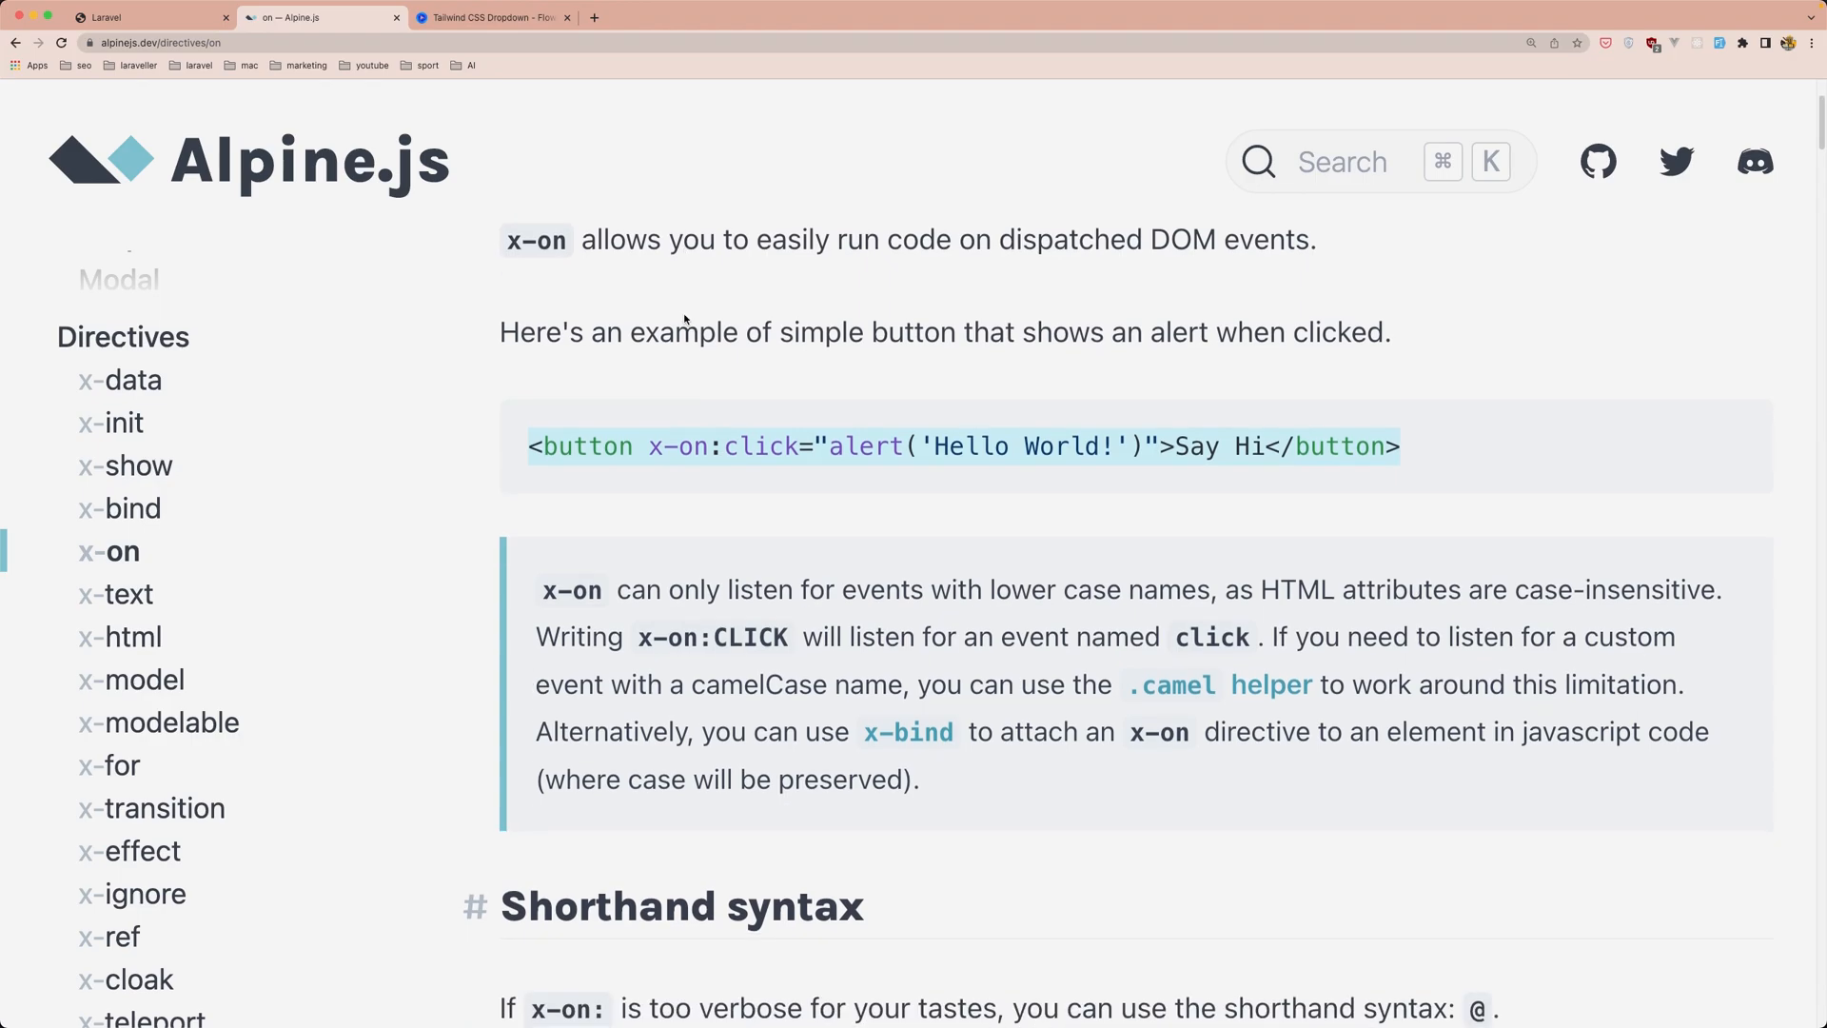
# - Scroll to the x-on Shorthand syntax section and highlight the @ prefix
pyautogui.scroll(-3)
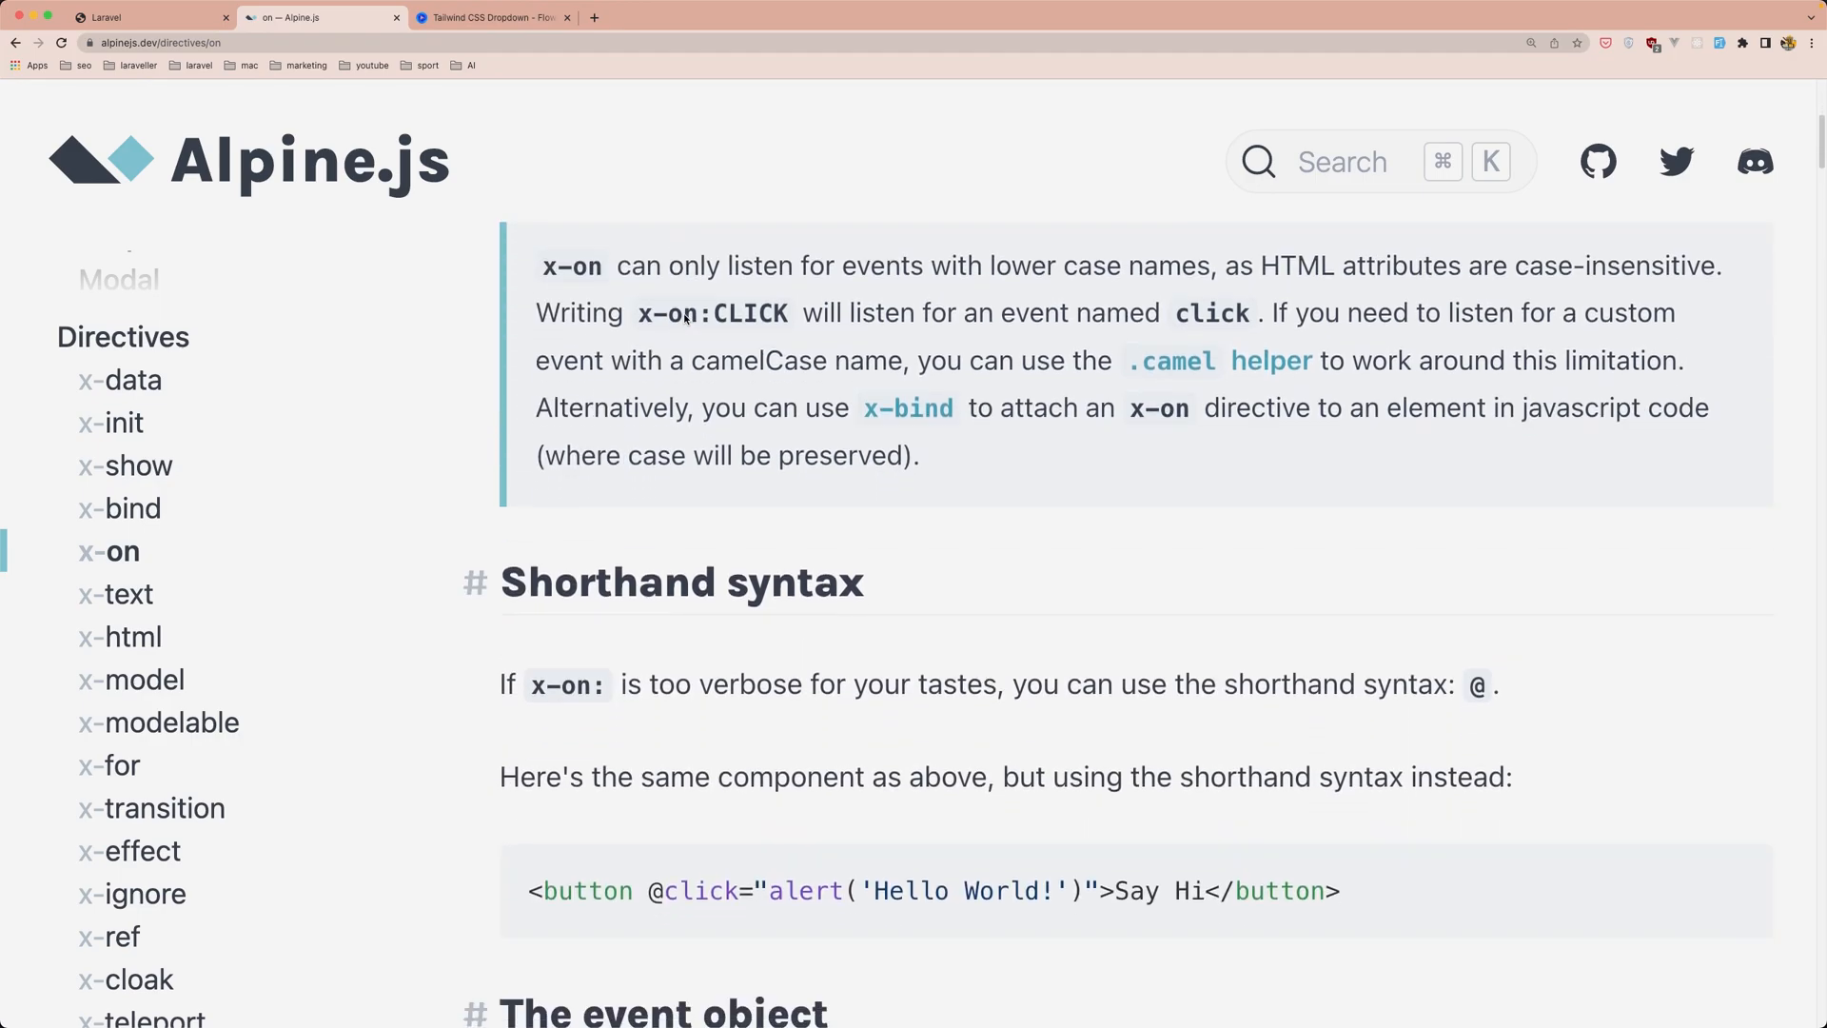
pyautogui.scroll(-3)
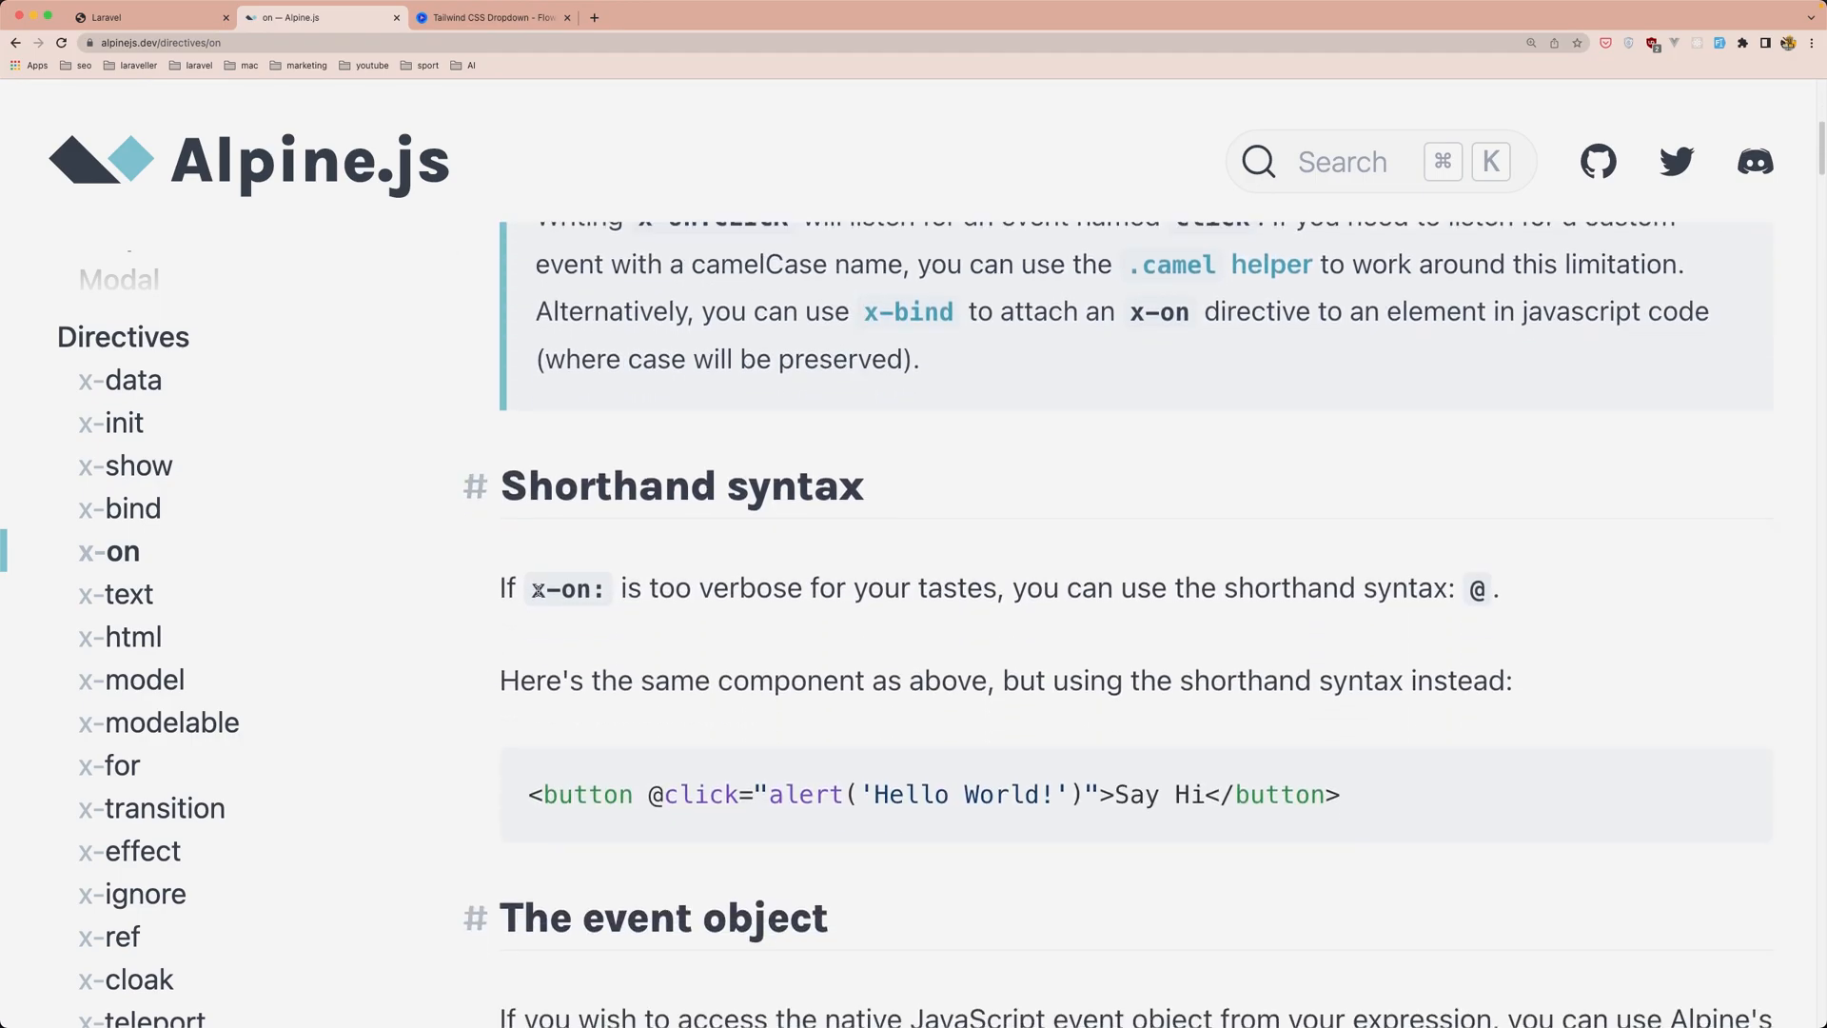
pyautogui.doubleClick(565, 586)
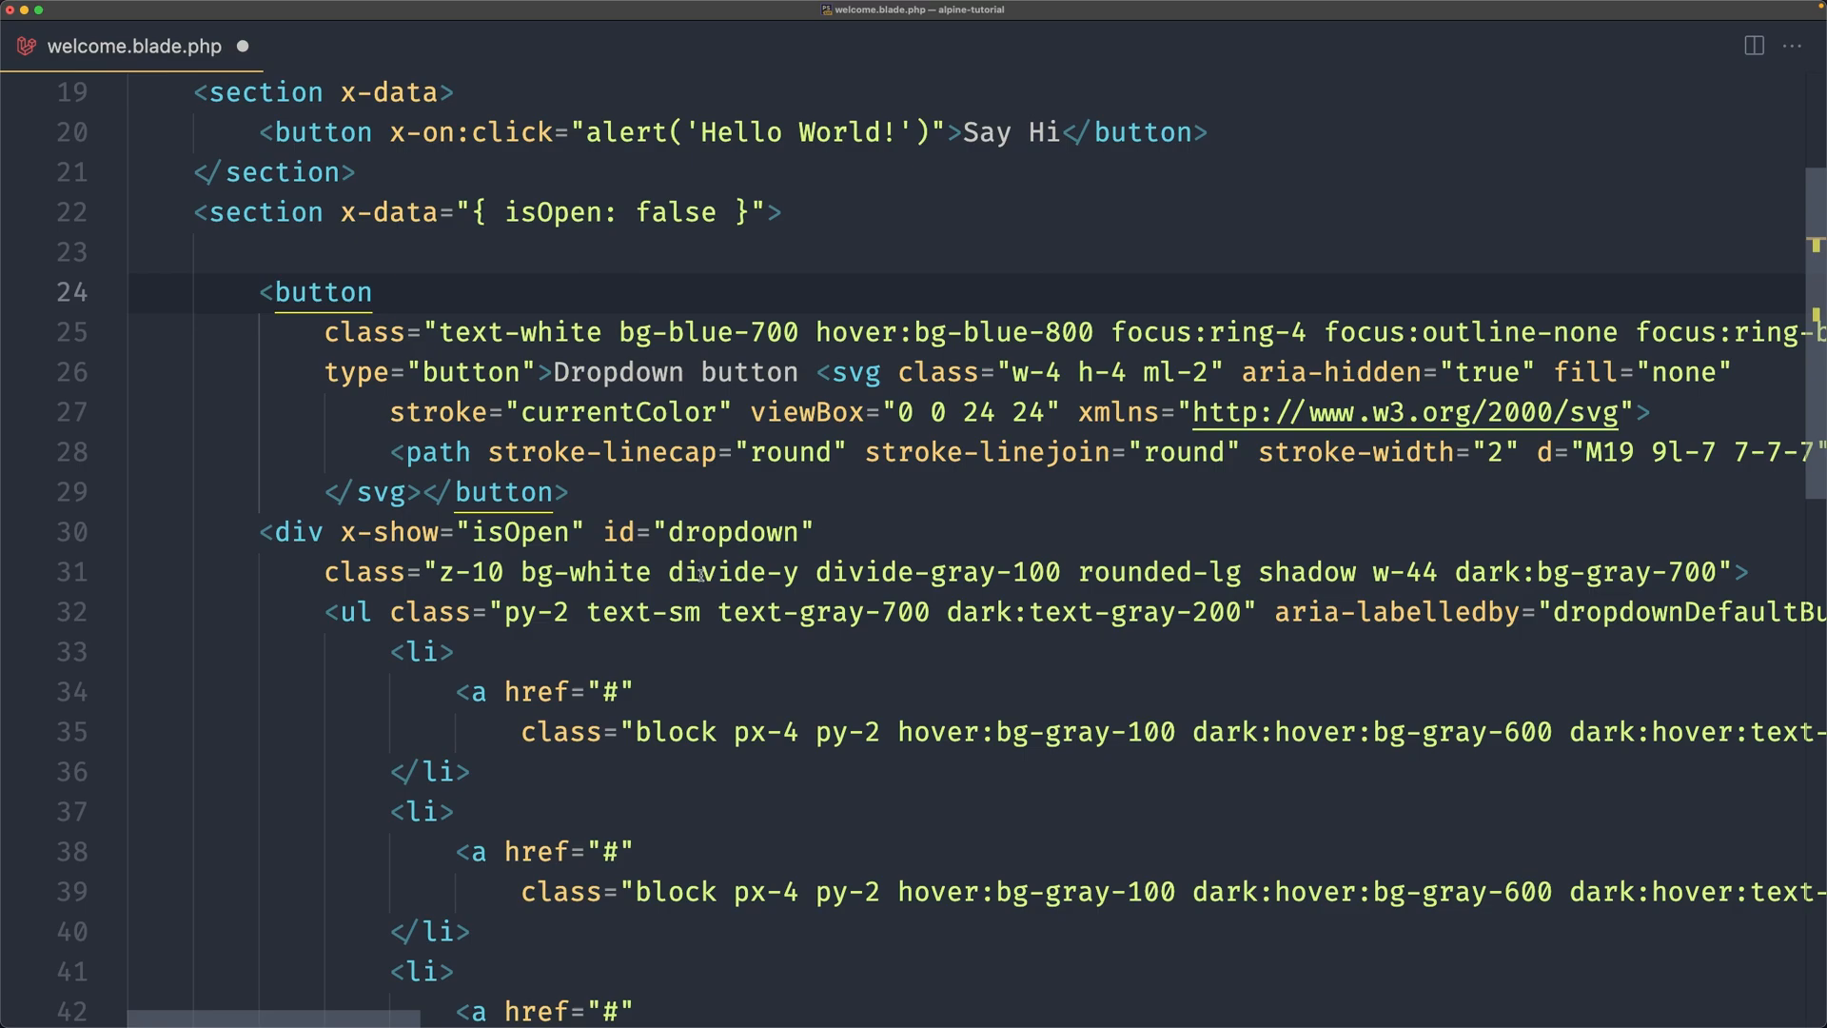
pyautogui.write('@click=')
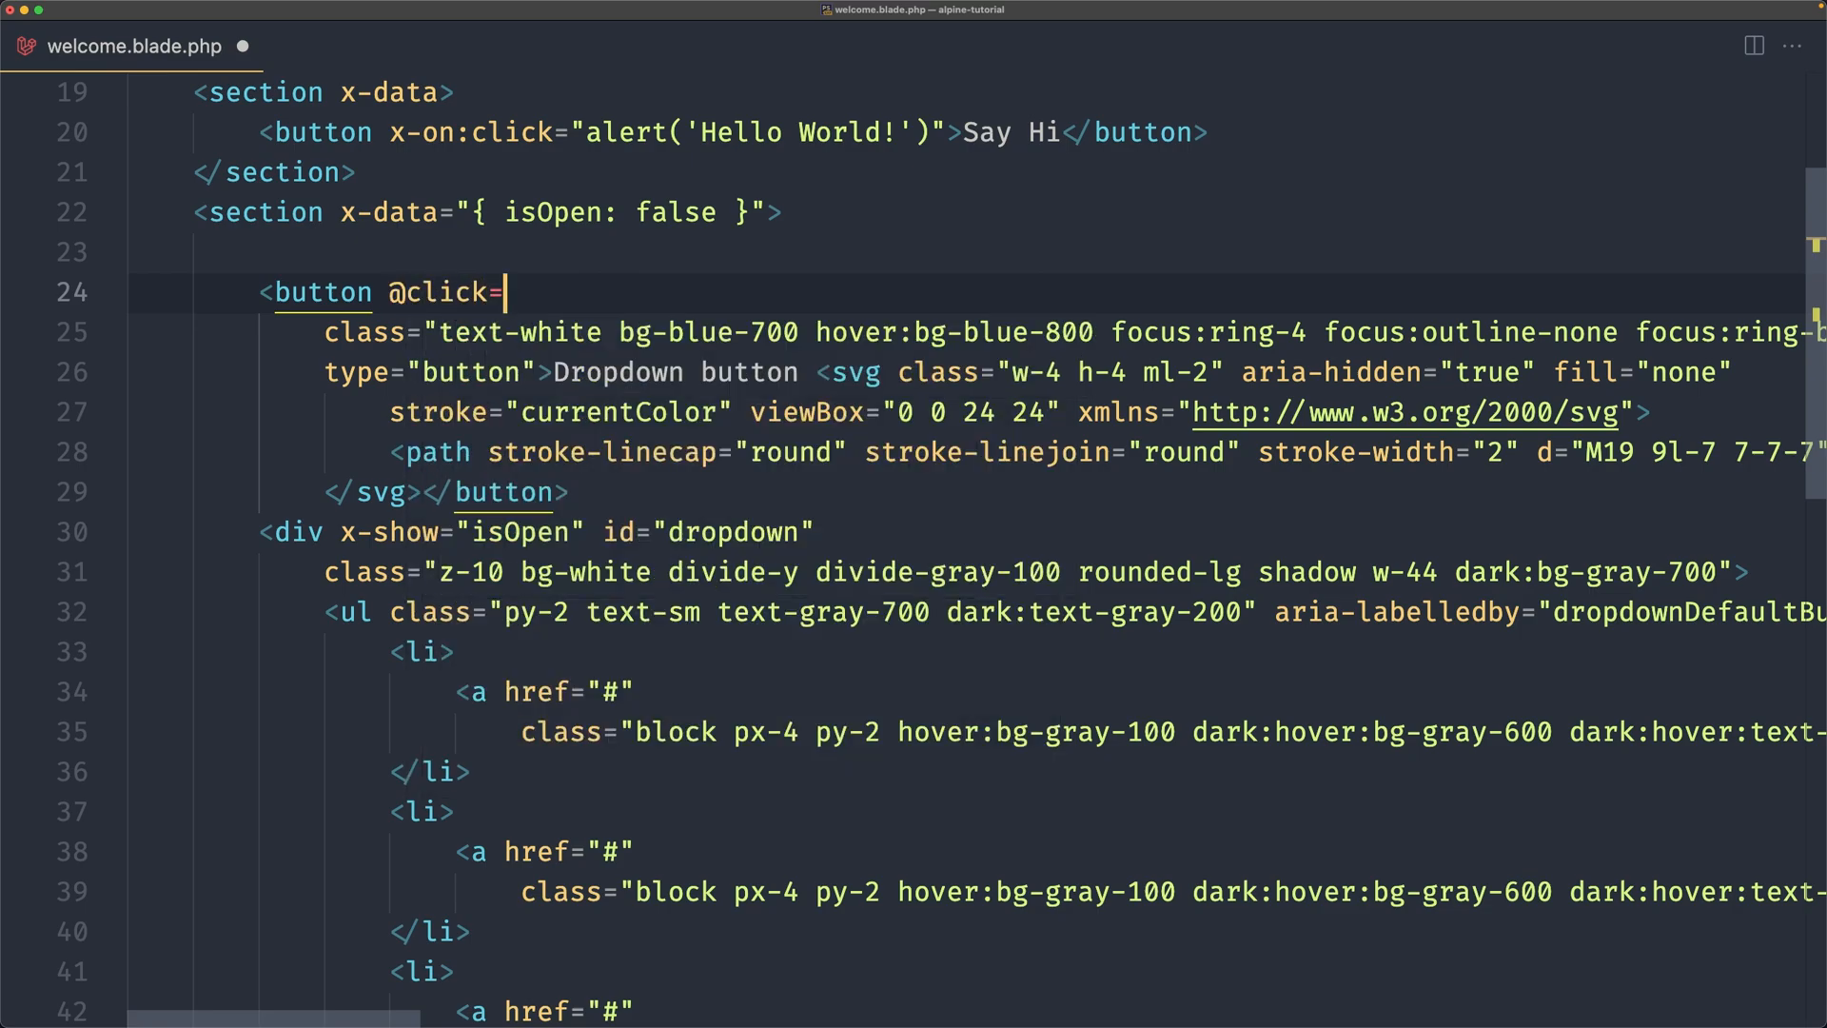
pyautogui.write('"i')
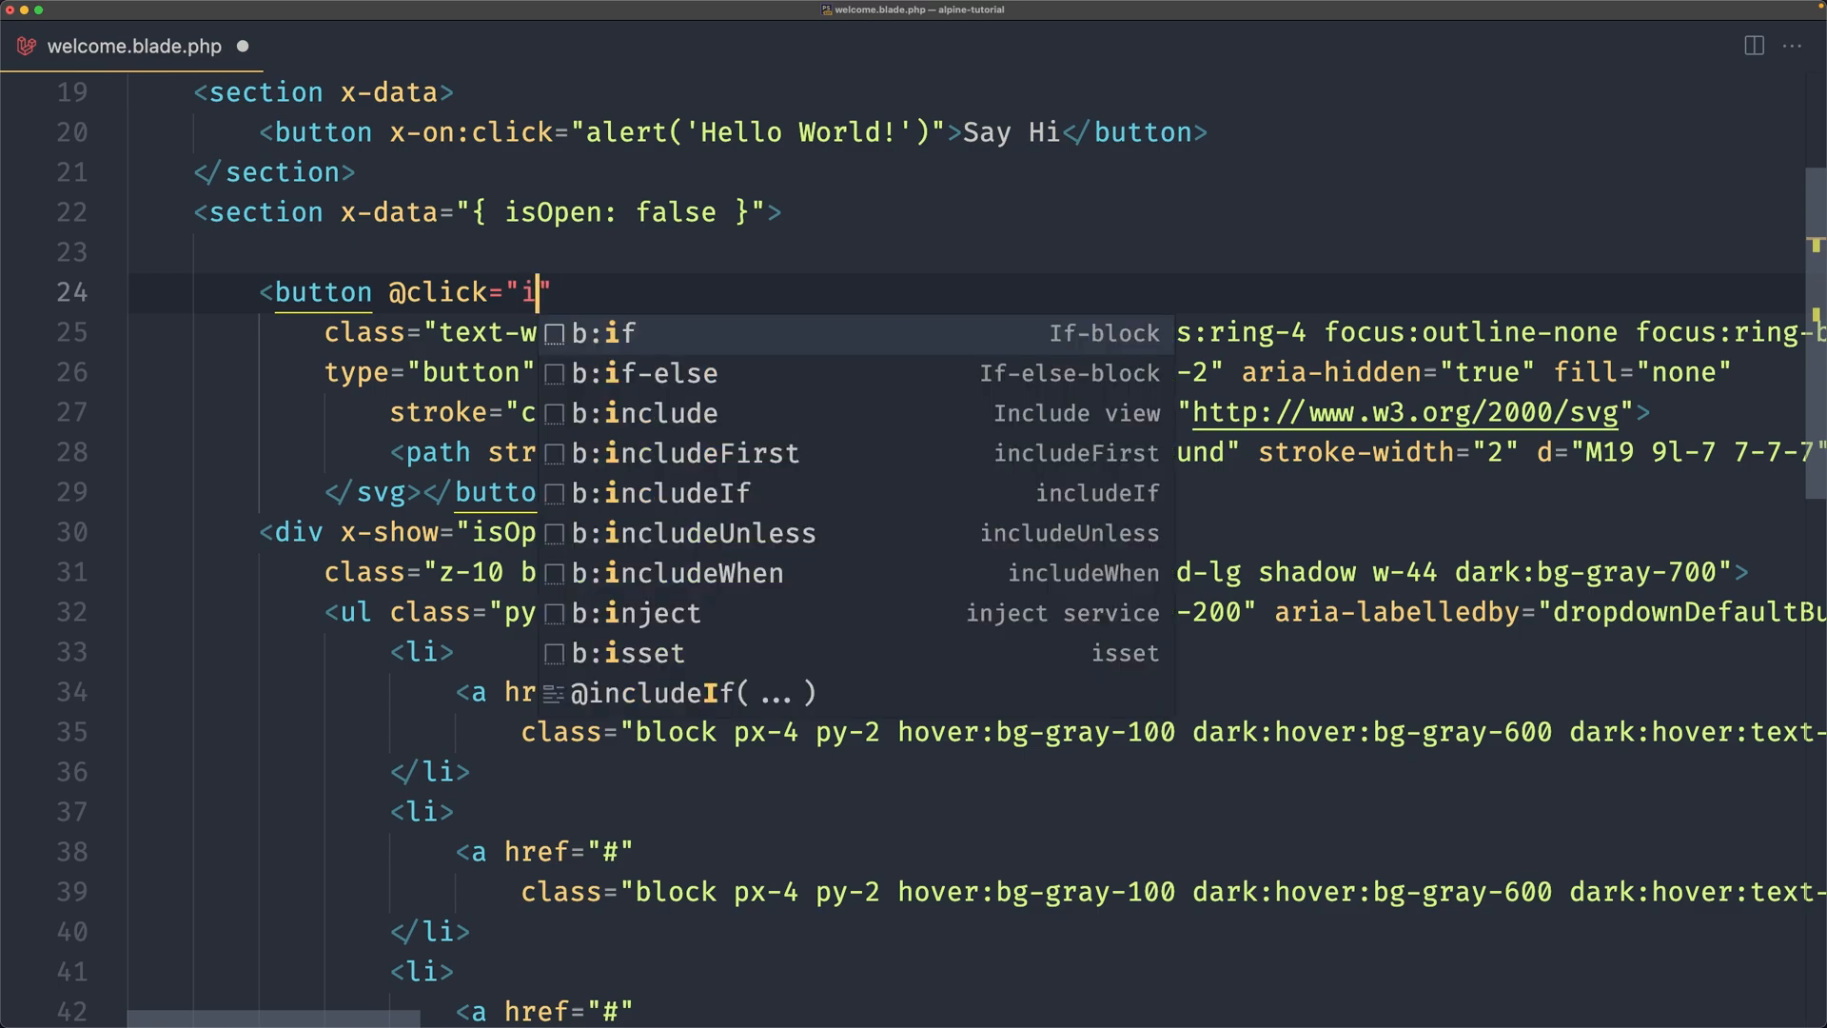
pyautogui.write('sOpen =')
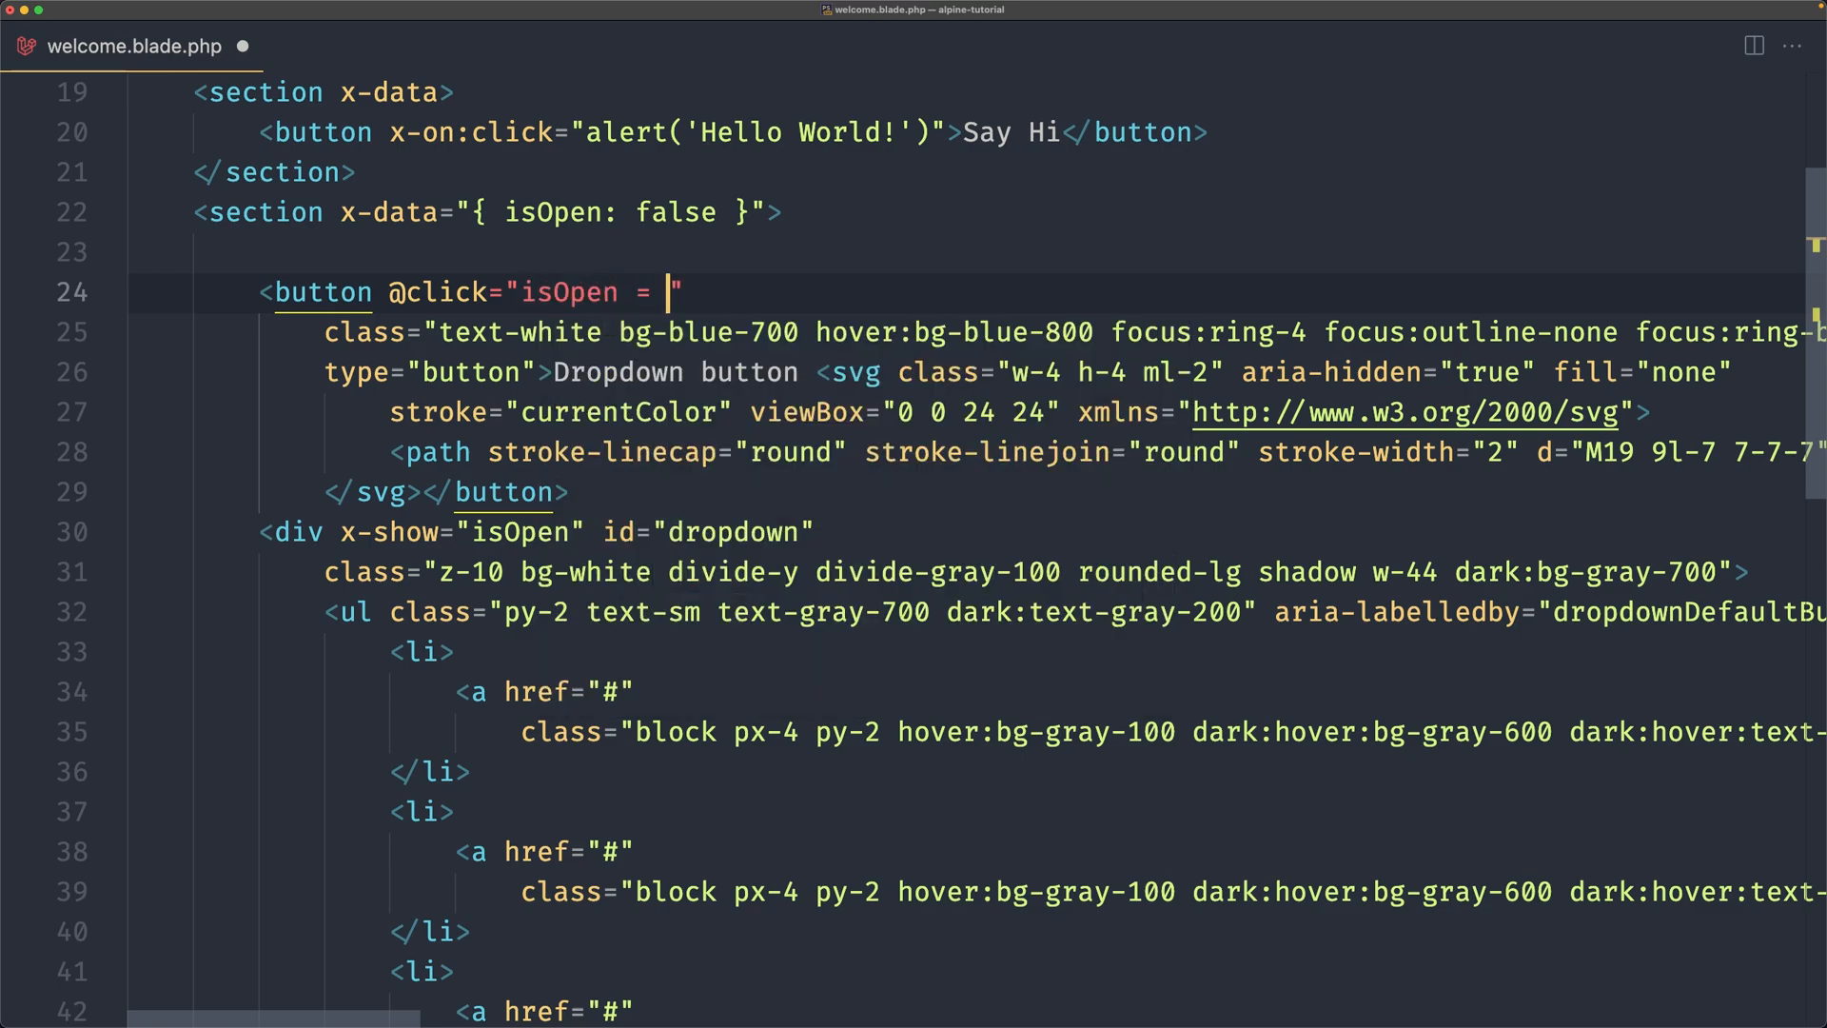
pyautogui.write('! is')
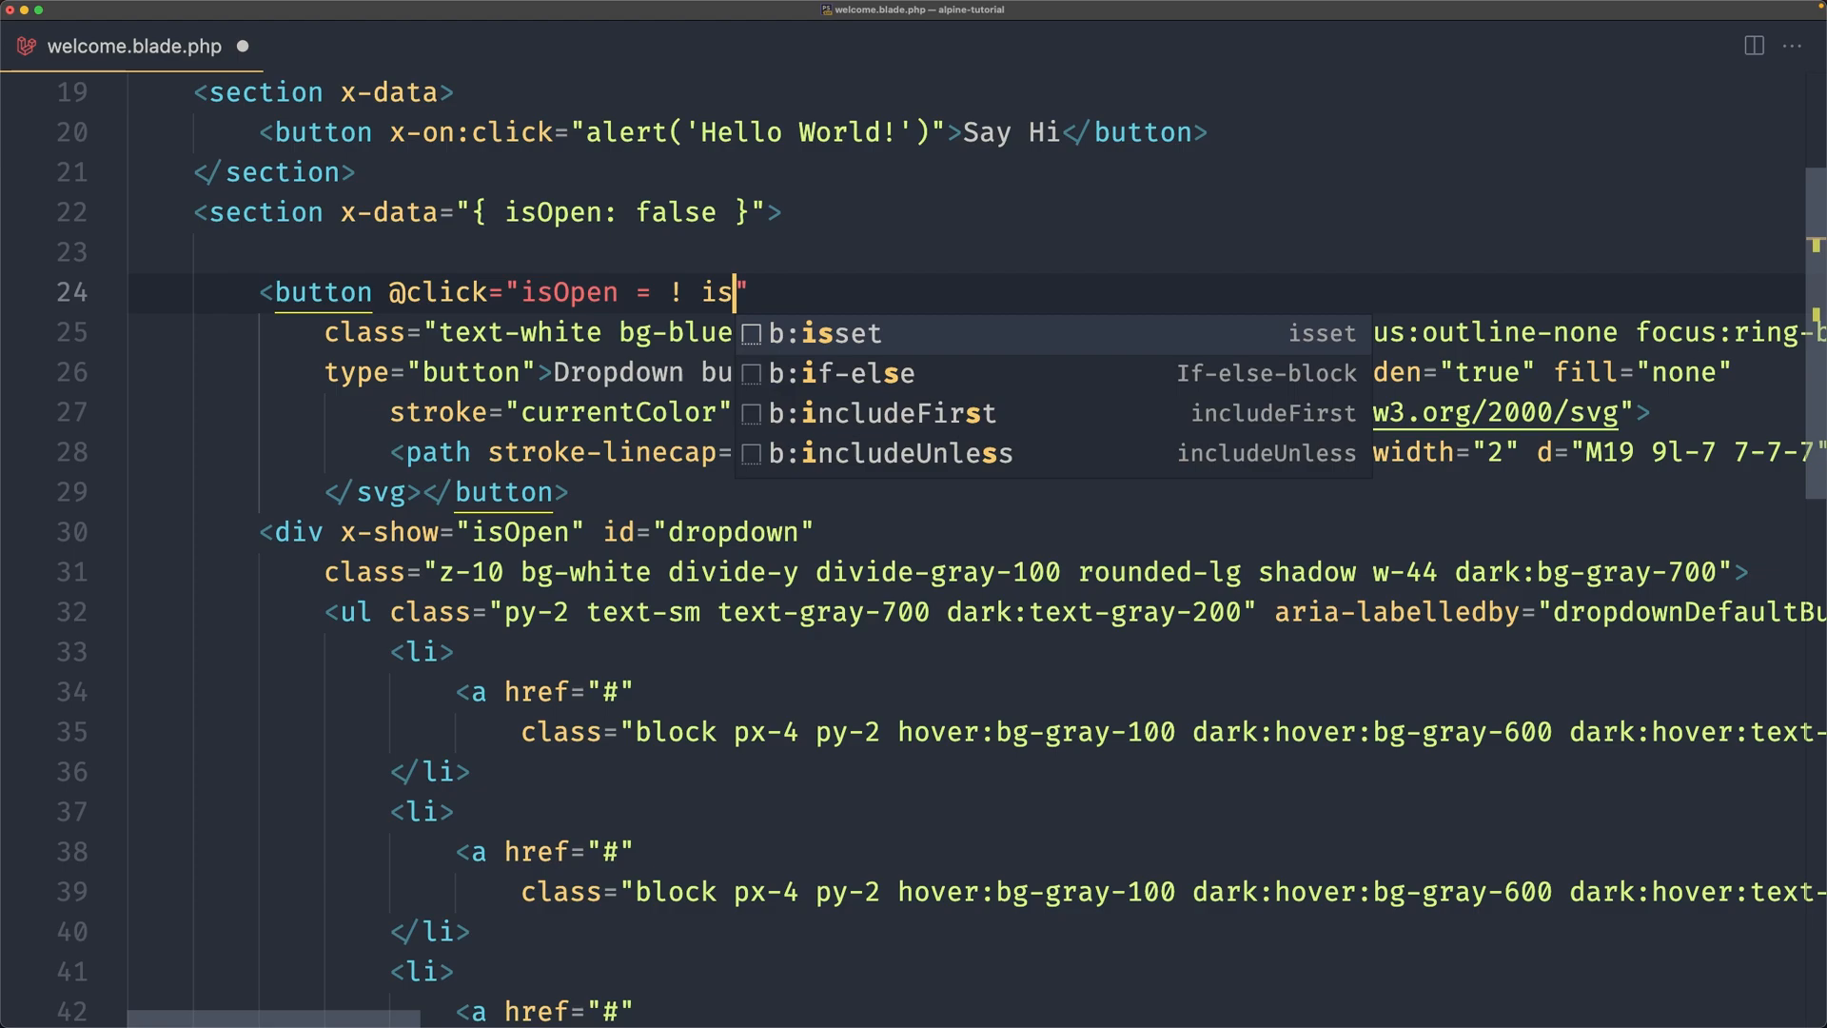
pyautogui.write('Open"')
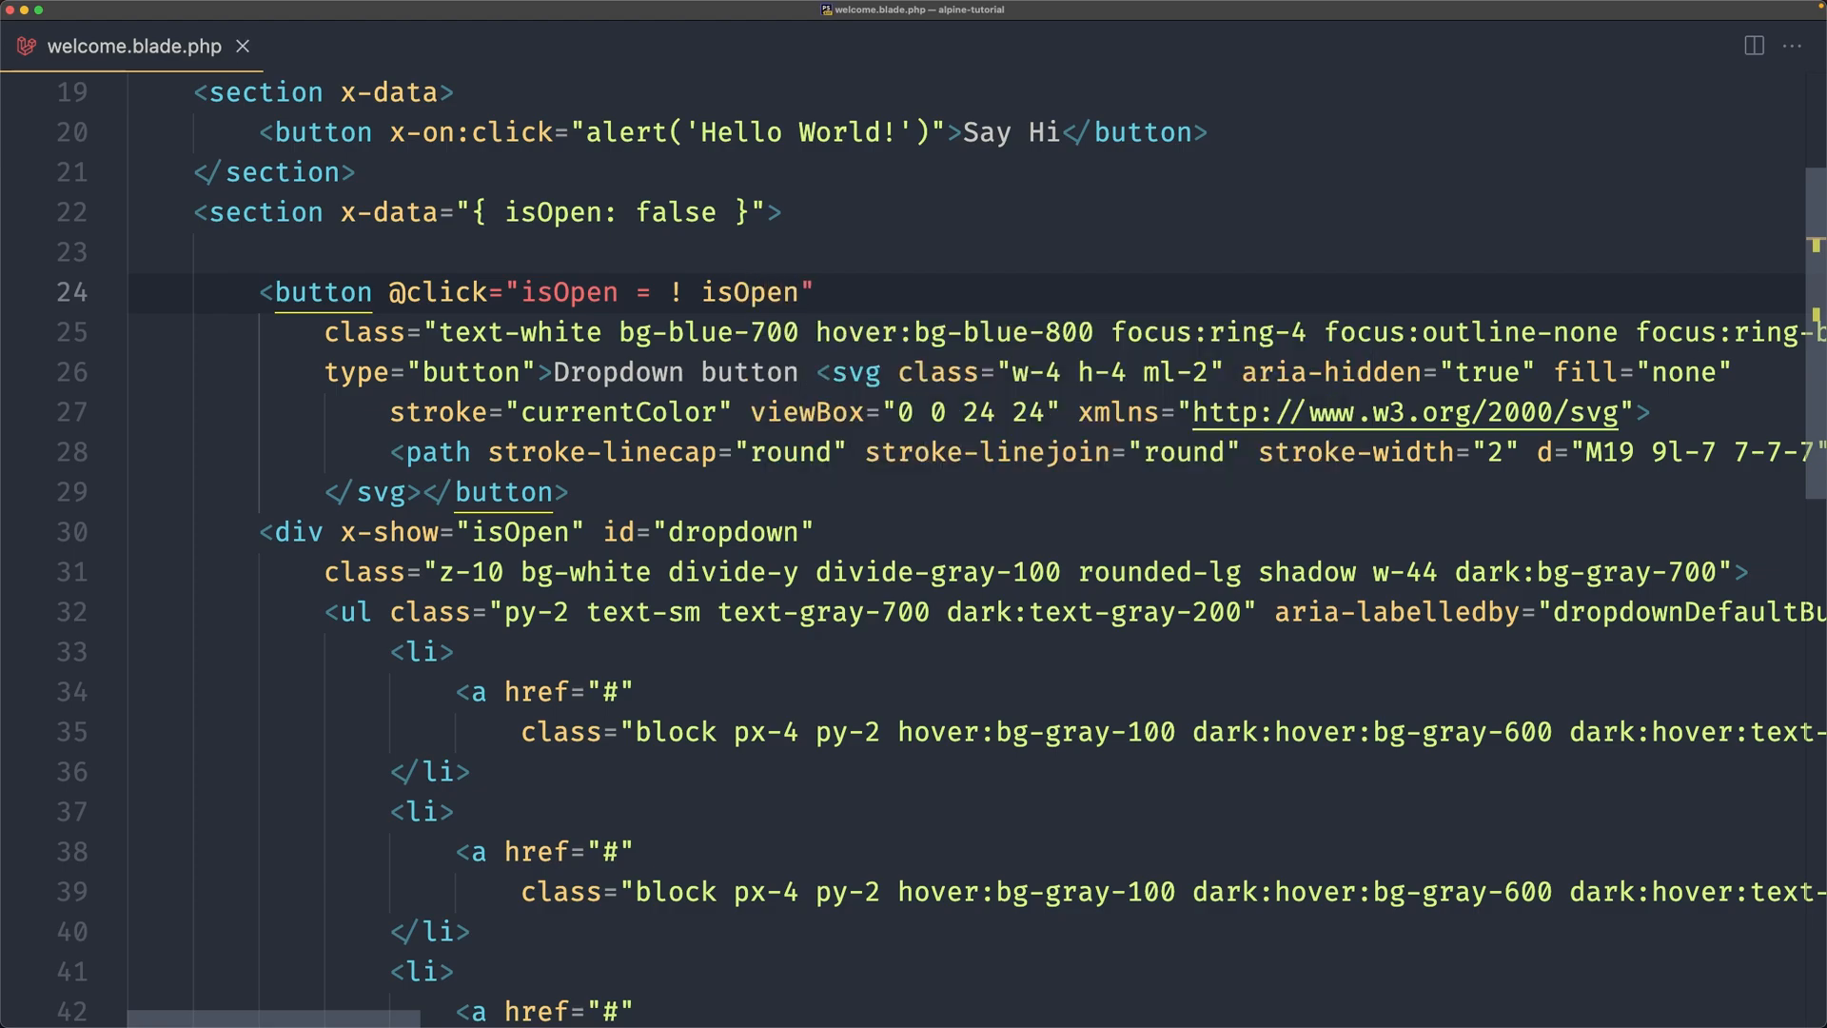
pyautogui.doubleClick(569, 293)
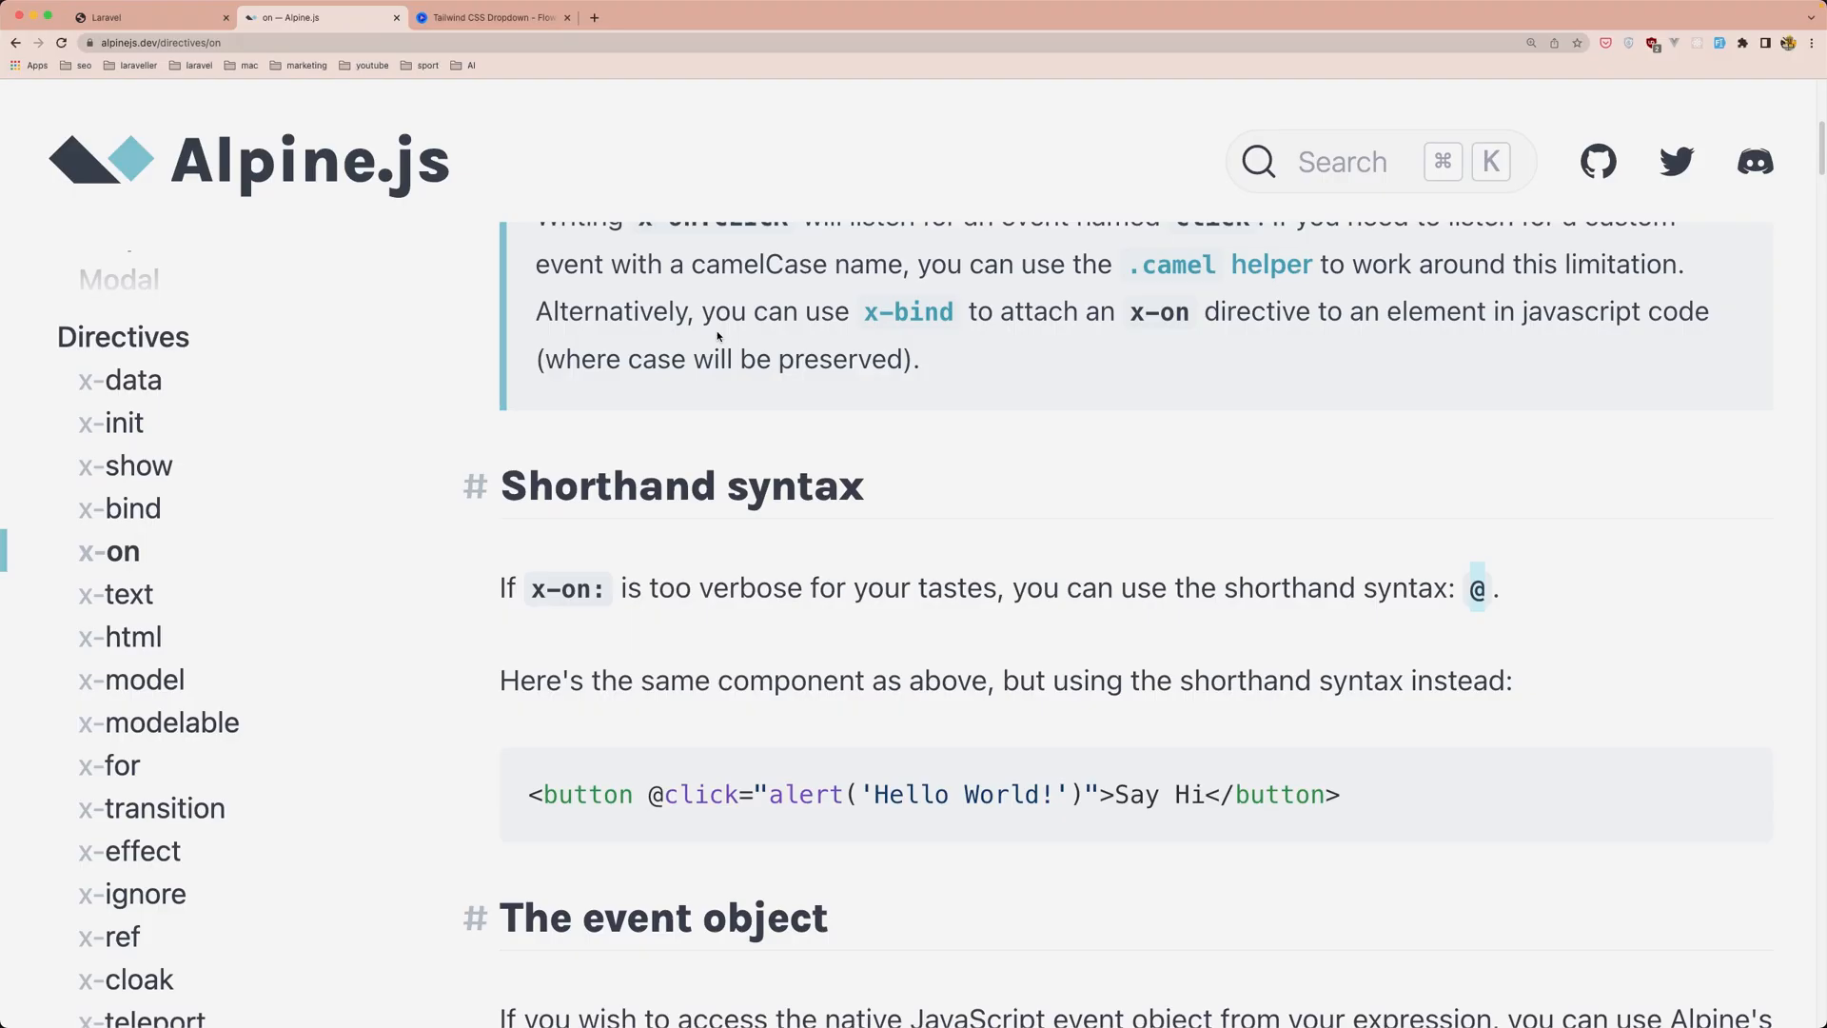
# - Reload the Laravel page and toggle the Dropdown menu open and closed
pyautogui.click(124, 17)
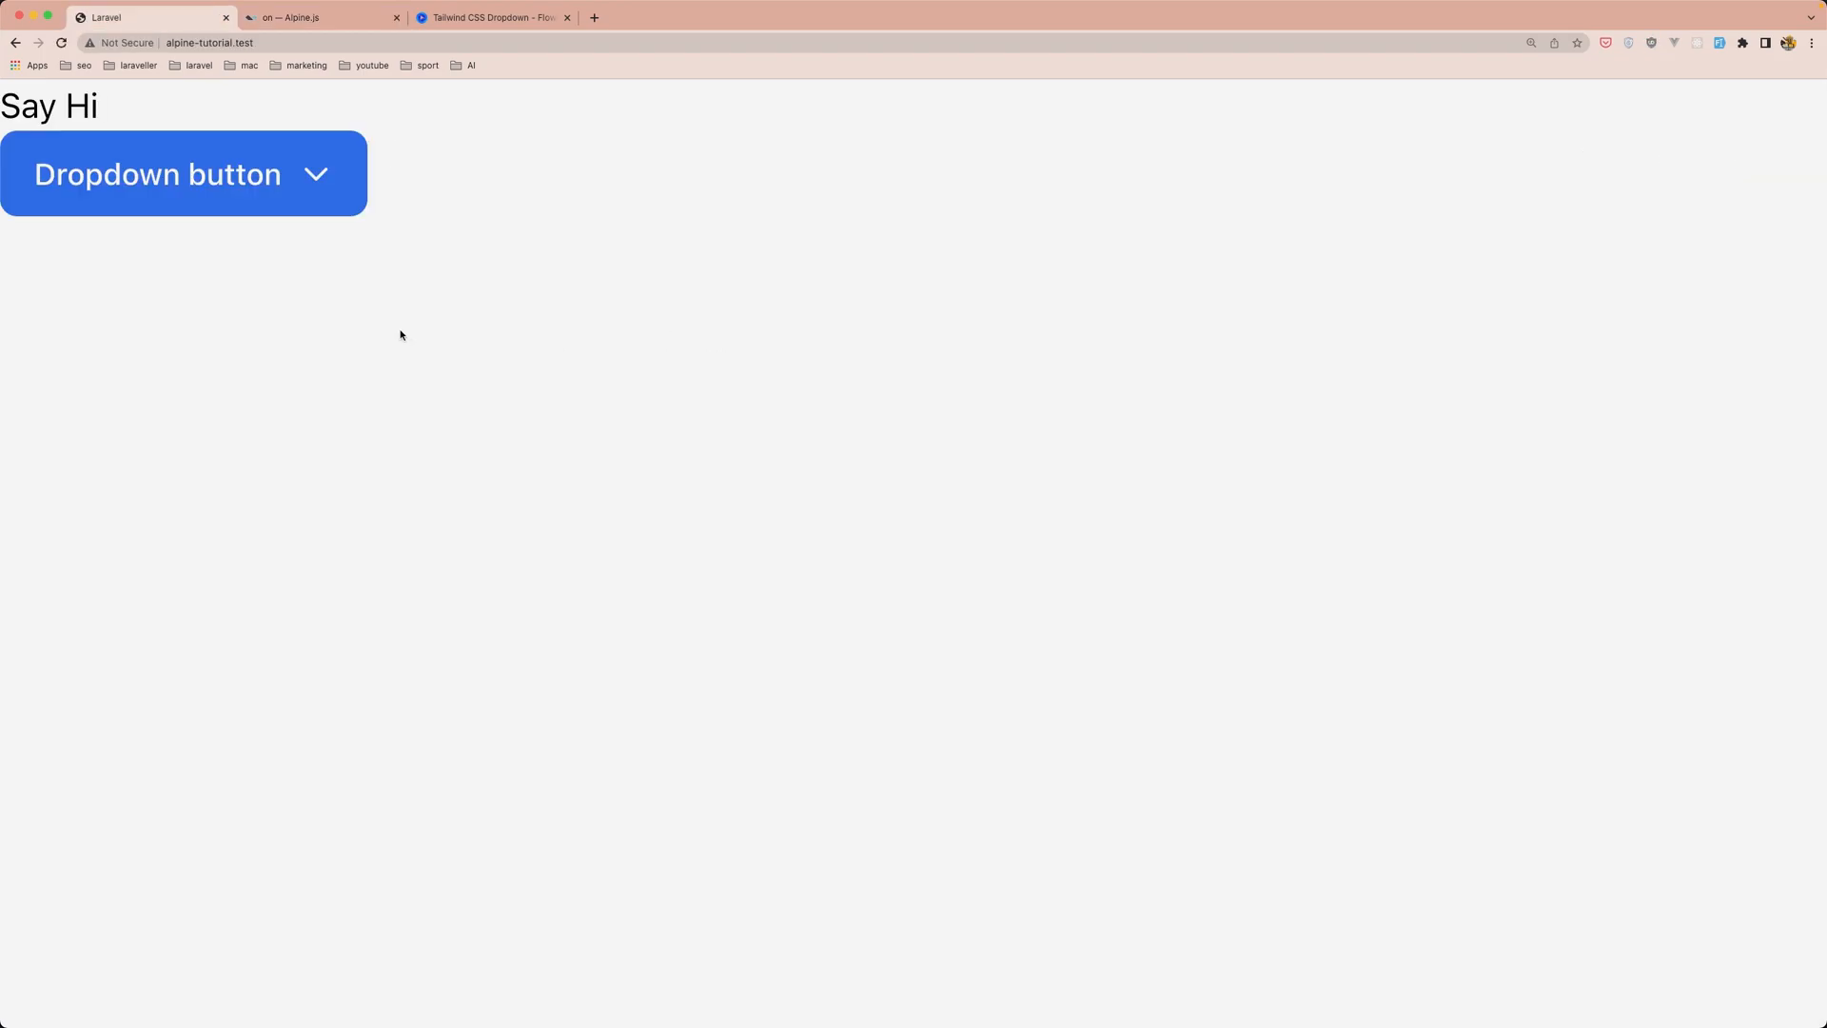
pyautogui.click(183, 173)
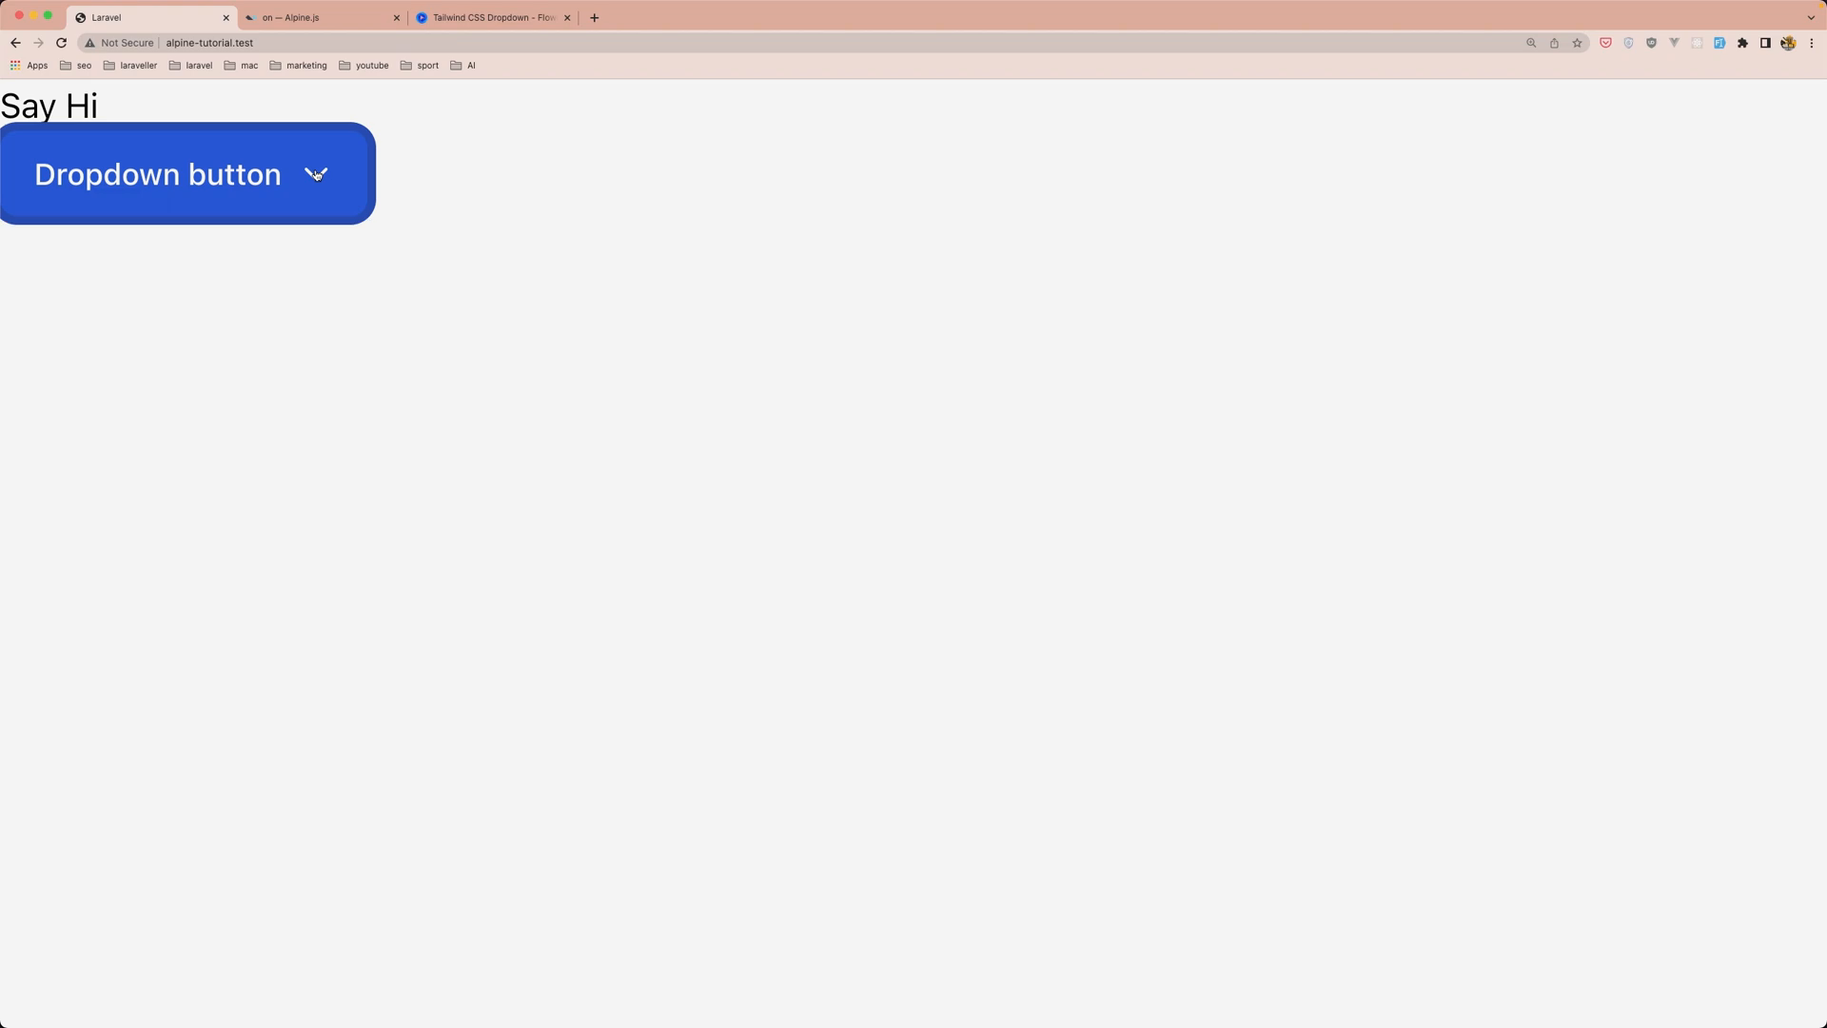
pyautogui.click(181, 173)
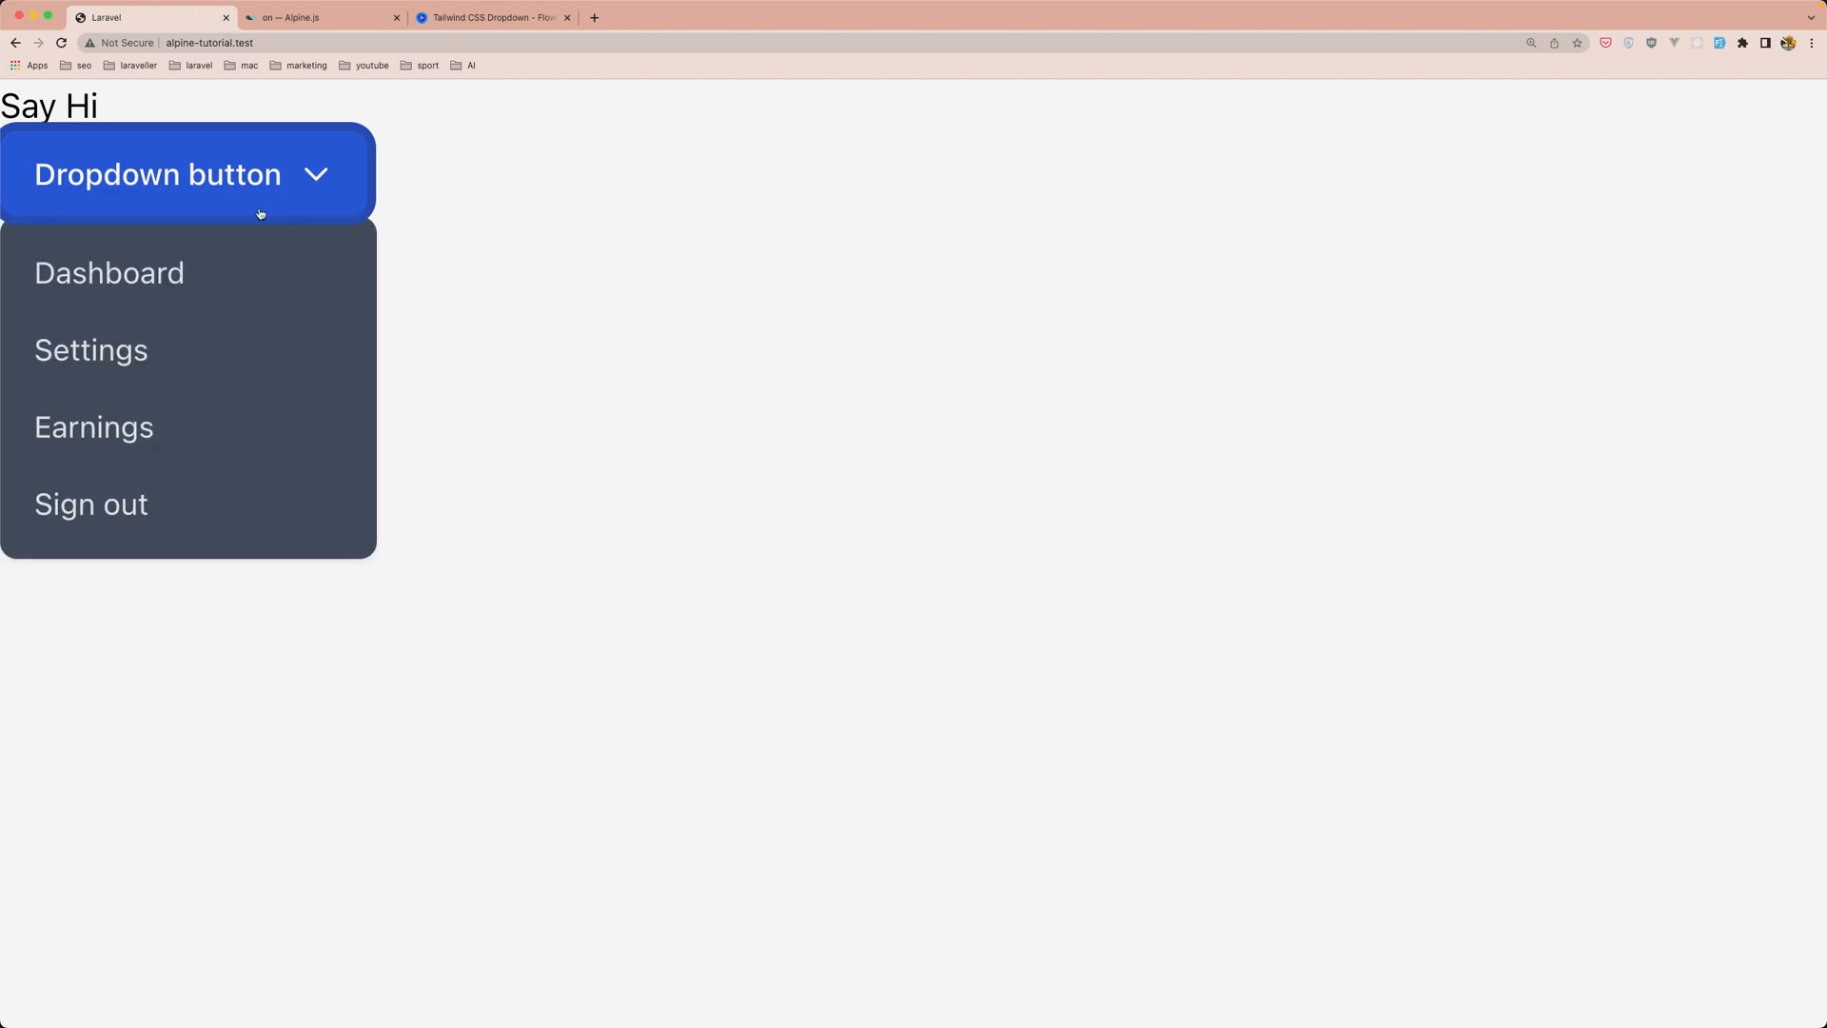
pyautogui.moveTo(164, 253)
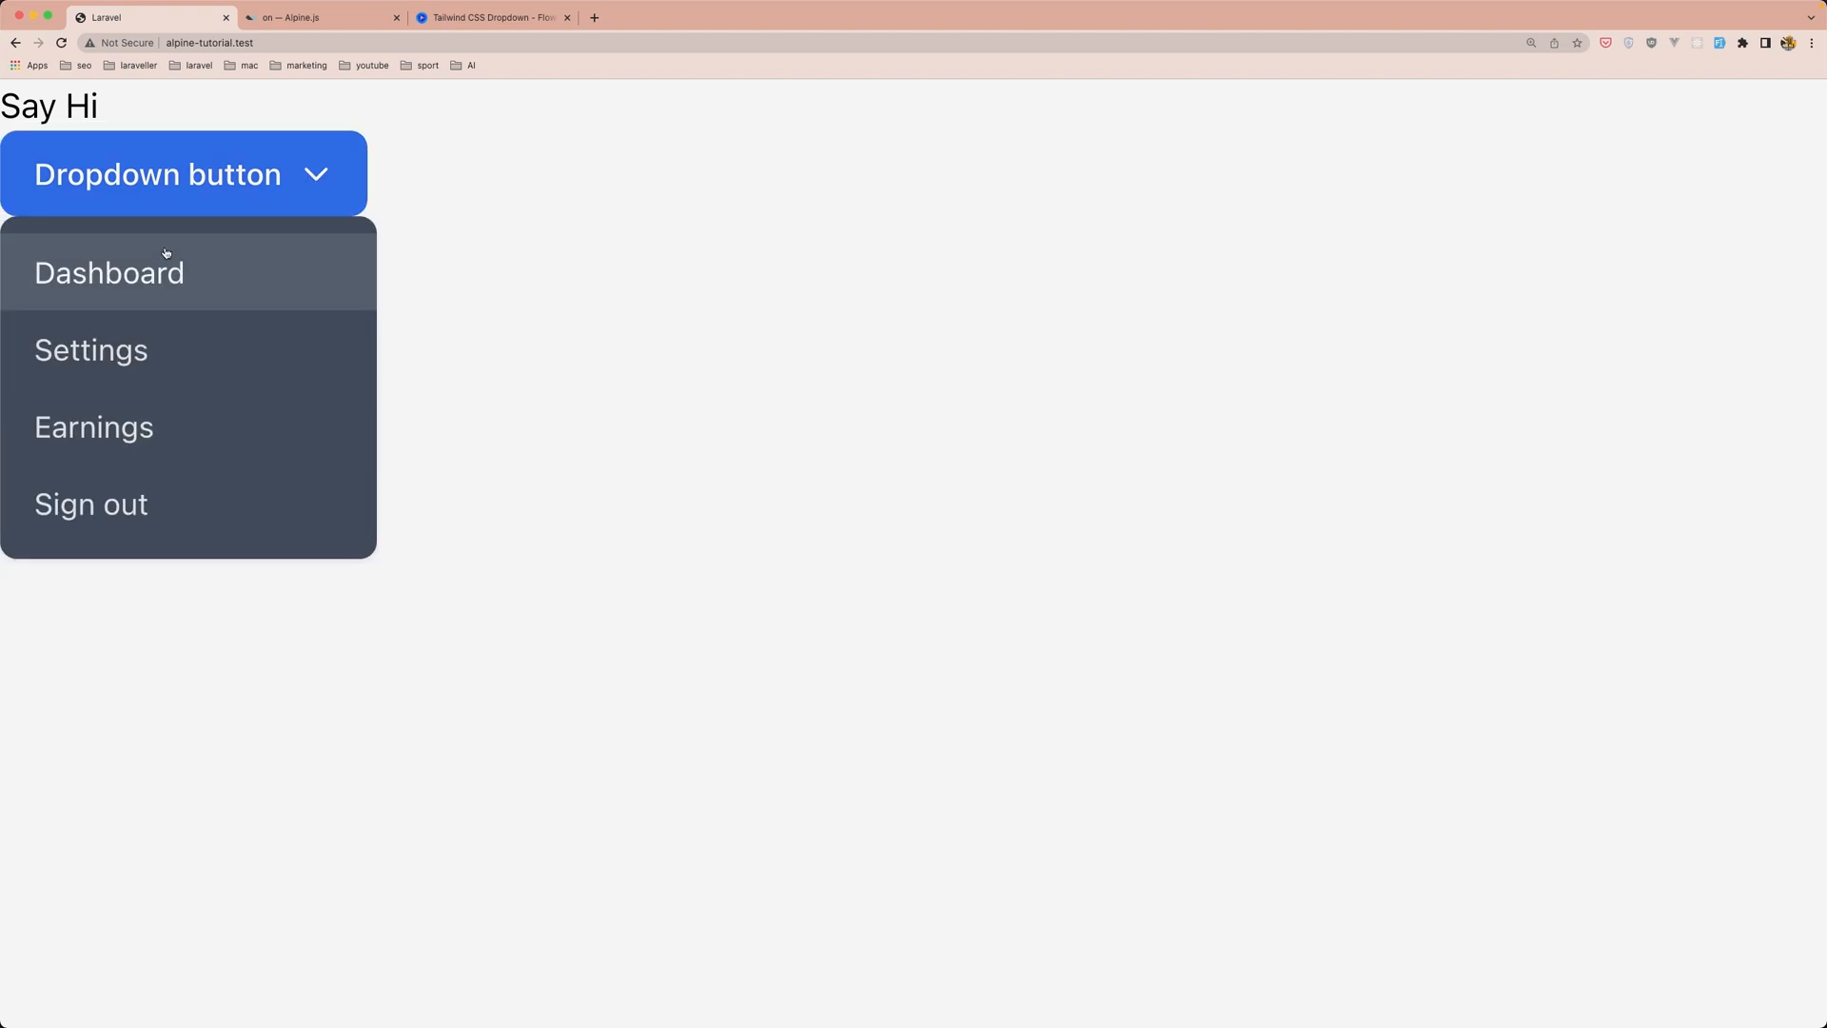
pyautogui.moveTo(200, 189)
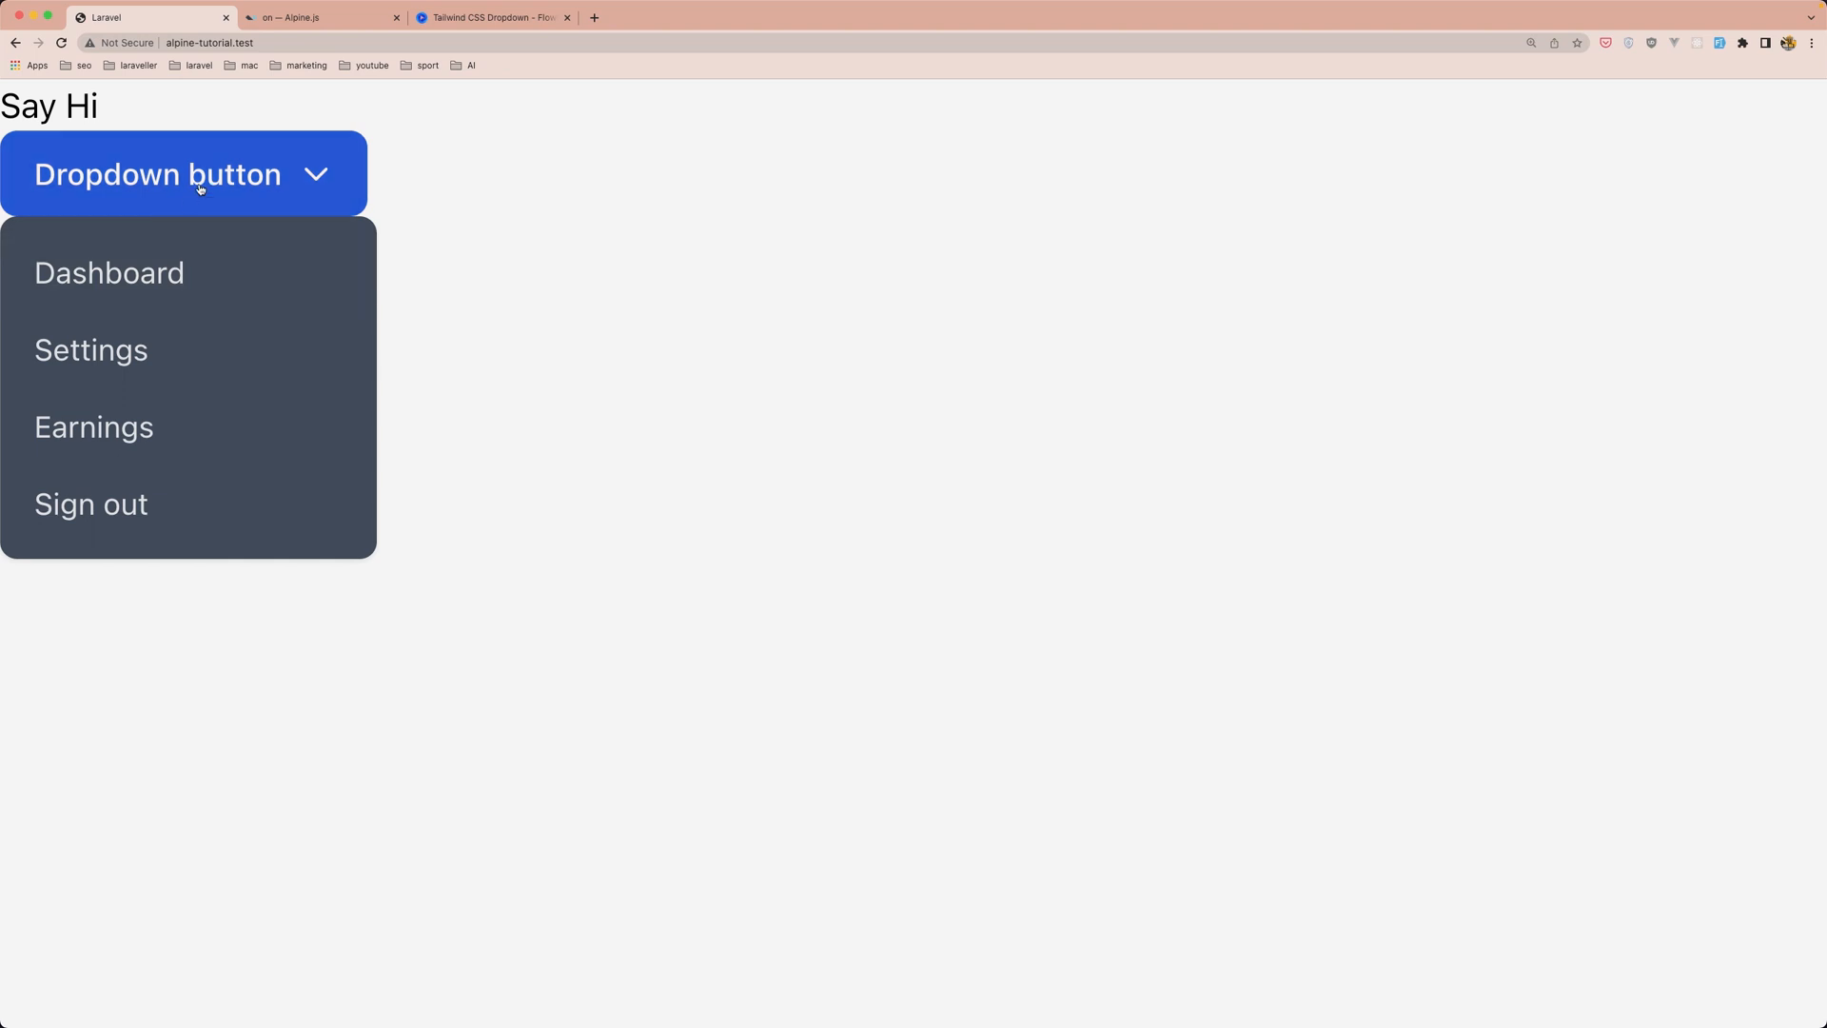
pyautogui.click(305, 17)
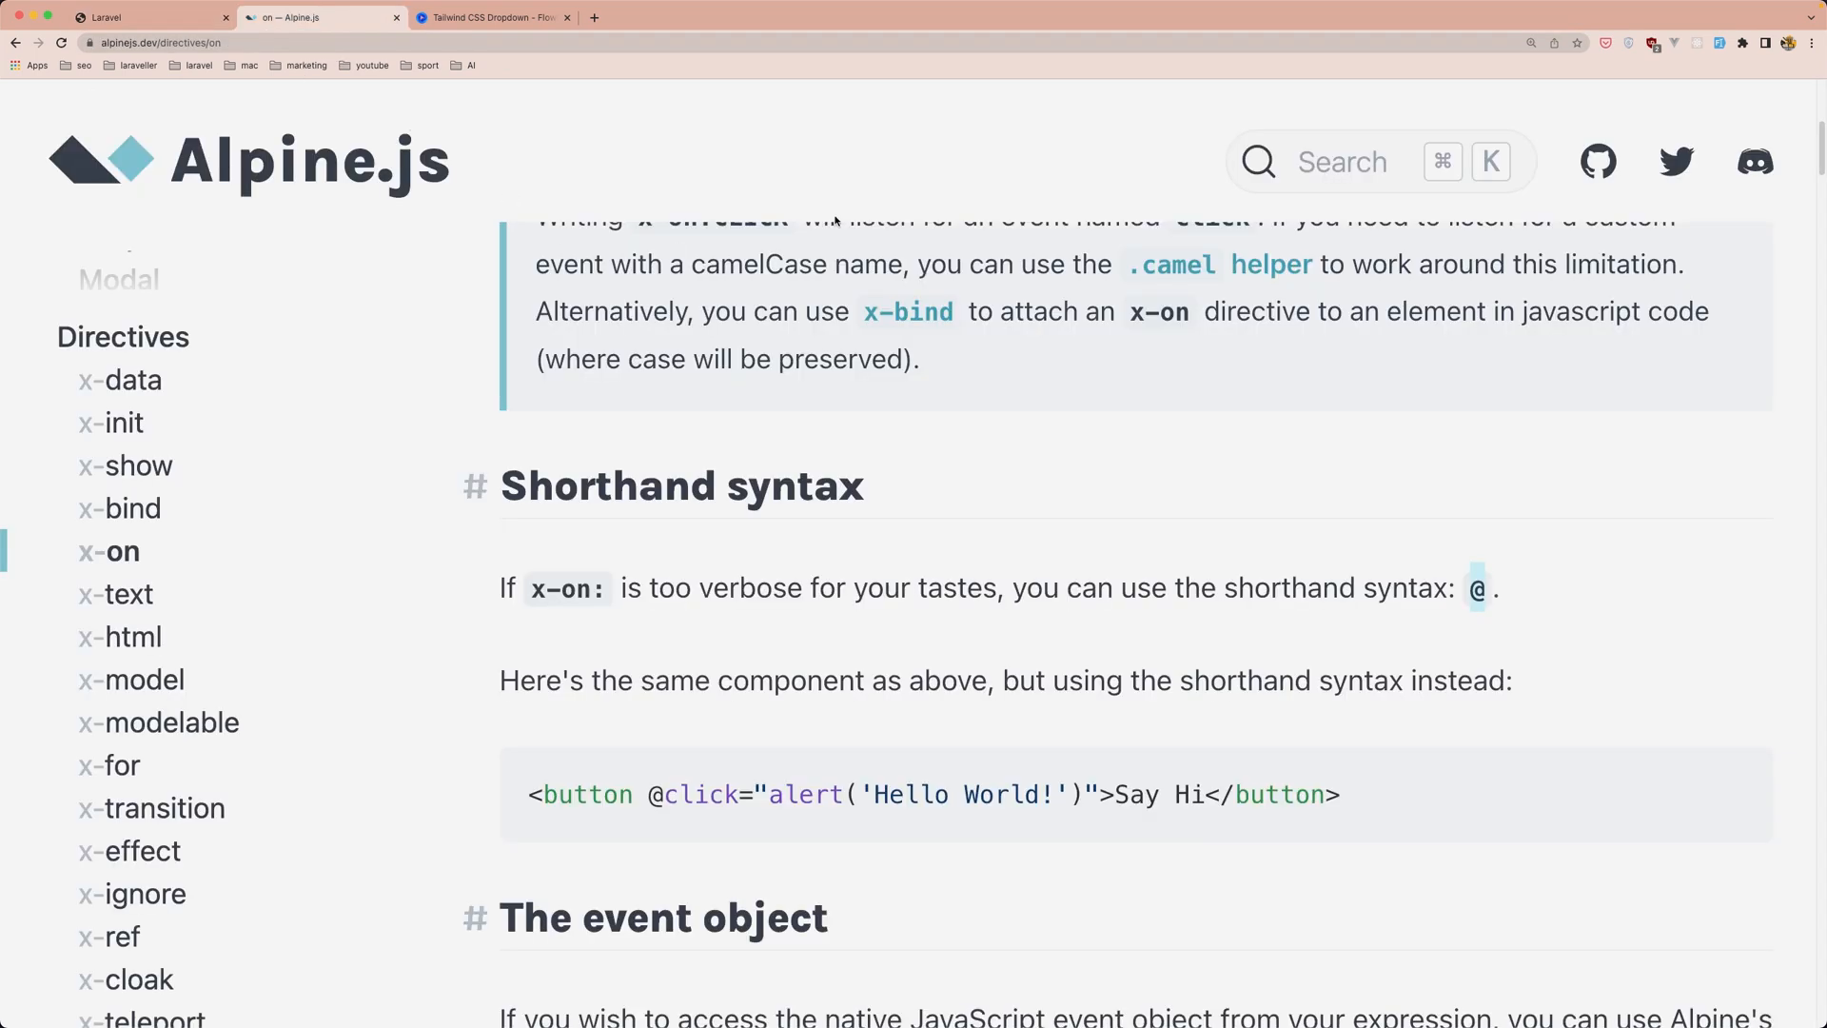
# - Search the Alpine.js docs for 'ou' and view the 'Listening for a click outside' example
pyautogui.click(1342, 161)
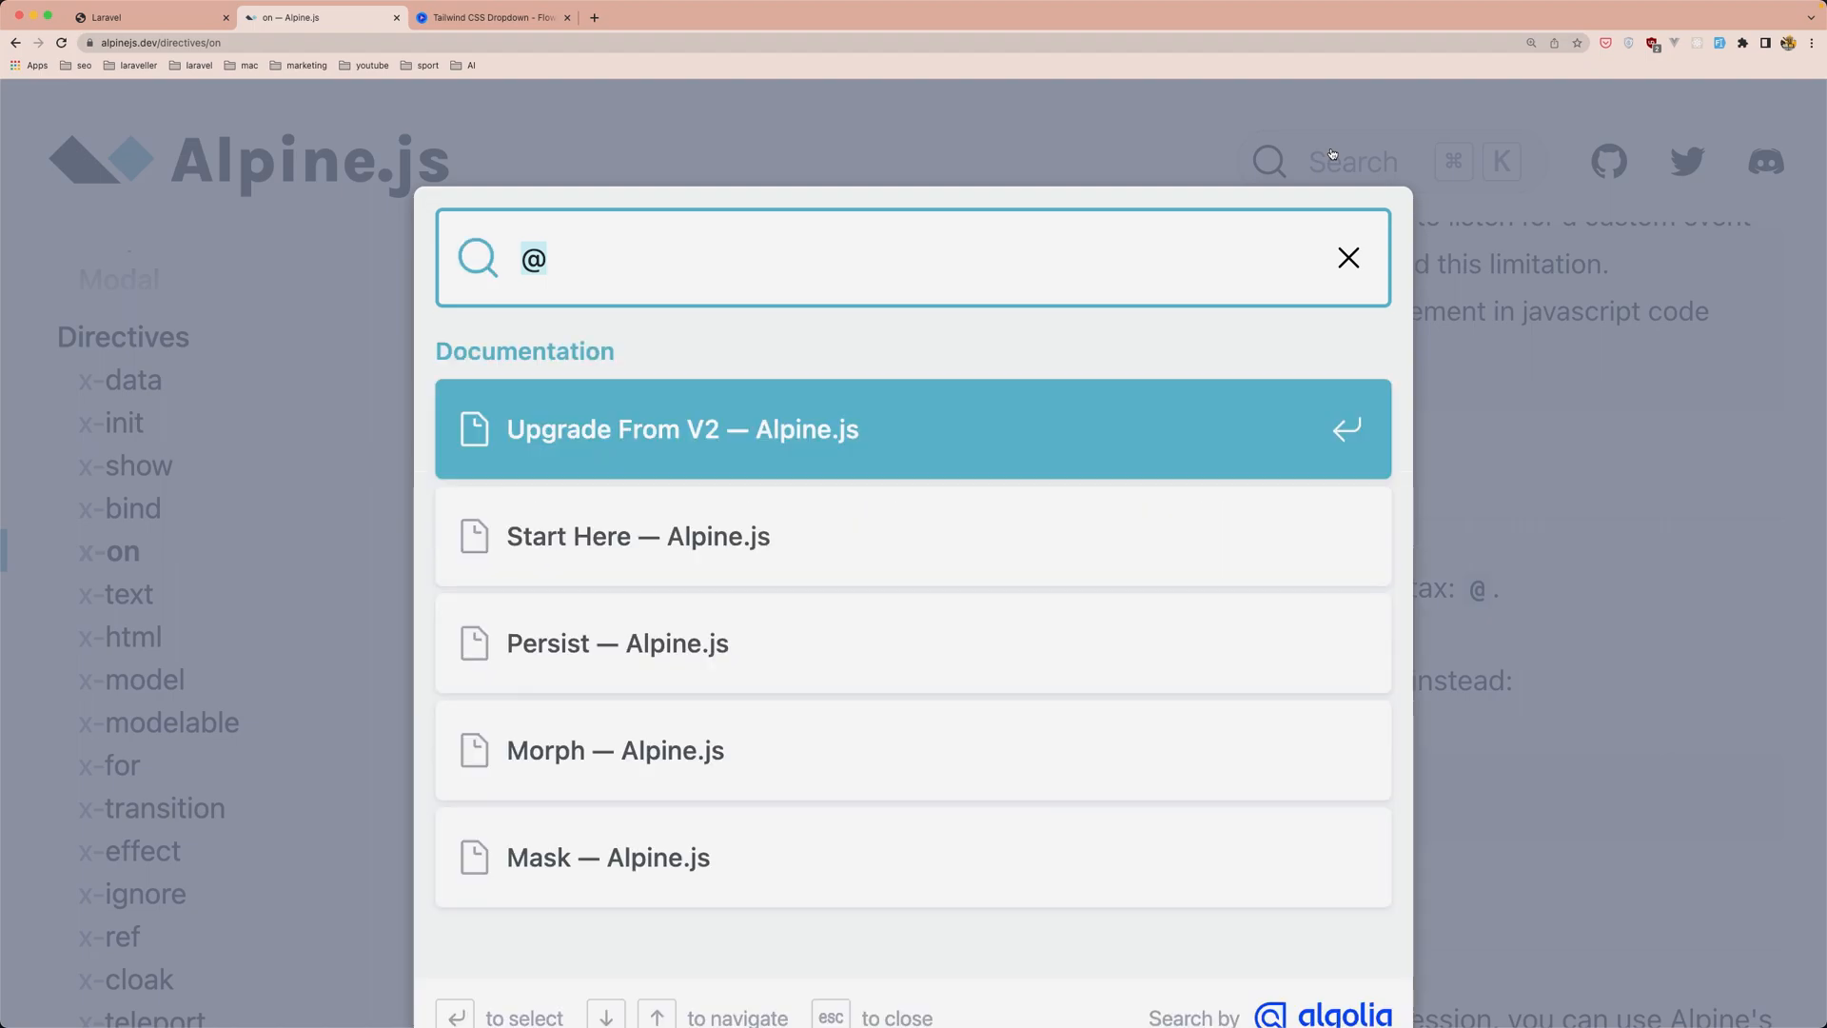
pyautogui.write('outsi')
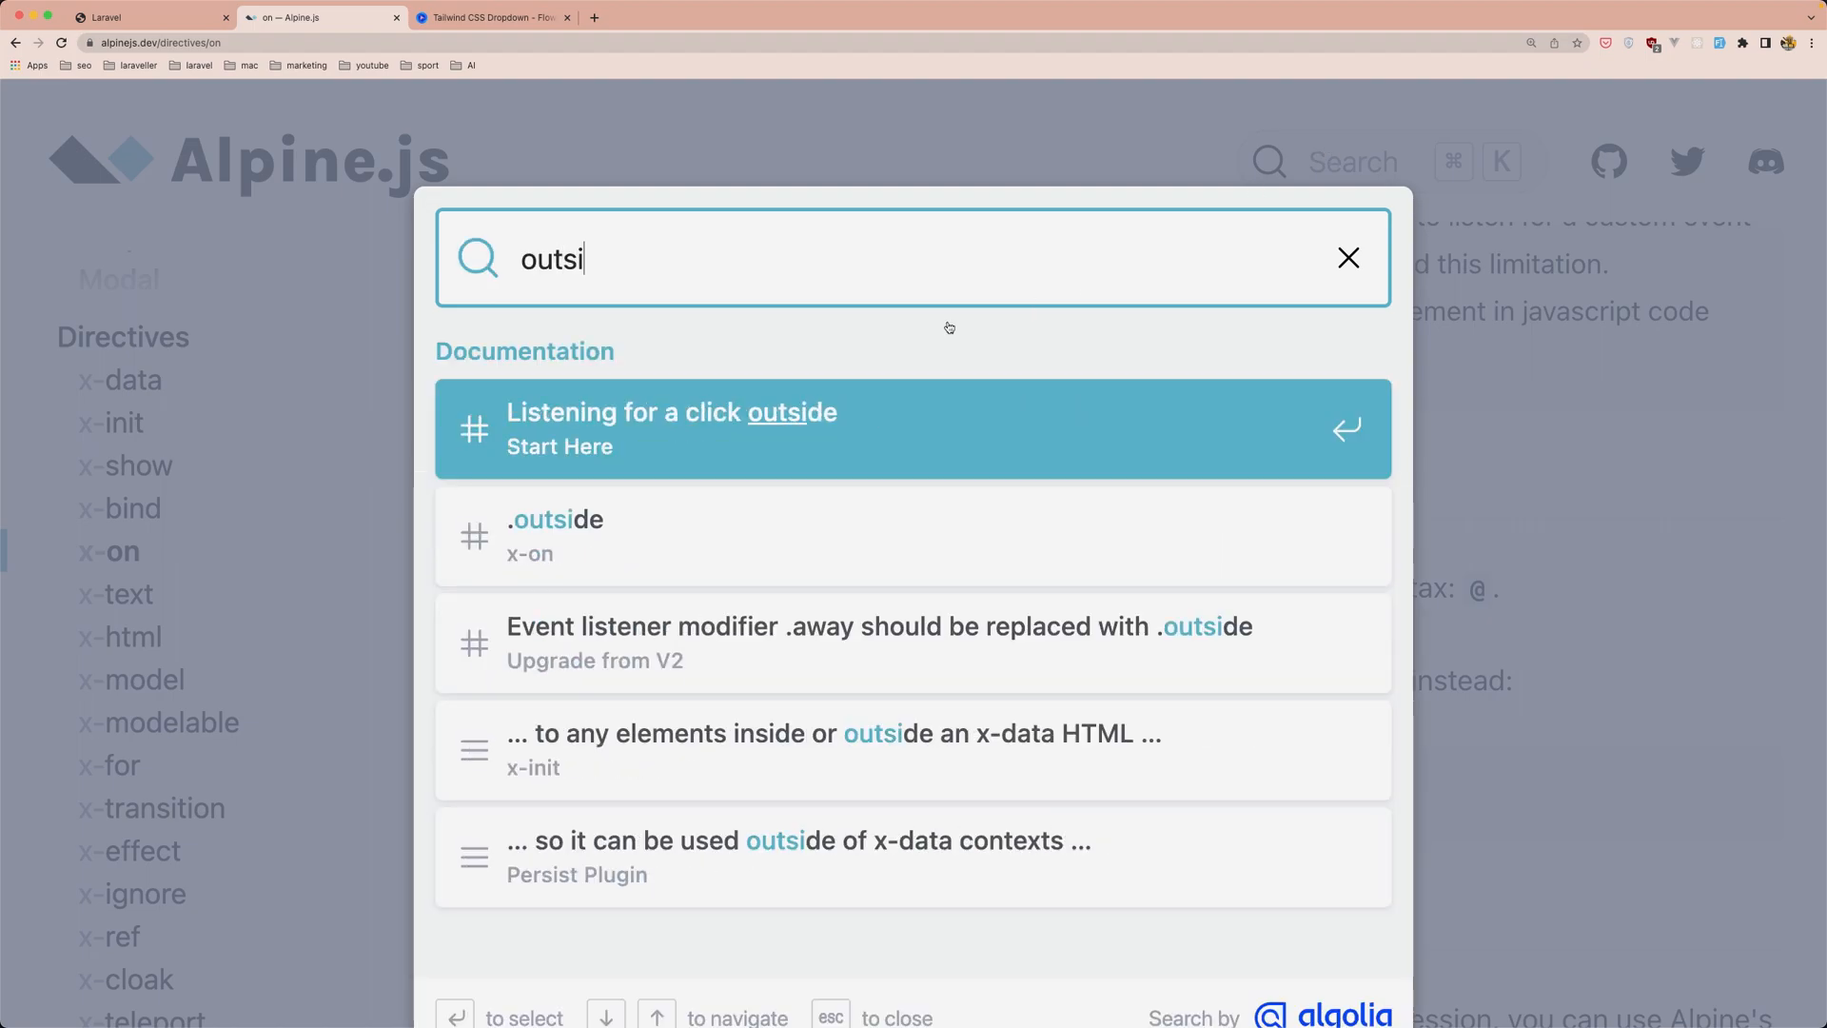
pyautogui.click(702, 422)
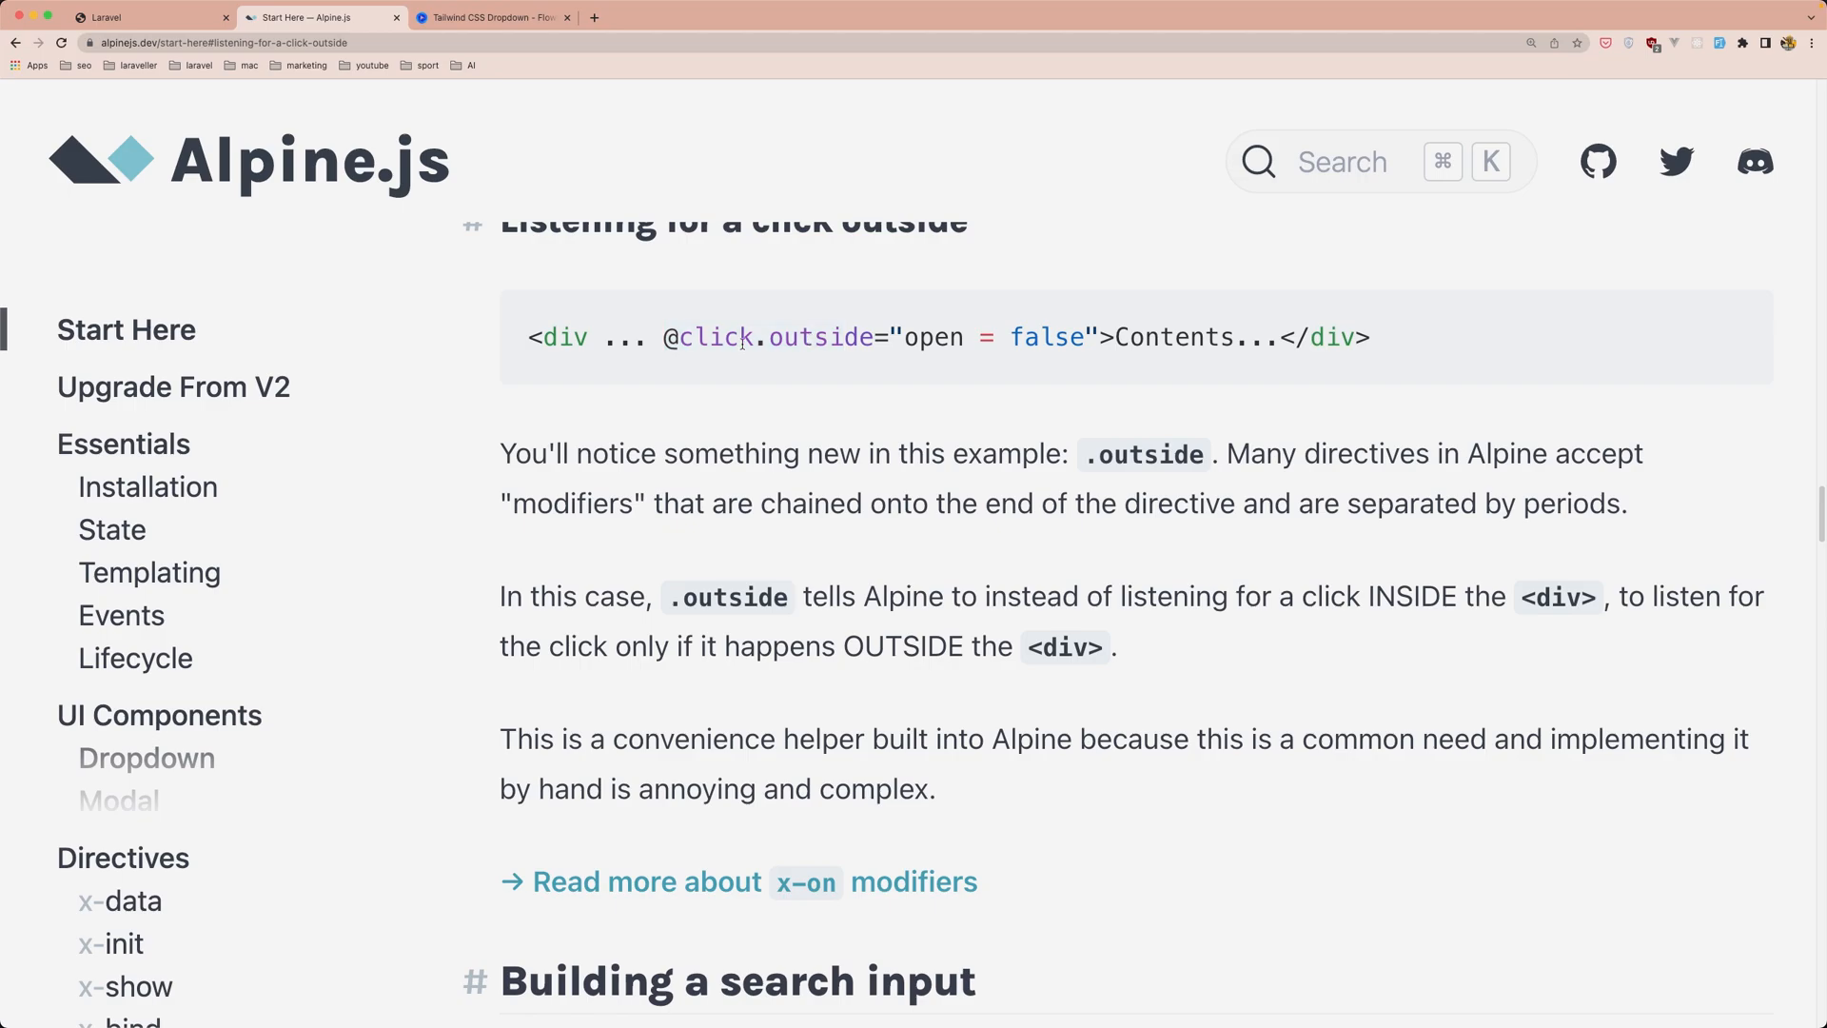
pyautogui.doubleClick(819, 339)
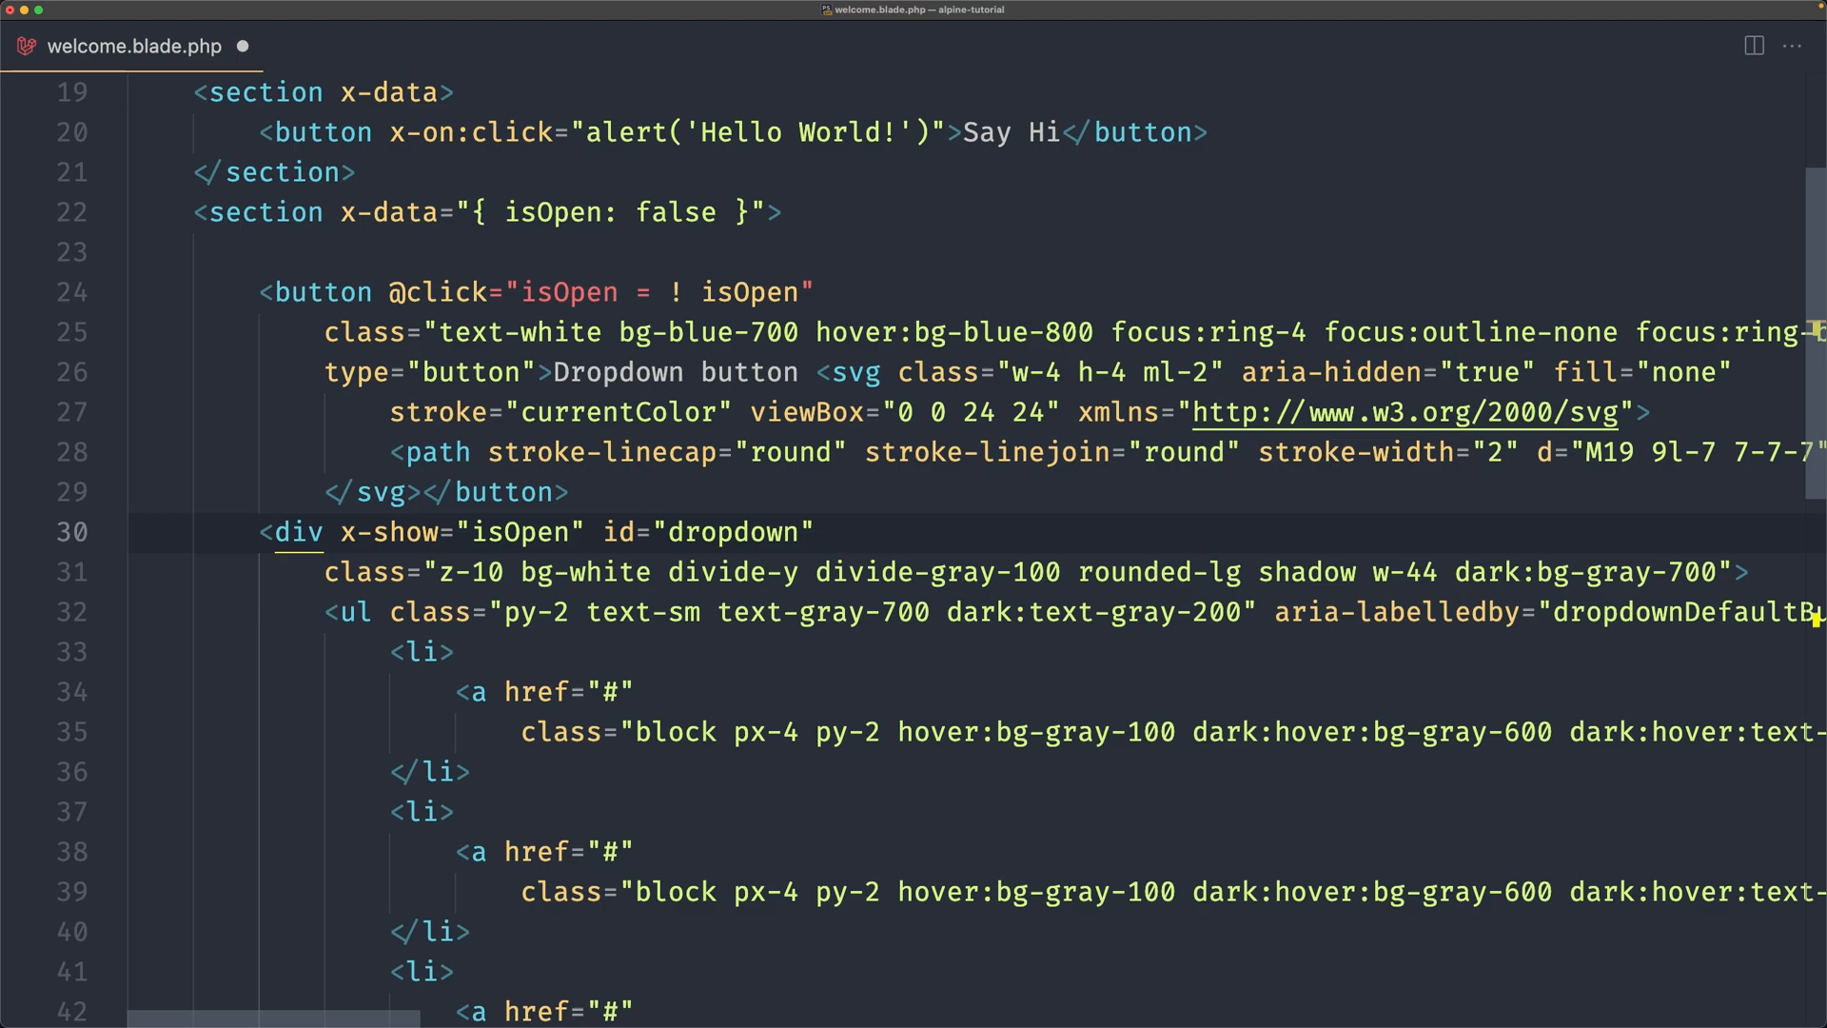
pyautogui.write('@click')
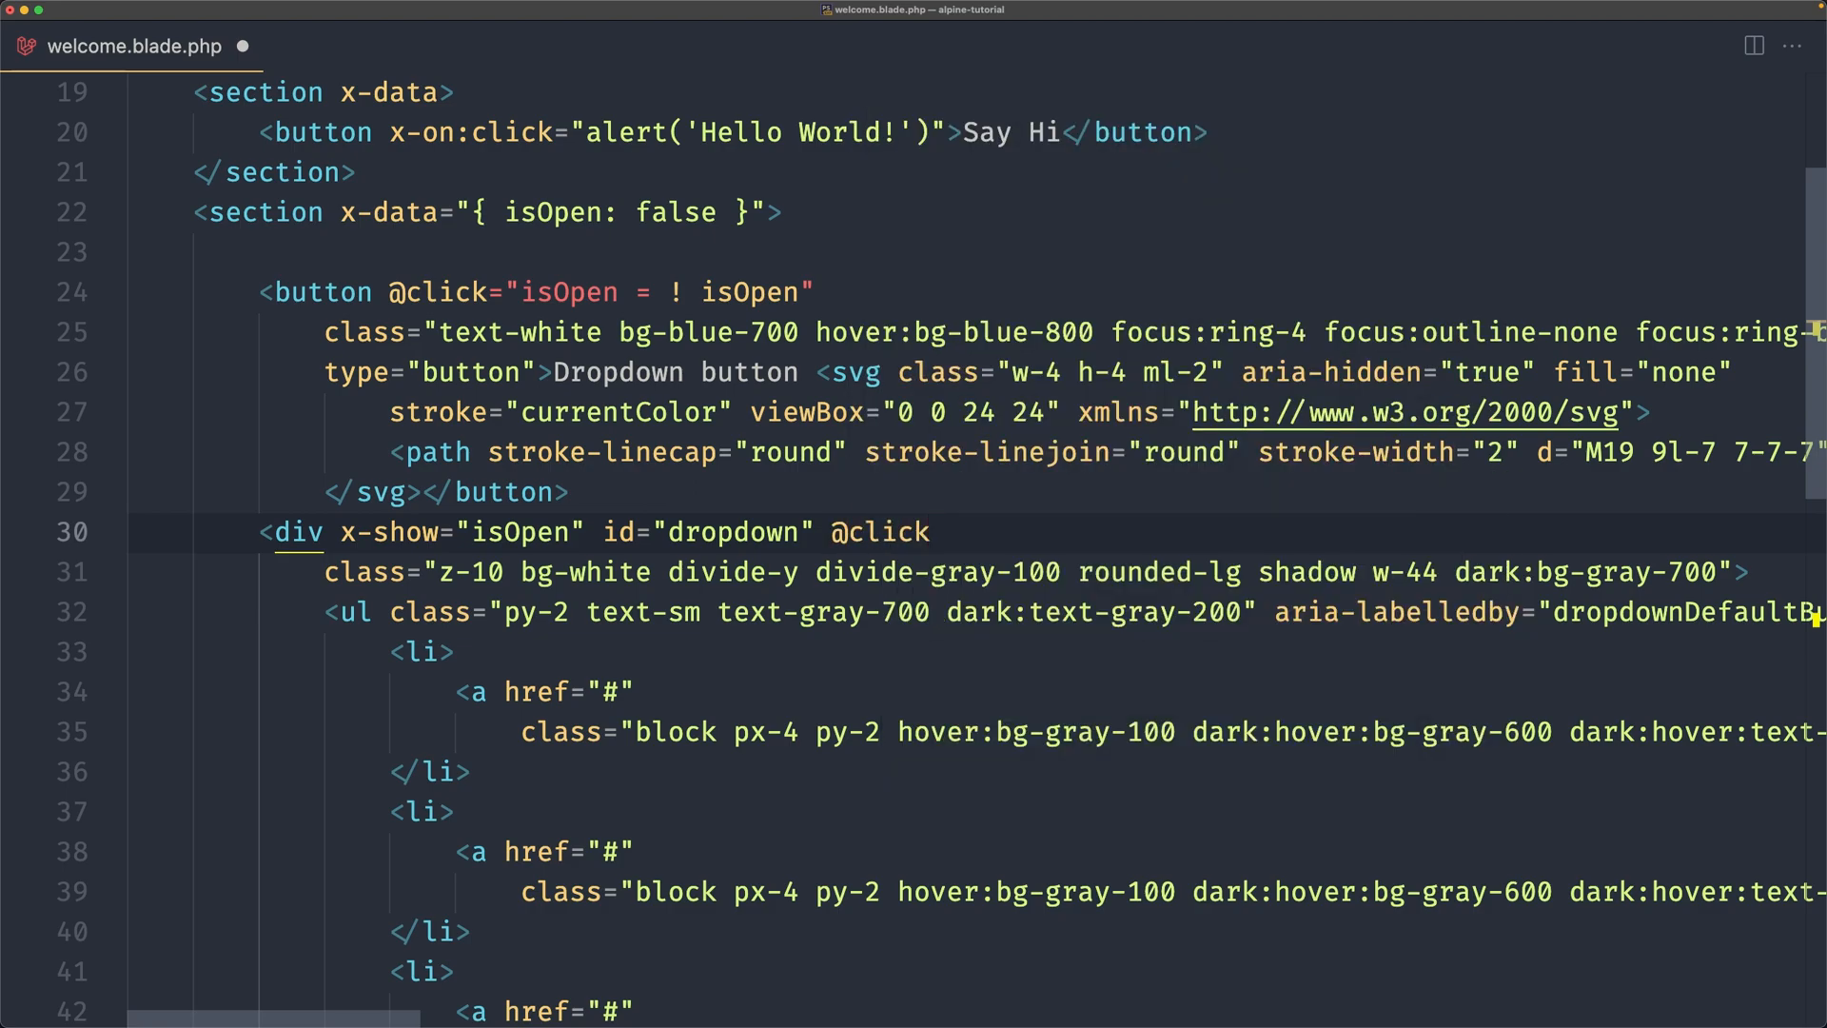
pyautogui.write('.outsid')
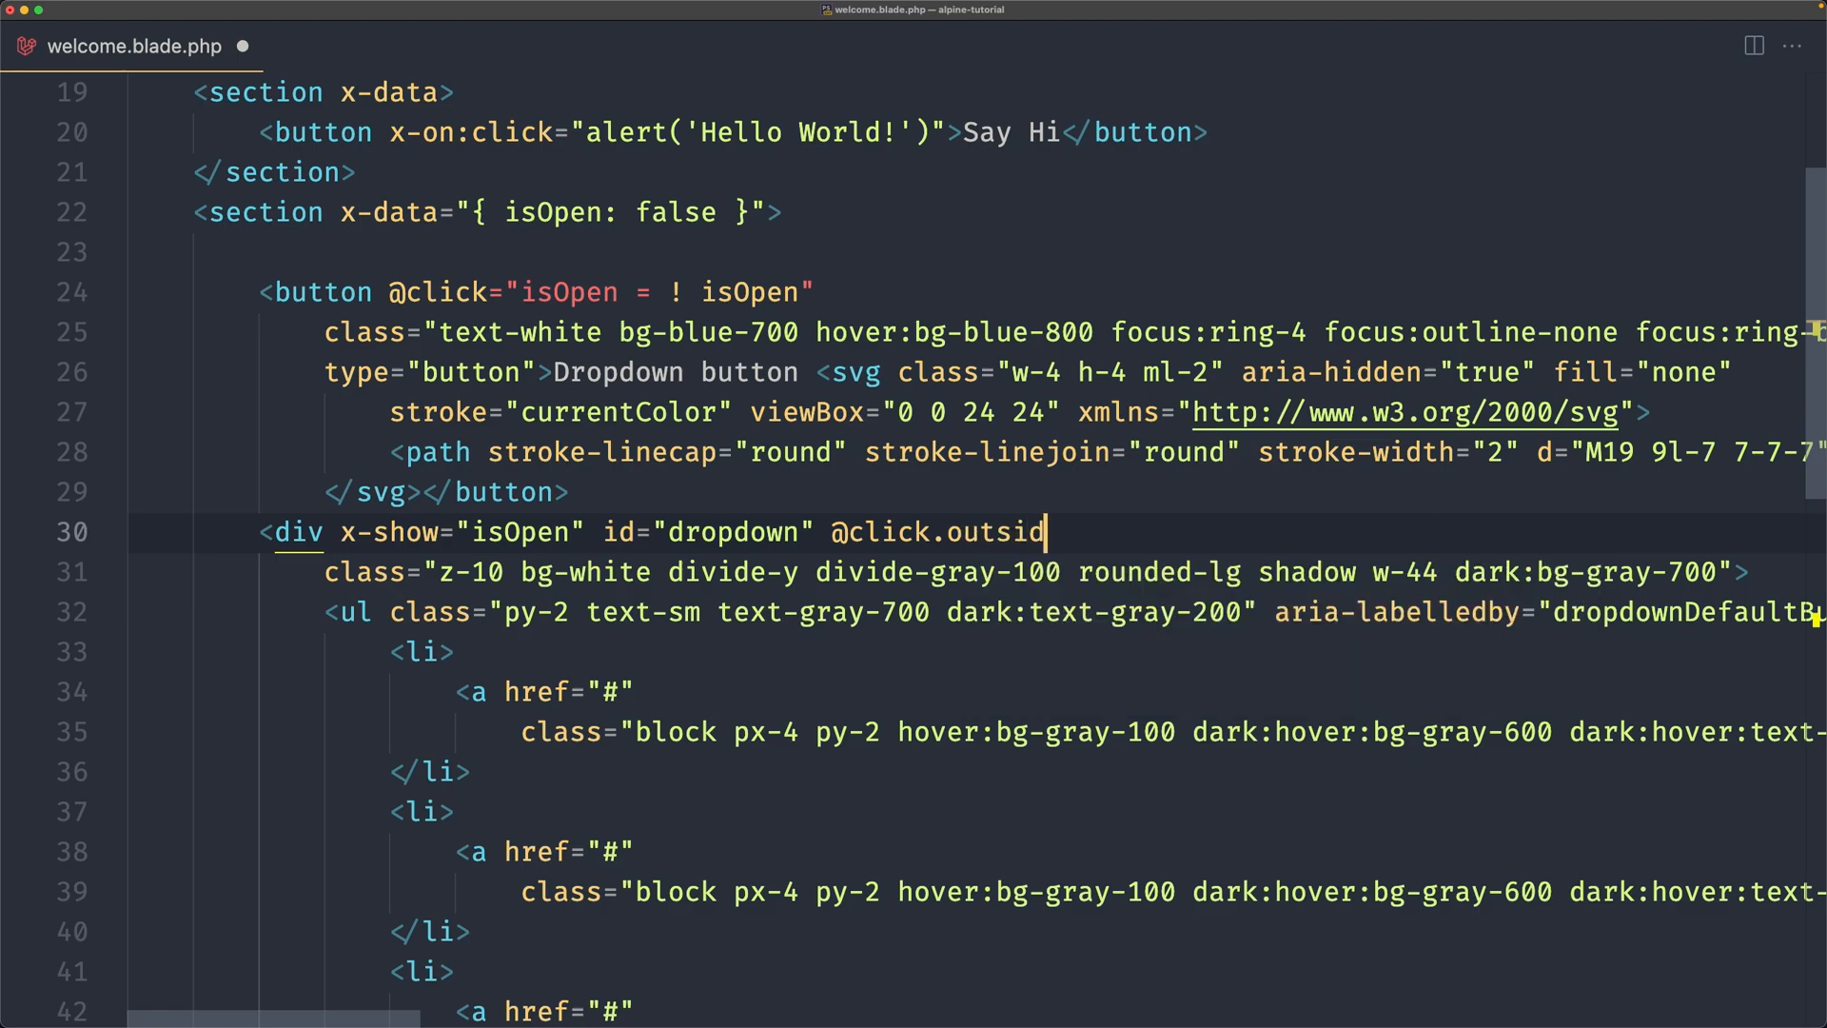
pyautogui.write('e=""')
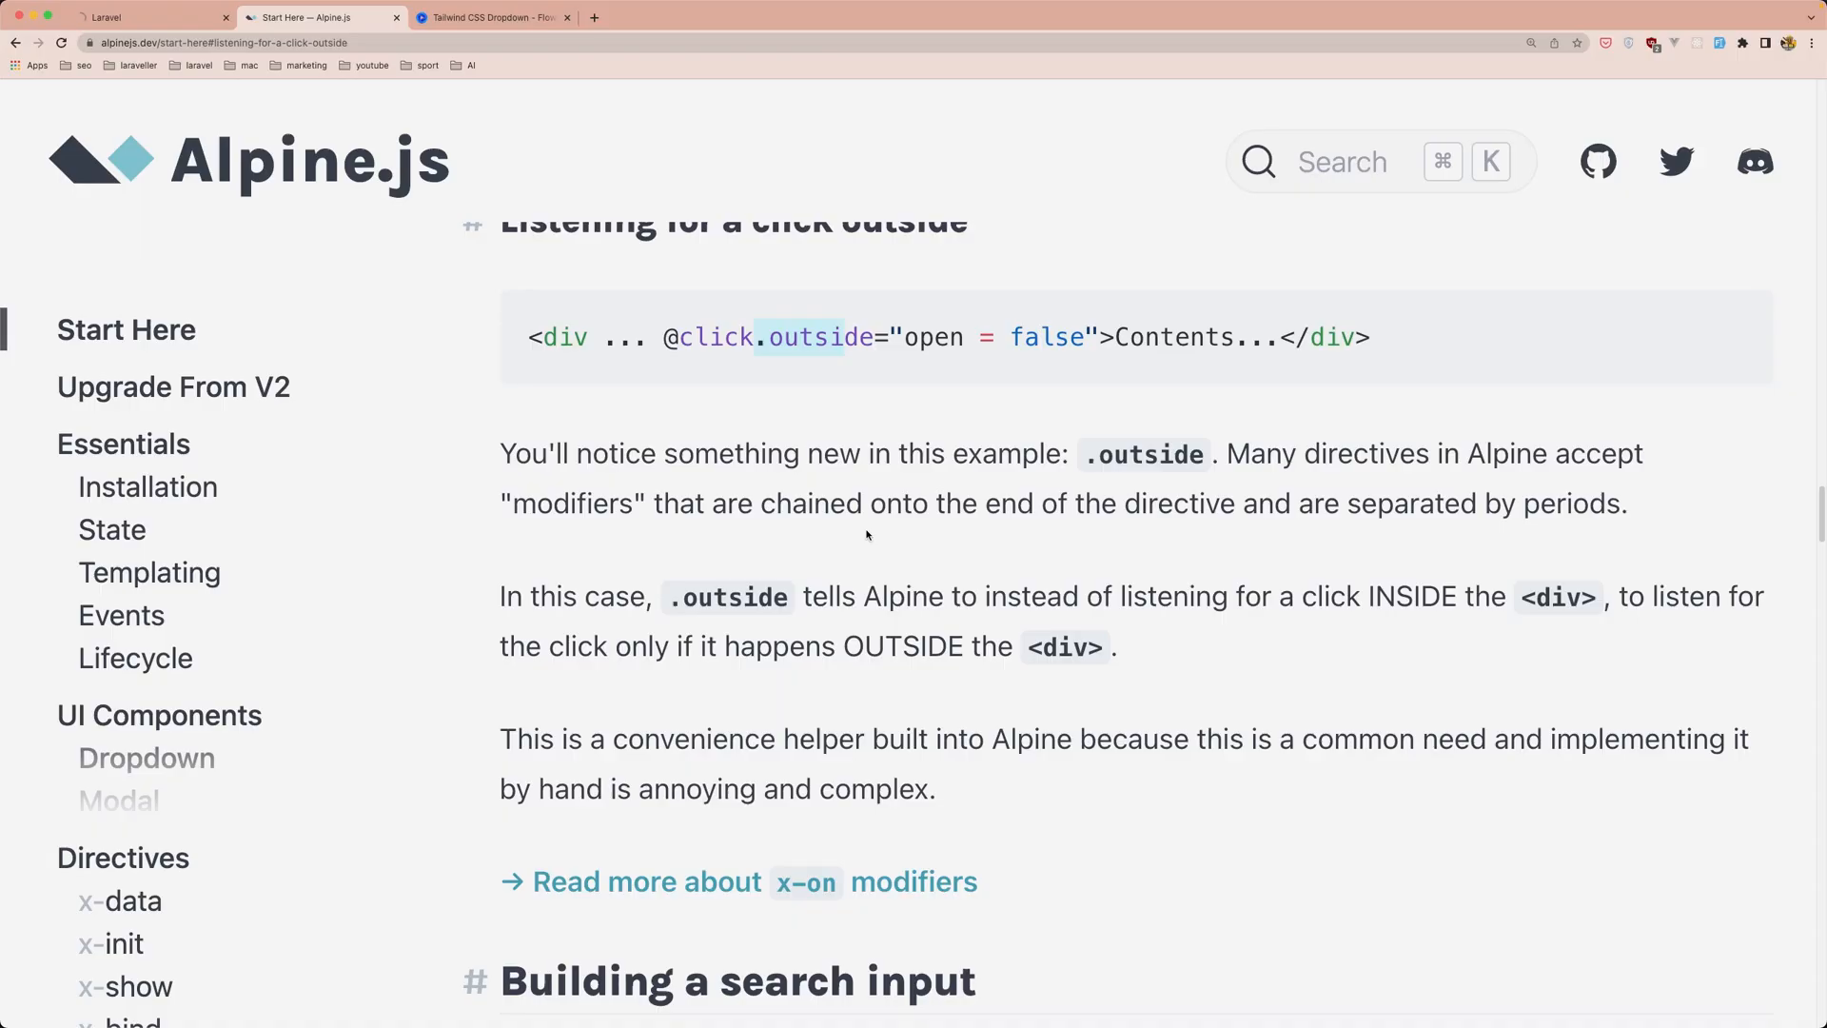
# - View the local alpine-tutorial.test page, then the Alpine.js x-ref docs tab
pyautogui.click(123, 17)
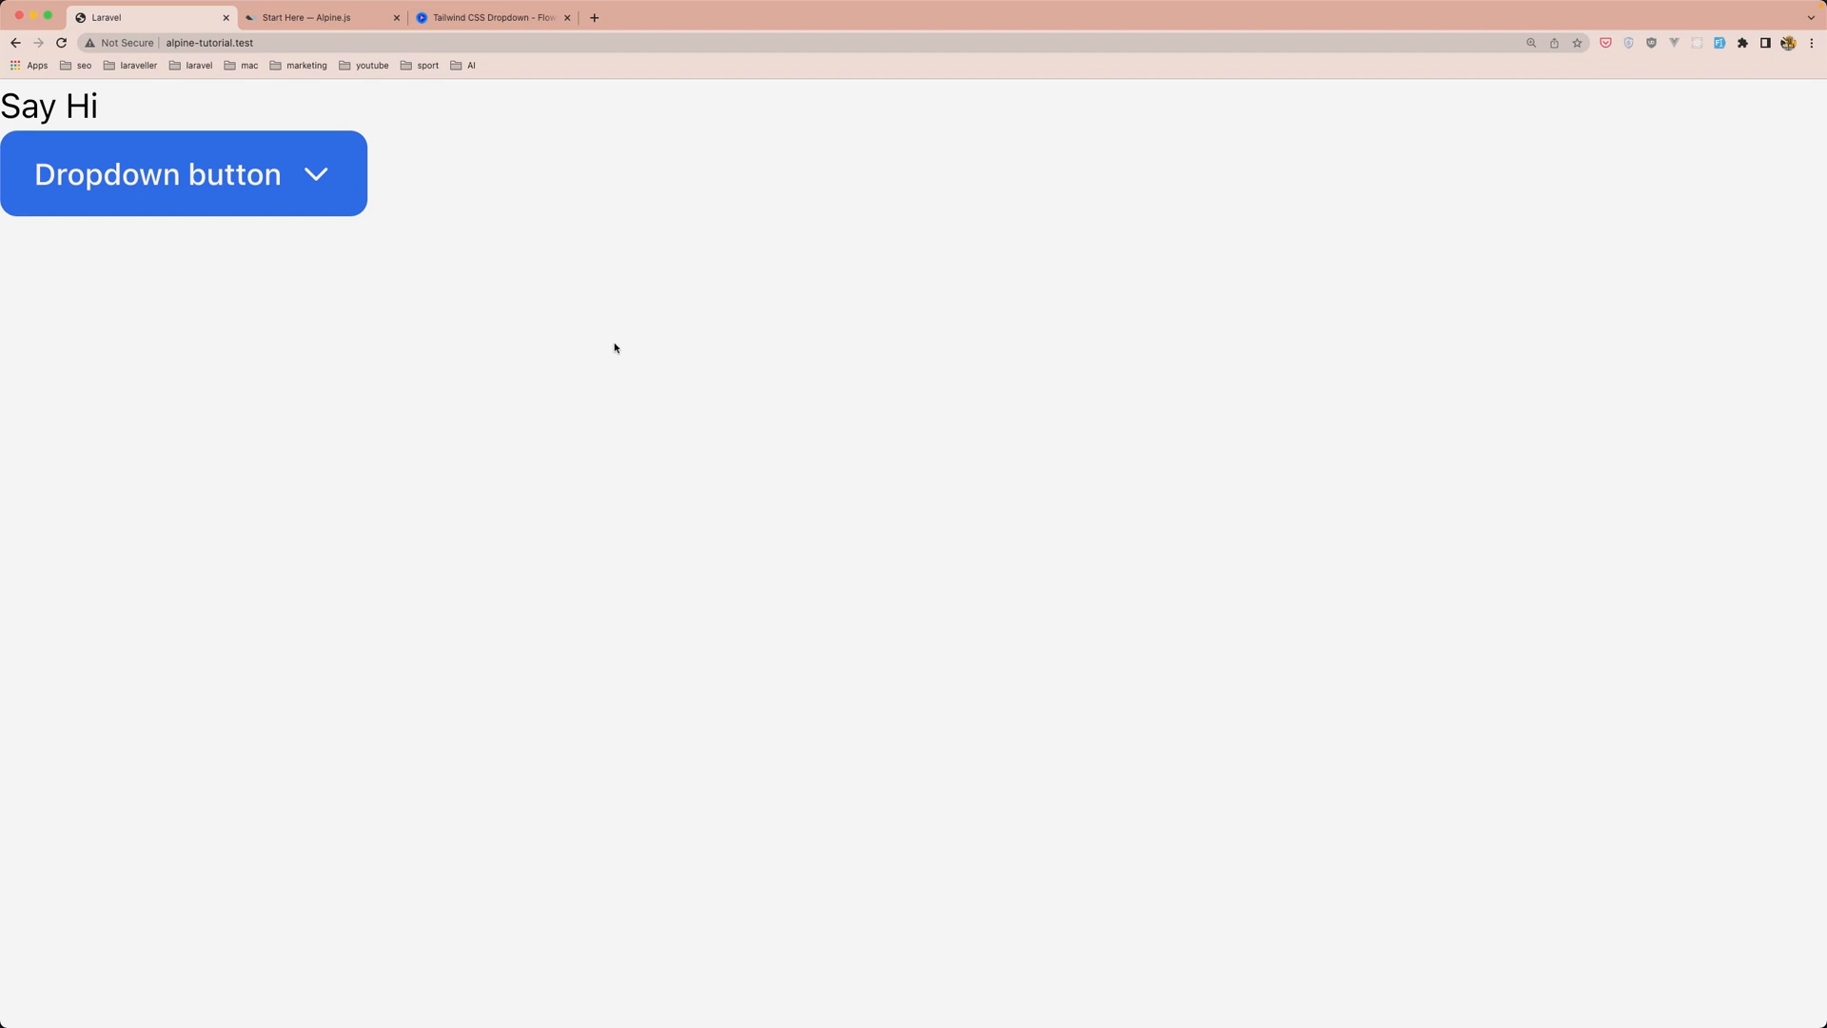
pyautogui.moveTo(365, 118)
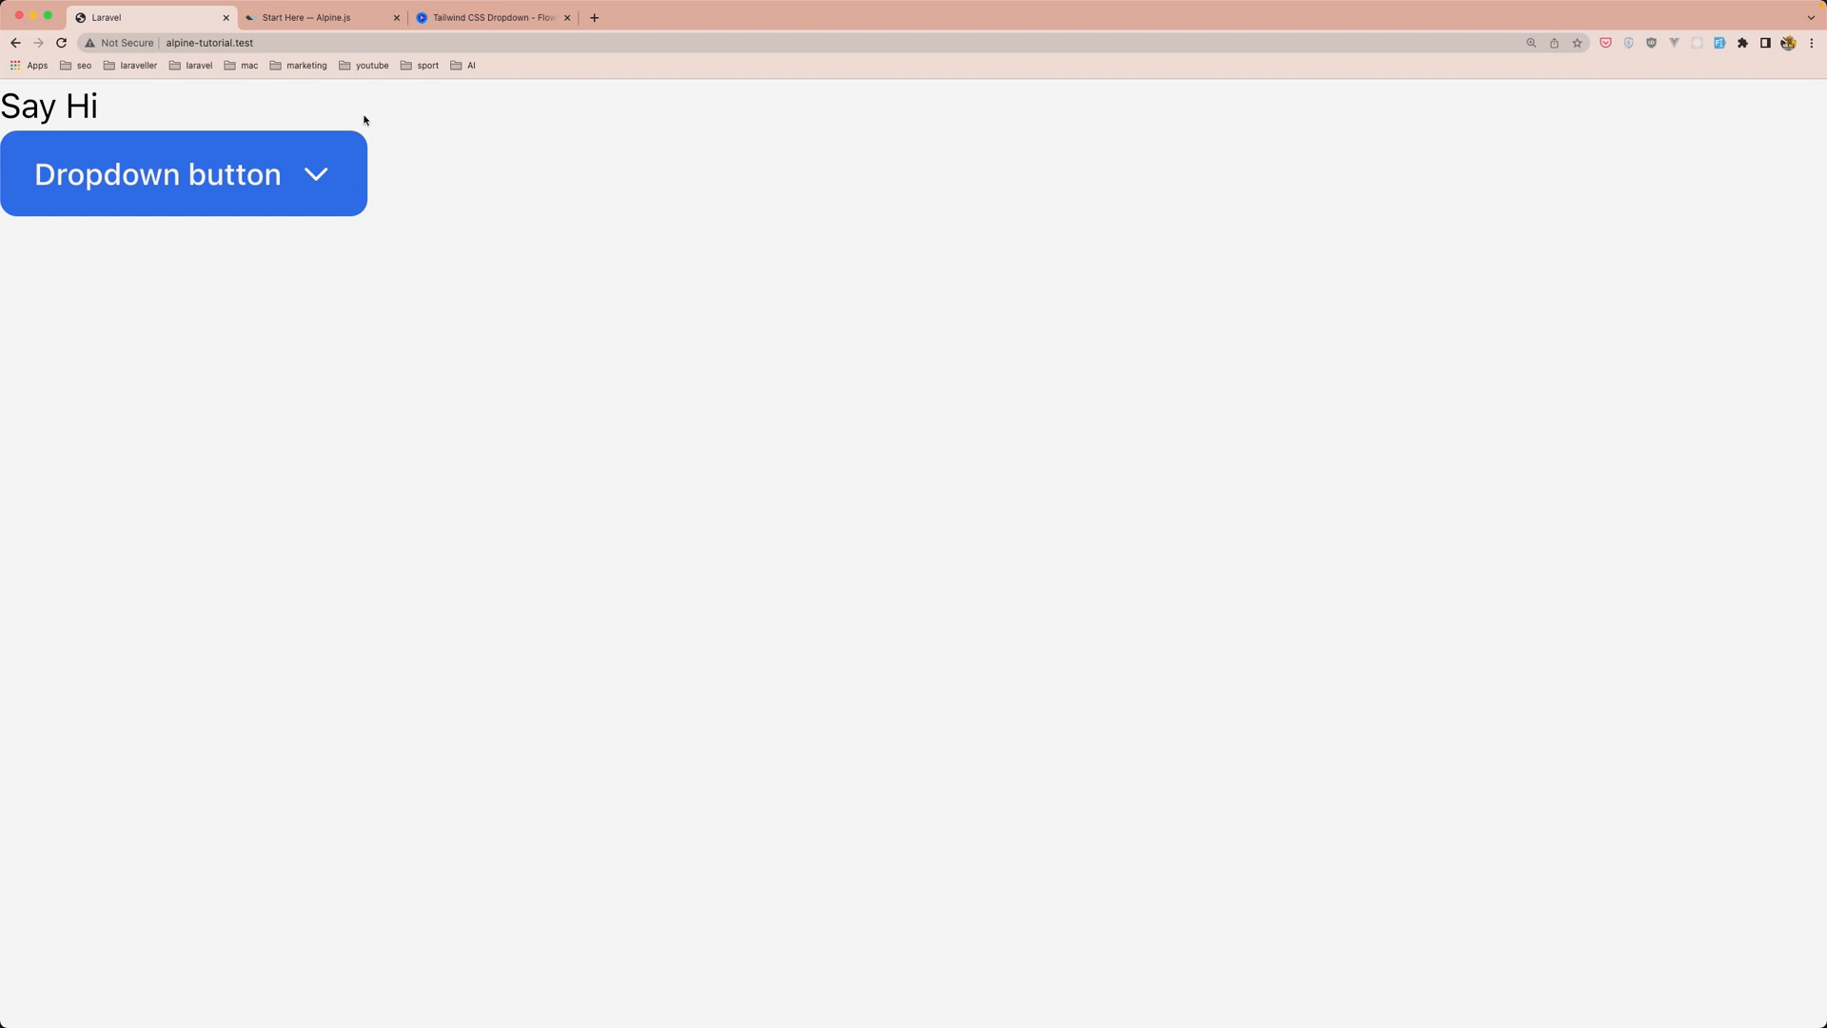
pyautogui.click(308, 17)
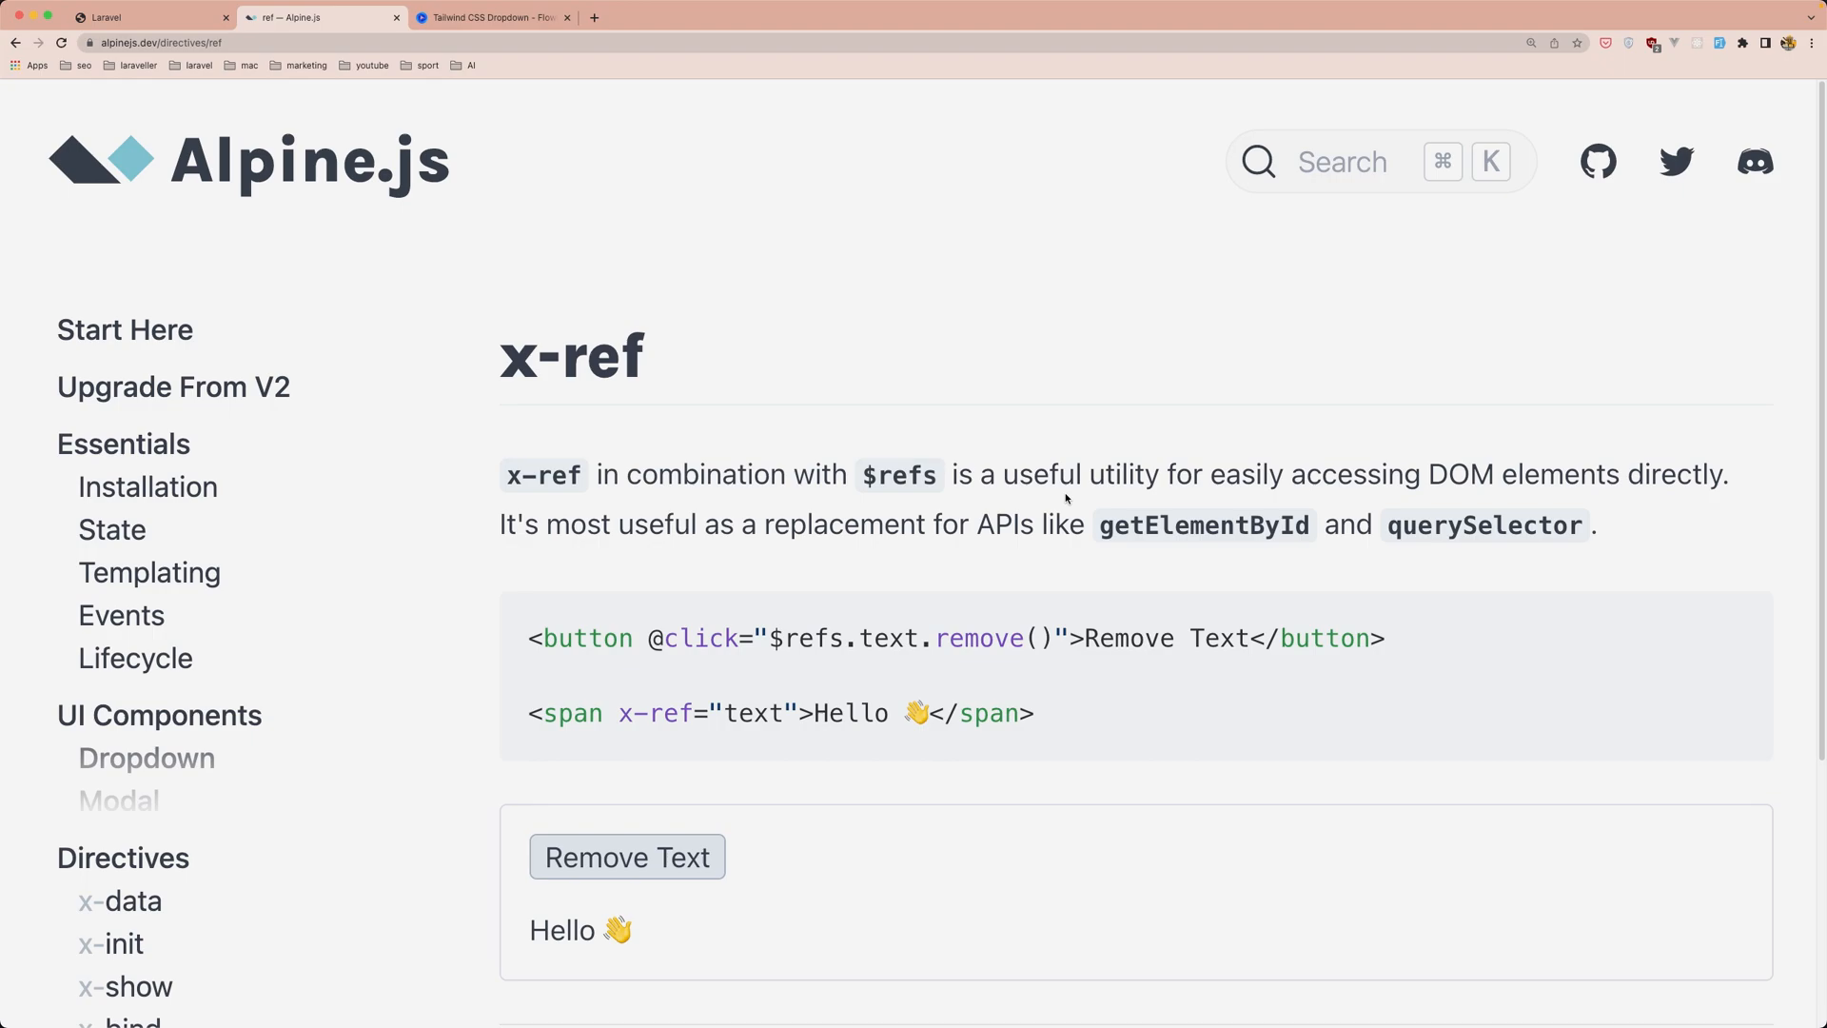
pyautogui.moveTo(1124, 502)
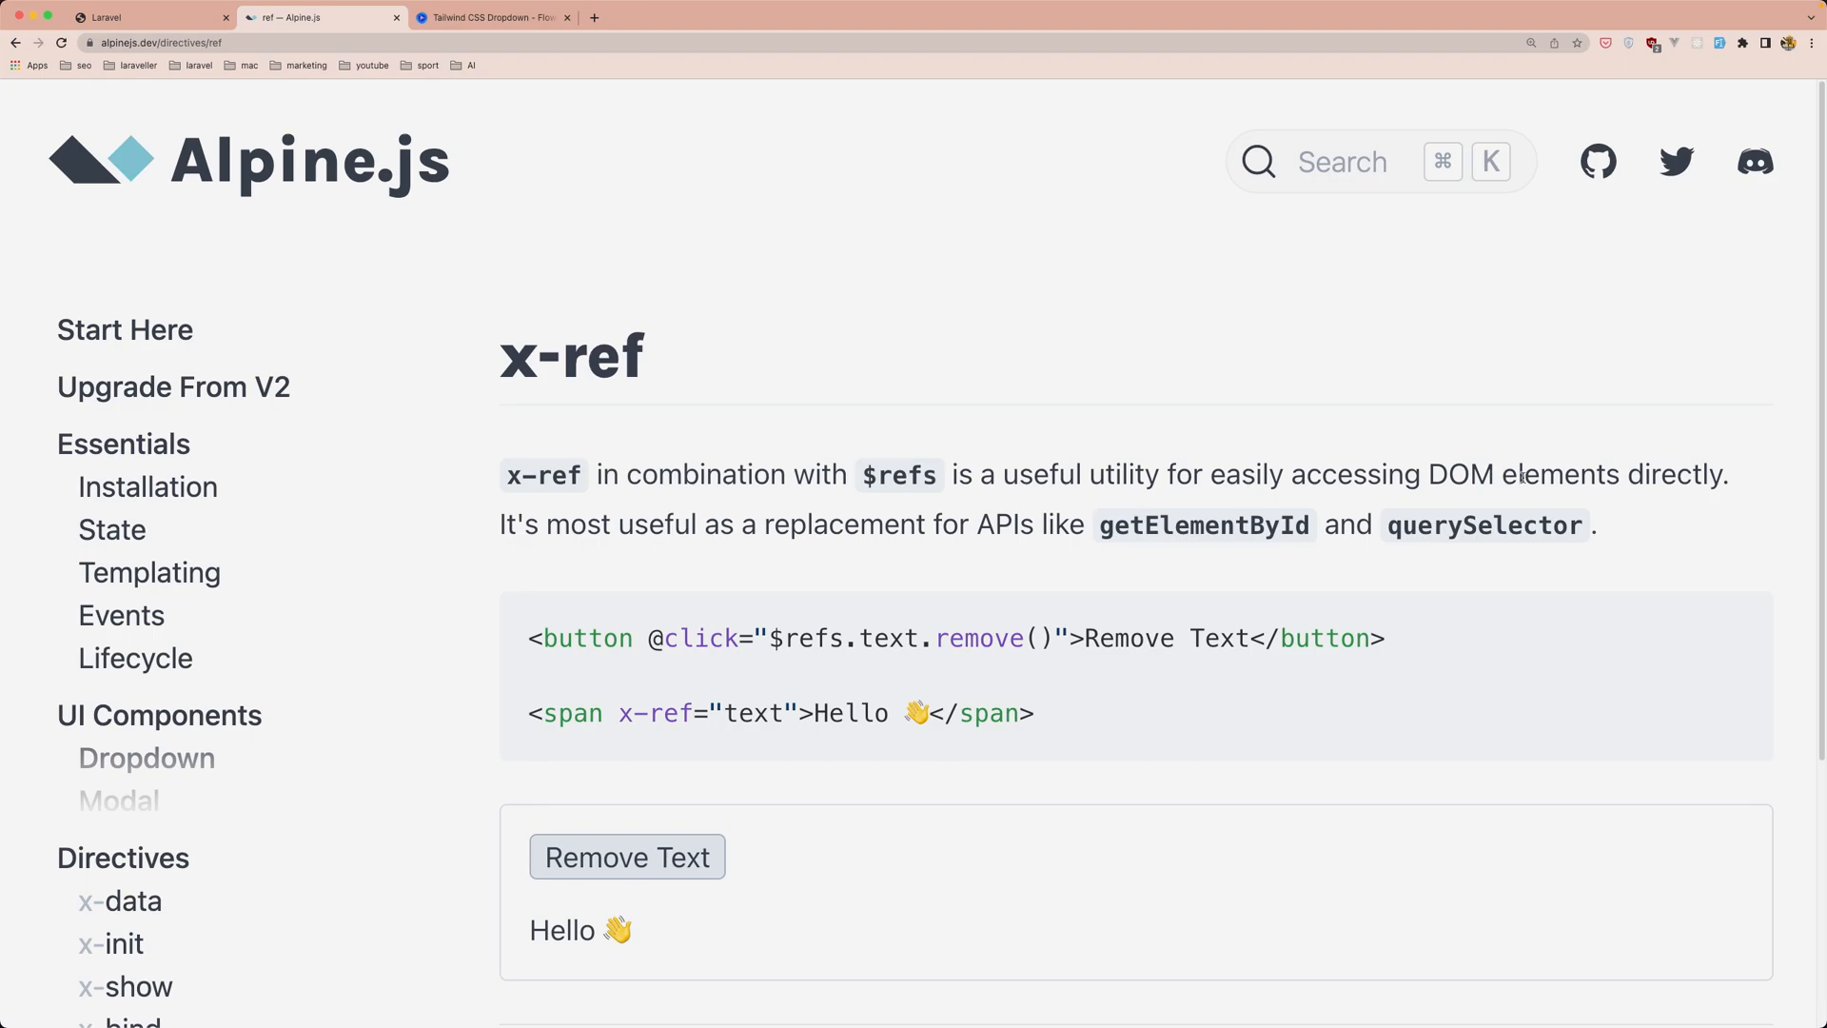
pyautogui.moveTo(550, 531)
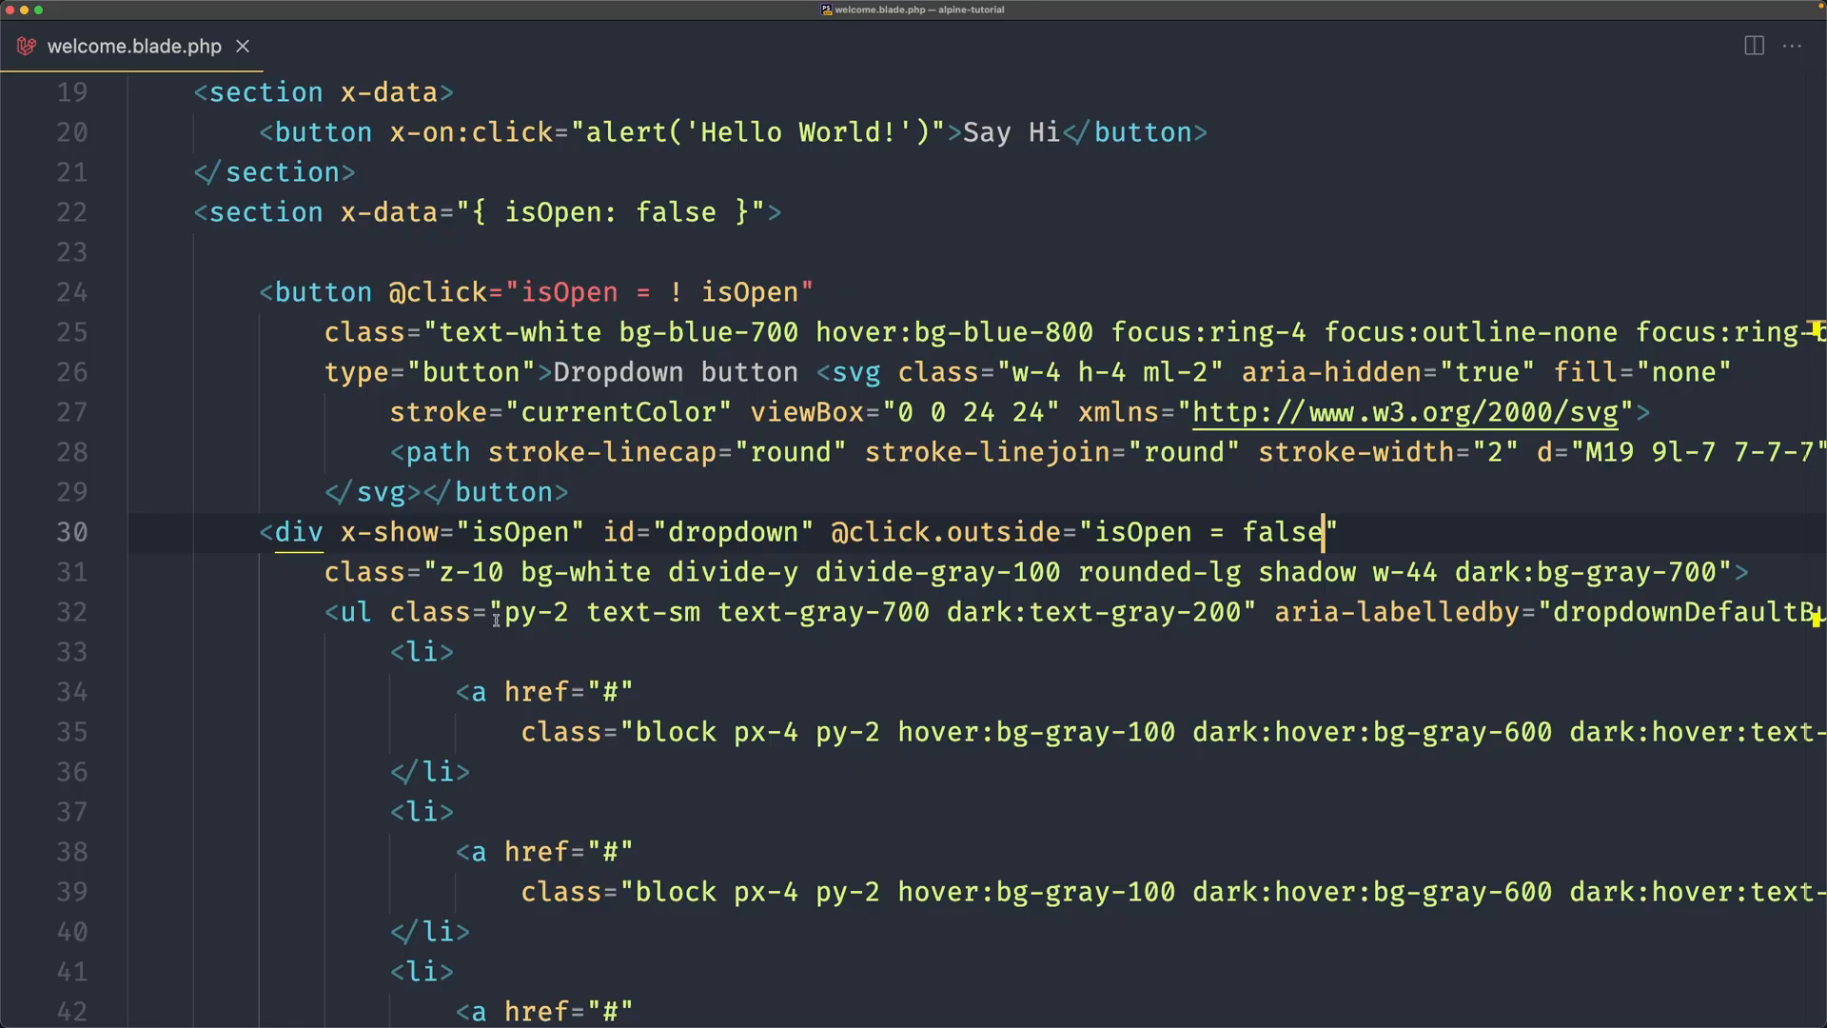
# - Fold the dropdown code and start a new <section x-data> for the x-ref Remove Text example
pyautogui.click(111, 213)
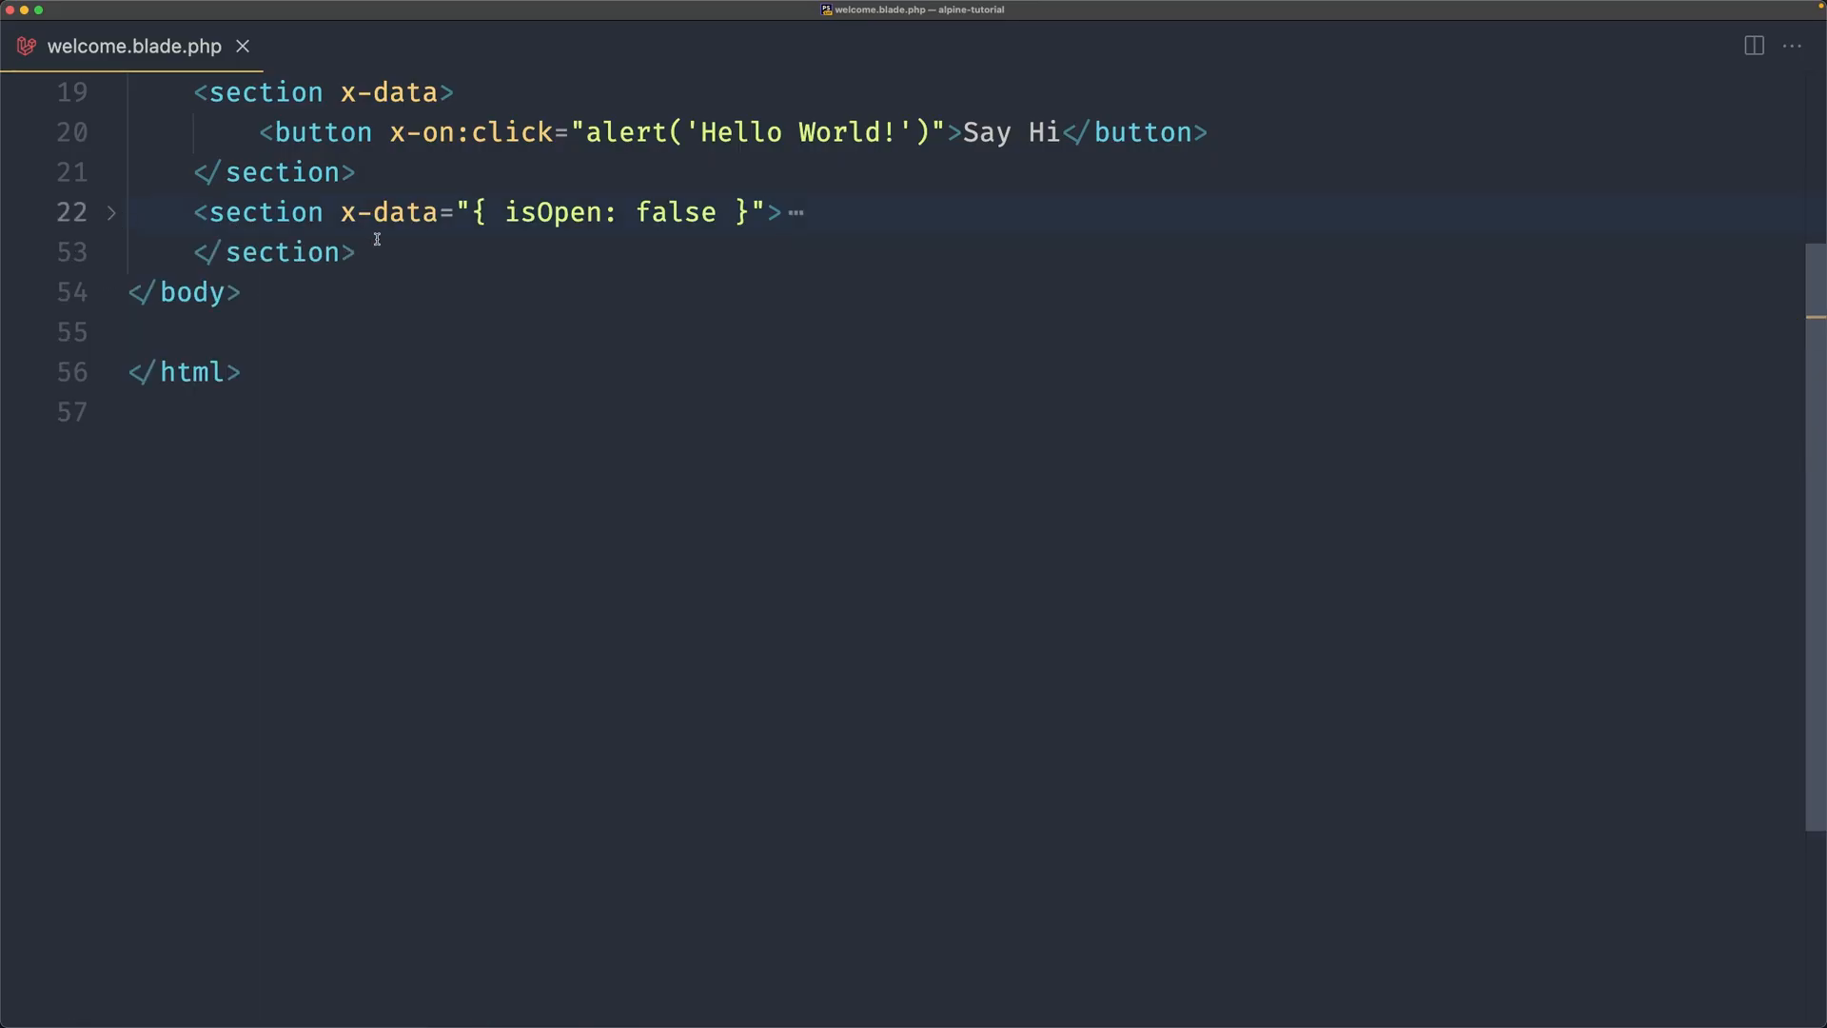
pyautogui.write('<')
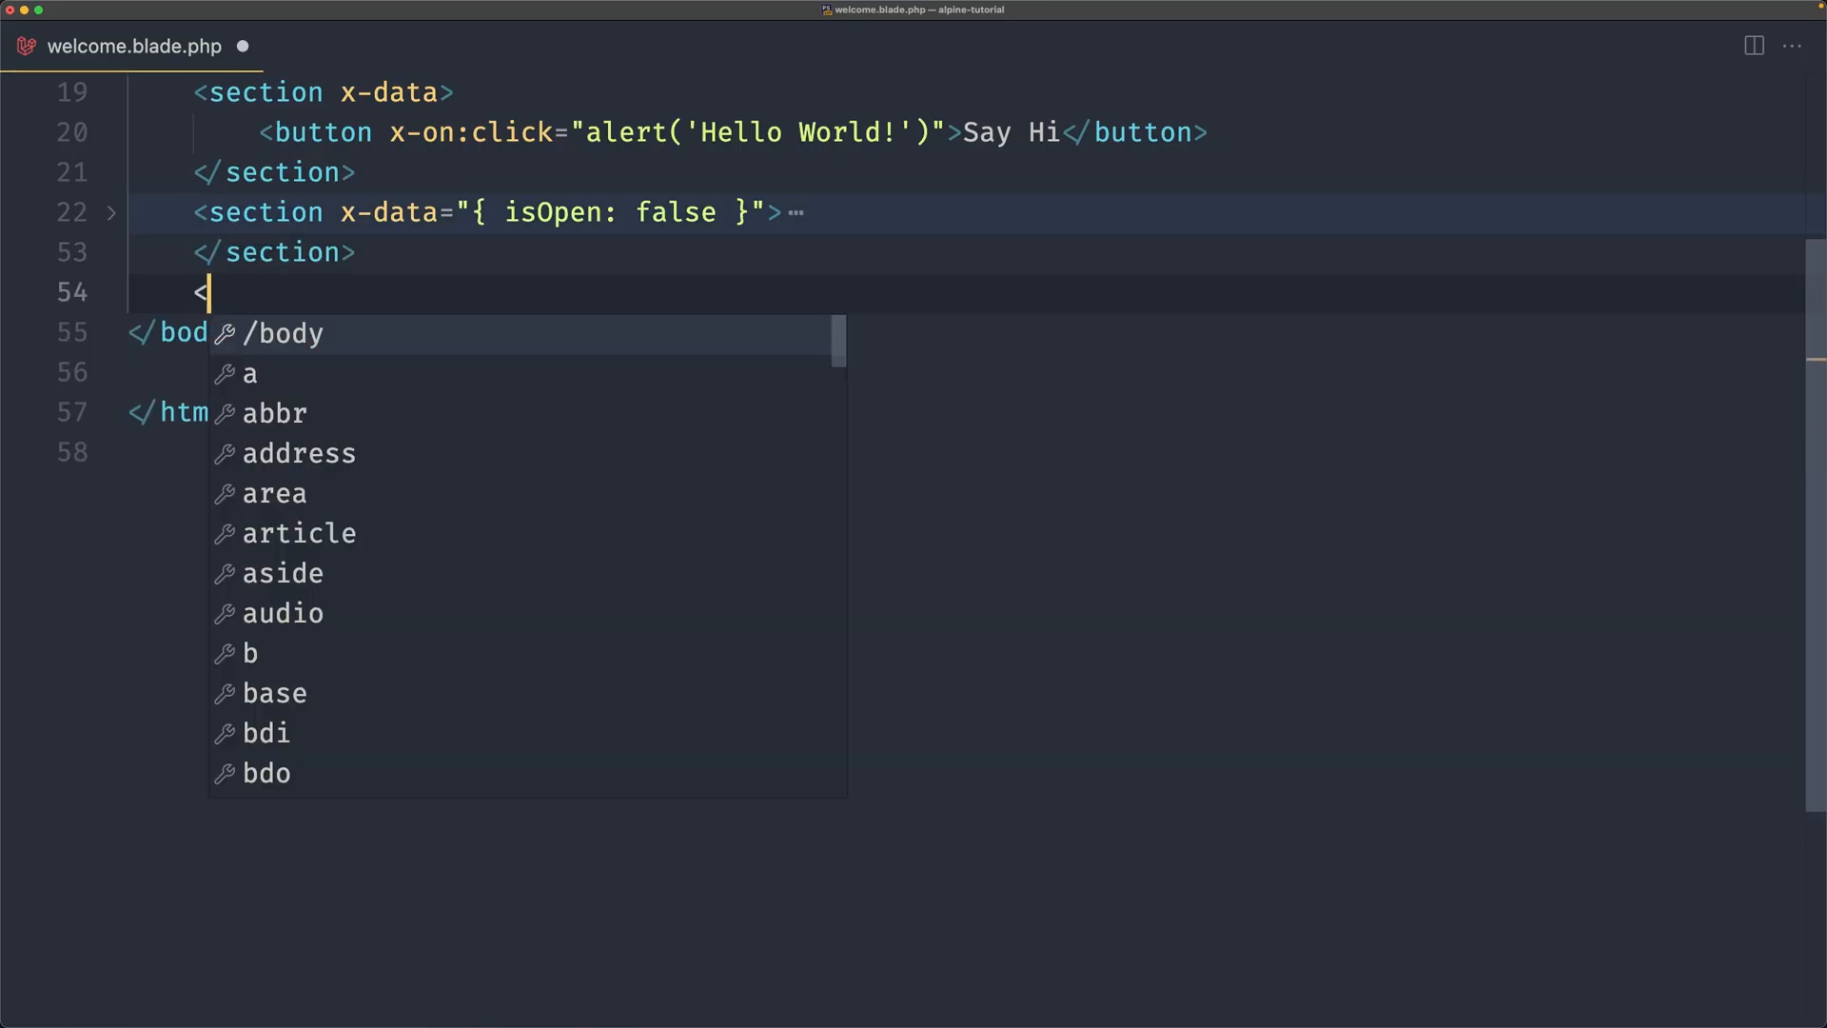
pyautogui.write('section')
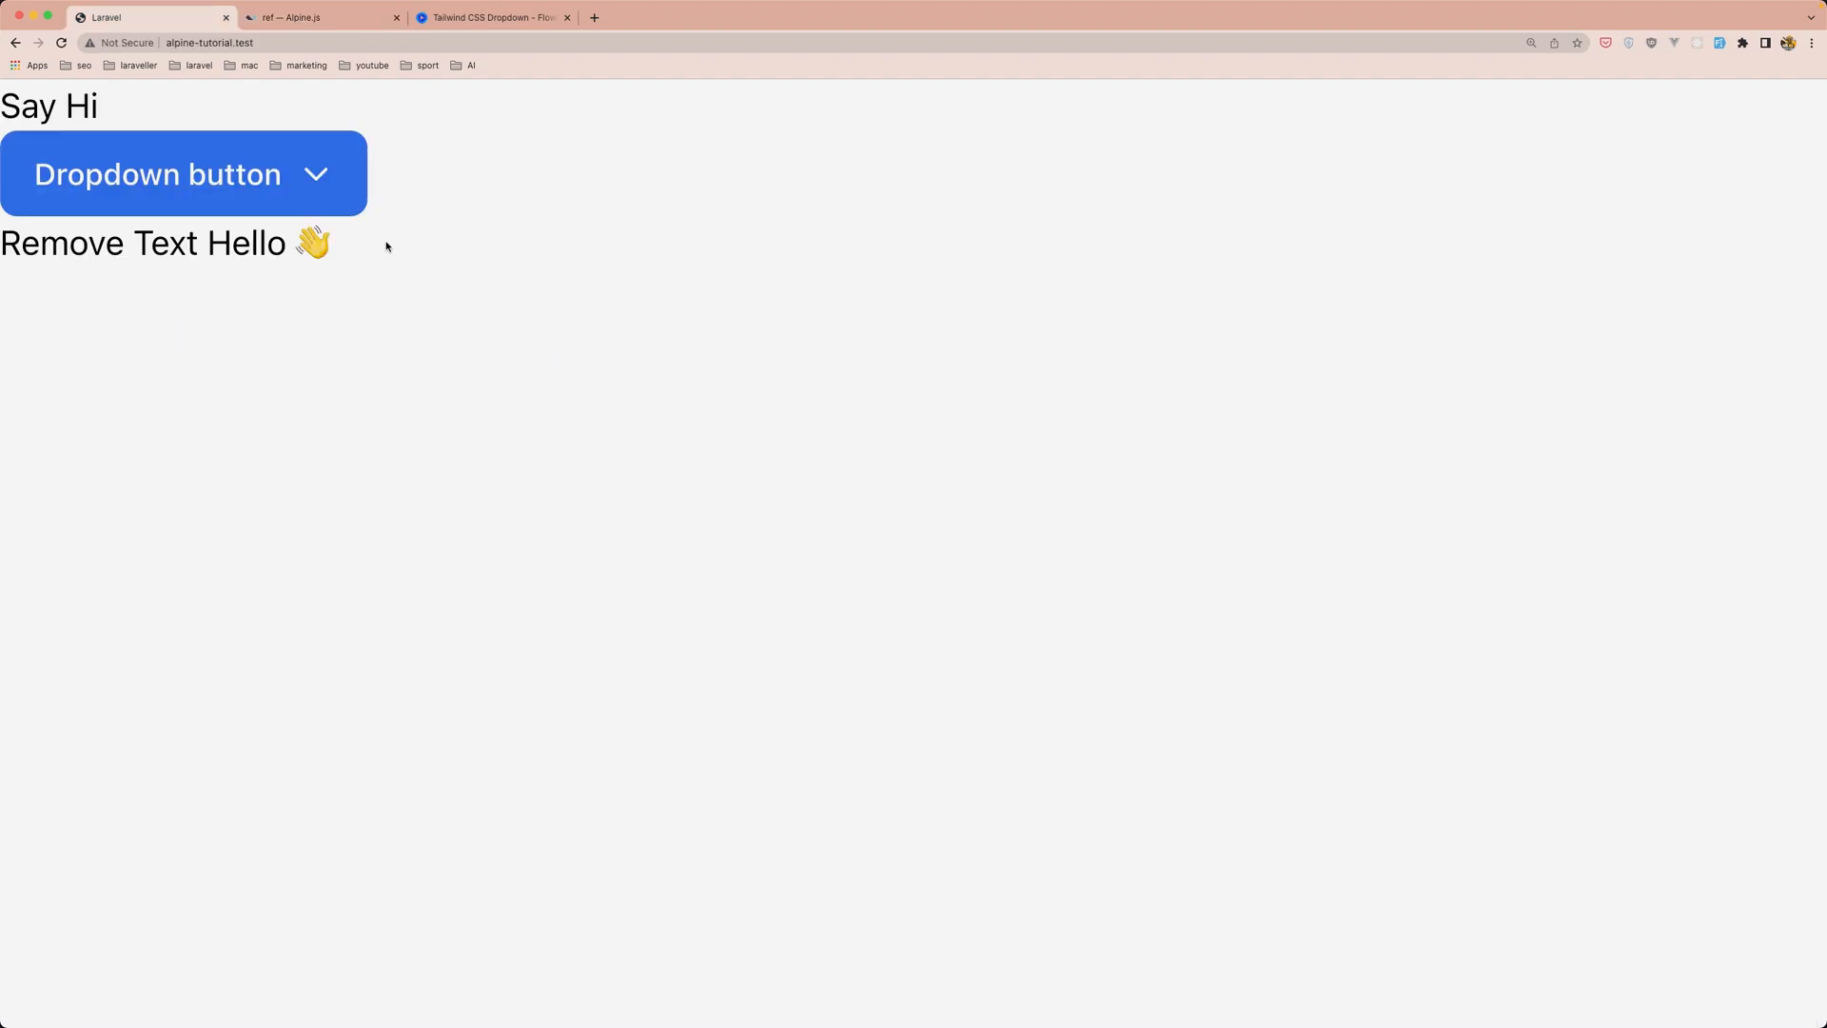
pyautogui.moveTo(84, 246)
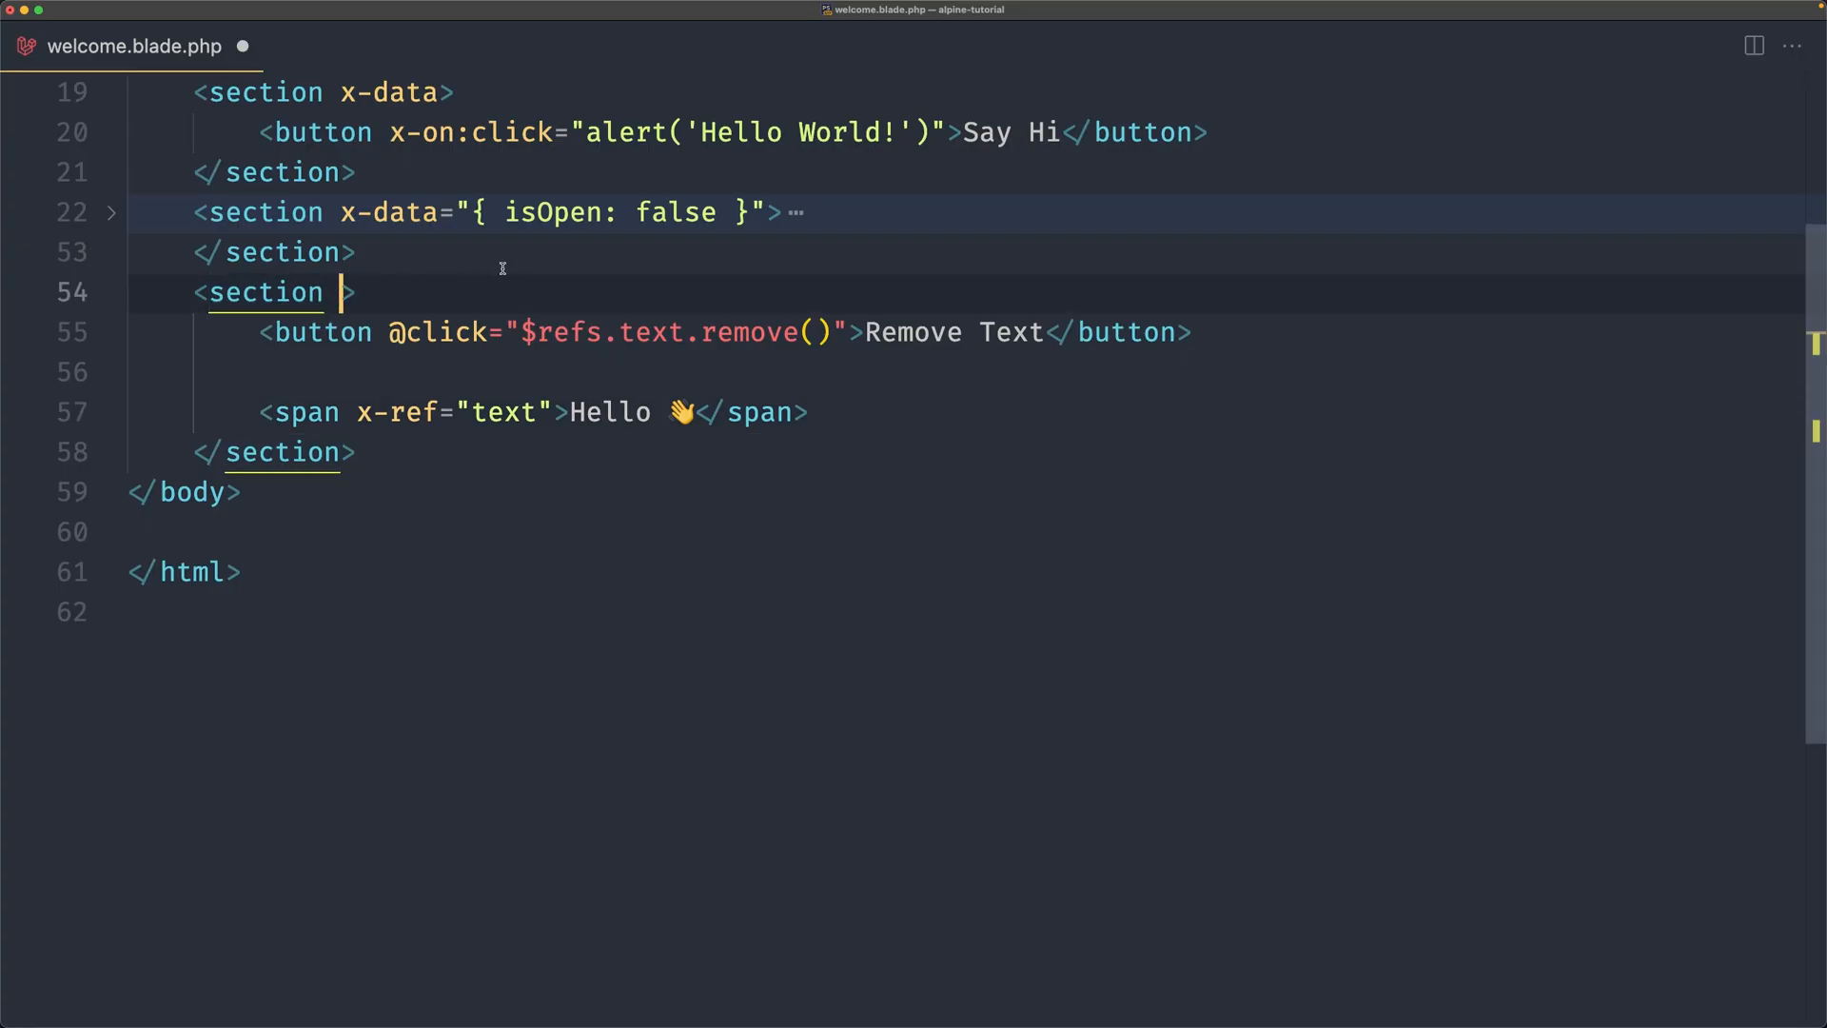
pyautogui.write('x-data')
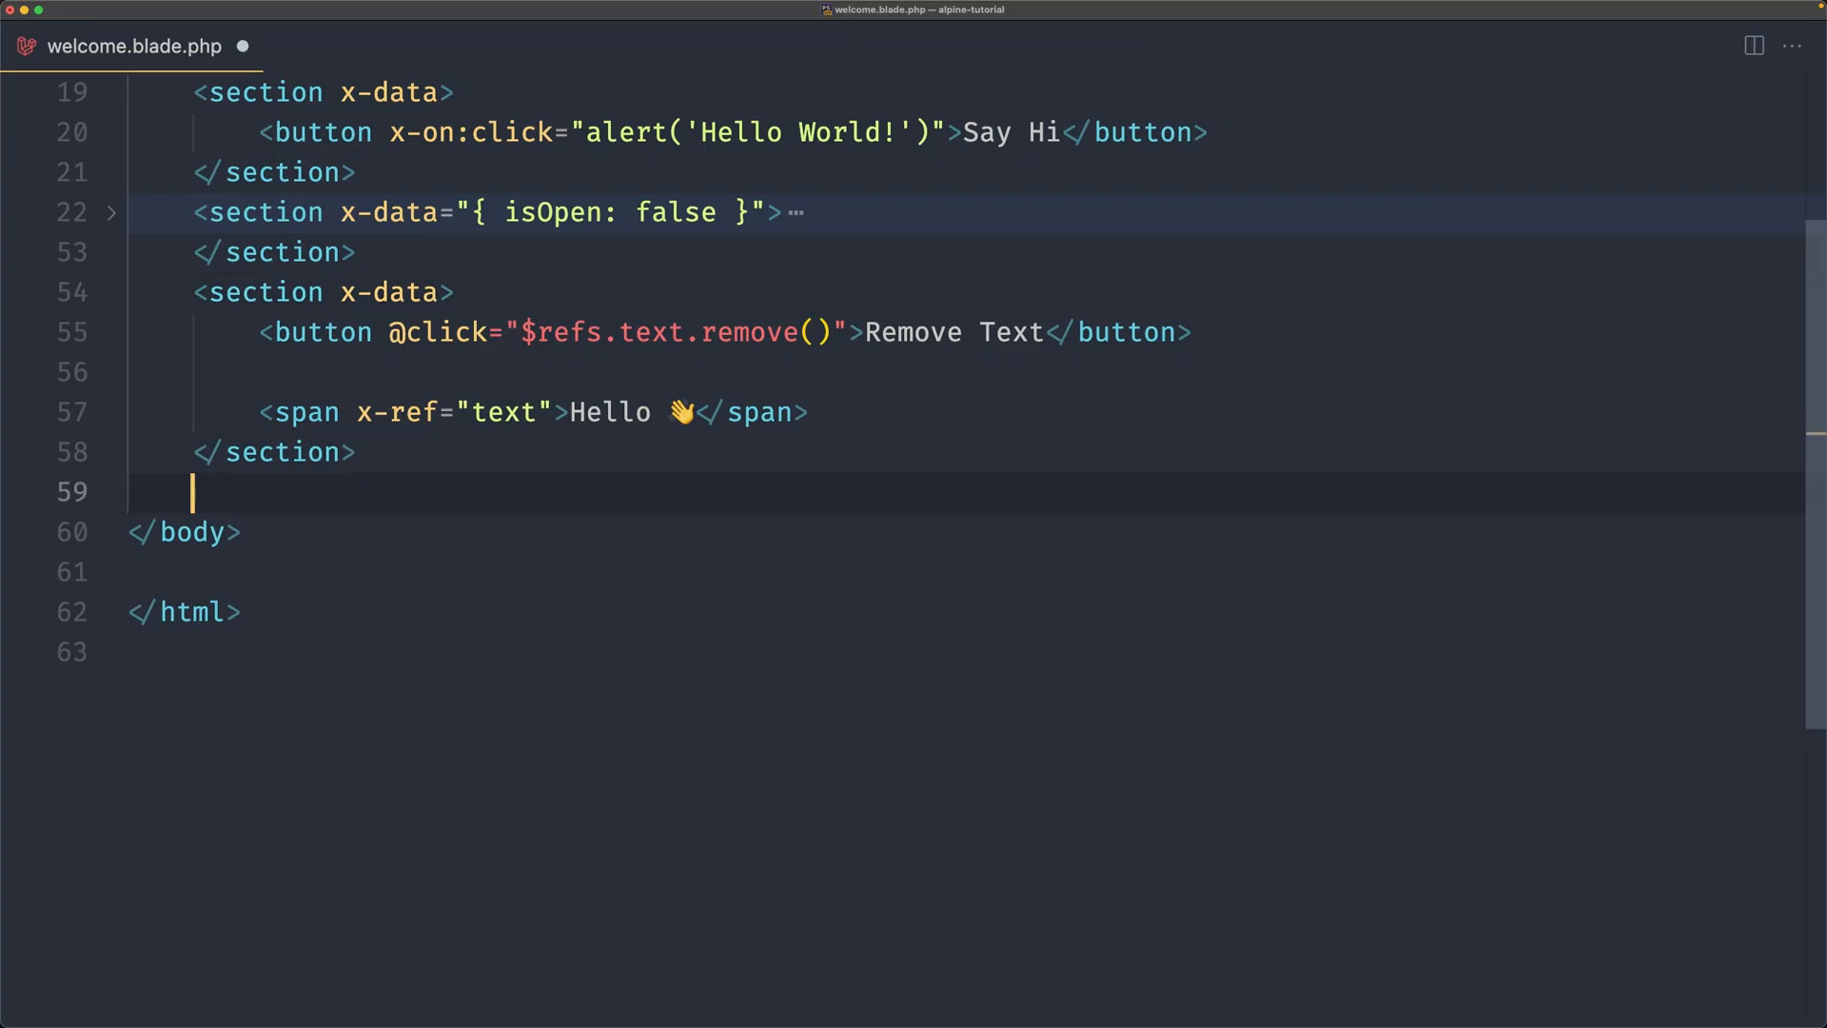
pyautogui.write('<secti')
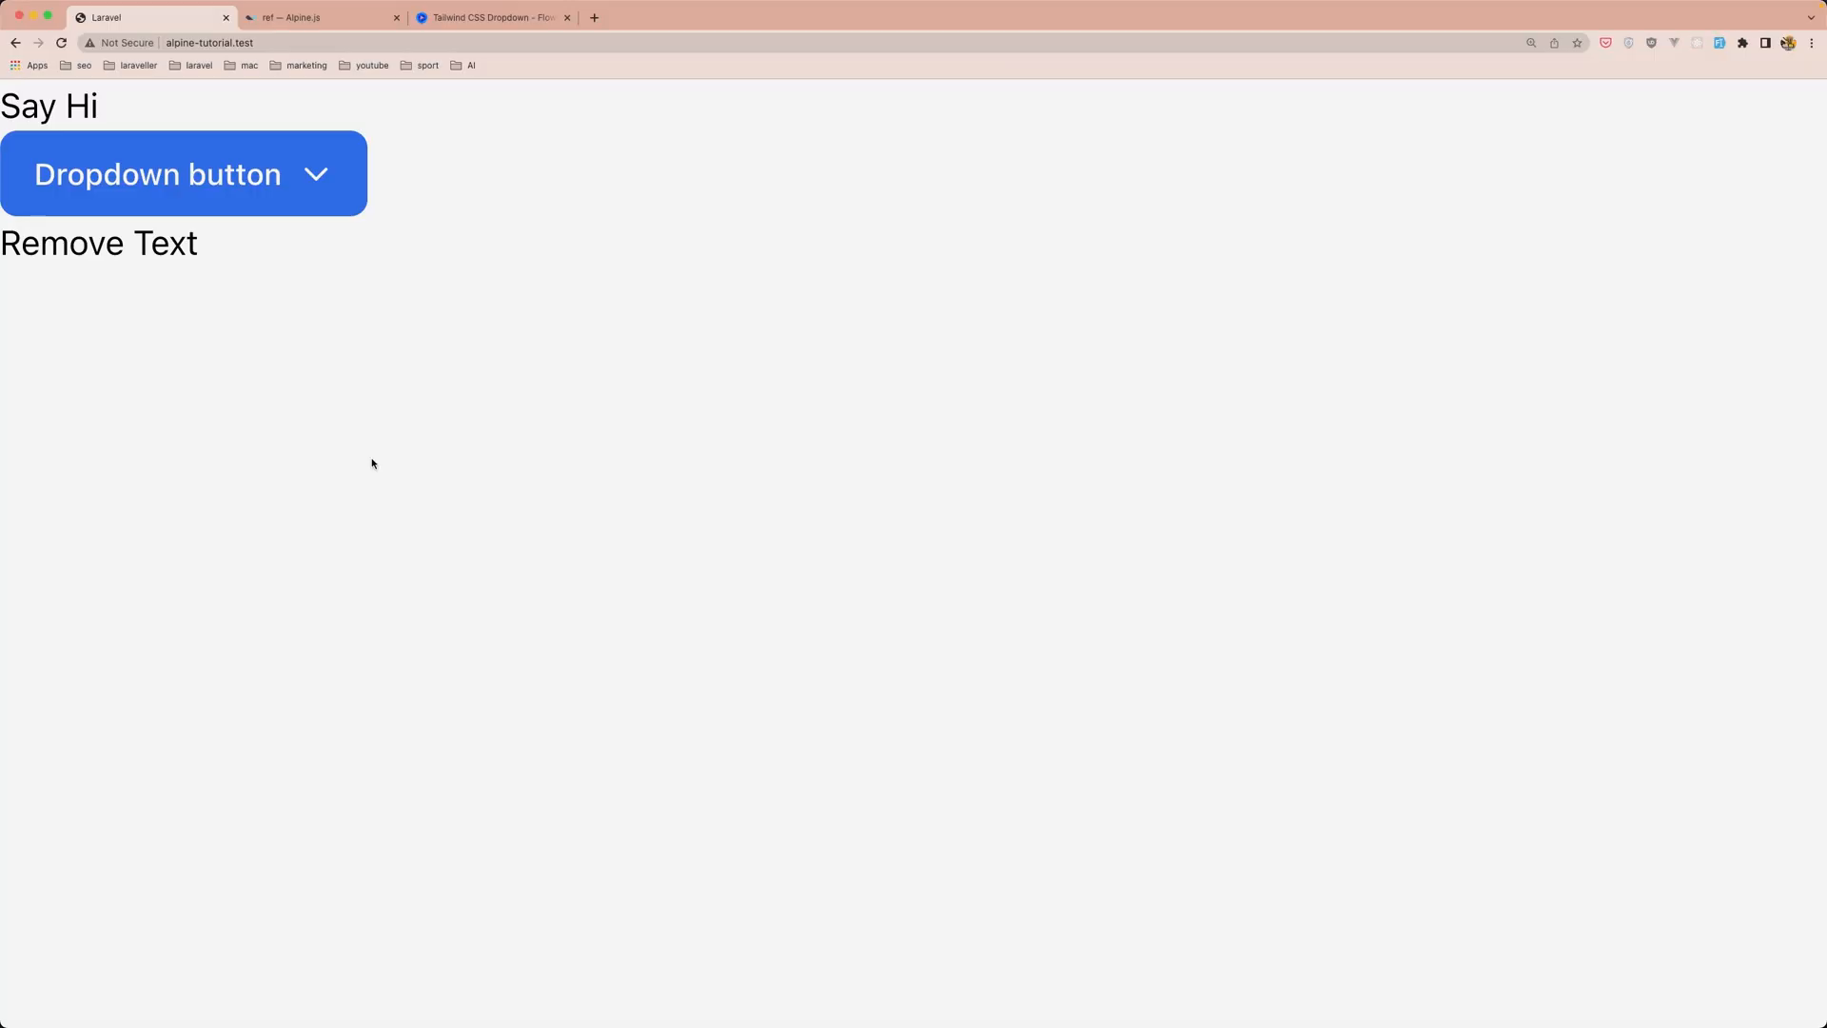
# - Copy the default Textarea example from the Flowbite Forms docs and return to the test page
pyautogui.click(494, 17)
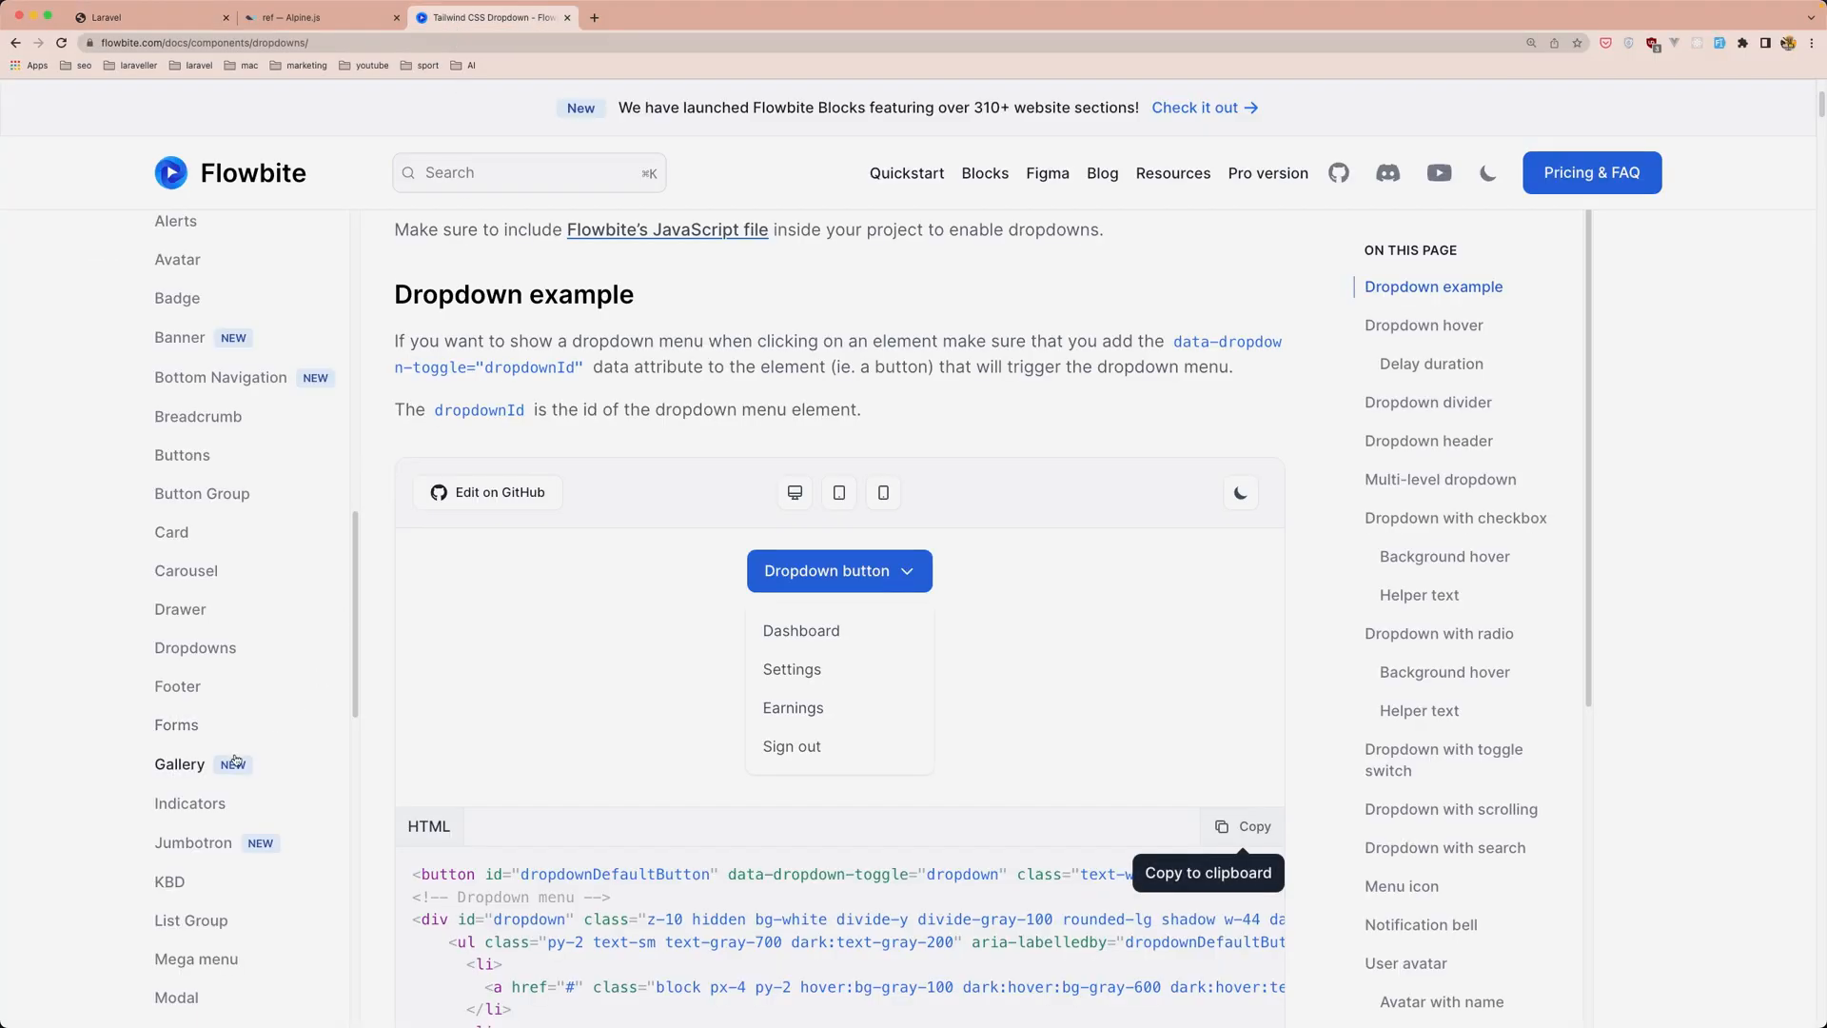
pyautogui.scroll(-3)
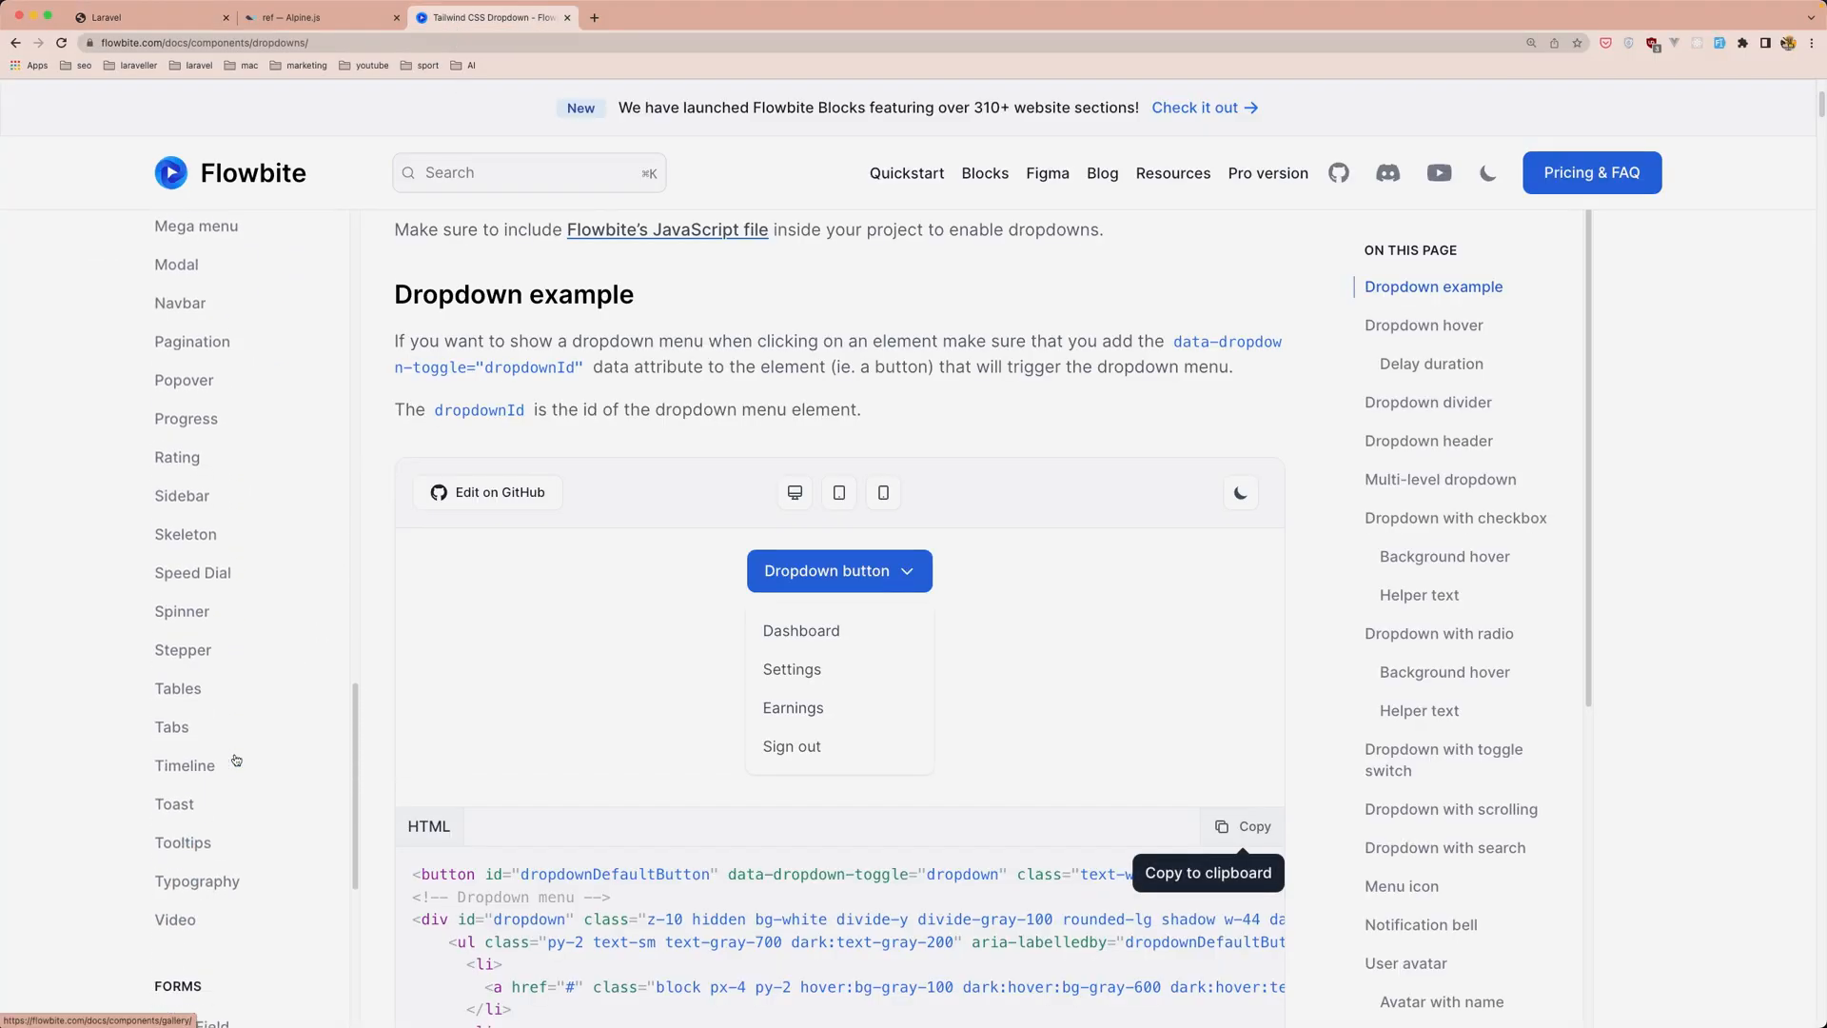
pyautogui.scroll(-3)
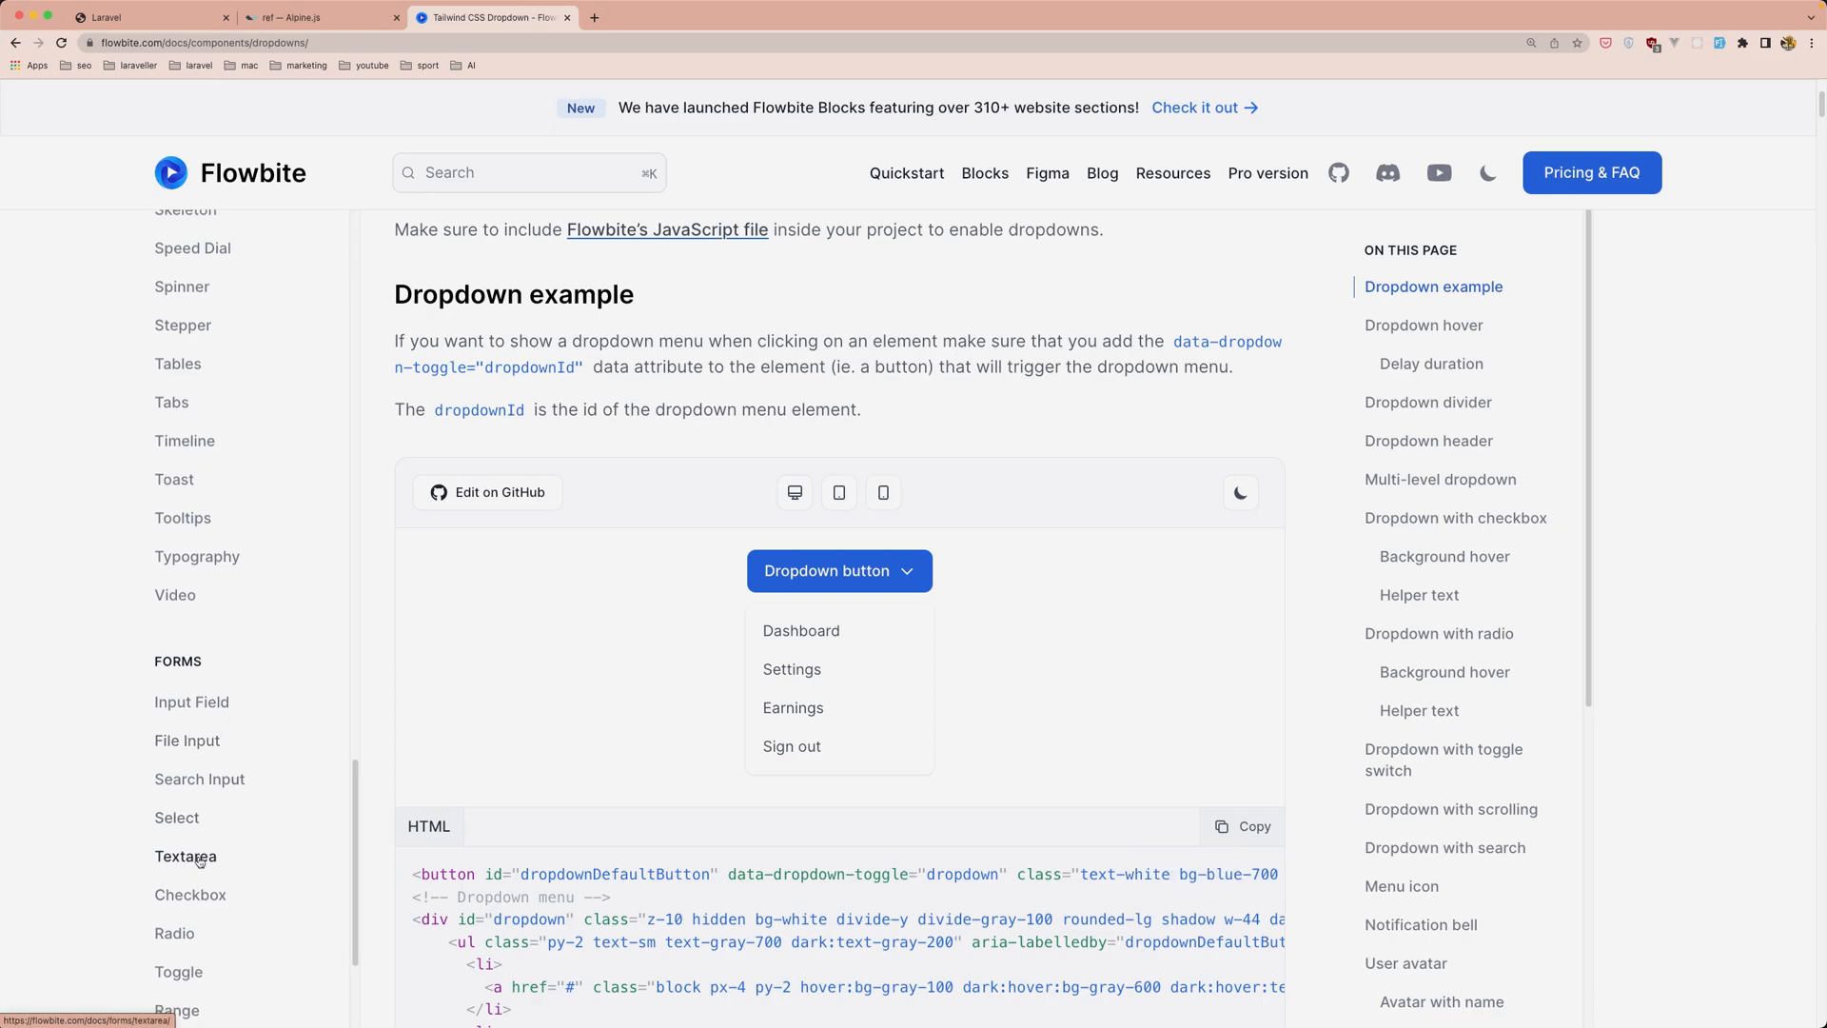
pyautogui.click(186, 856)
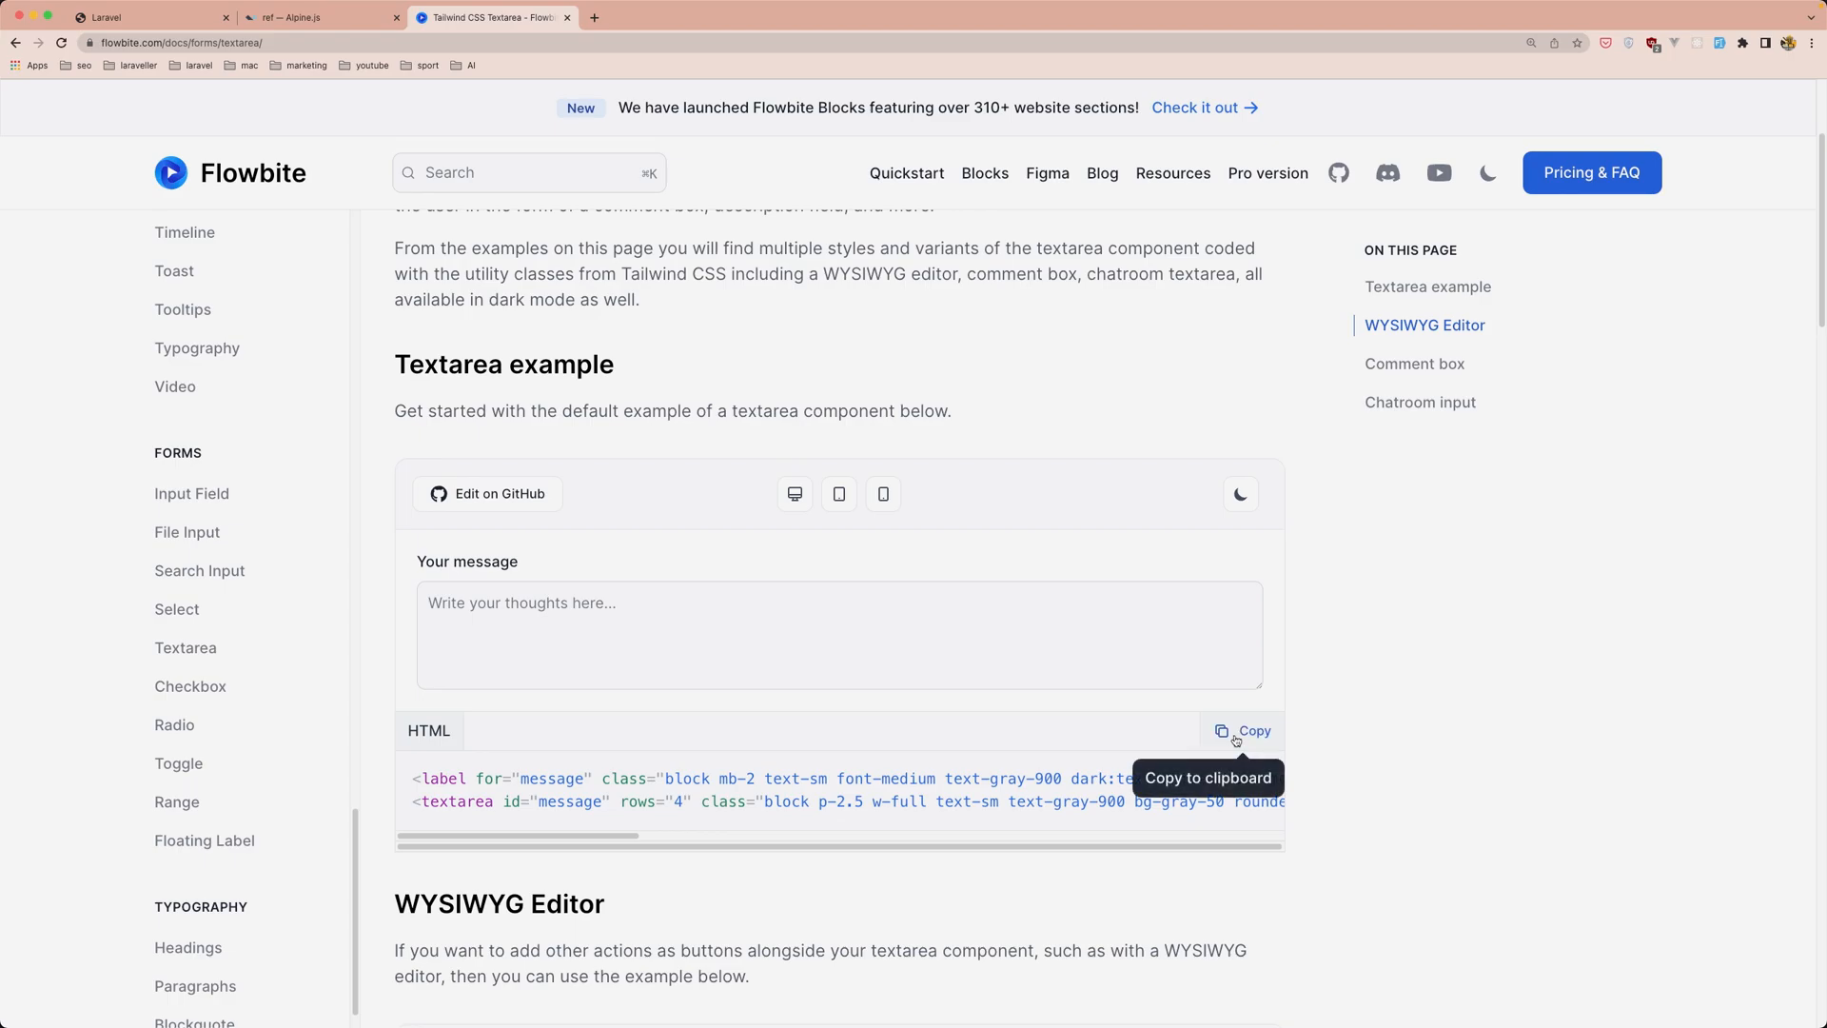
pyautogui.click(1243, 731)
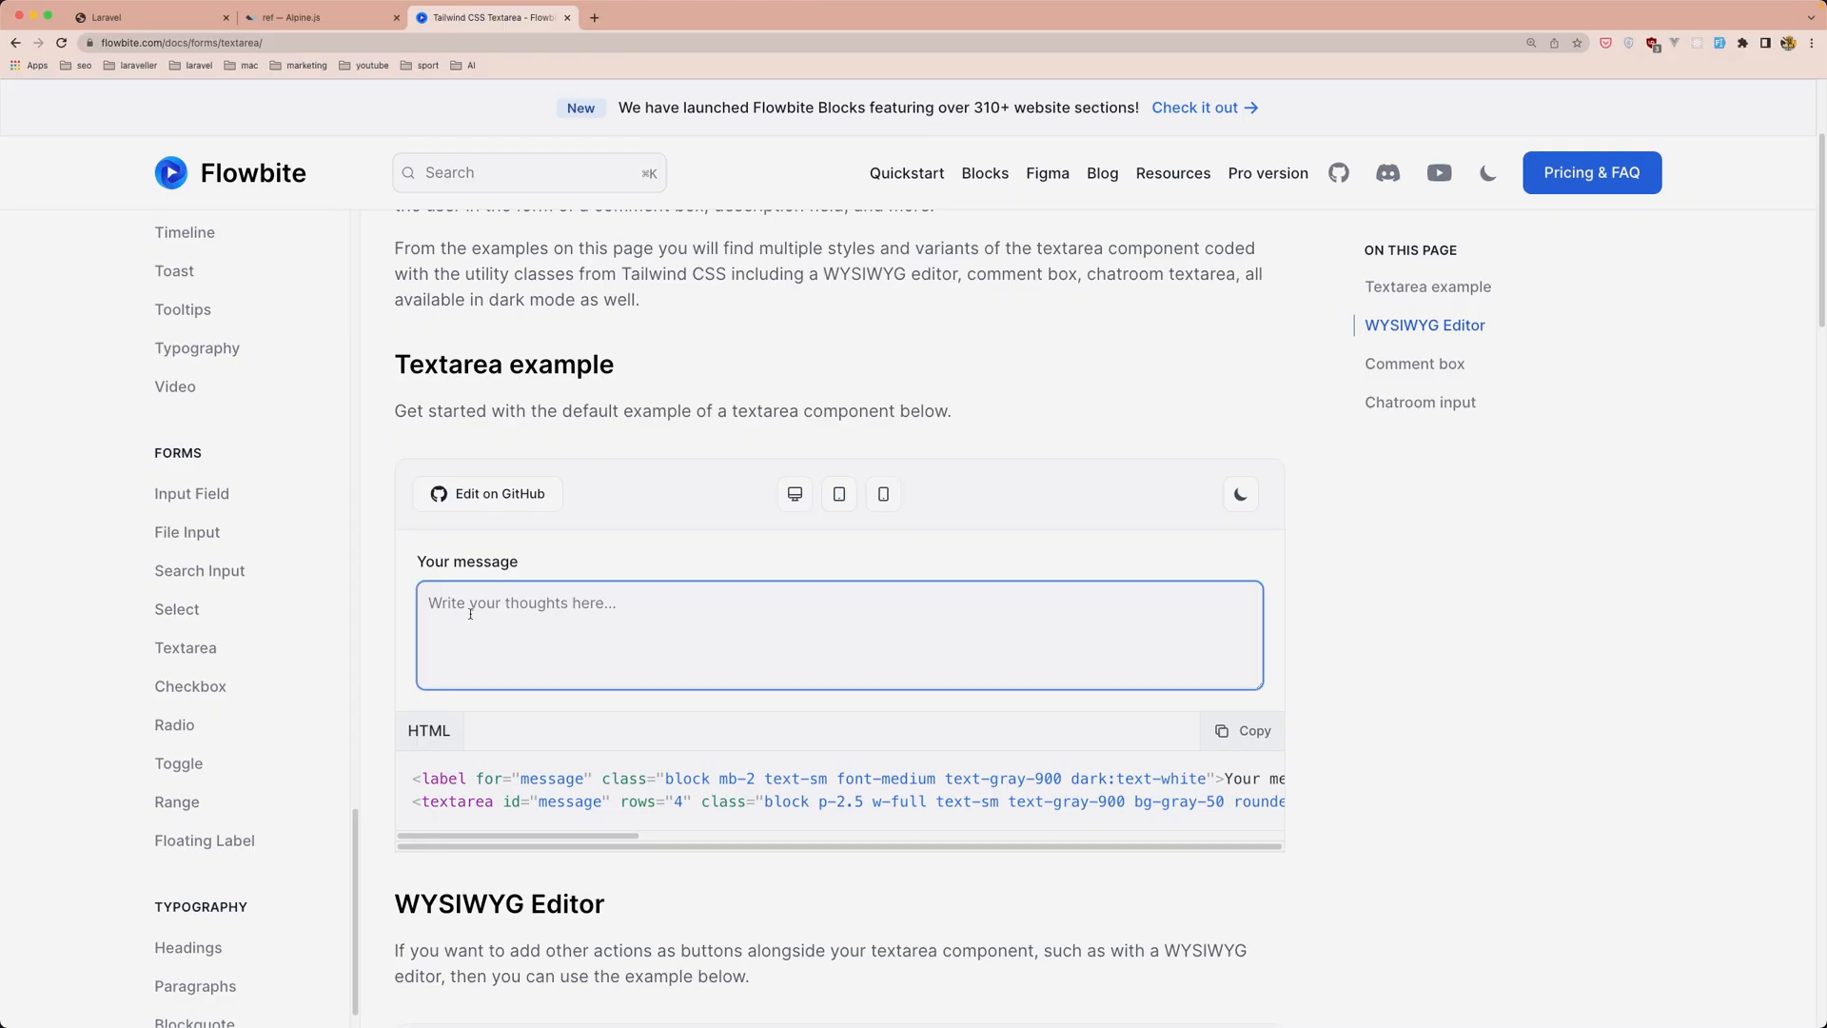
pyautogui.click(124, 17)
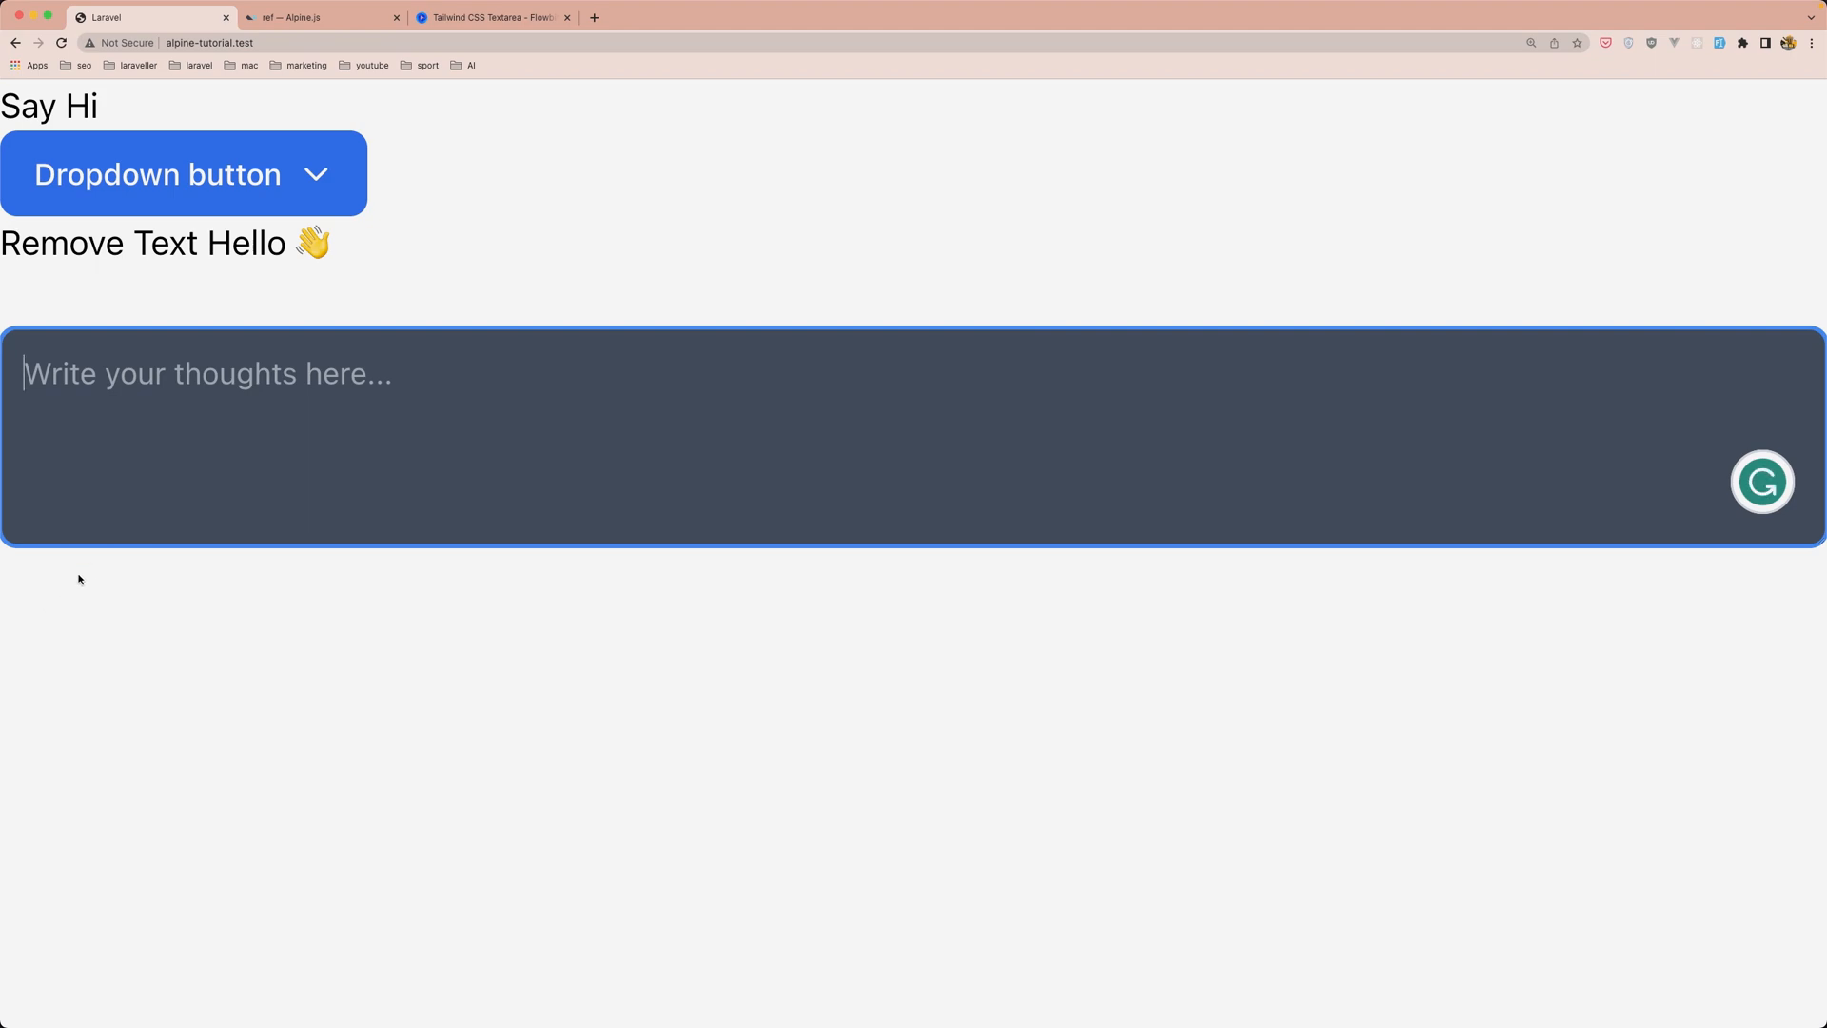
pyautogui.moveTo(95, 597)
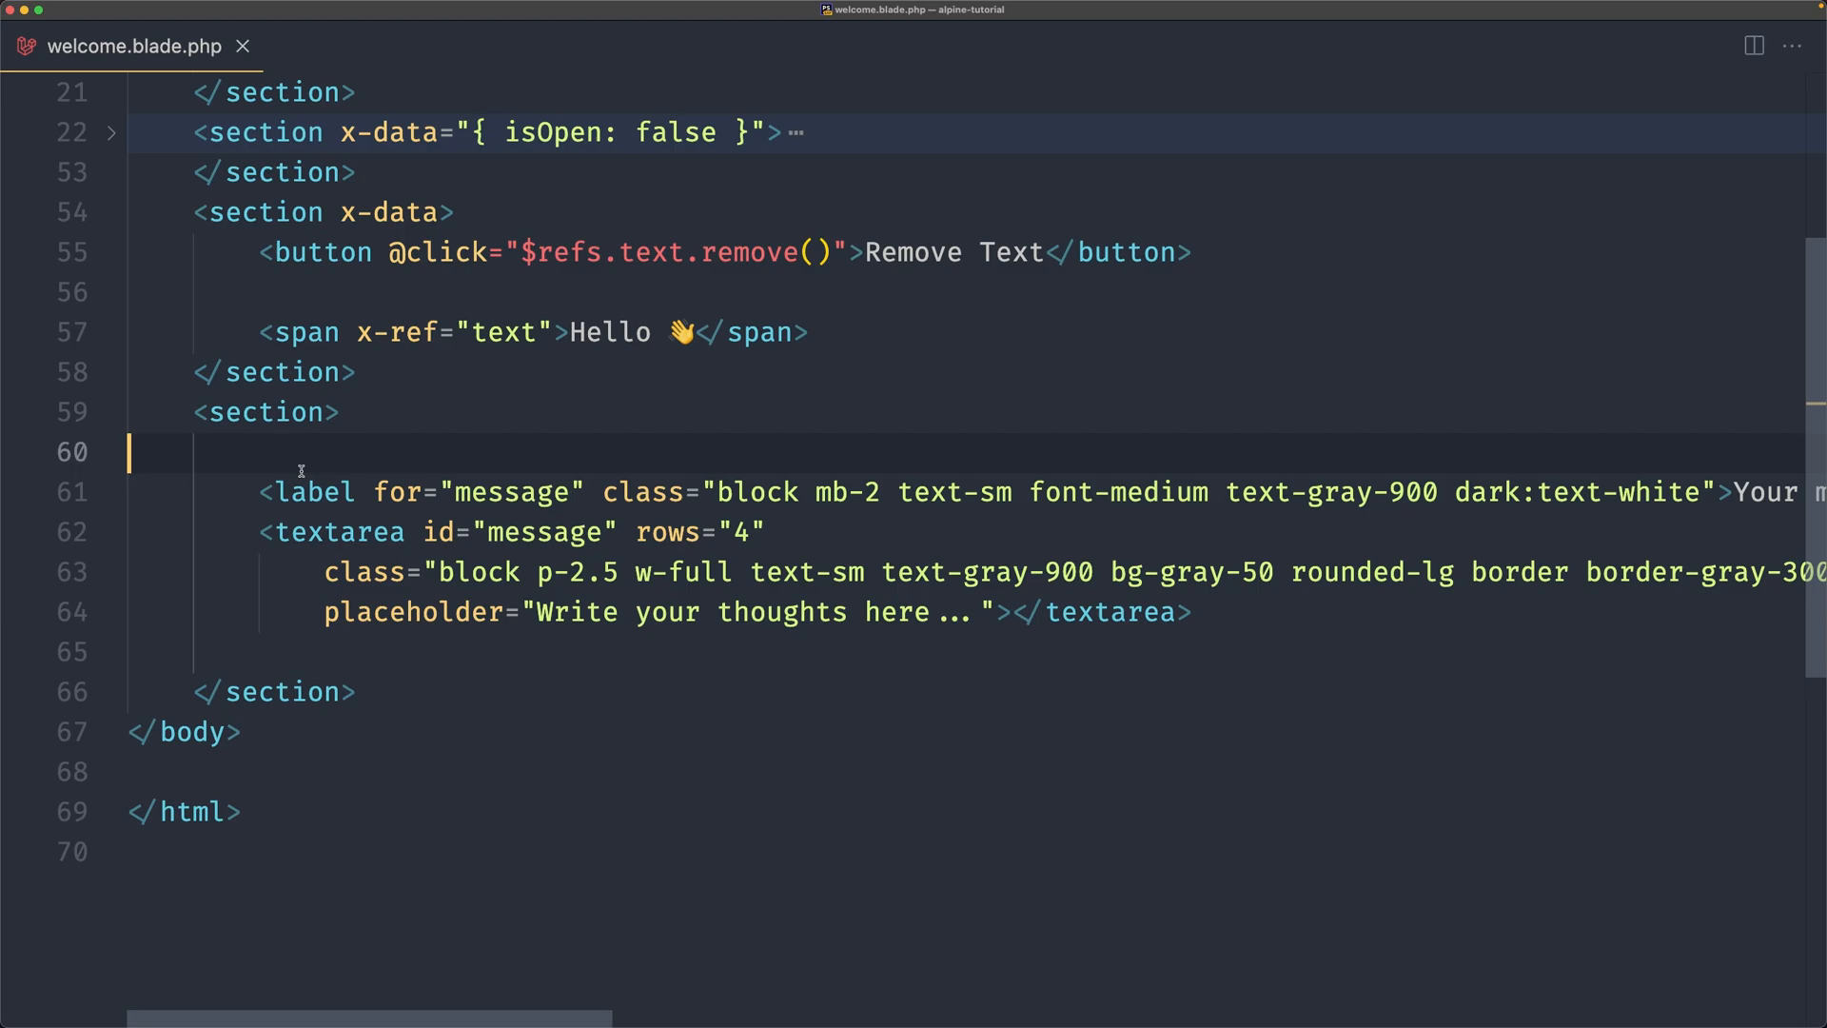
# - Remove the blank line and give the textarea's section x-data="{maxLength: 100}"
pyautogui.press('Backspace')
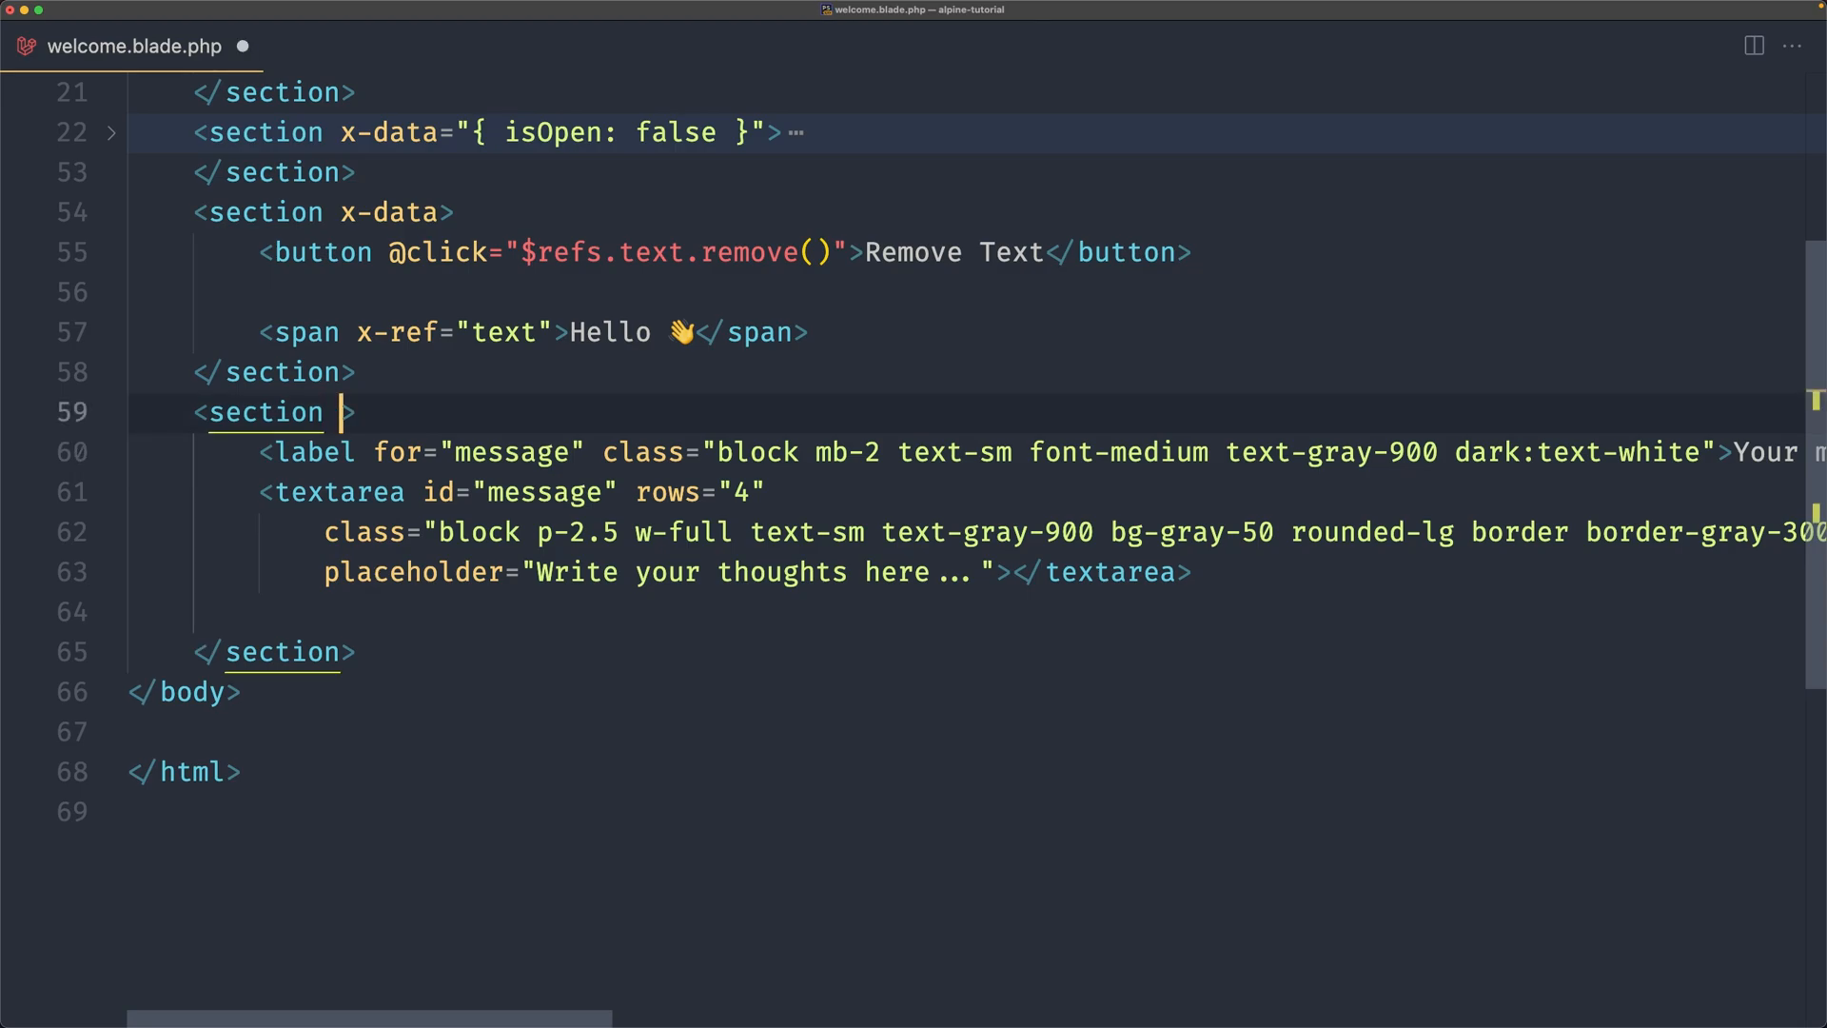
pyautogui.write('x-data="{')
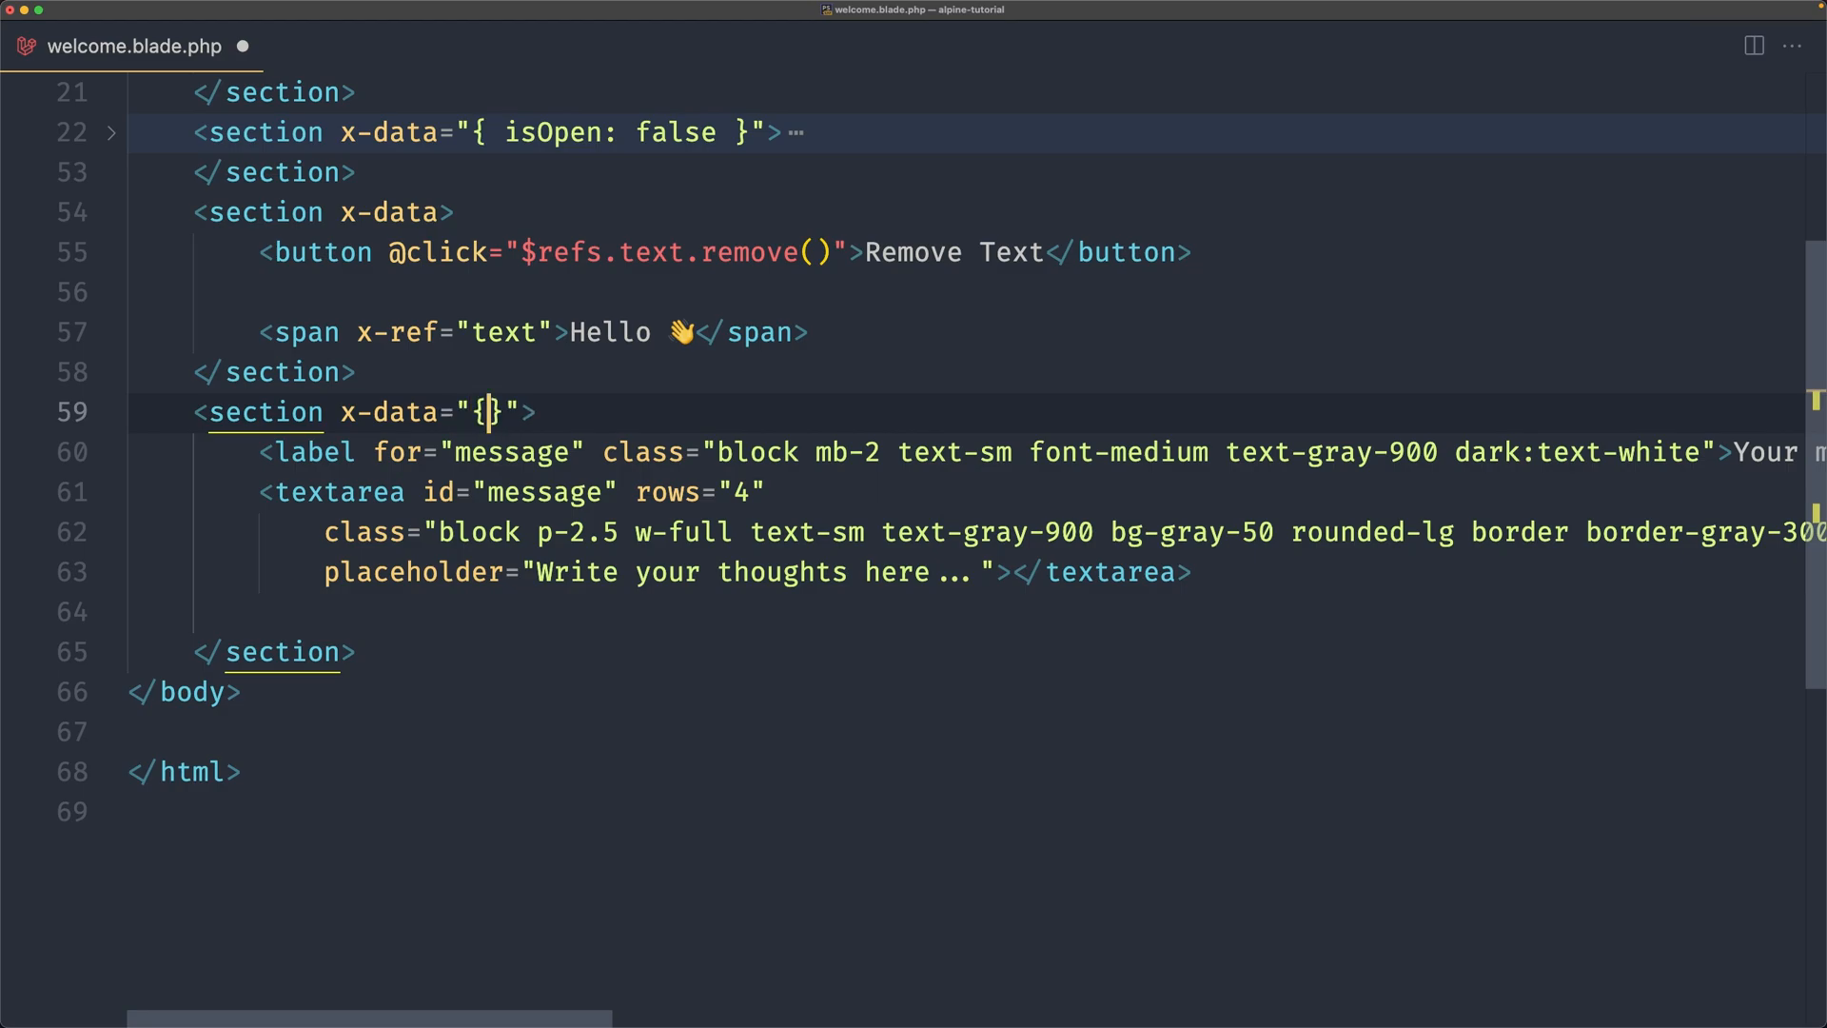
pyautogui.write('max')
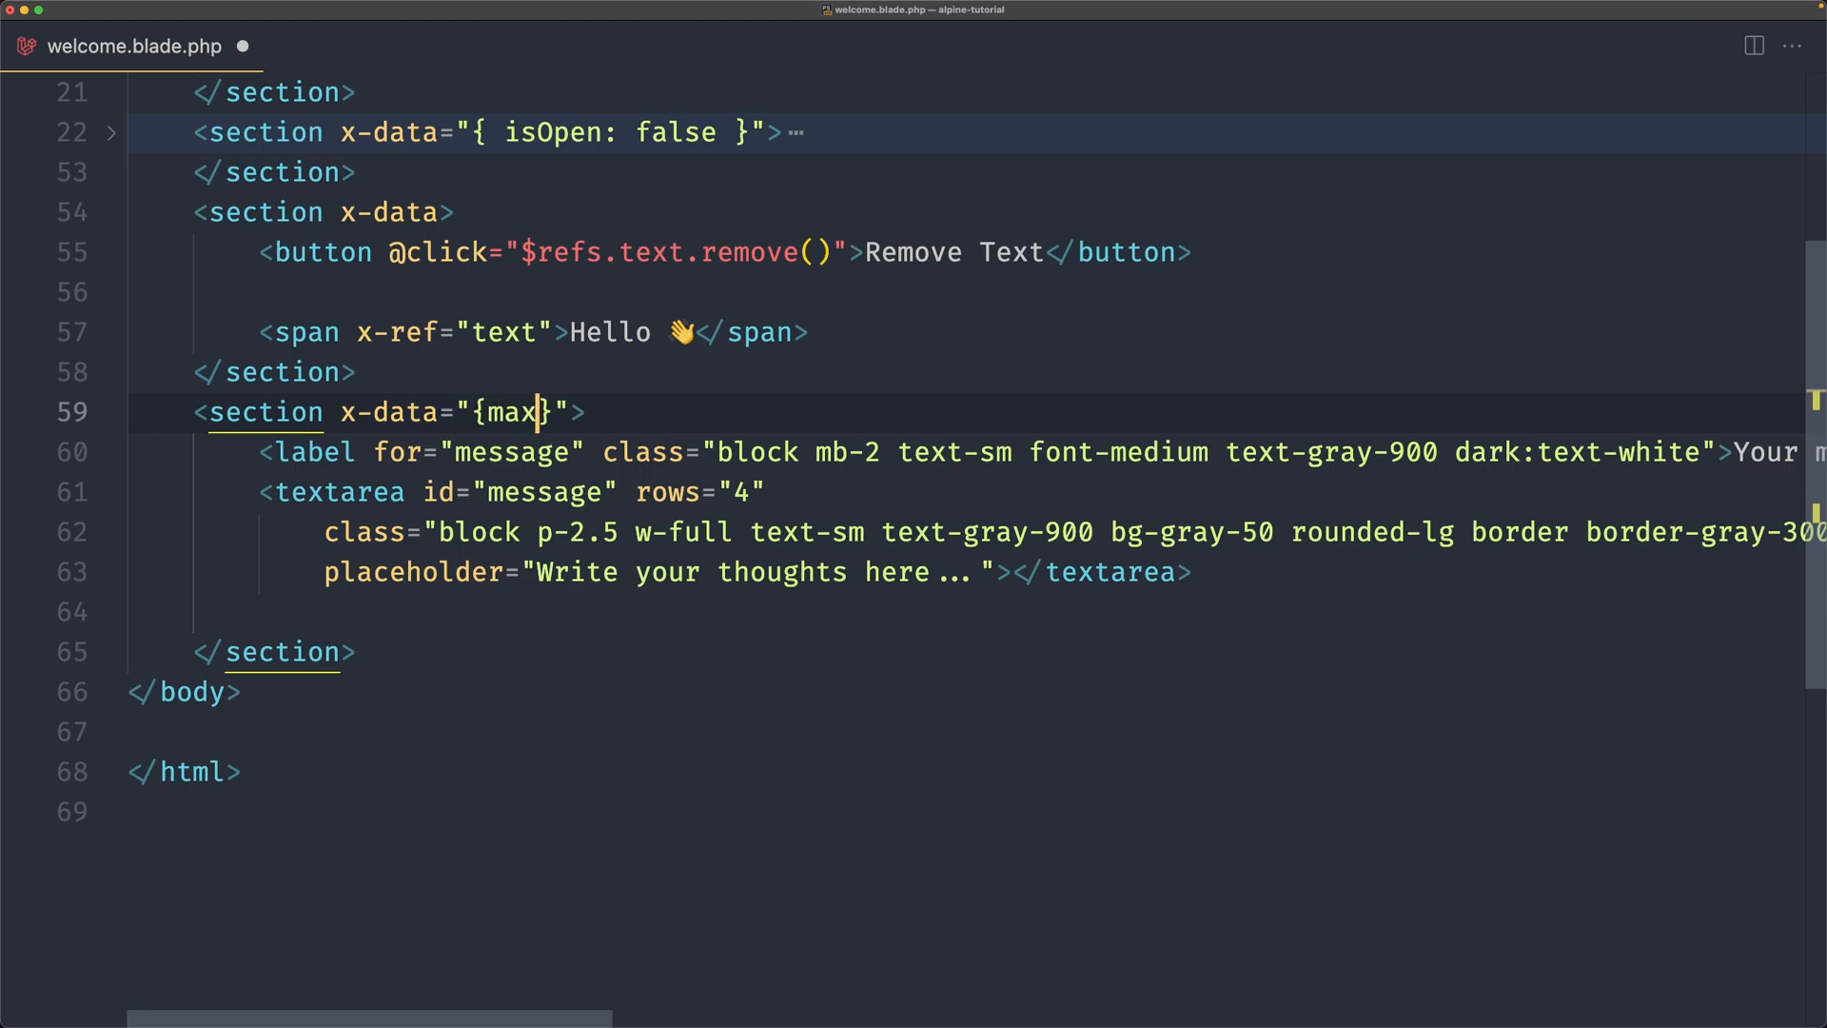
pyautogui.write('Length')
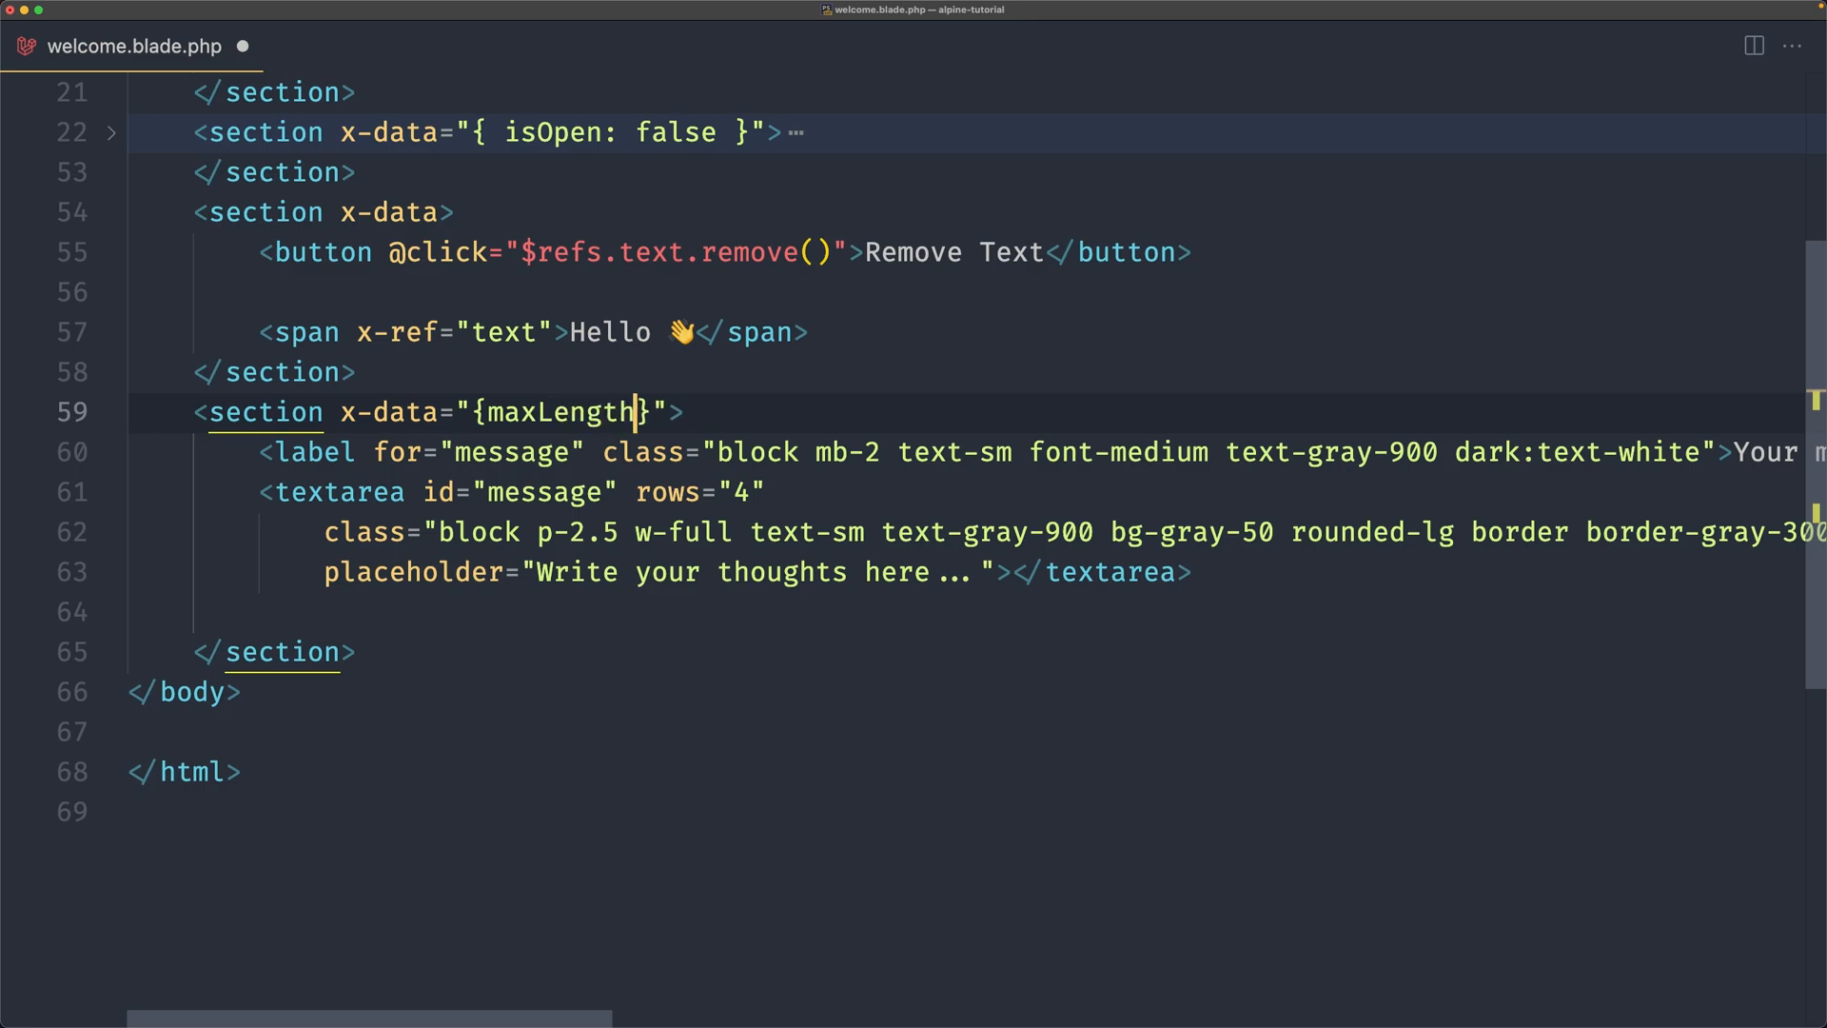
pyautogui.write(':')
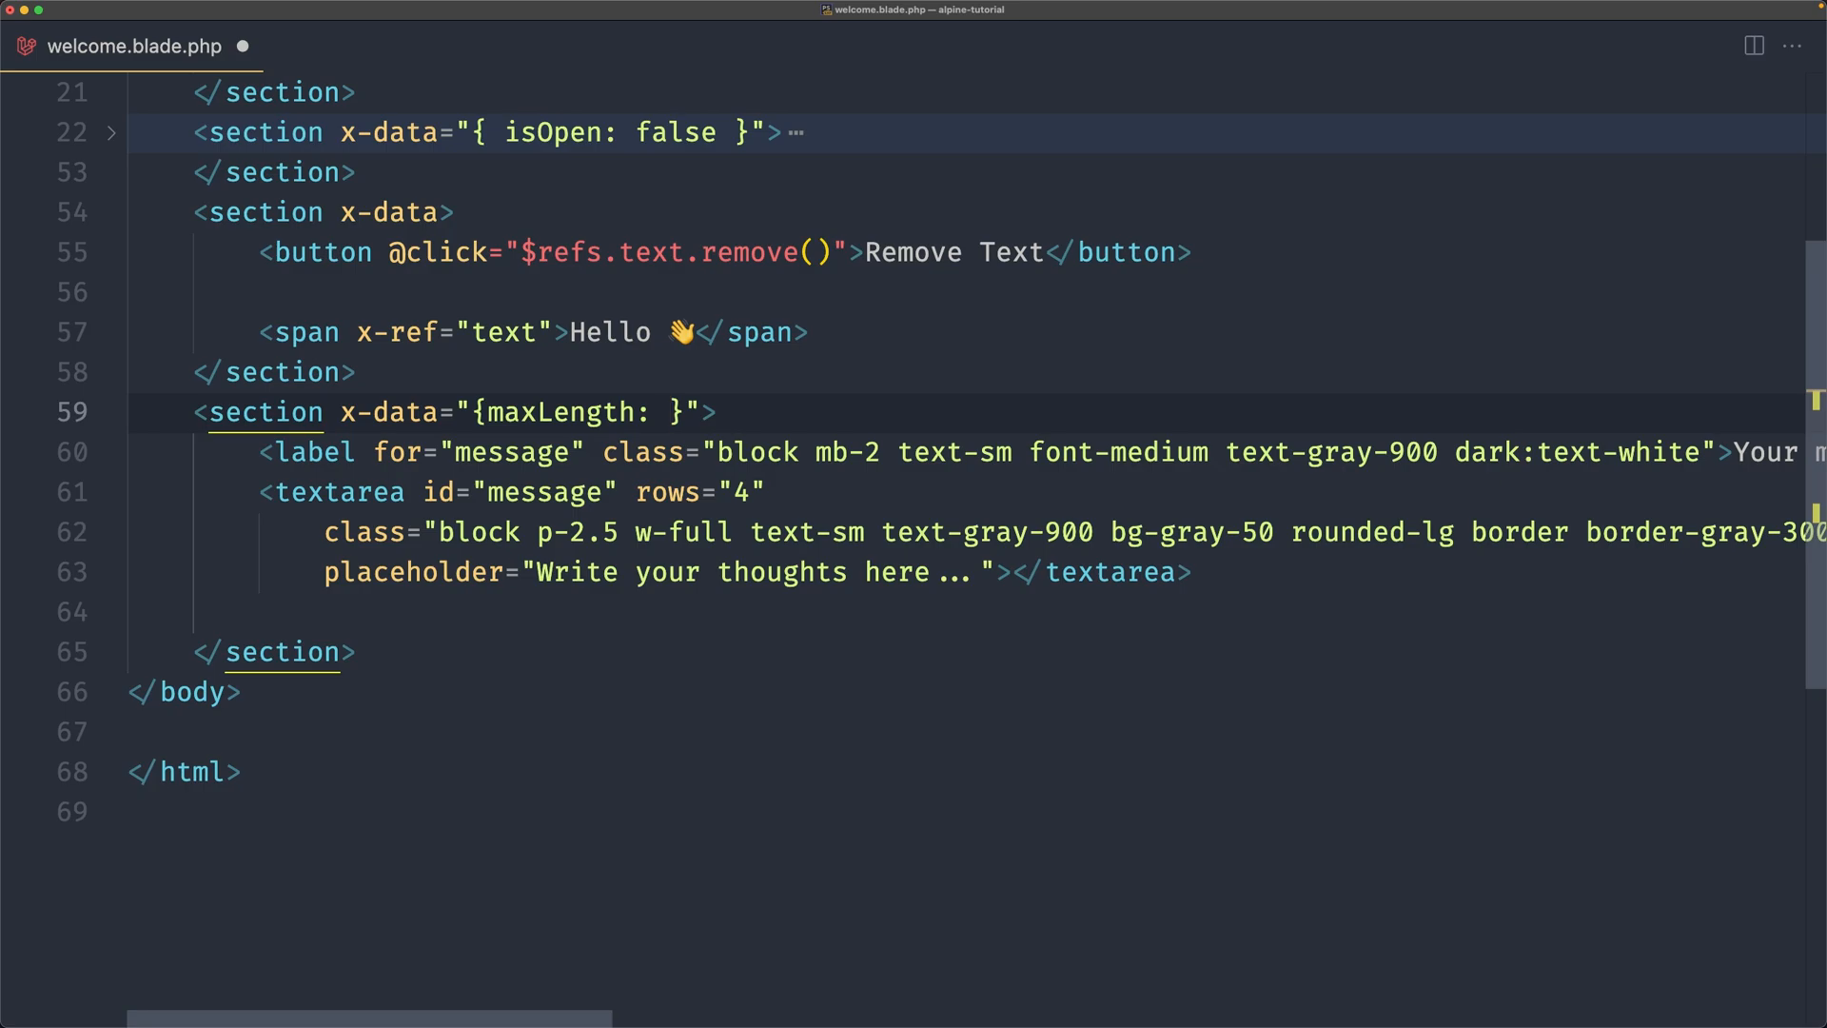
pyautogui.write('100')
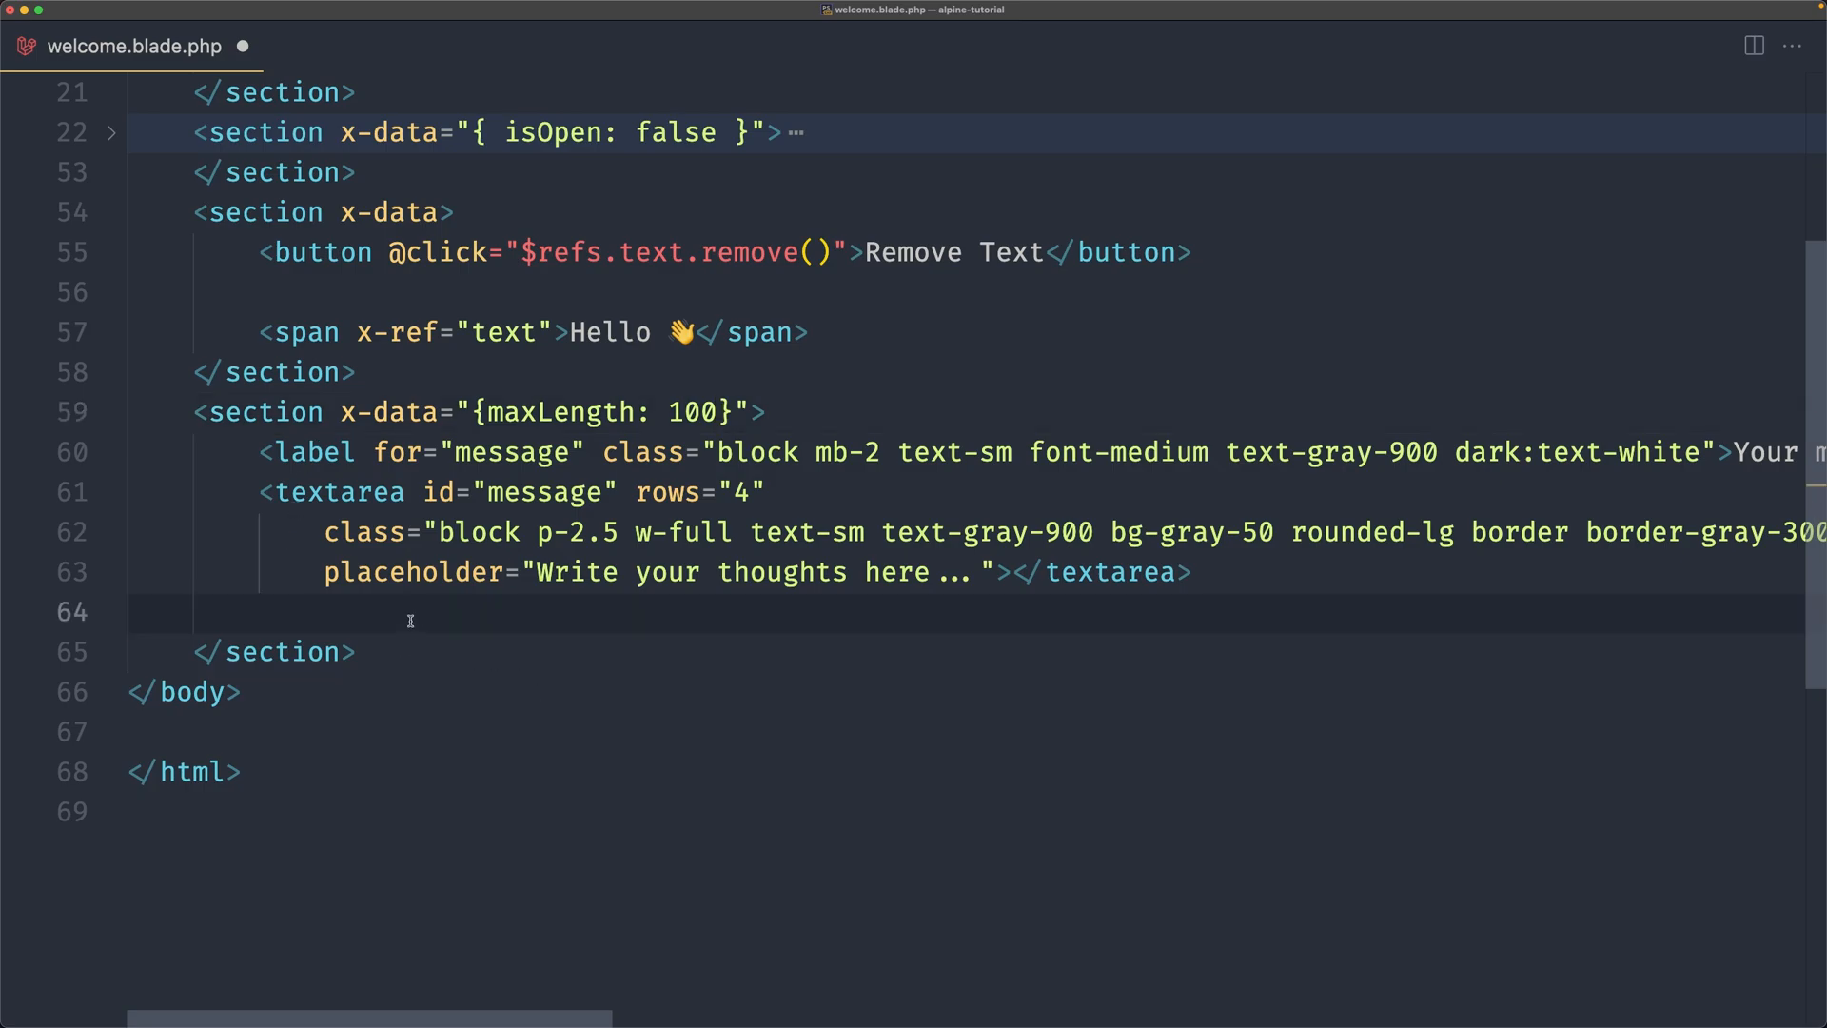
# - Start a span after the textarea with x-text="maxLength + ''"
pyautogui.write('<')
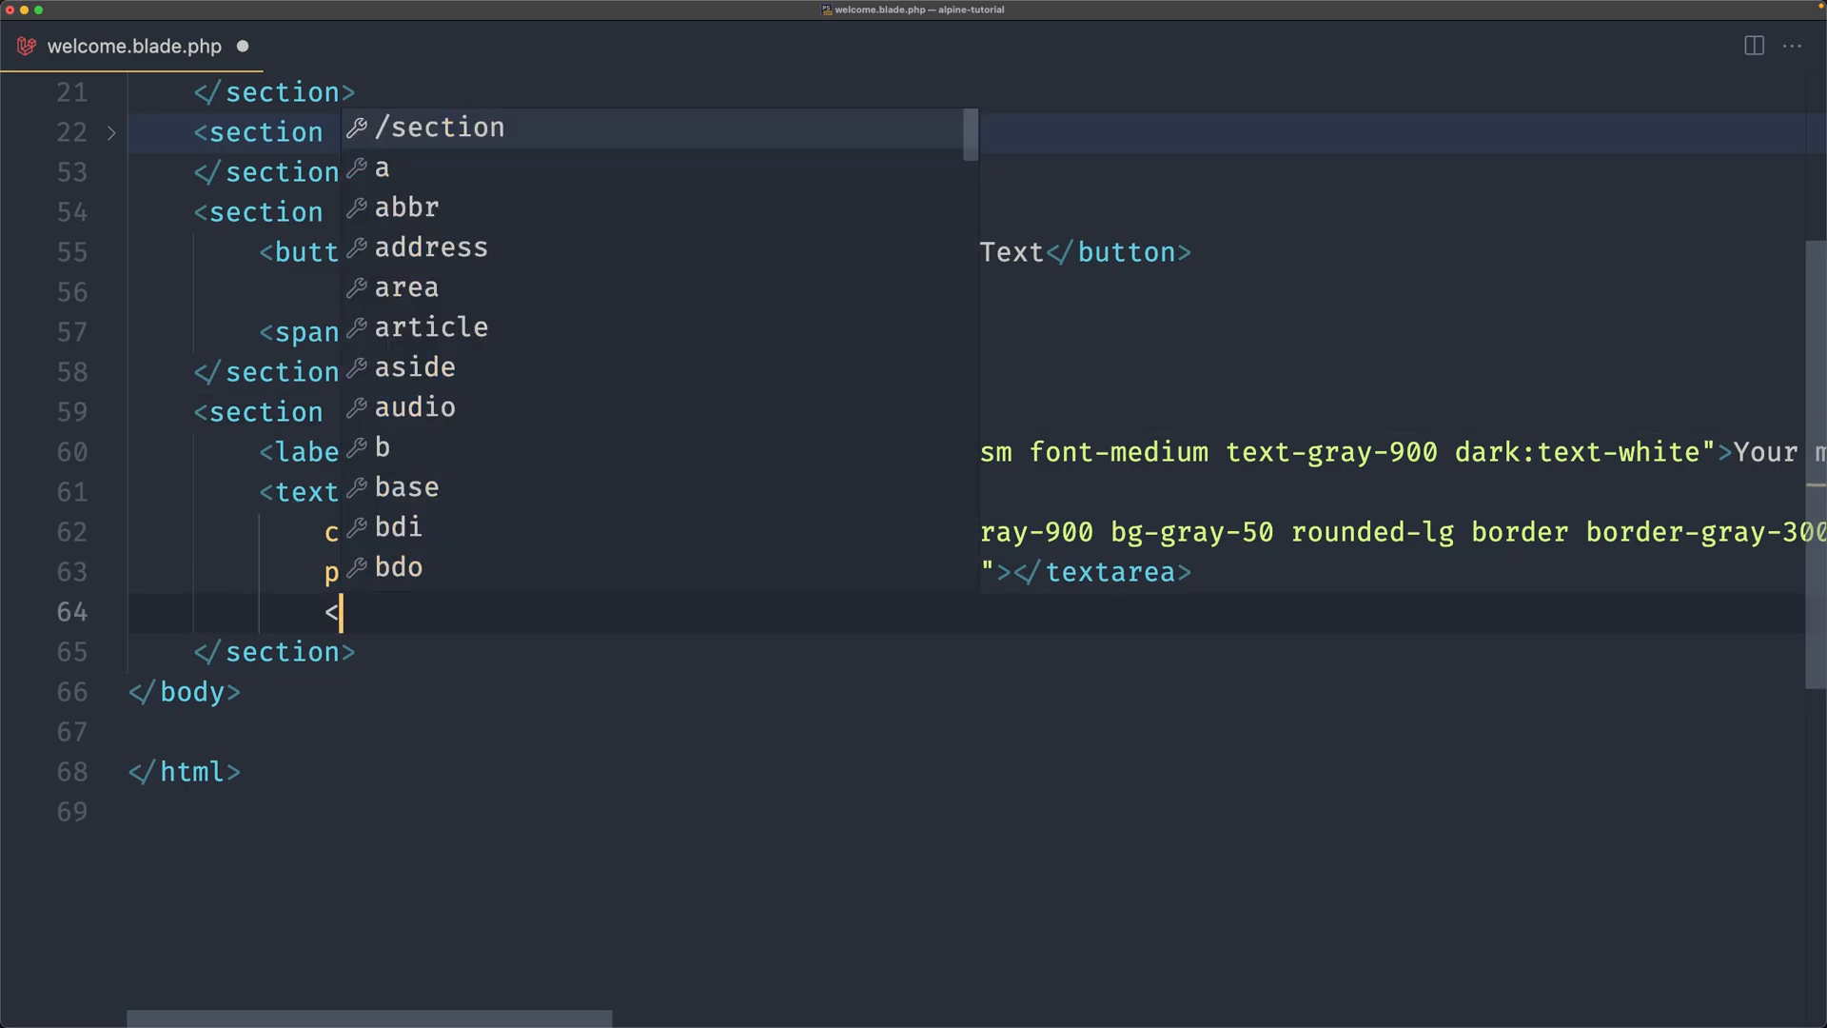
pyautogui.write('span')
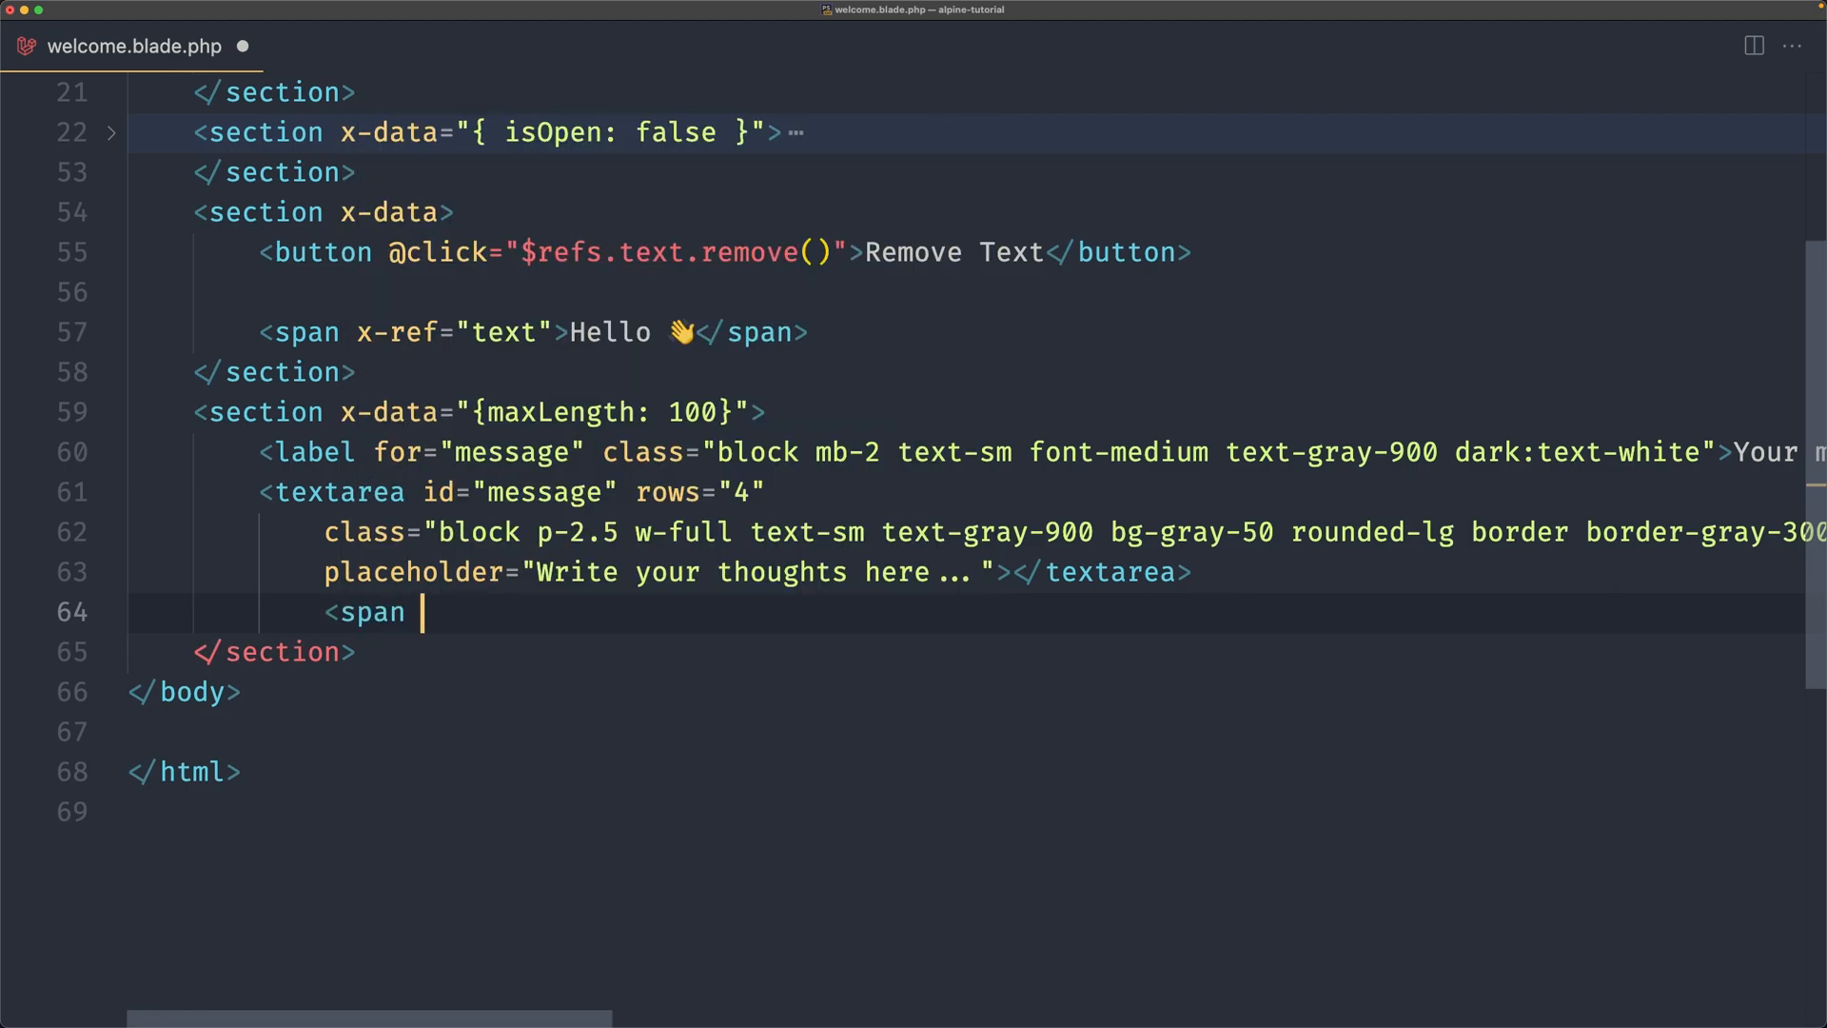
pyautogui.write('x-text="')
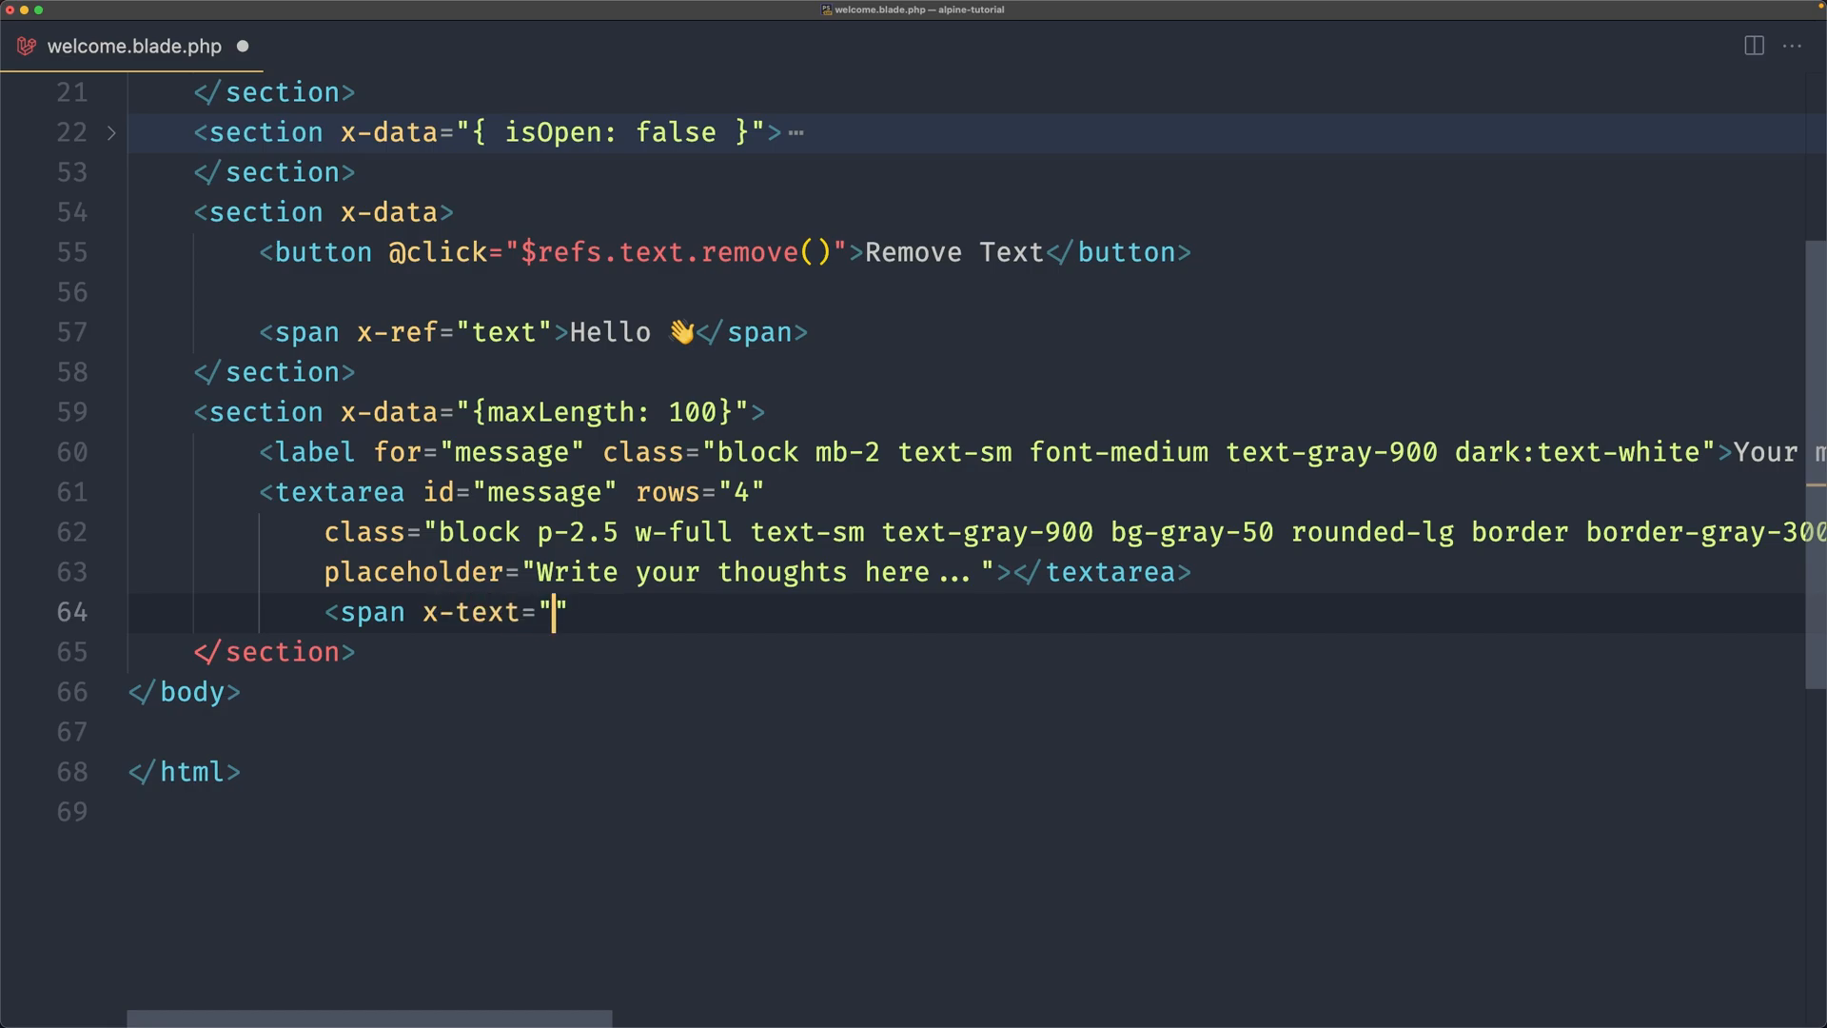
pyautogui.write('maxLe')
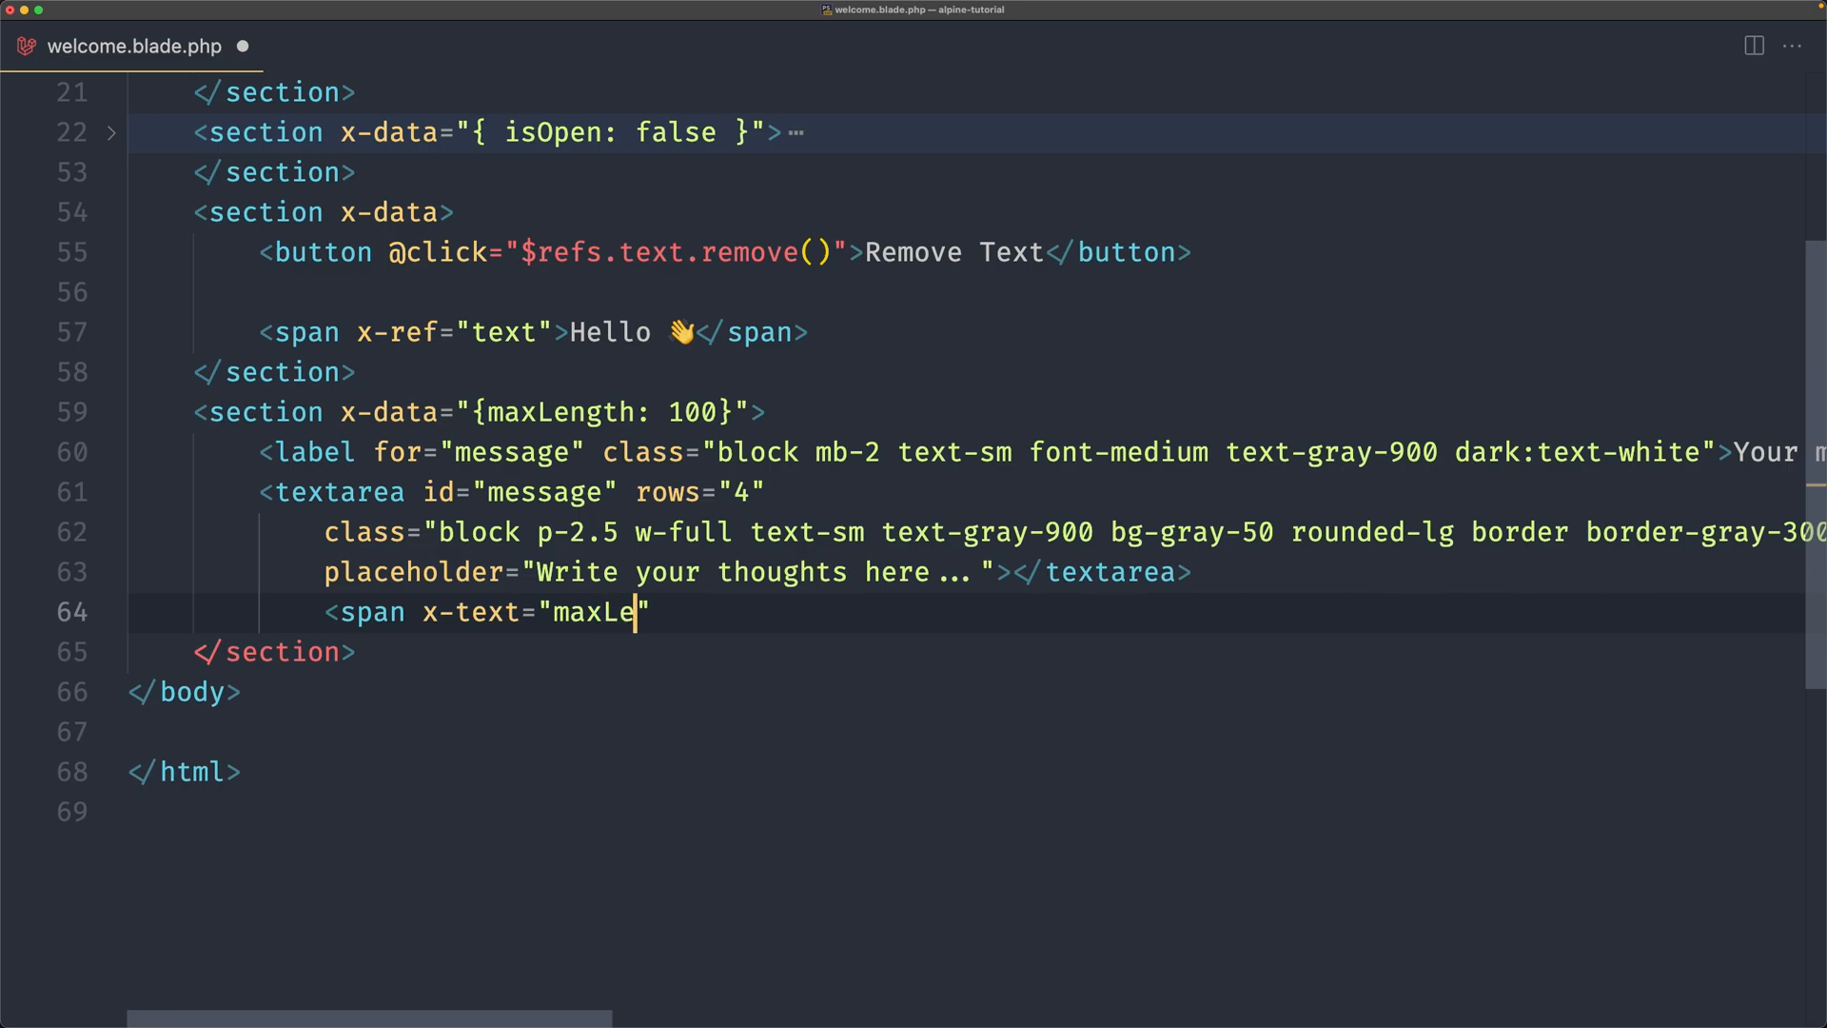
pyautogui.write('ngth')
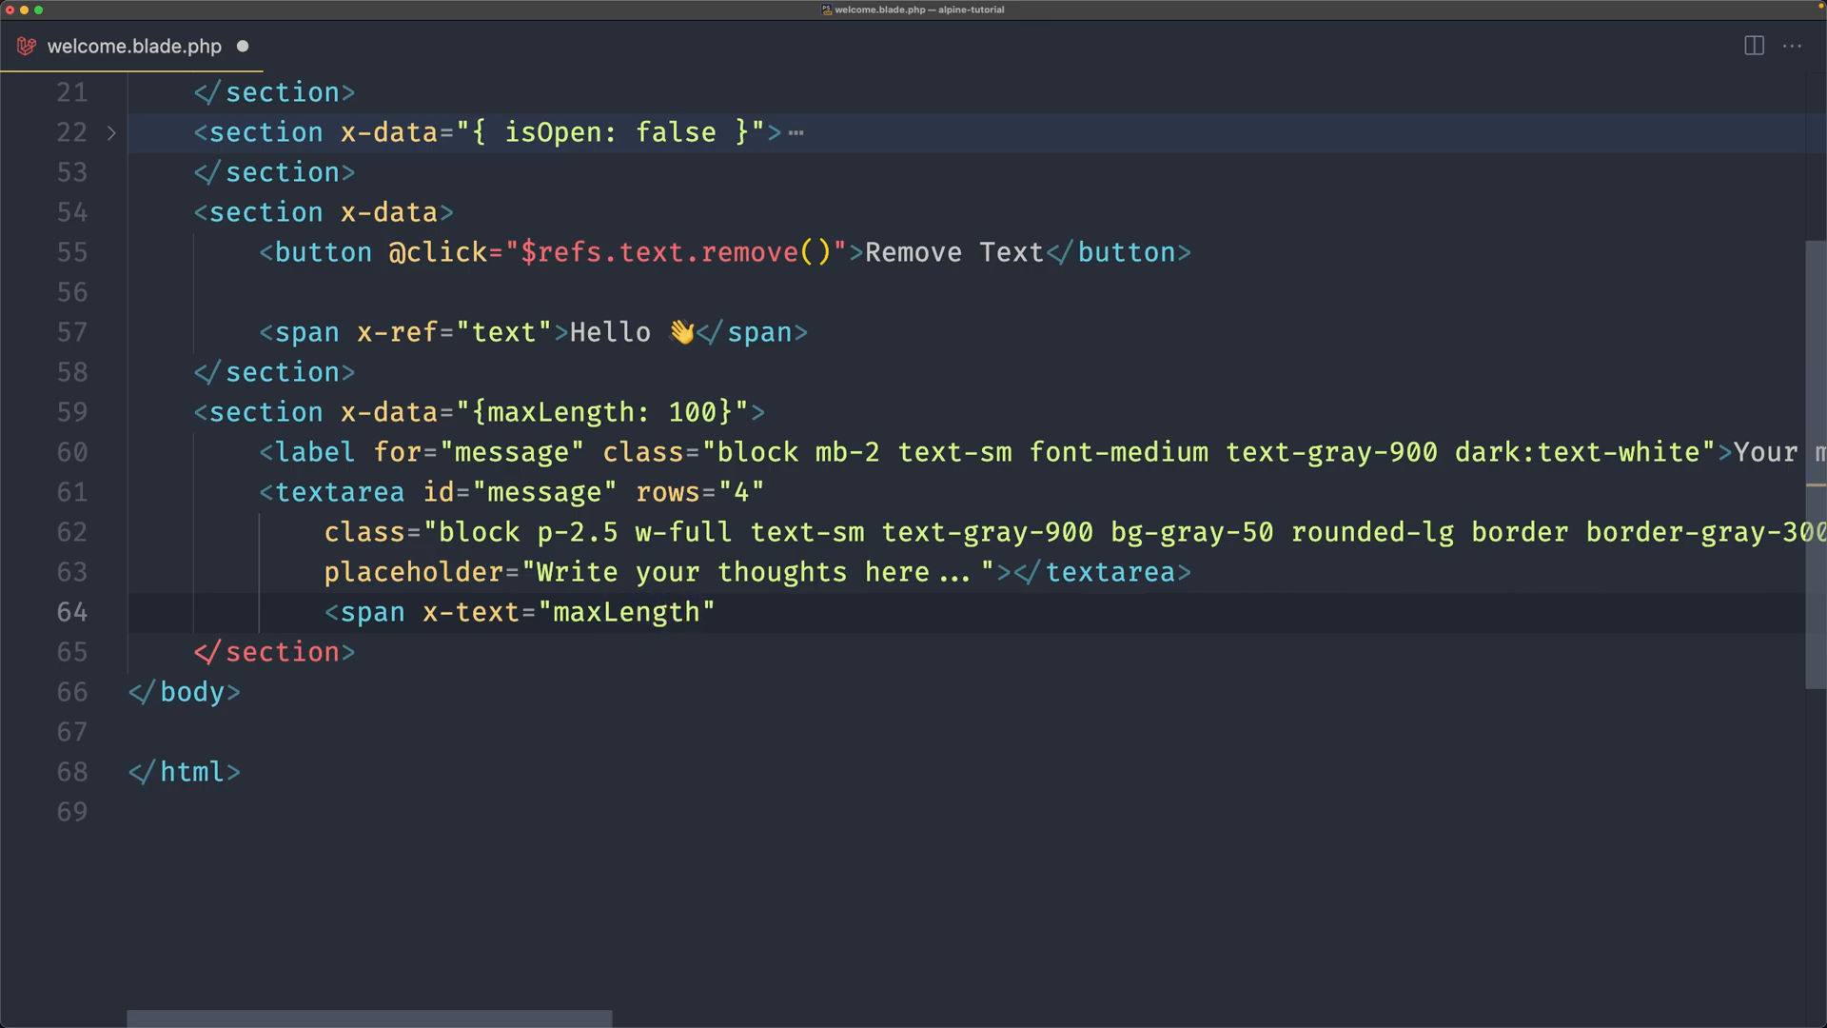
pyautogui.write("+ ''")
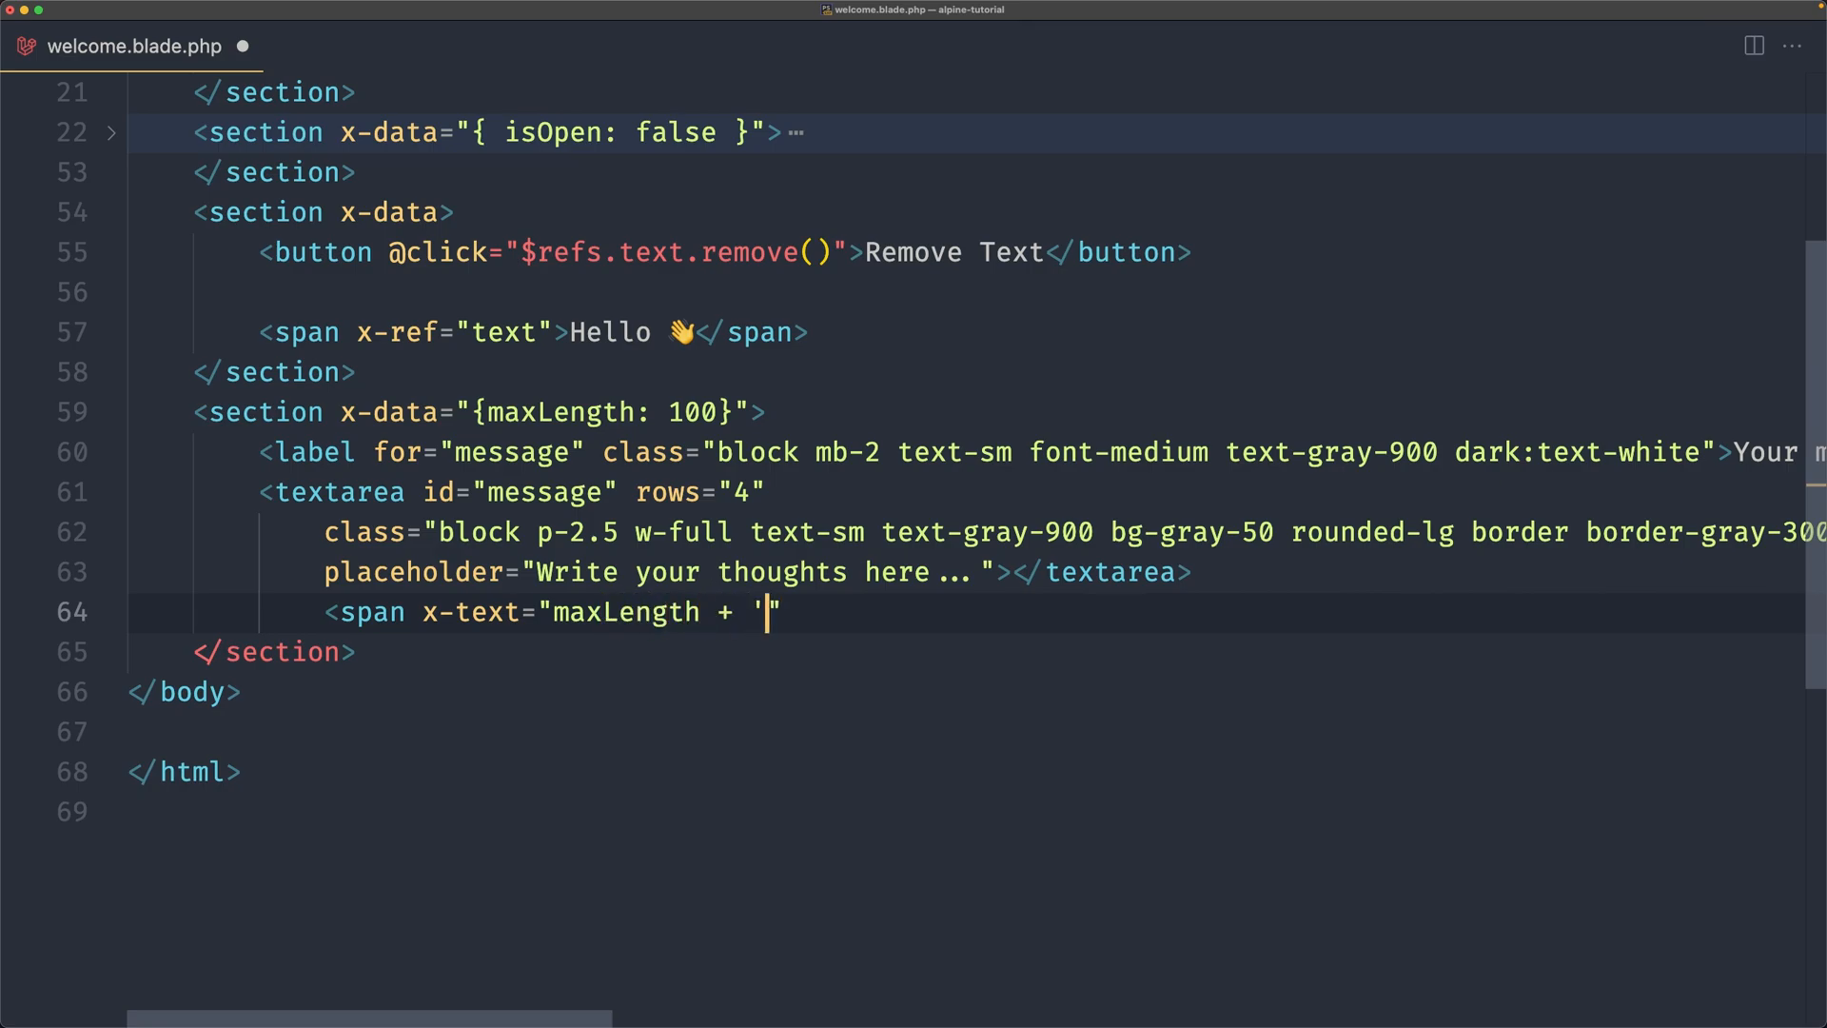
pyautogui.write("'")
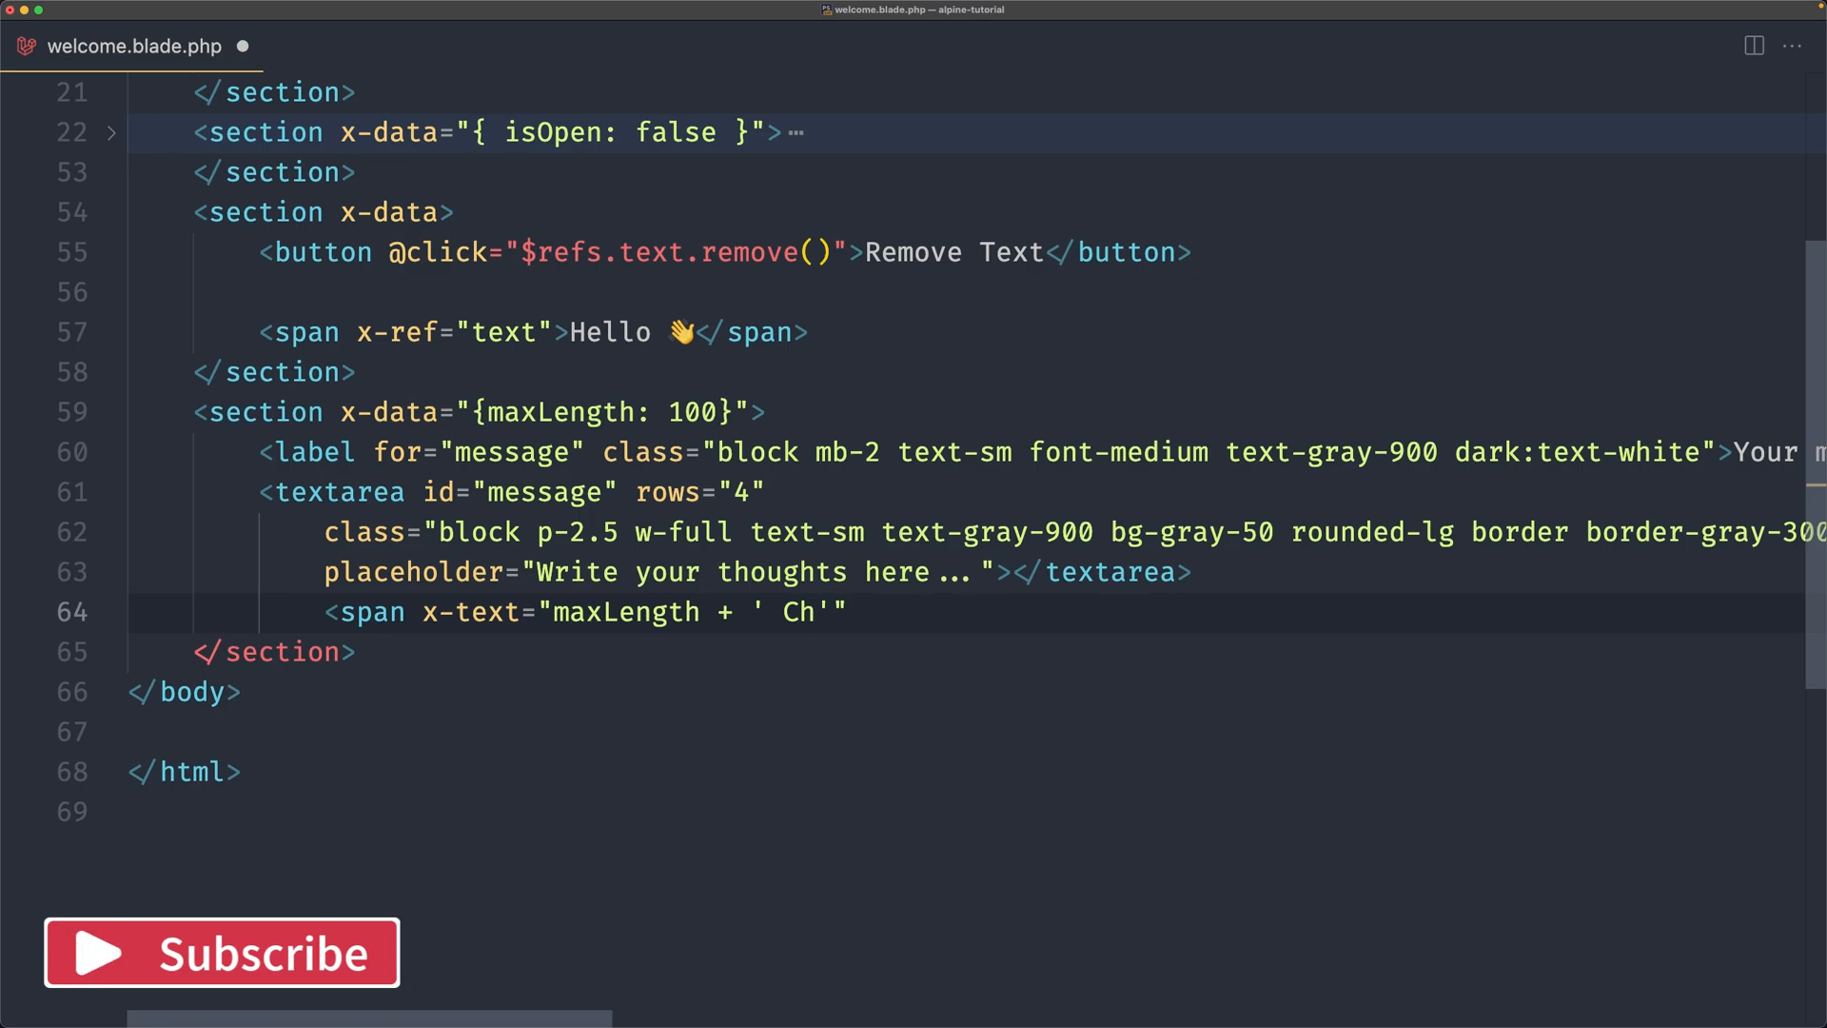
# - Complete the label as ' Characters remaining' and close the span
pyautogui.click(781, 611)
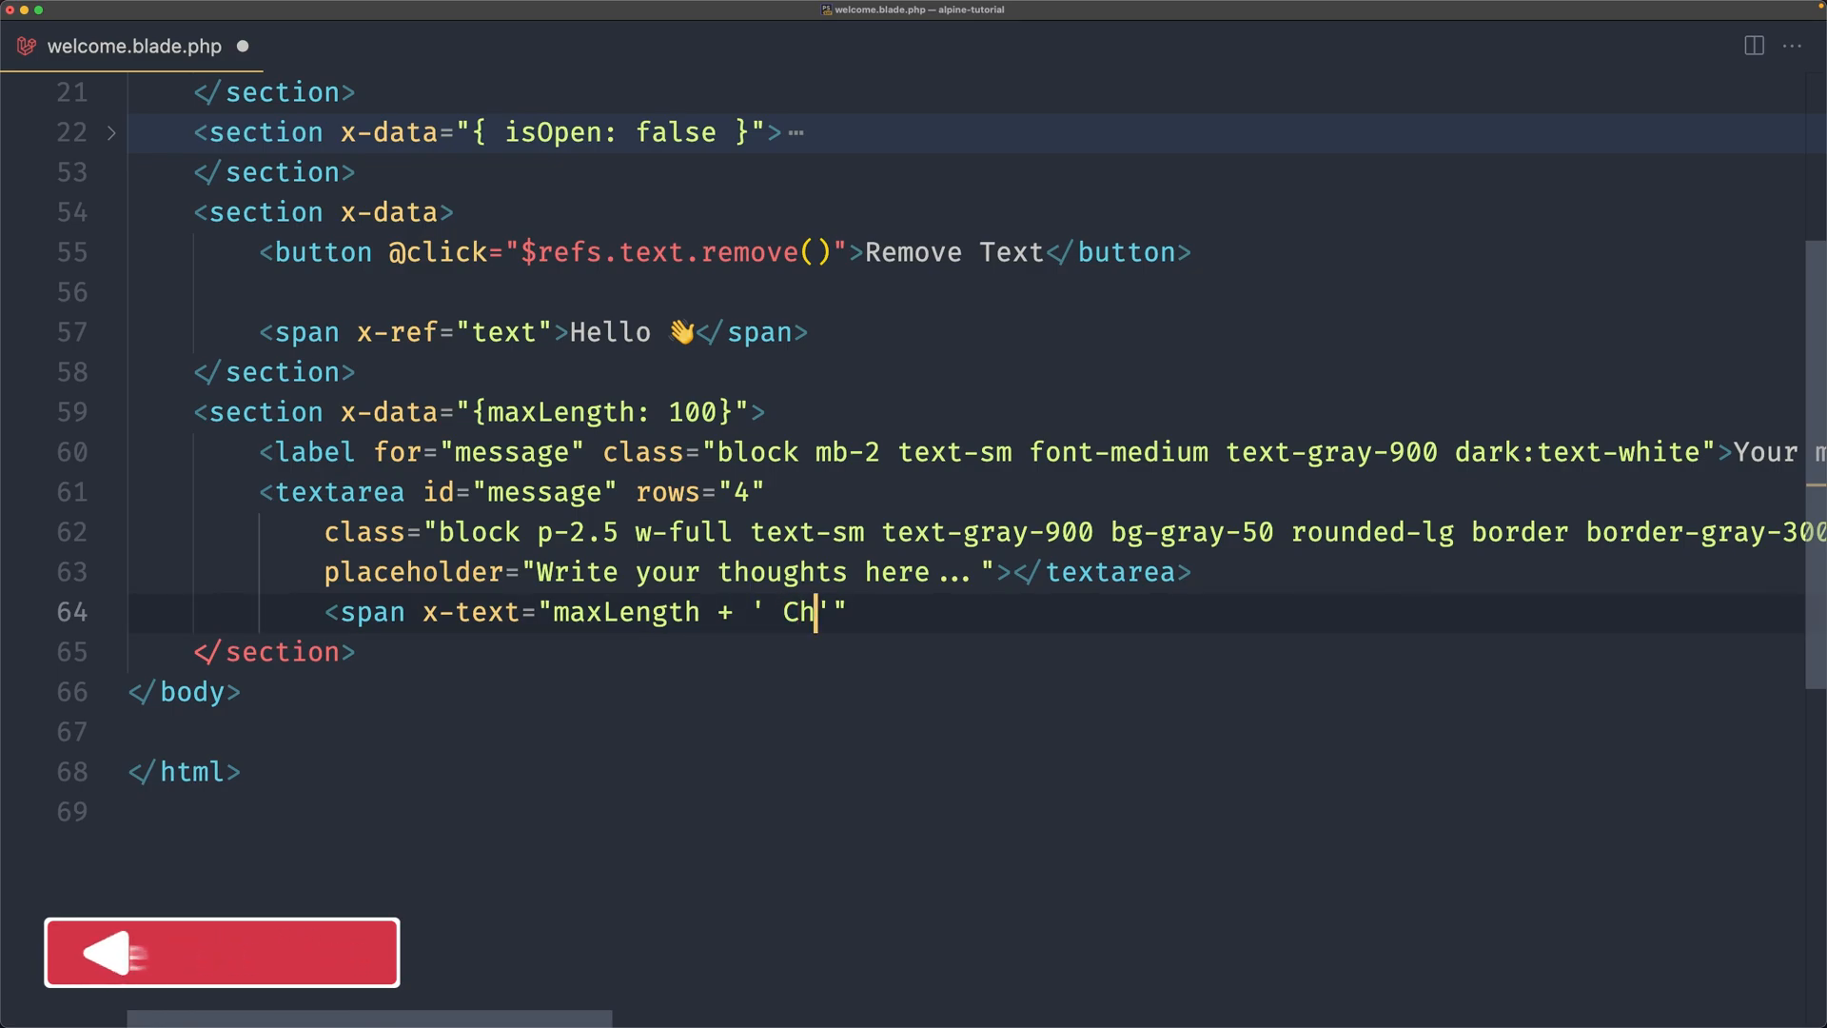
pyautogui.write('aracter')
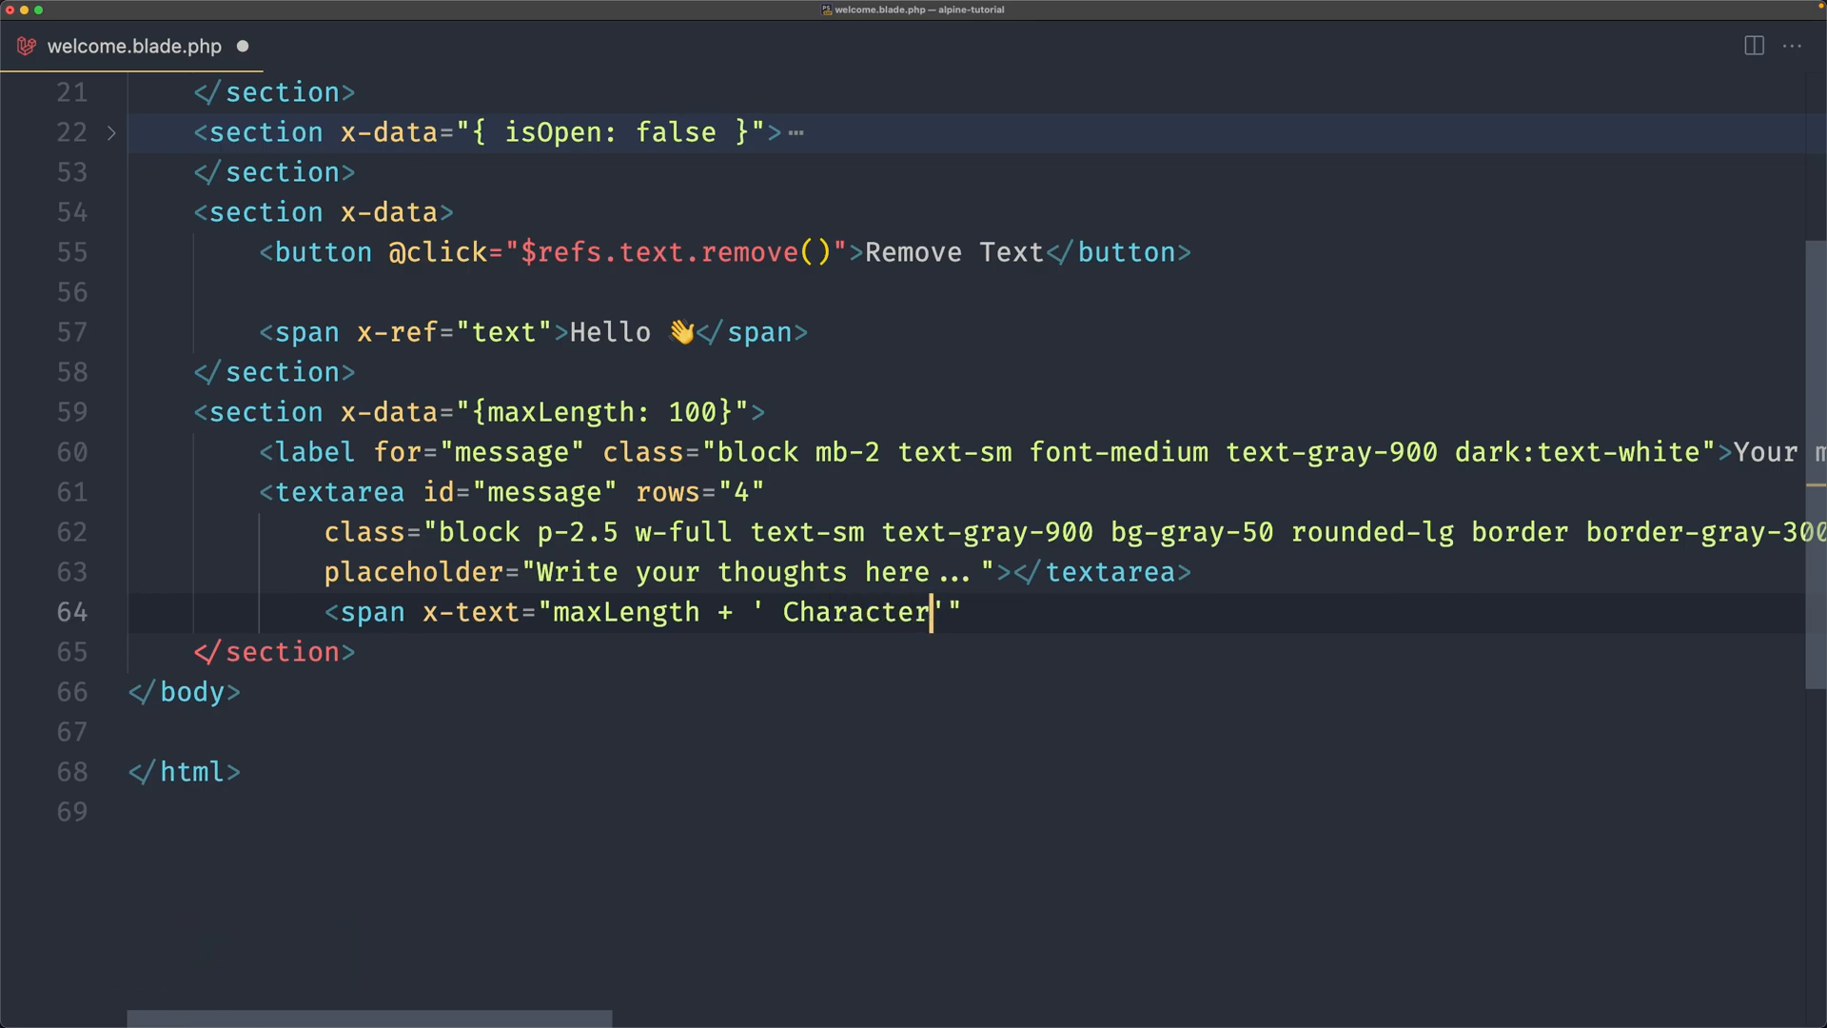
pyautogui.write('s remain')
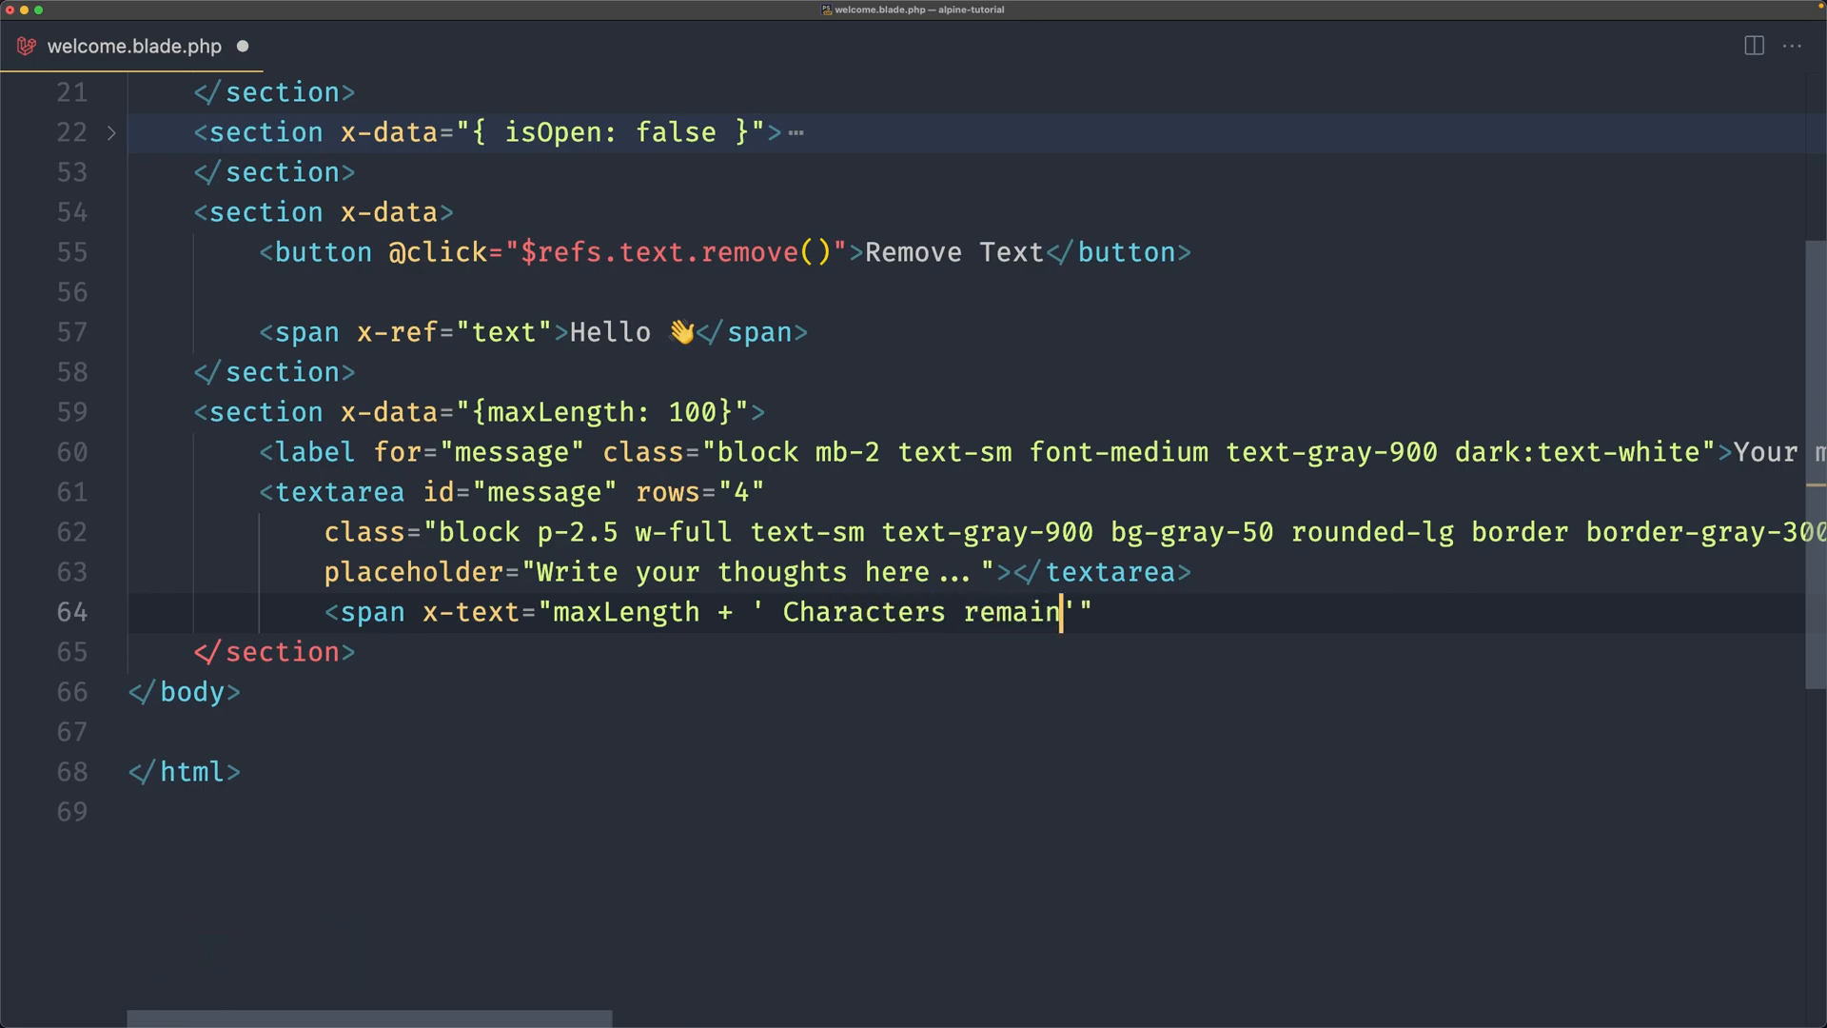
pyautogui.write('ing')
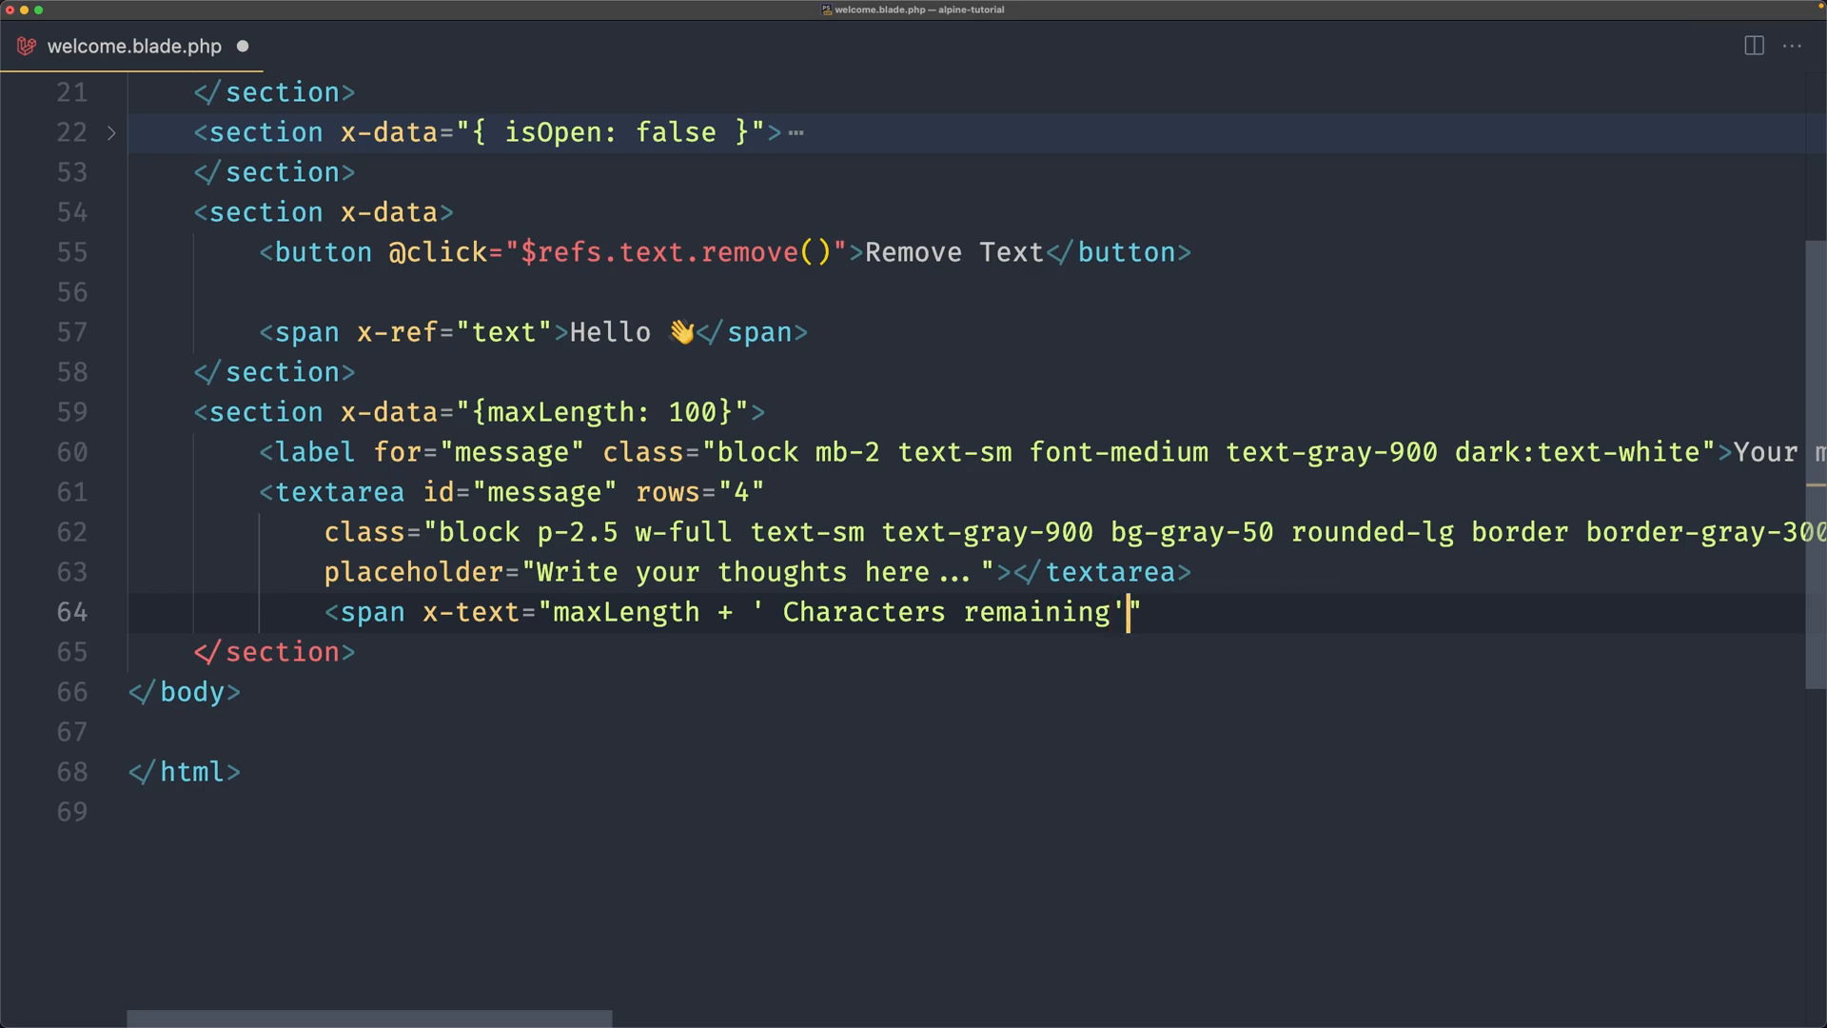
pyautogui.write('"></span>')
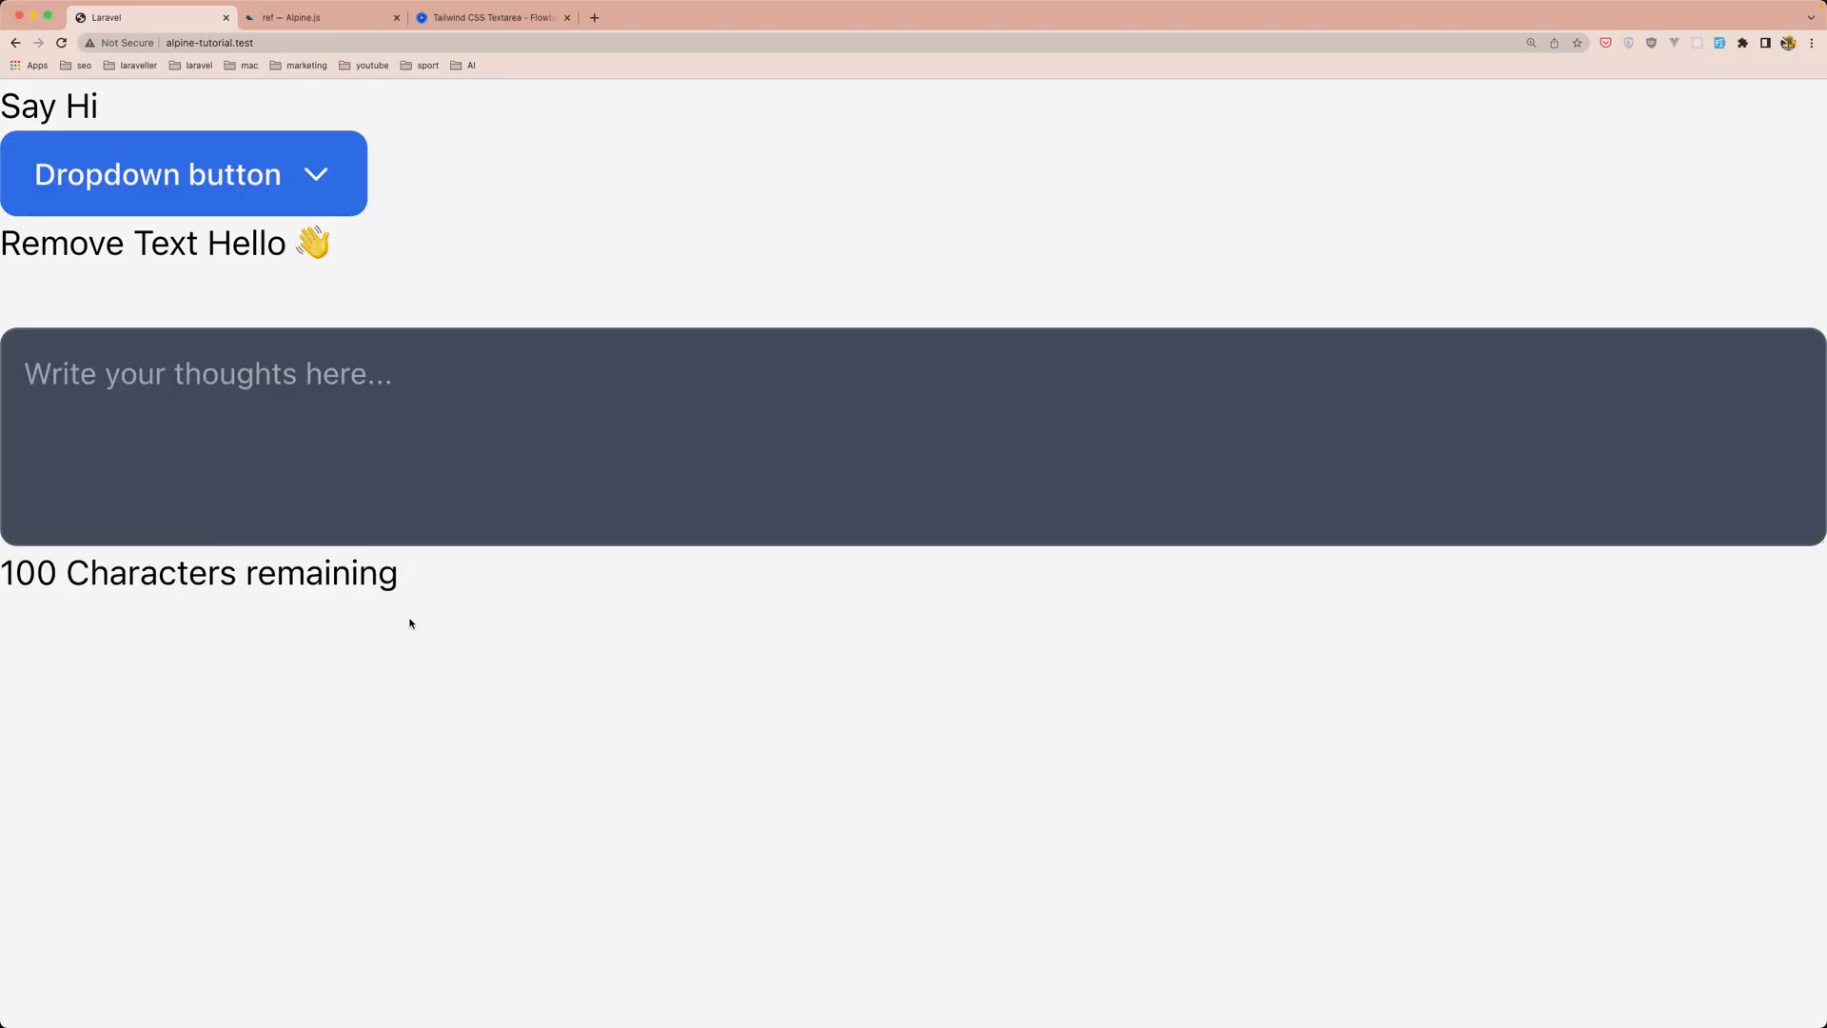
# - Select the 100 counter and type 'dsdsdsd' into the thoughts textarea to test it
pyautogui.doubleClick(22, 573)
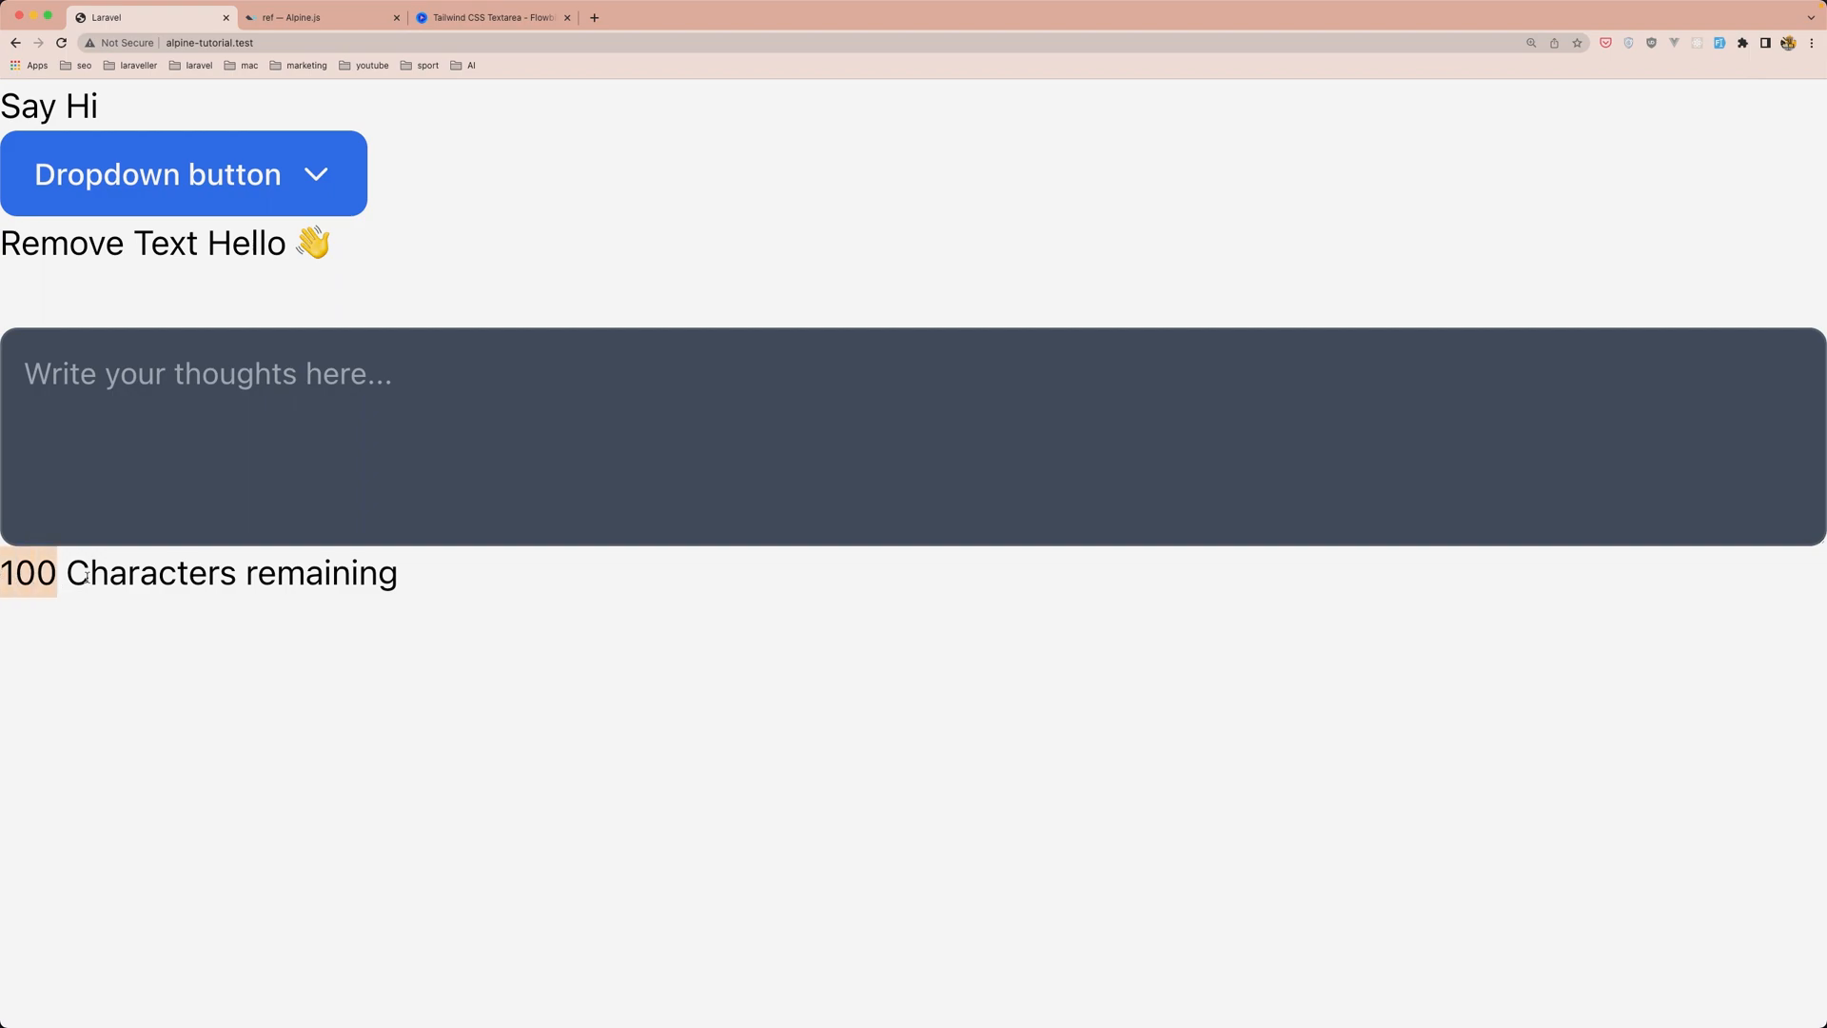
pyautogui.click(257, 447)
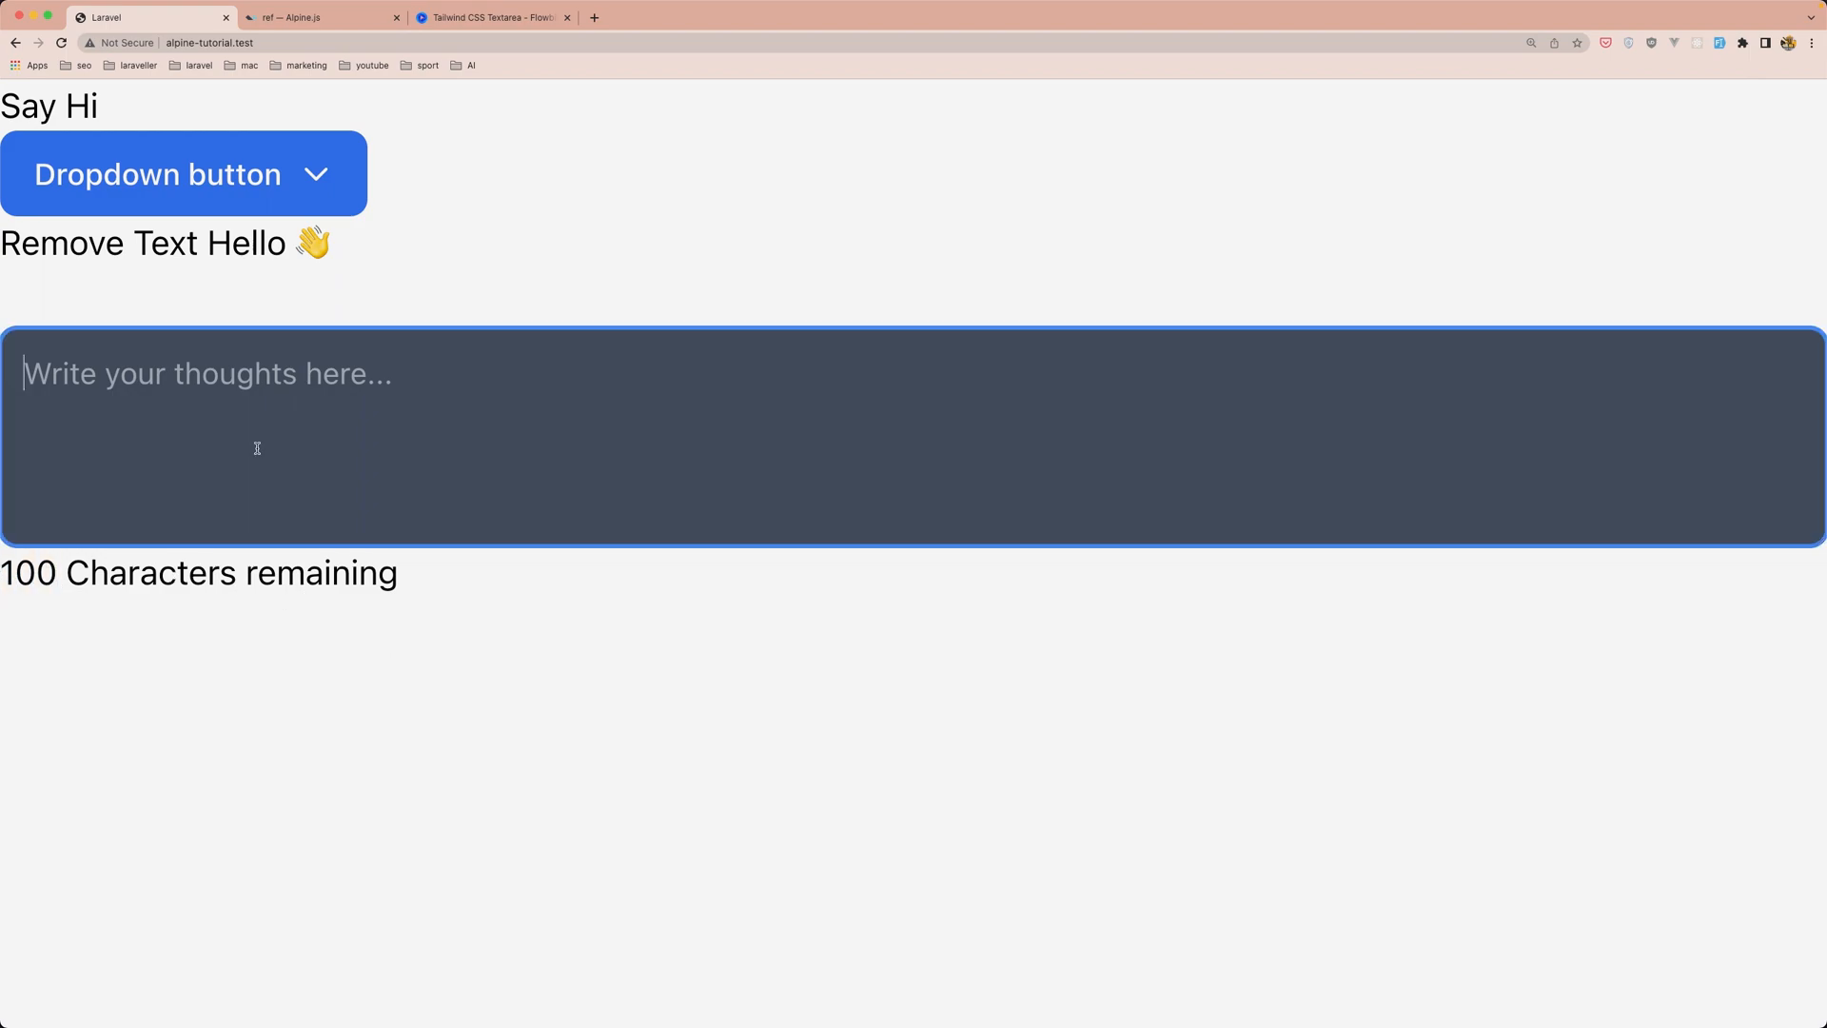
pyautogui.write('dsdsdsd')
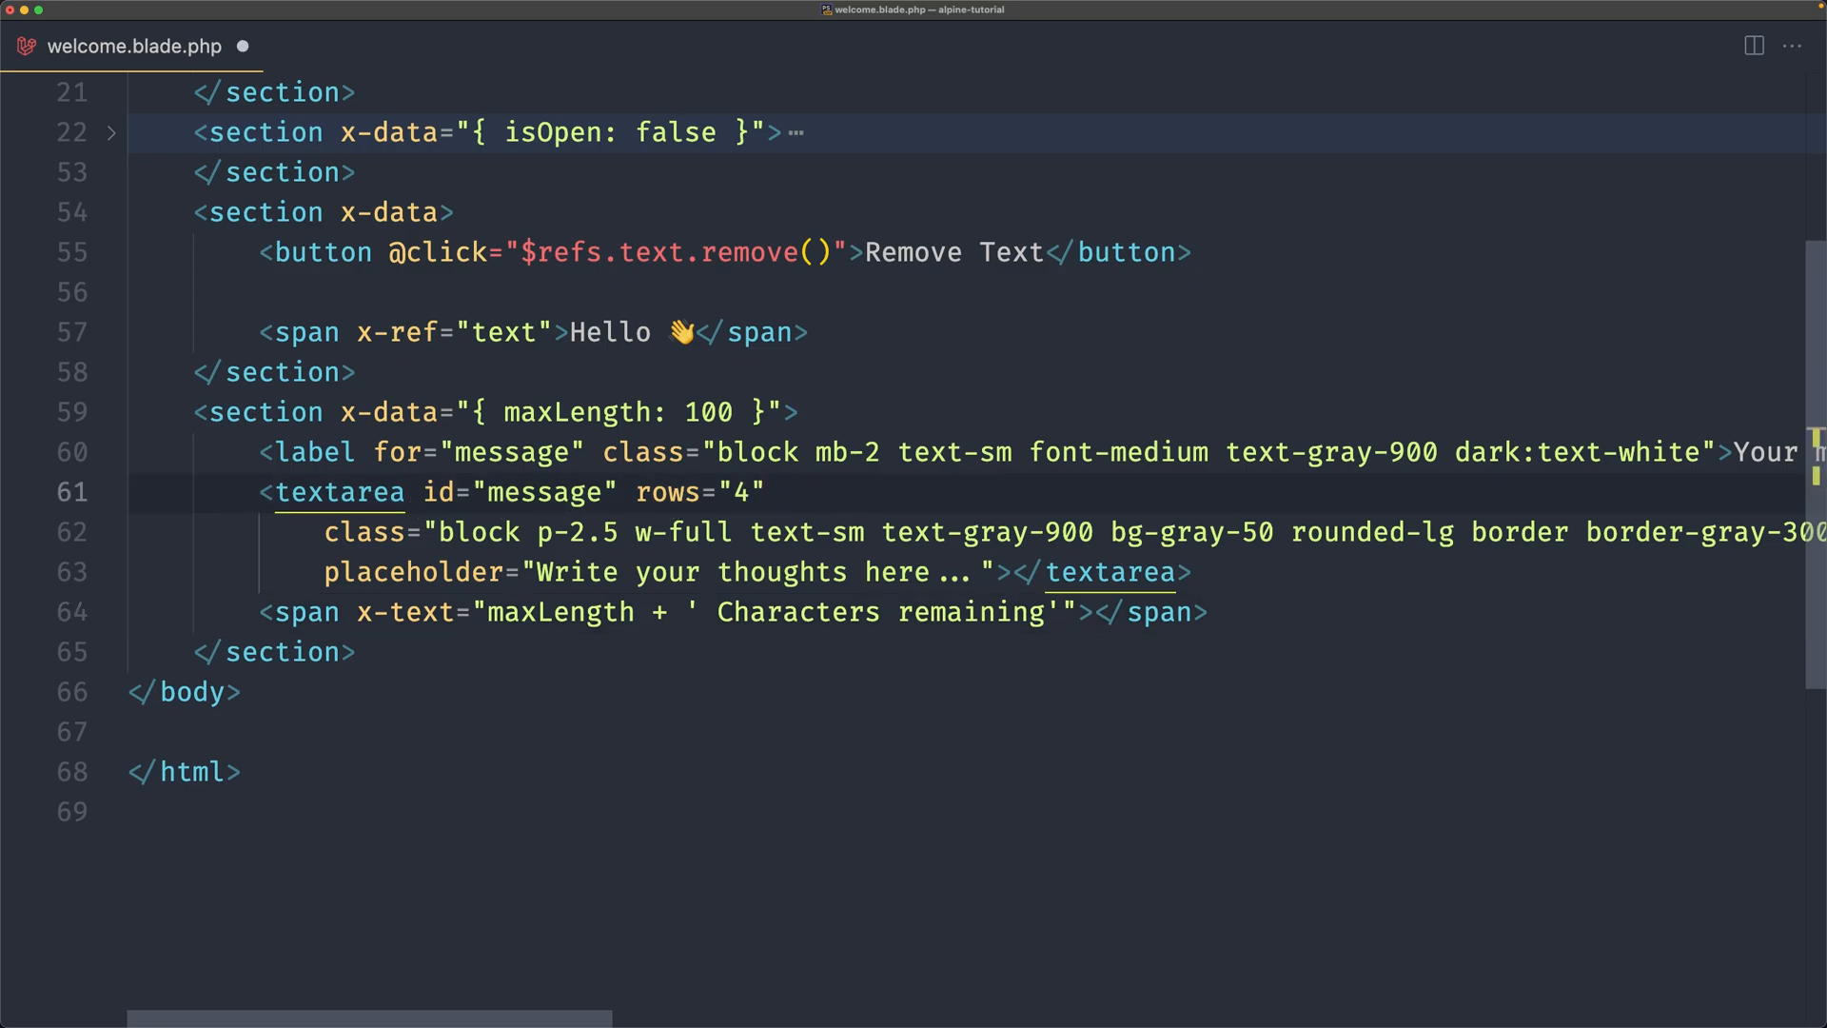
pyautogui.moveTo(649, 453)
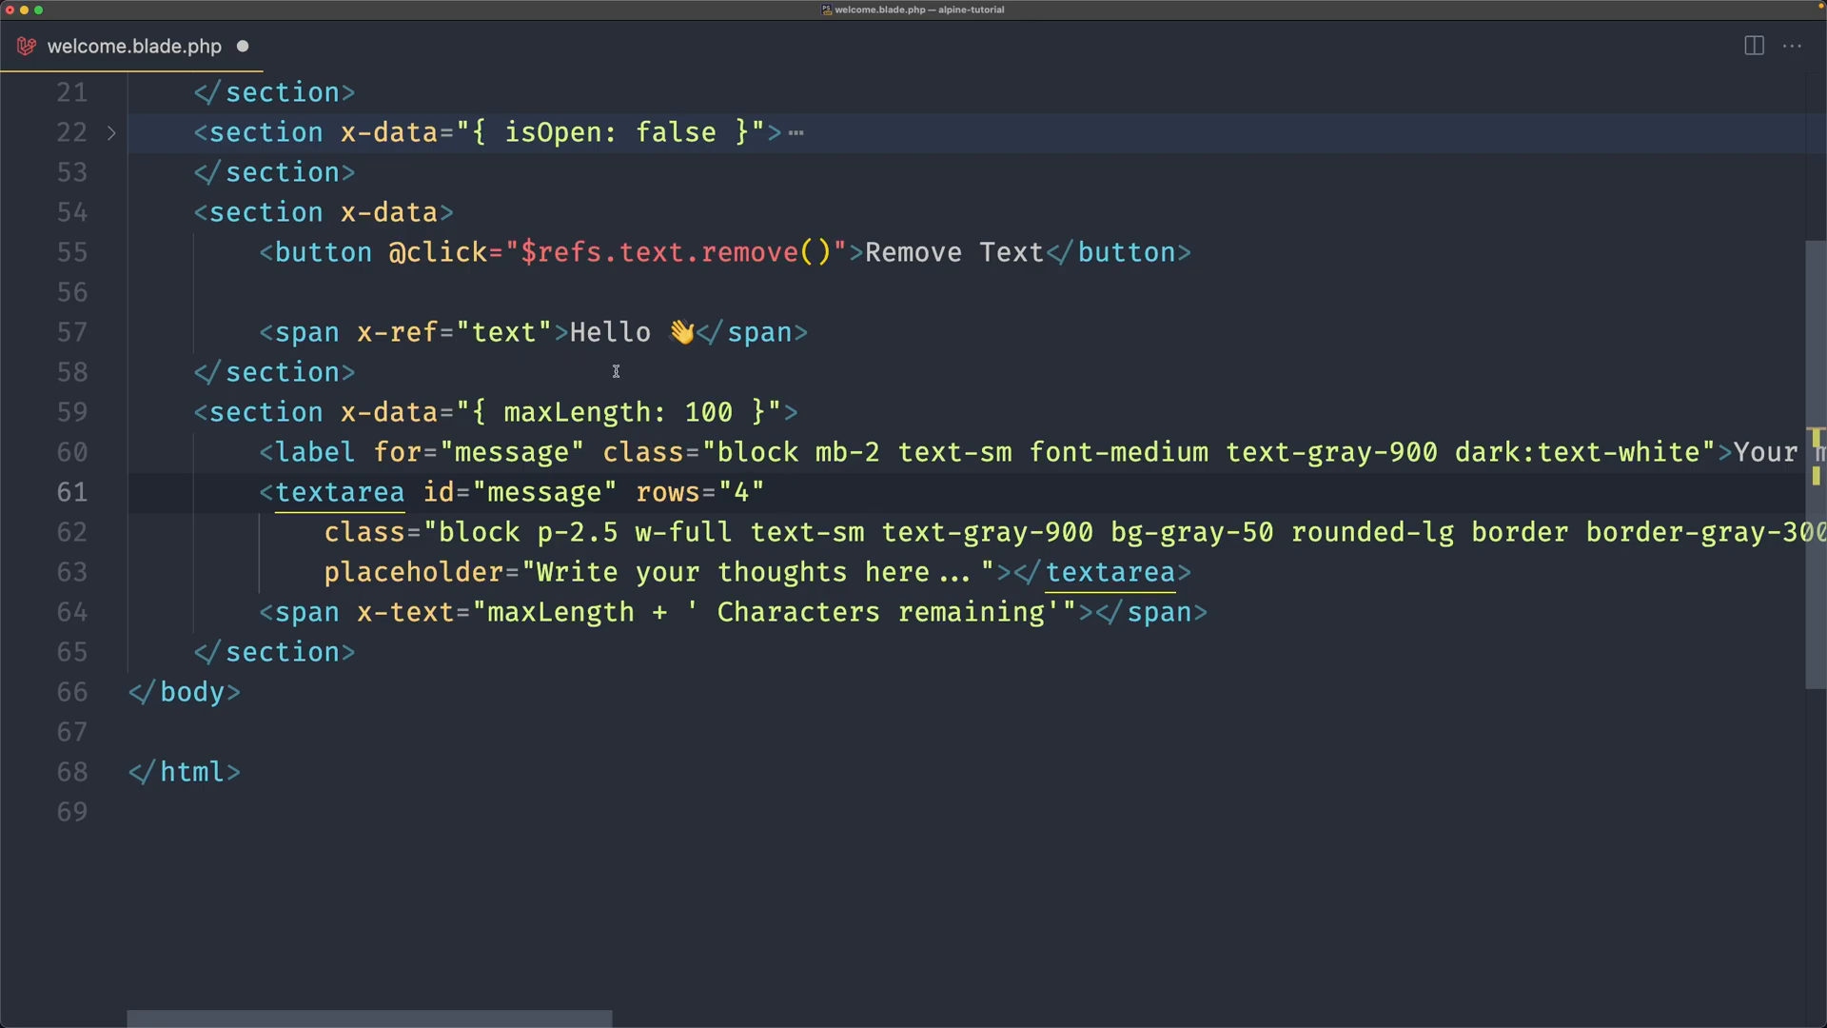
pyautogui.moveTo(978, 413)
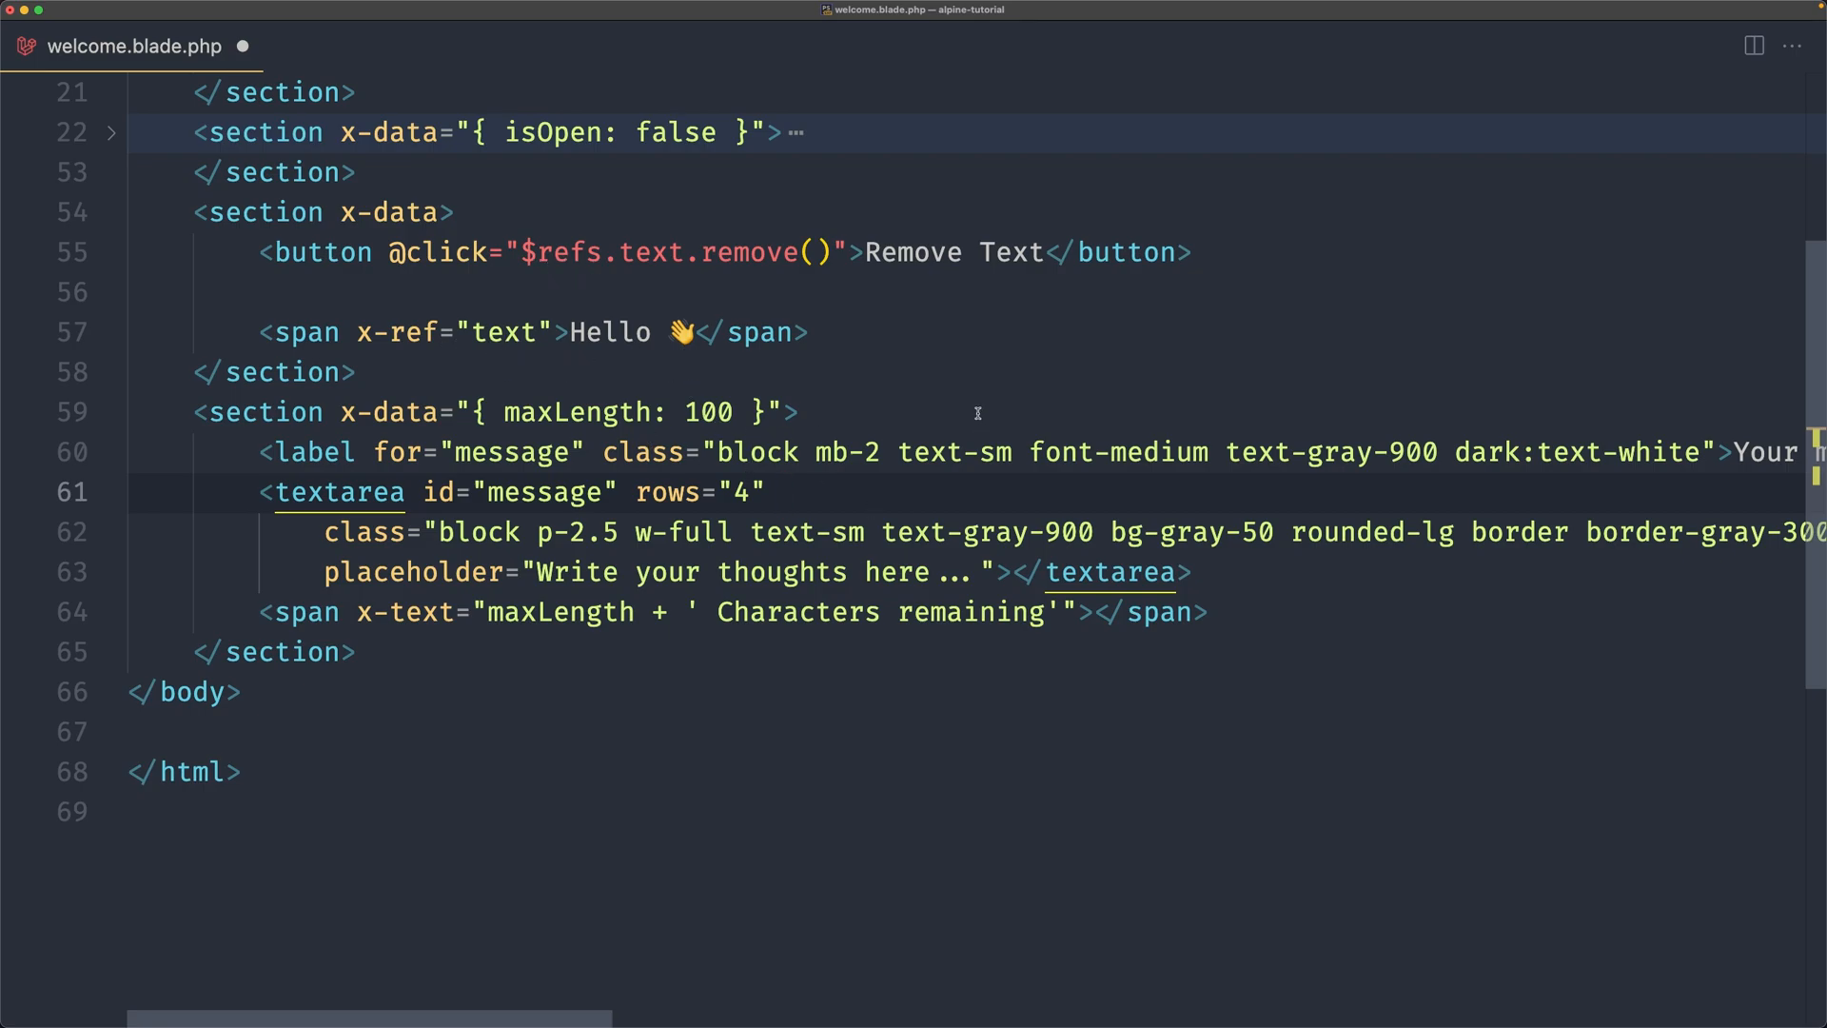
# - Give the textarea an x-ref="message" attribute
pyautogui.write('x')
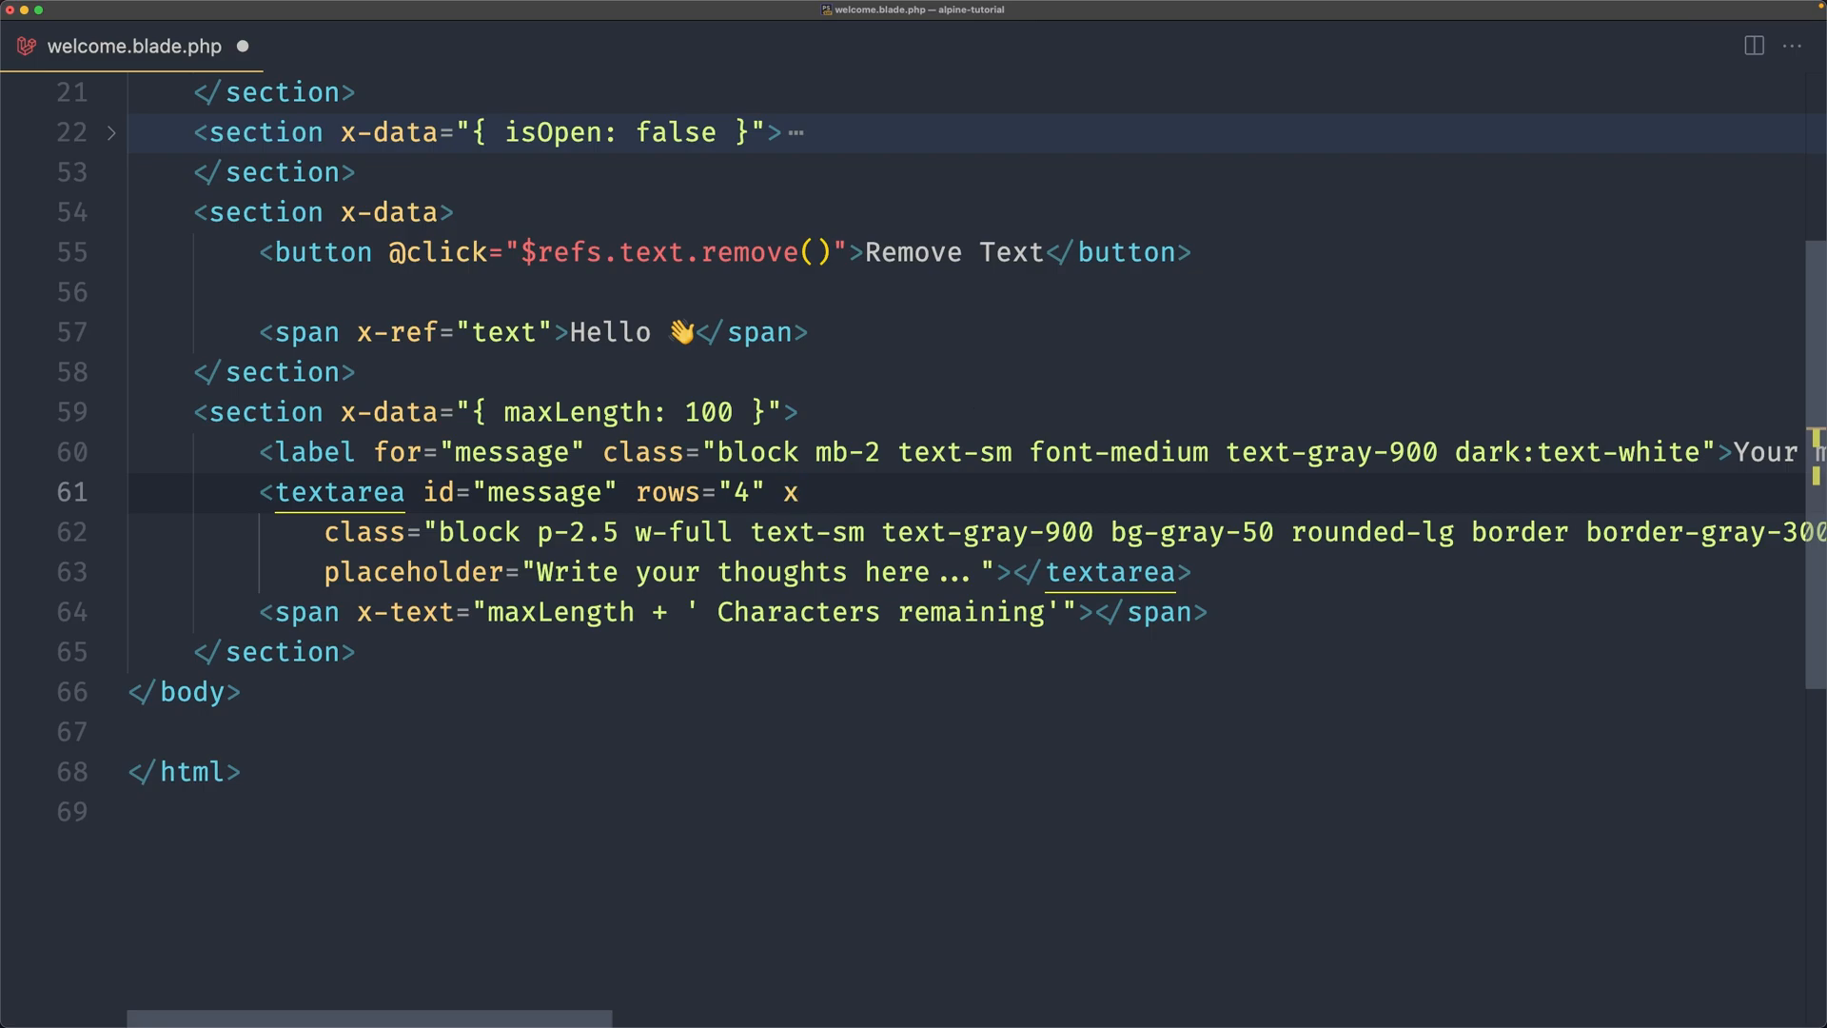
pyautogui.write('-ref=')
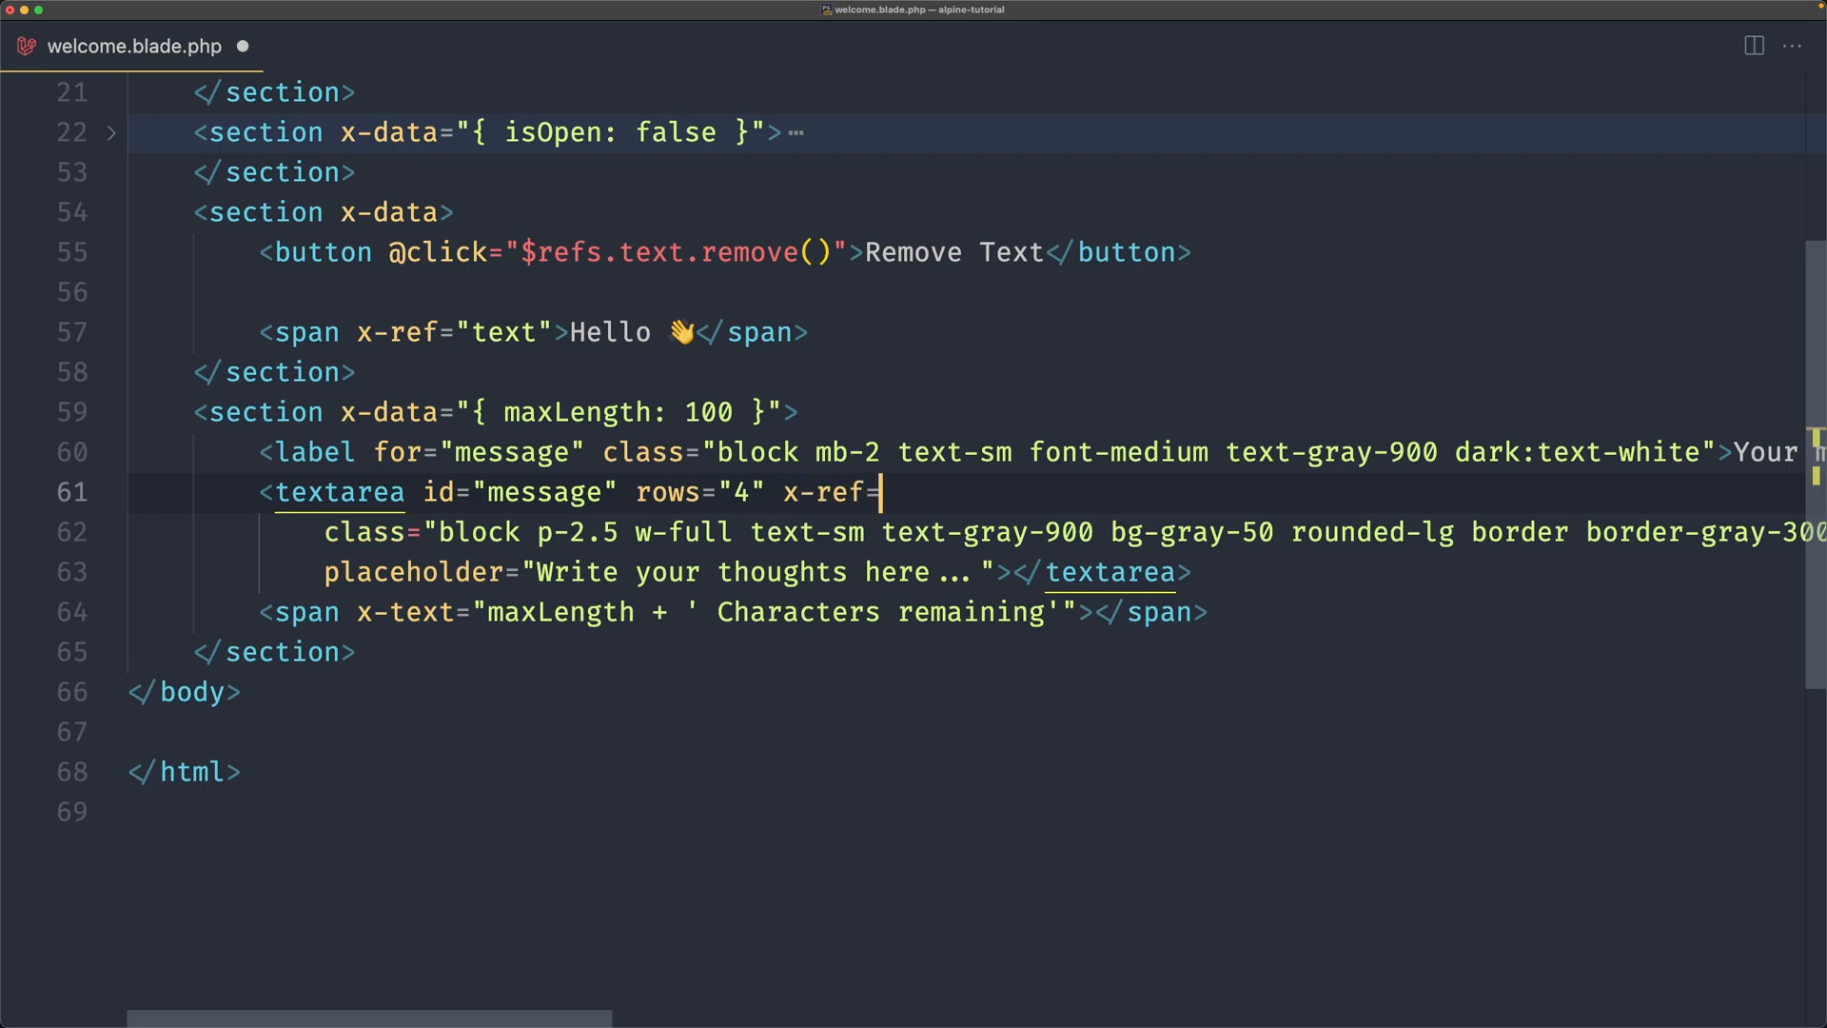
pyautogui.write('""')
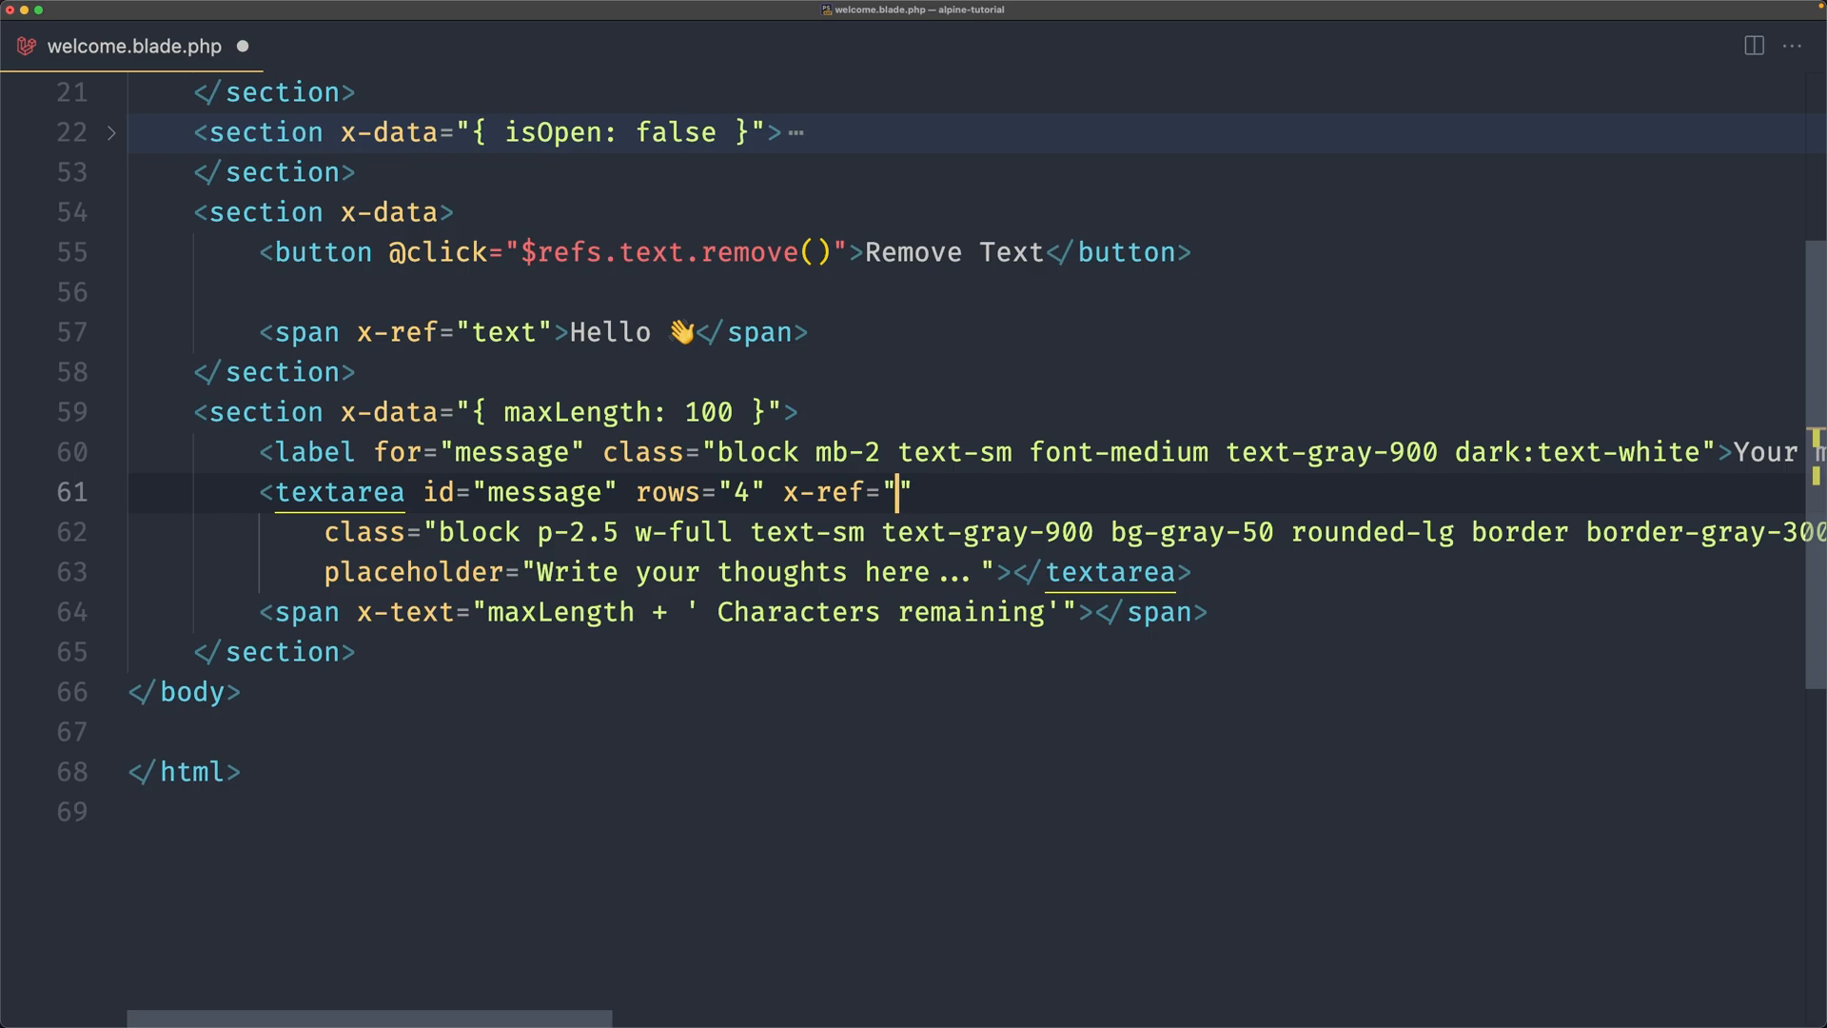
pyautogui.write('message')
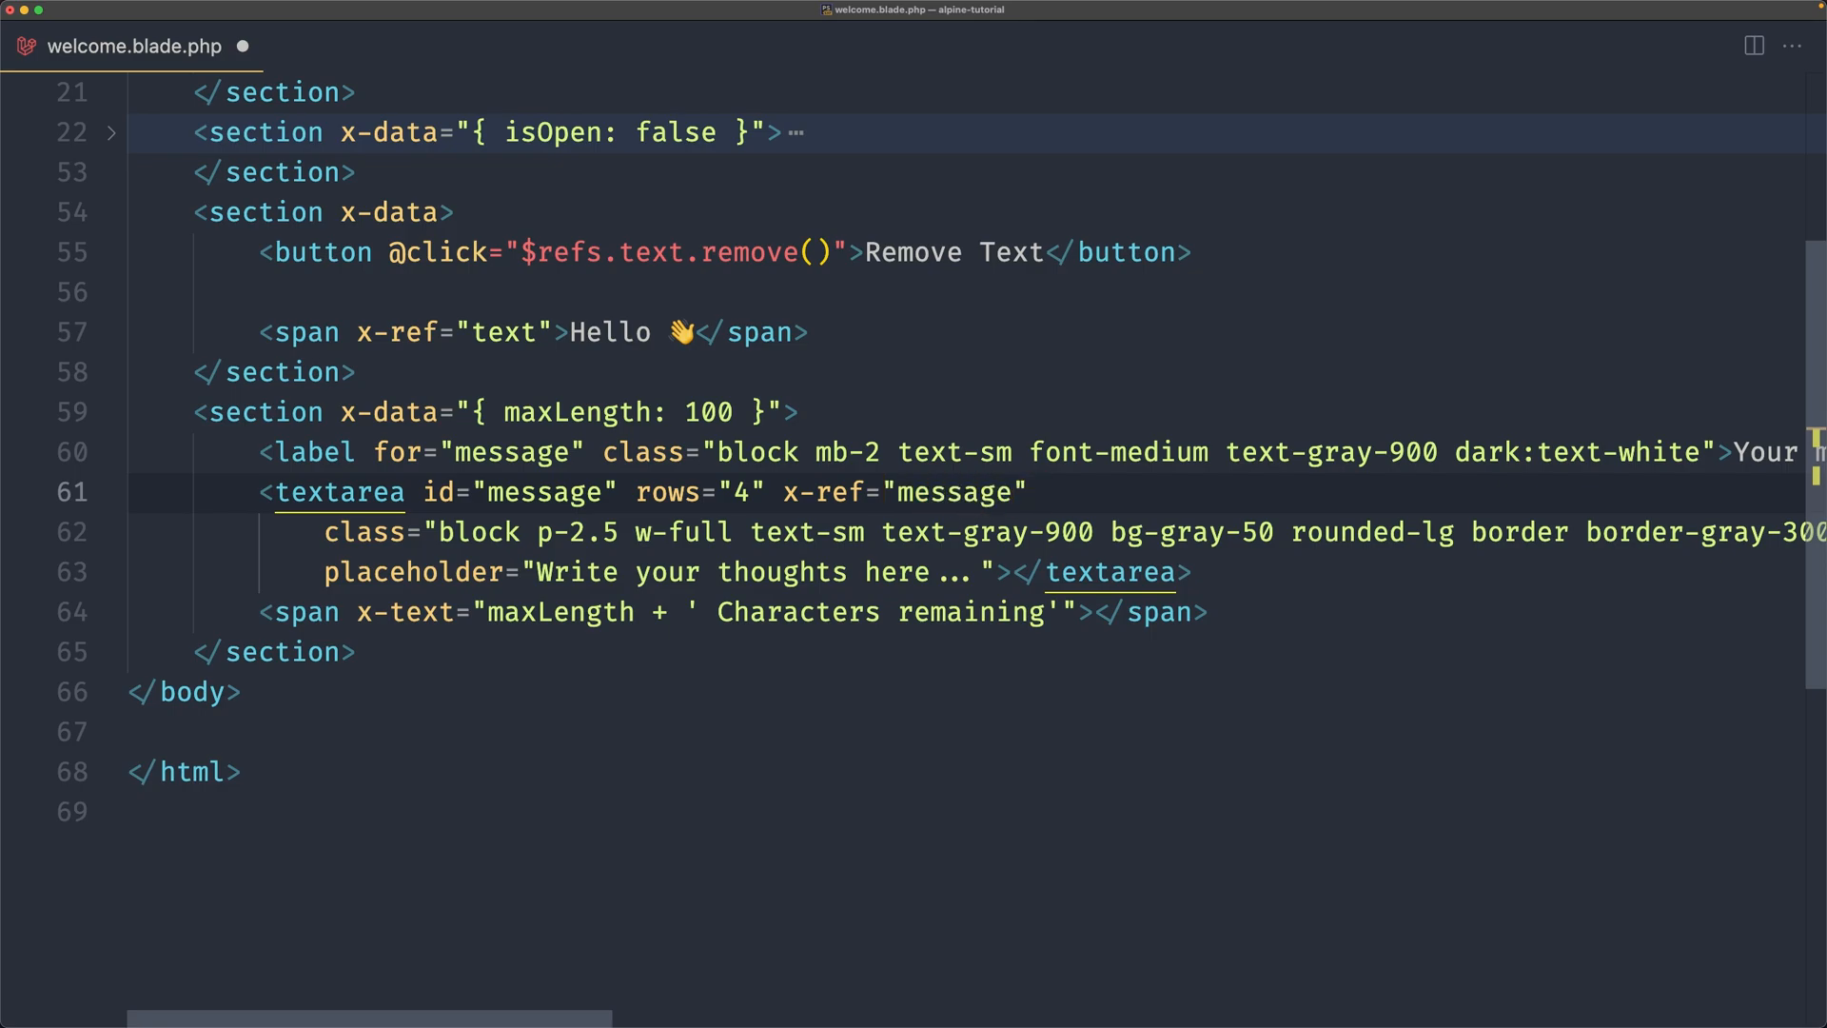
pyautogui.write('@')
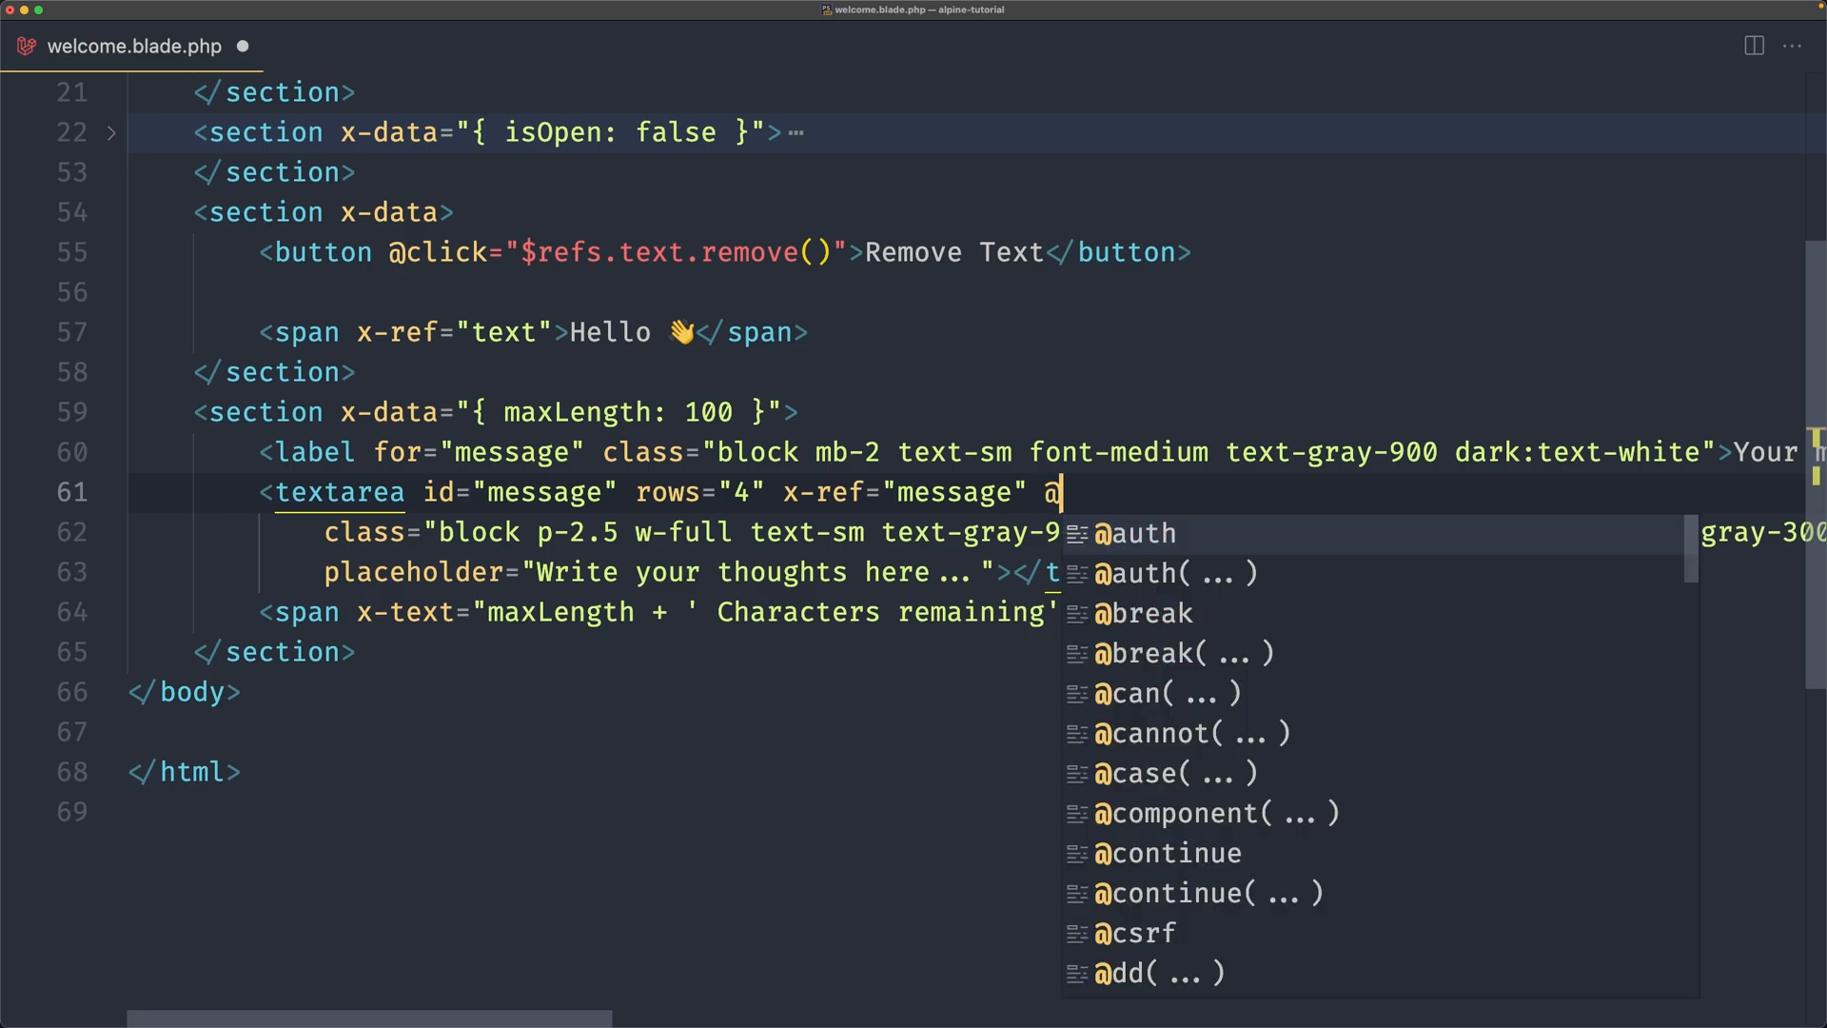
pyautogui.write('keyu')
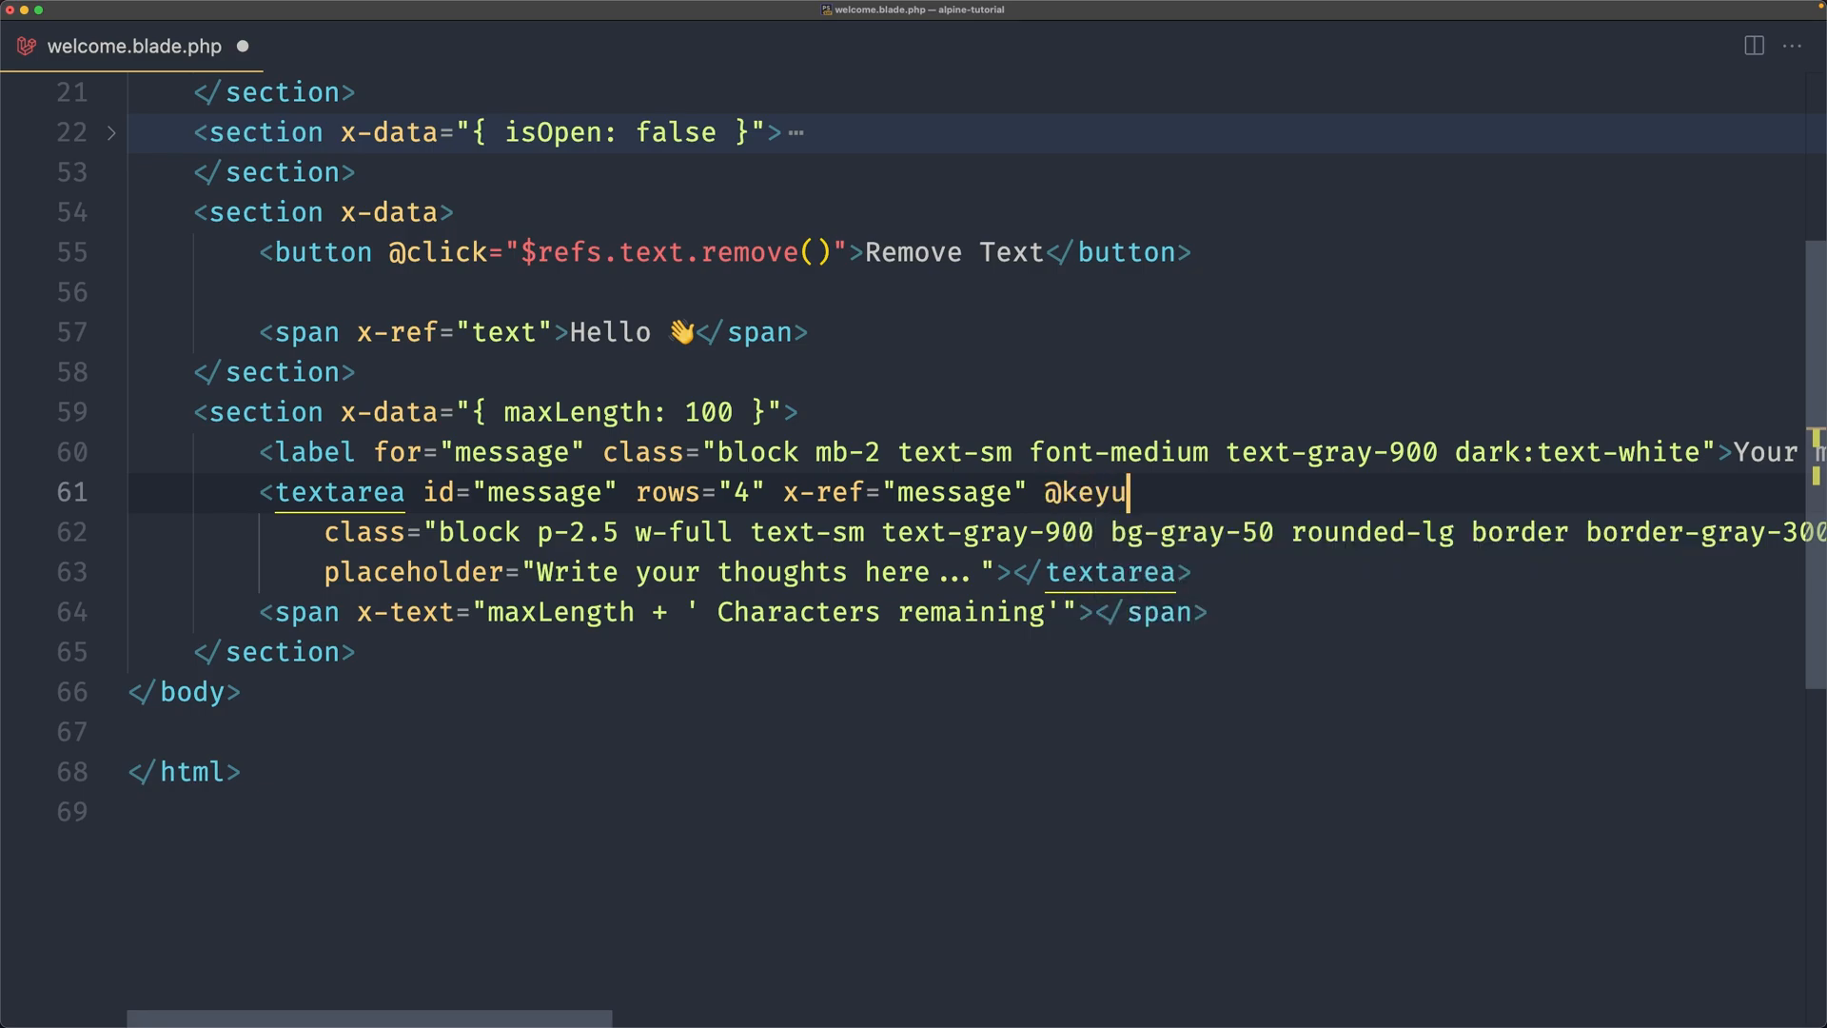
pyautogui.write('p="')
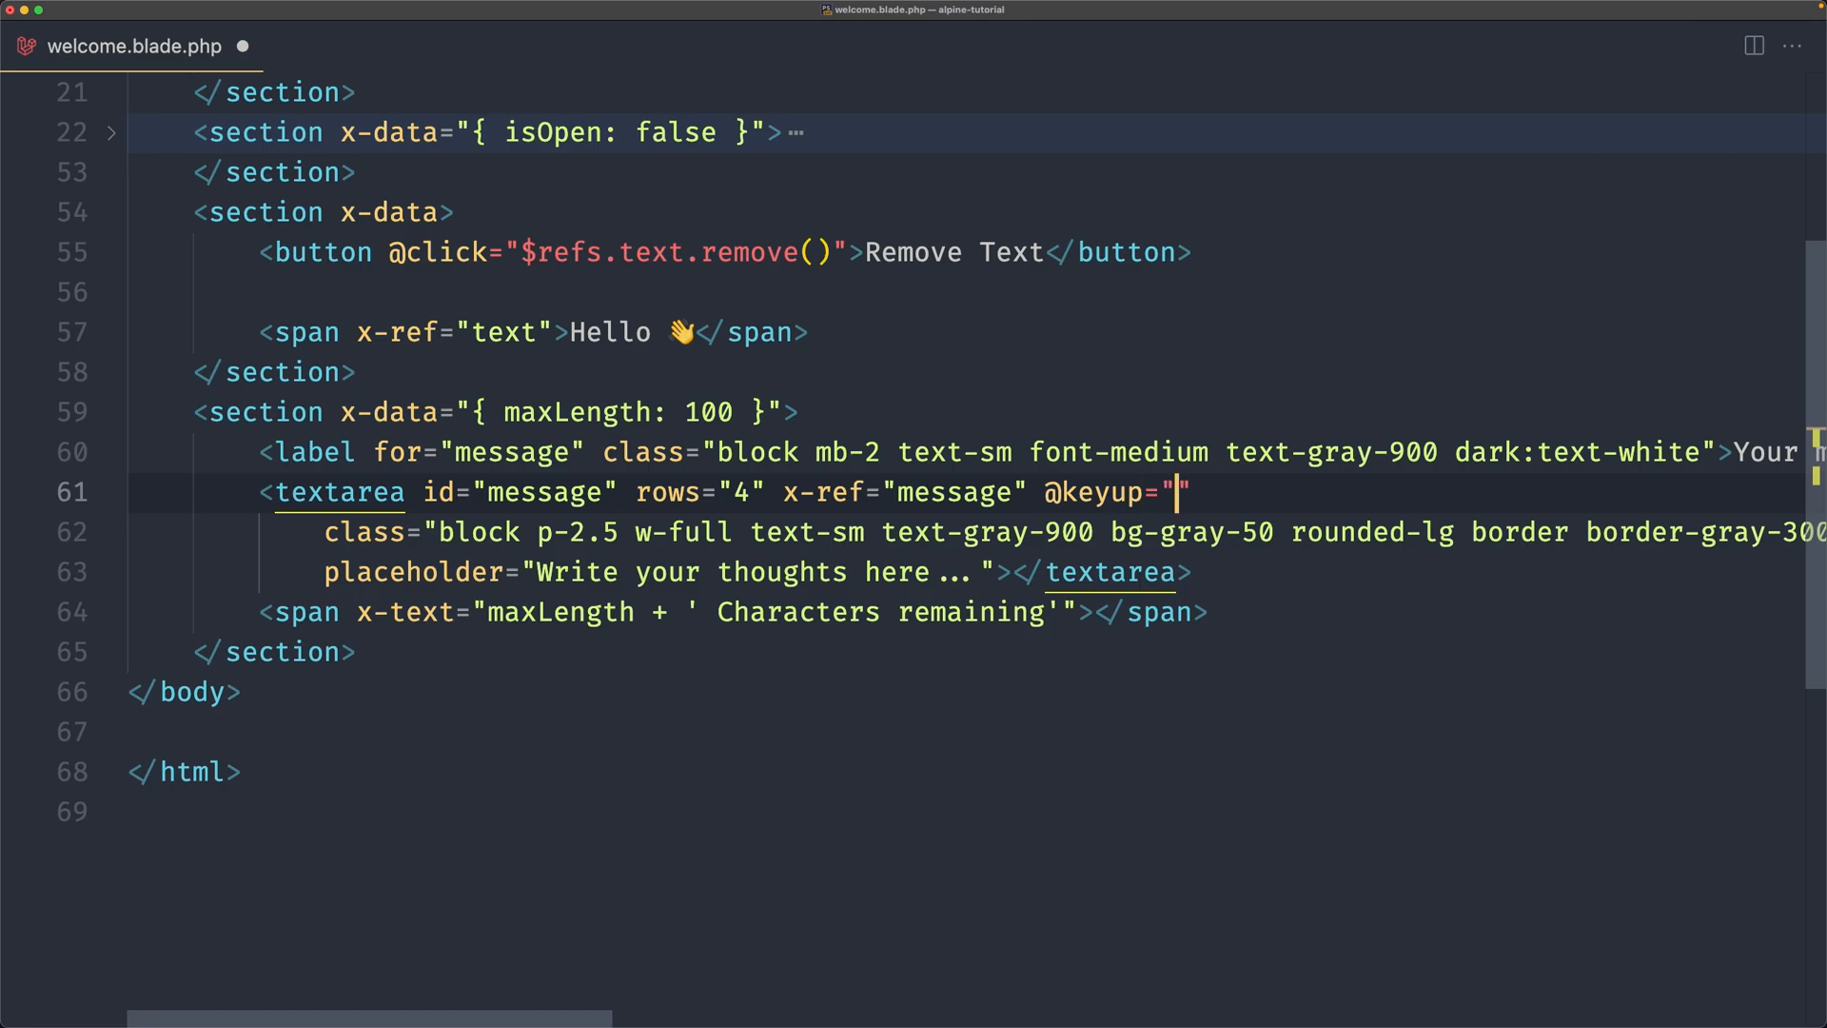
pyautogui.write('maxLe')
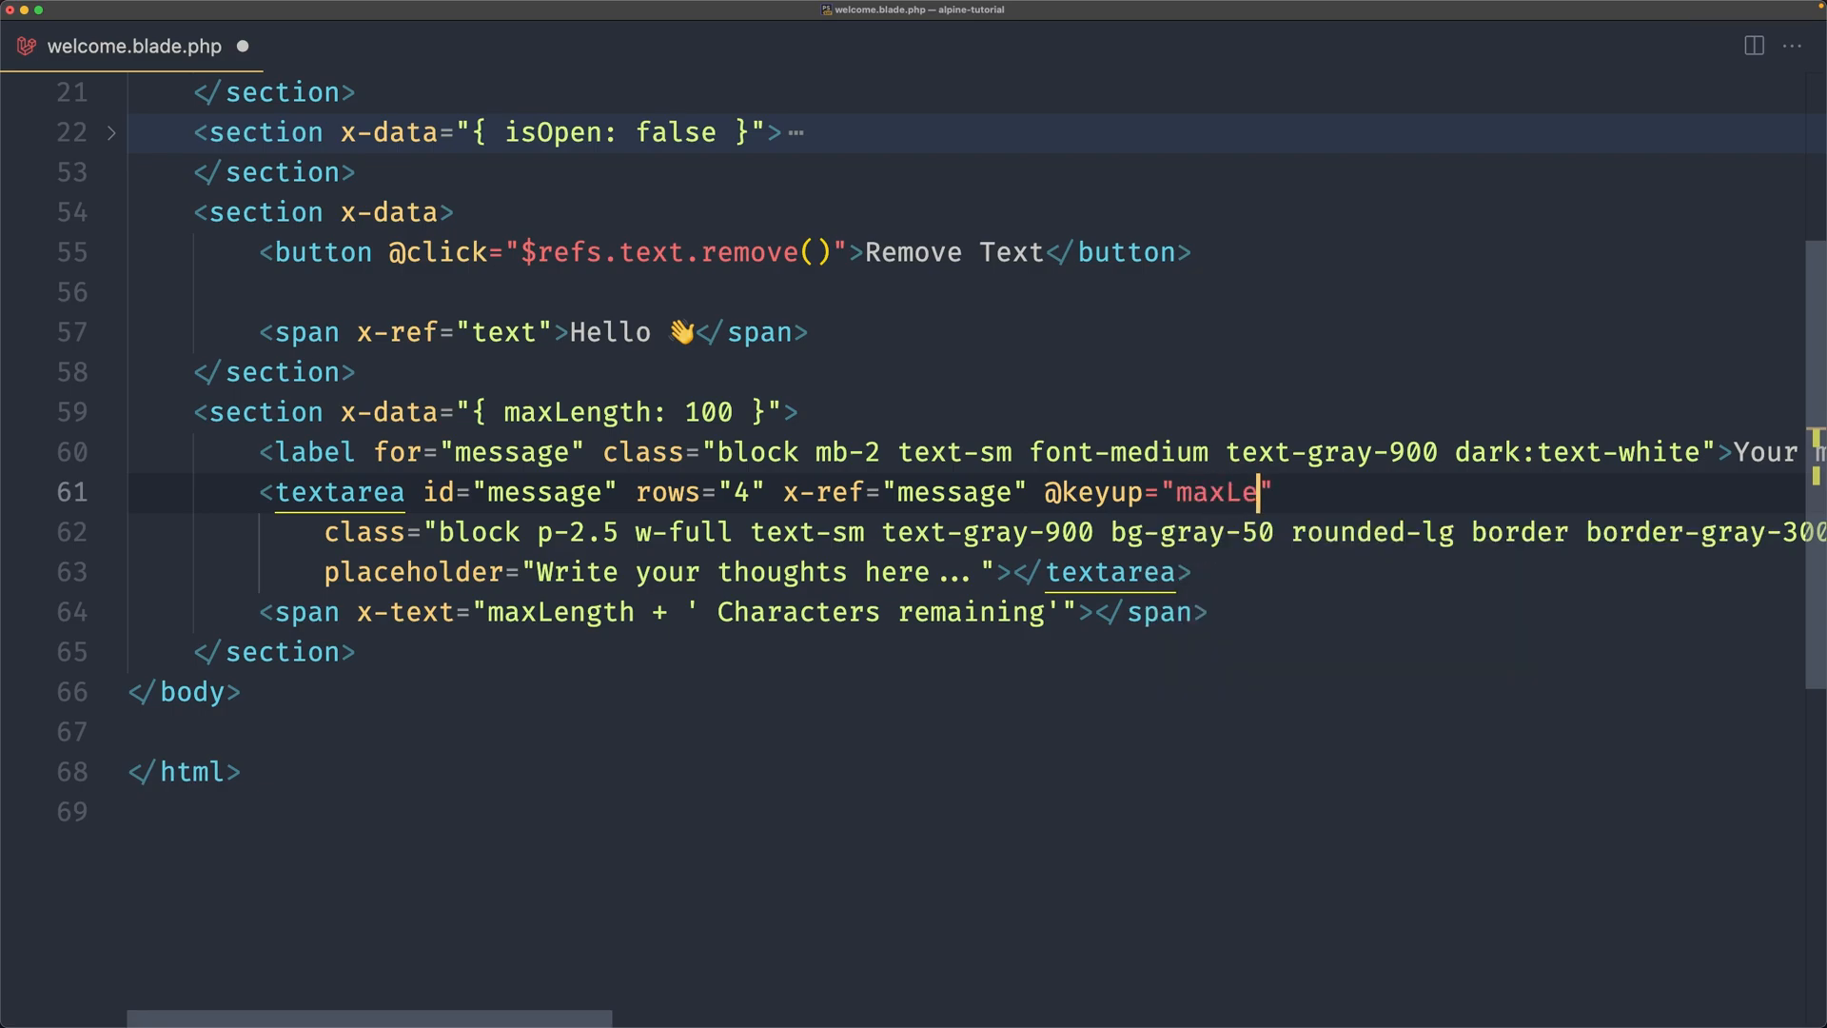
pyautogui.write('ngth =')
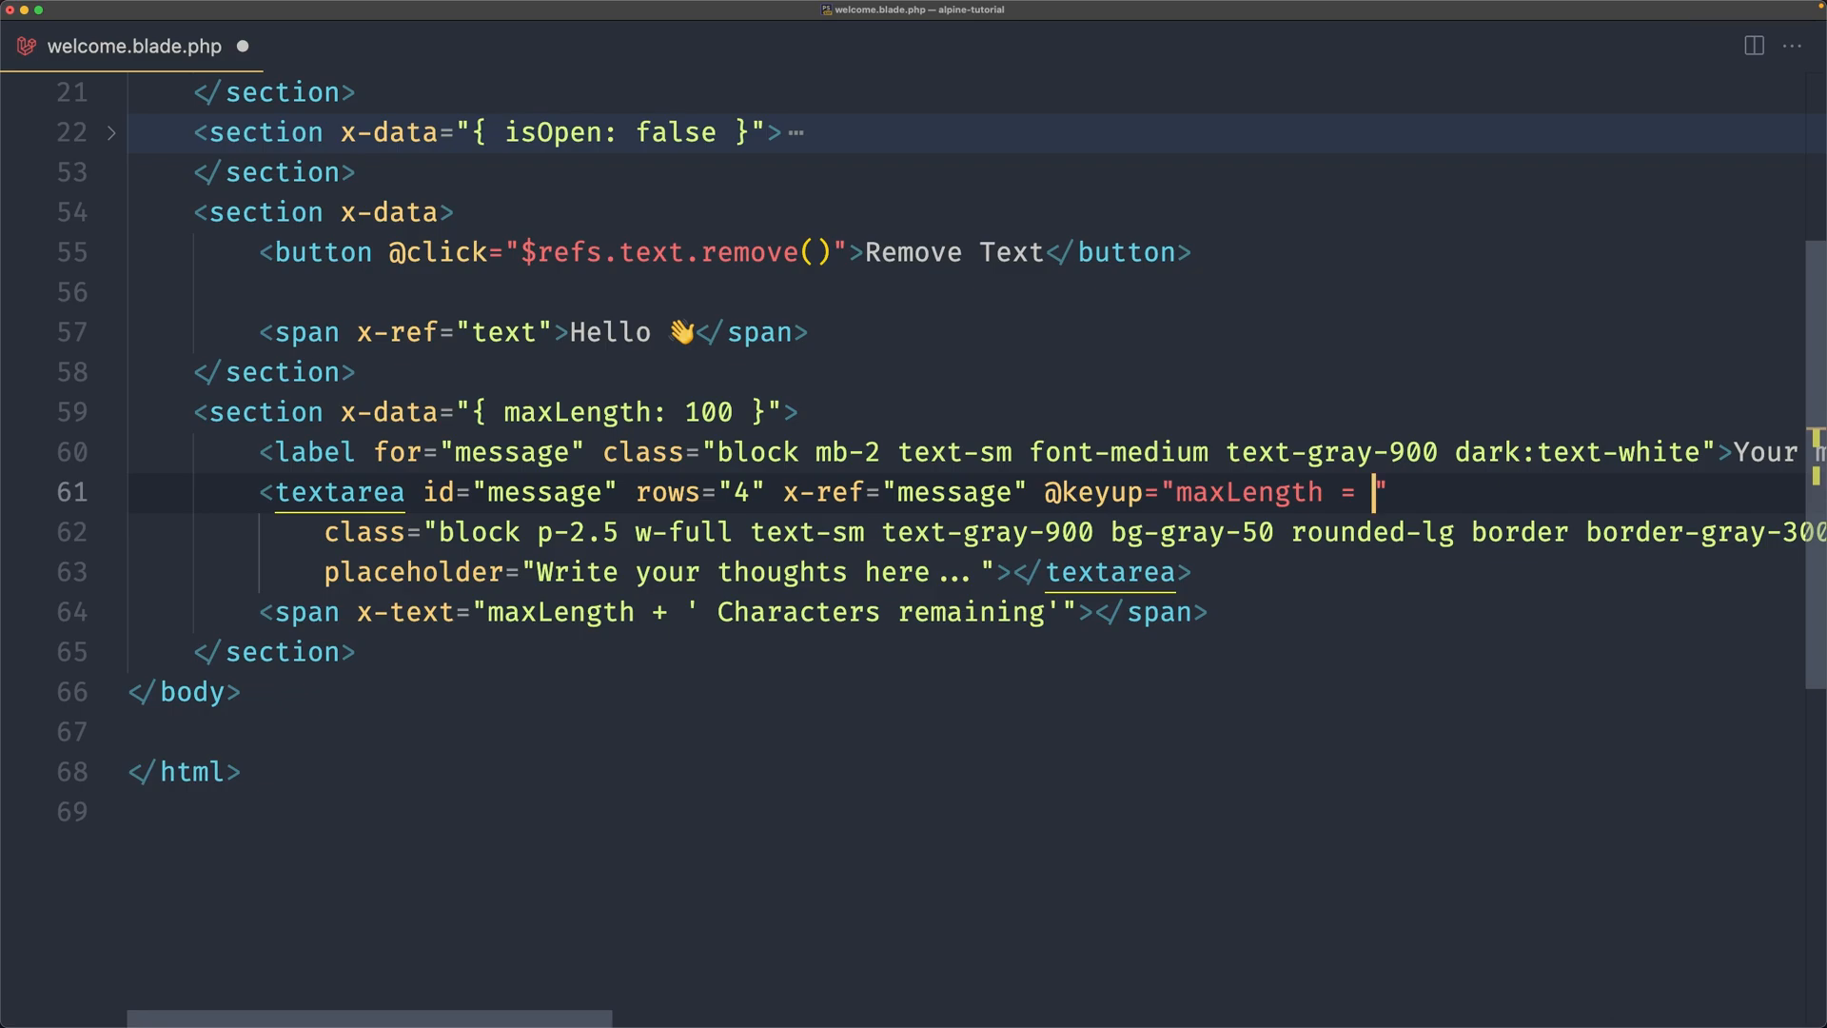
pyautogui.write('100')
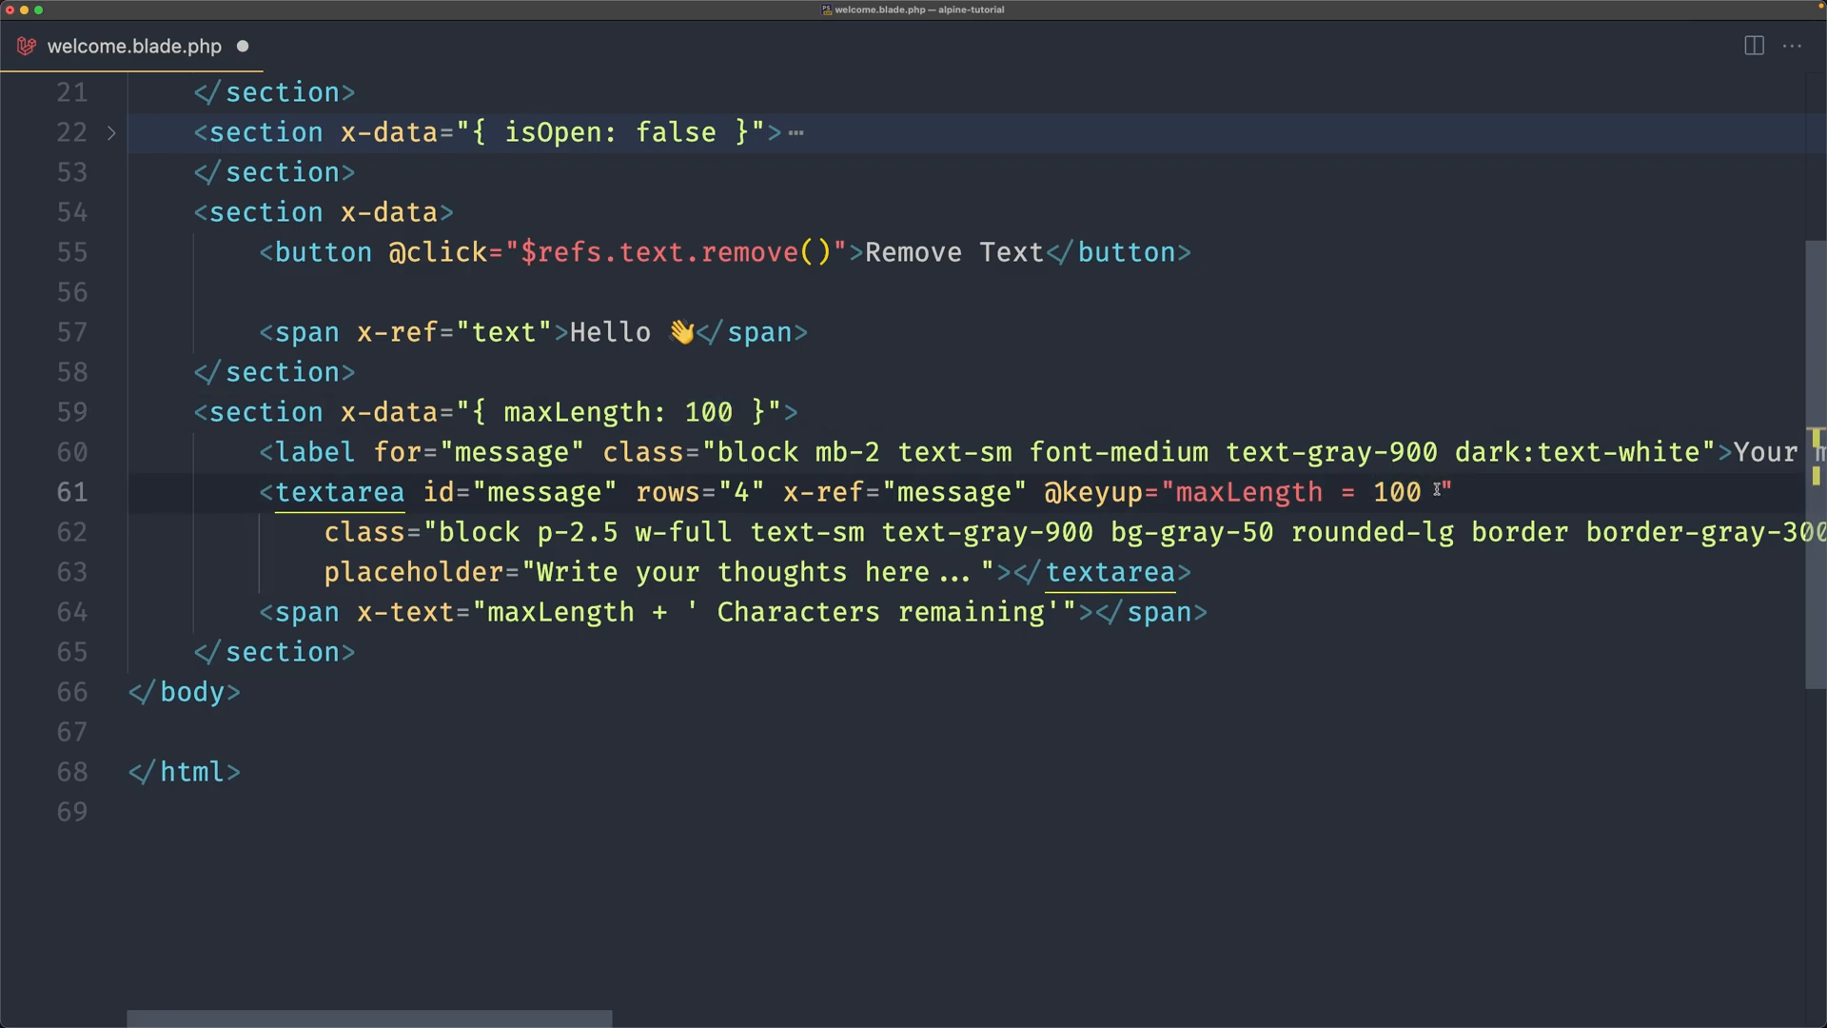
pyautogui.write('-')
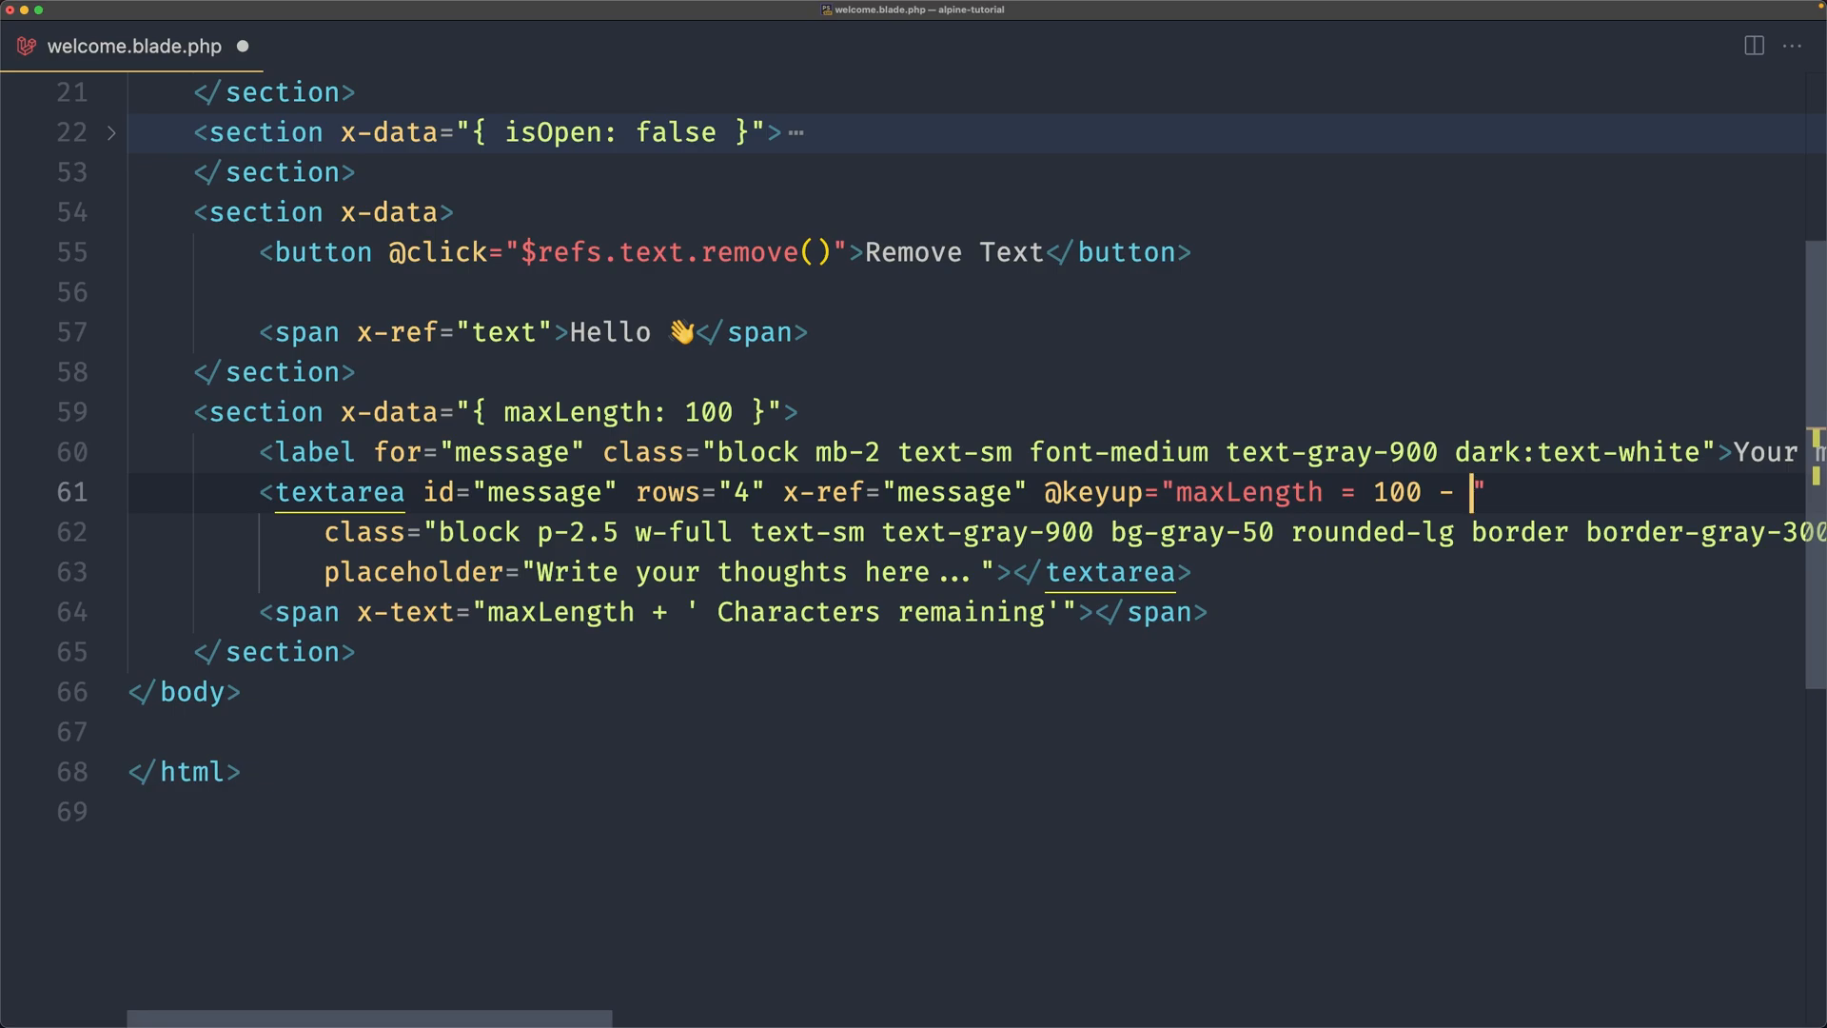
pyautogui.doubleClick(339, 491)
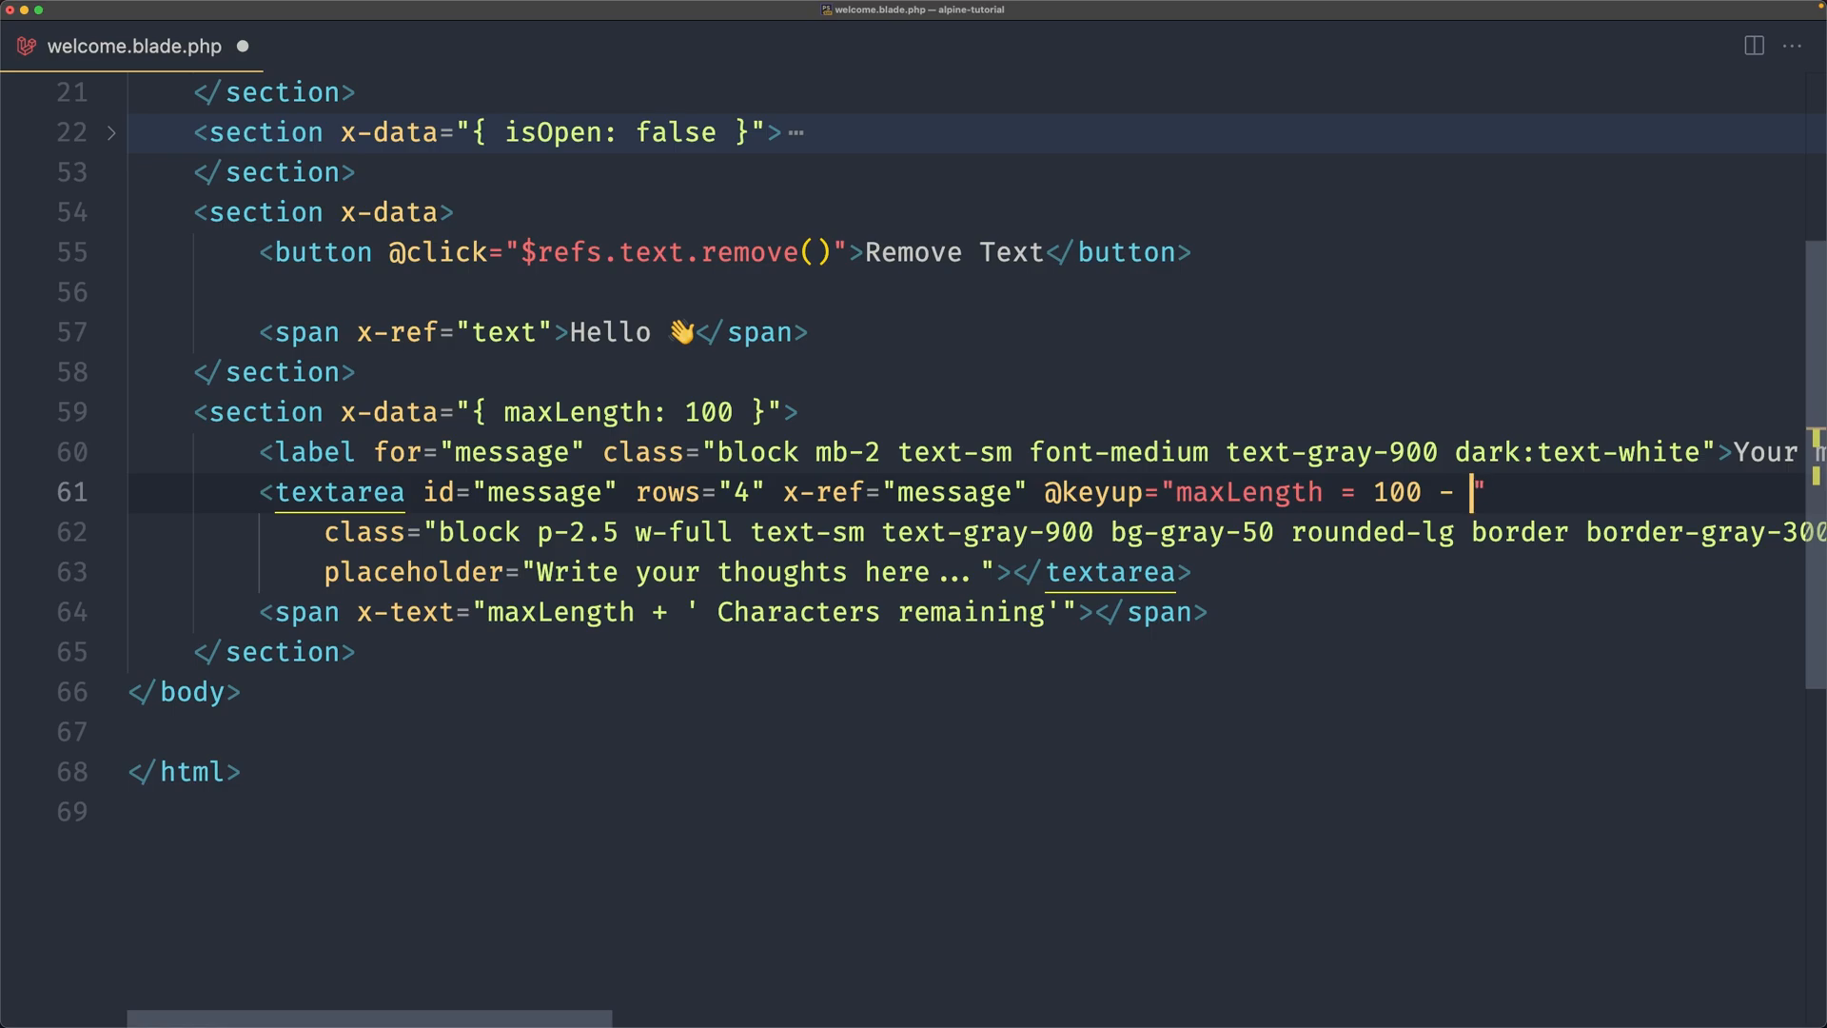
pyautogui.write('$refs')
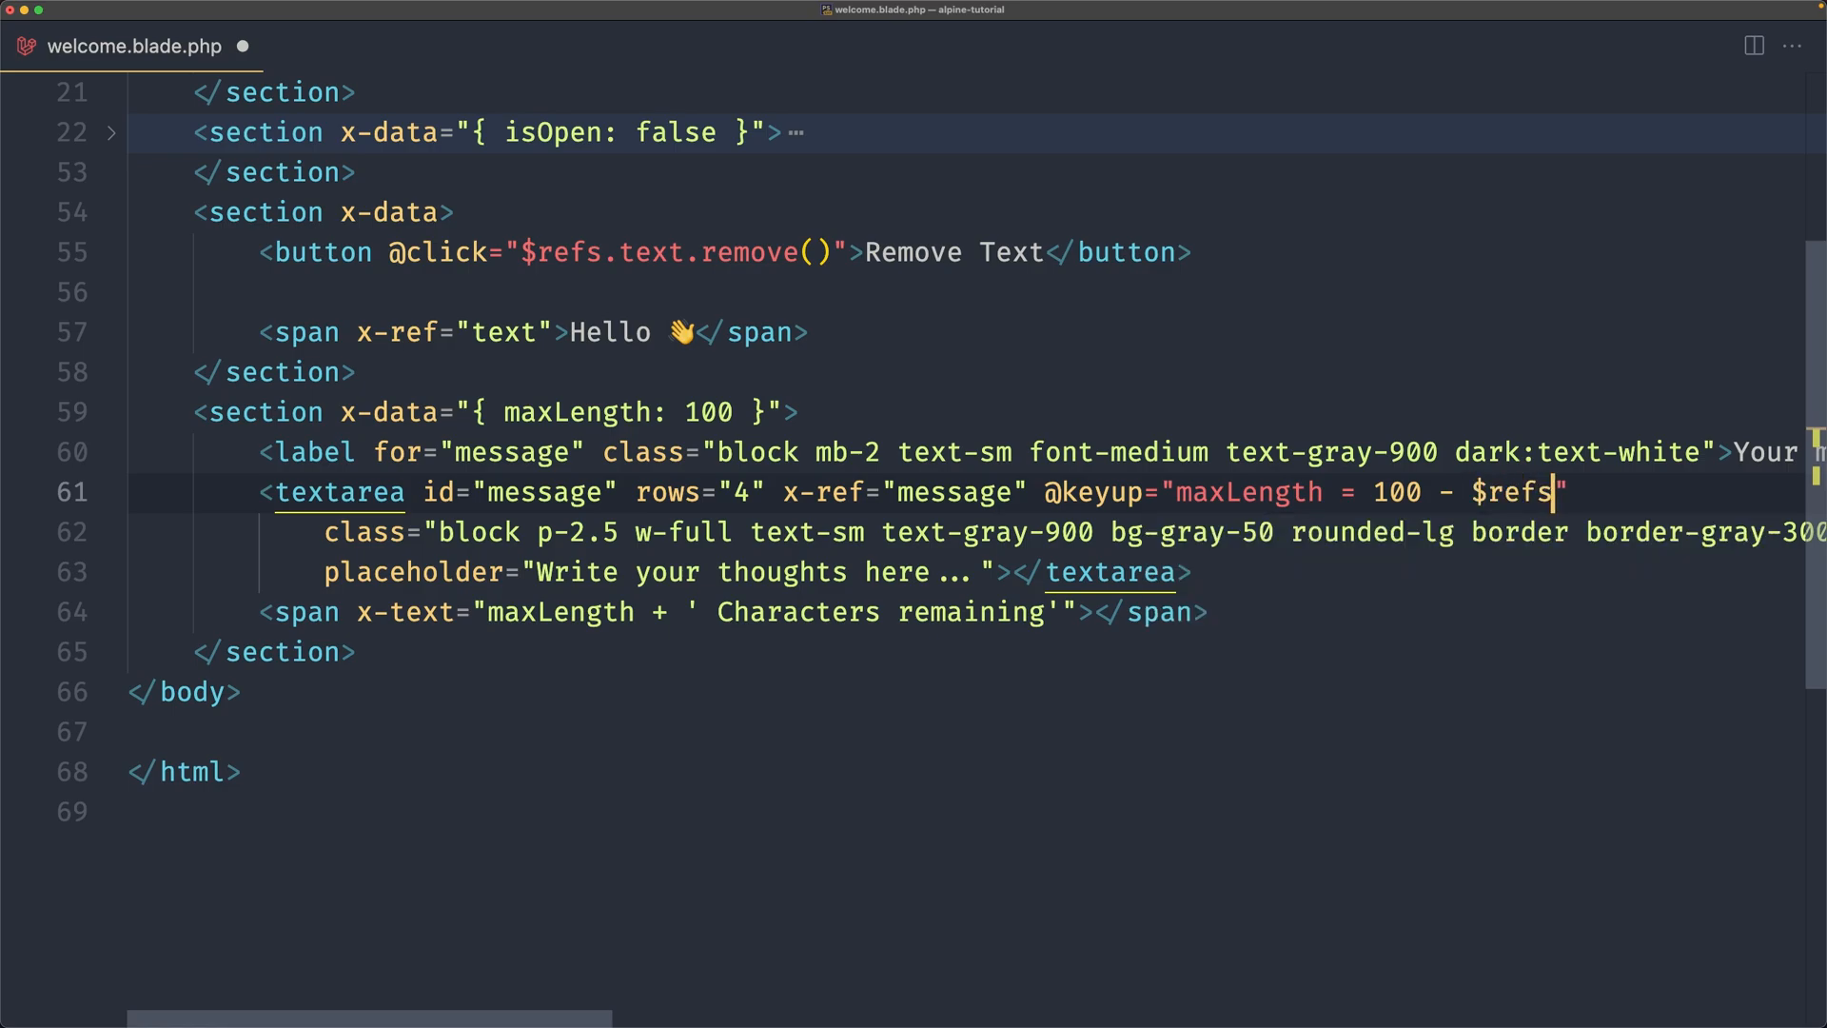
pyautogui.write('.')
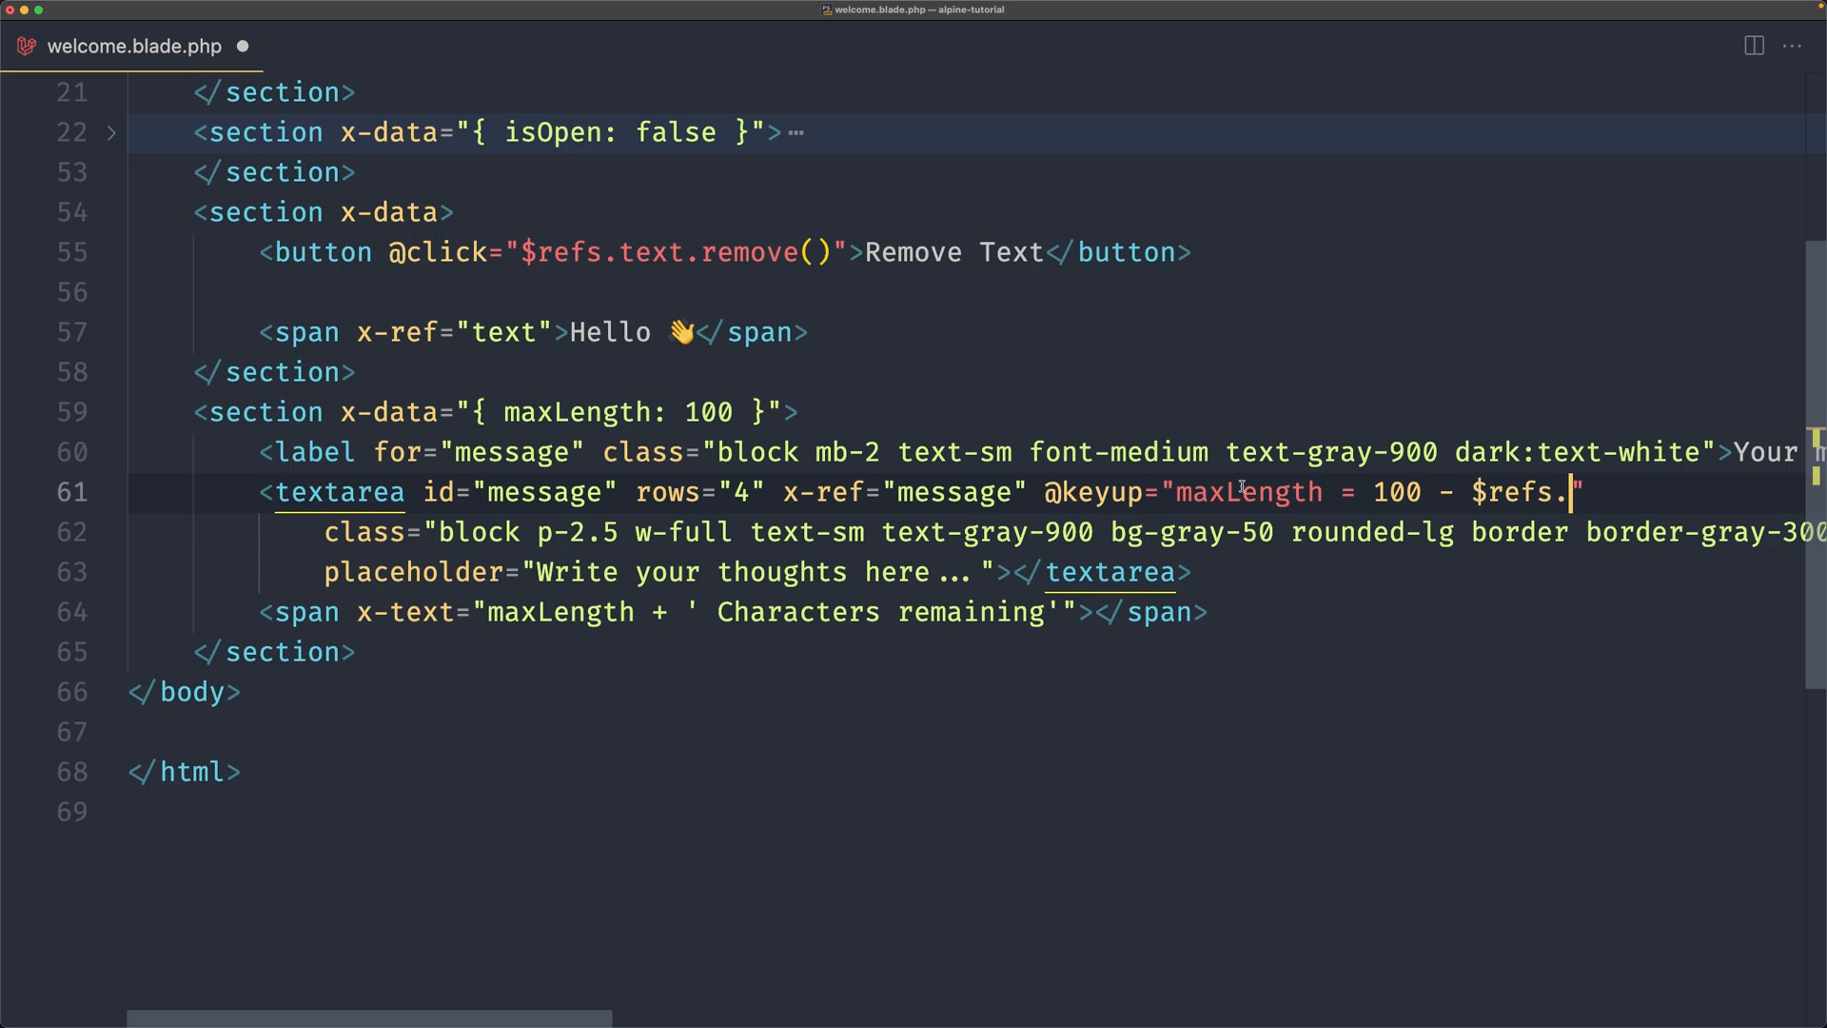
pyautogui.write('message.')
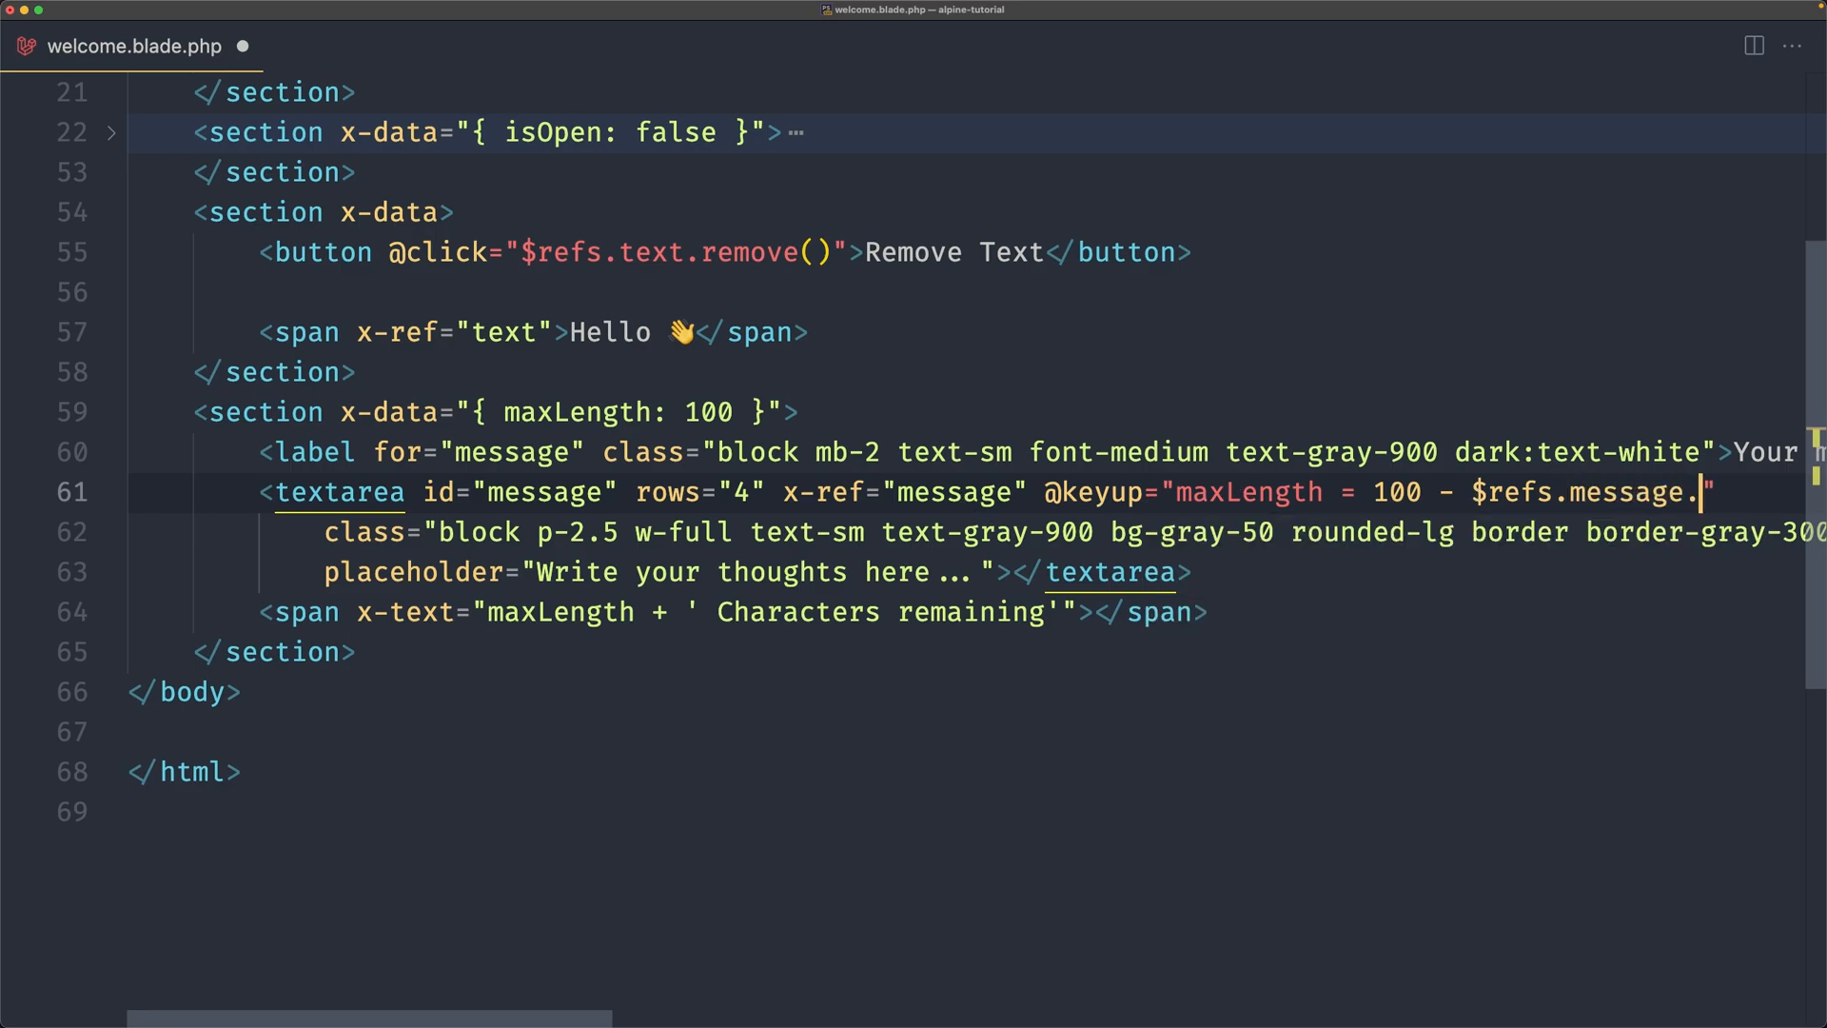
pyautogui.write('val')
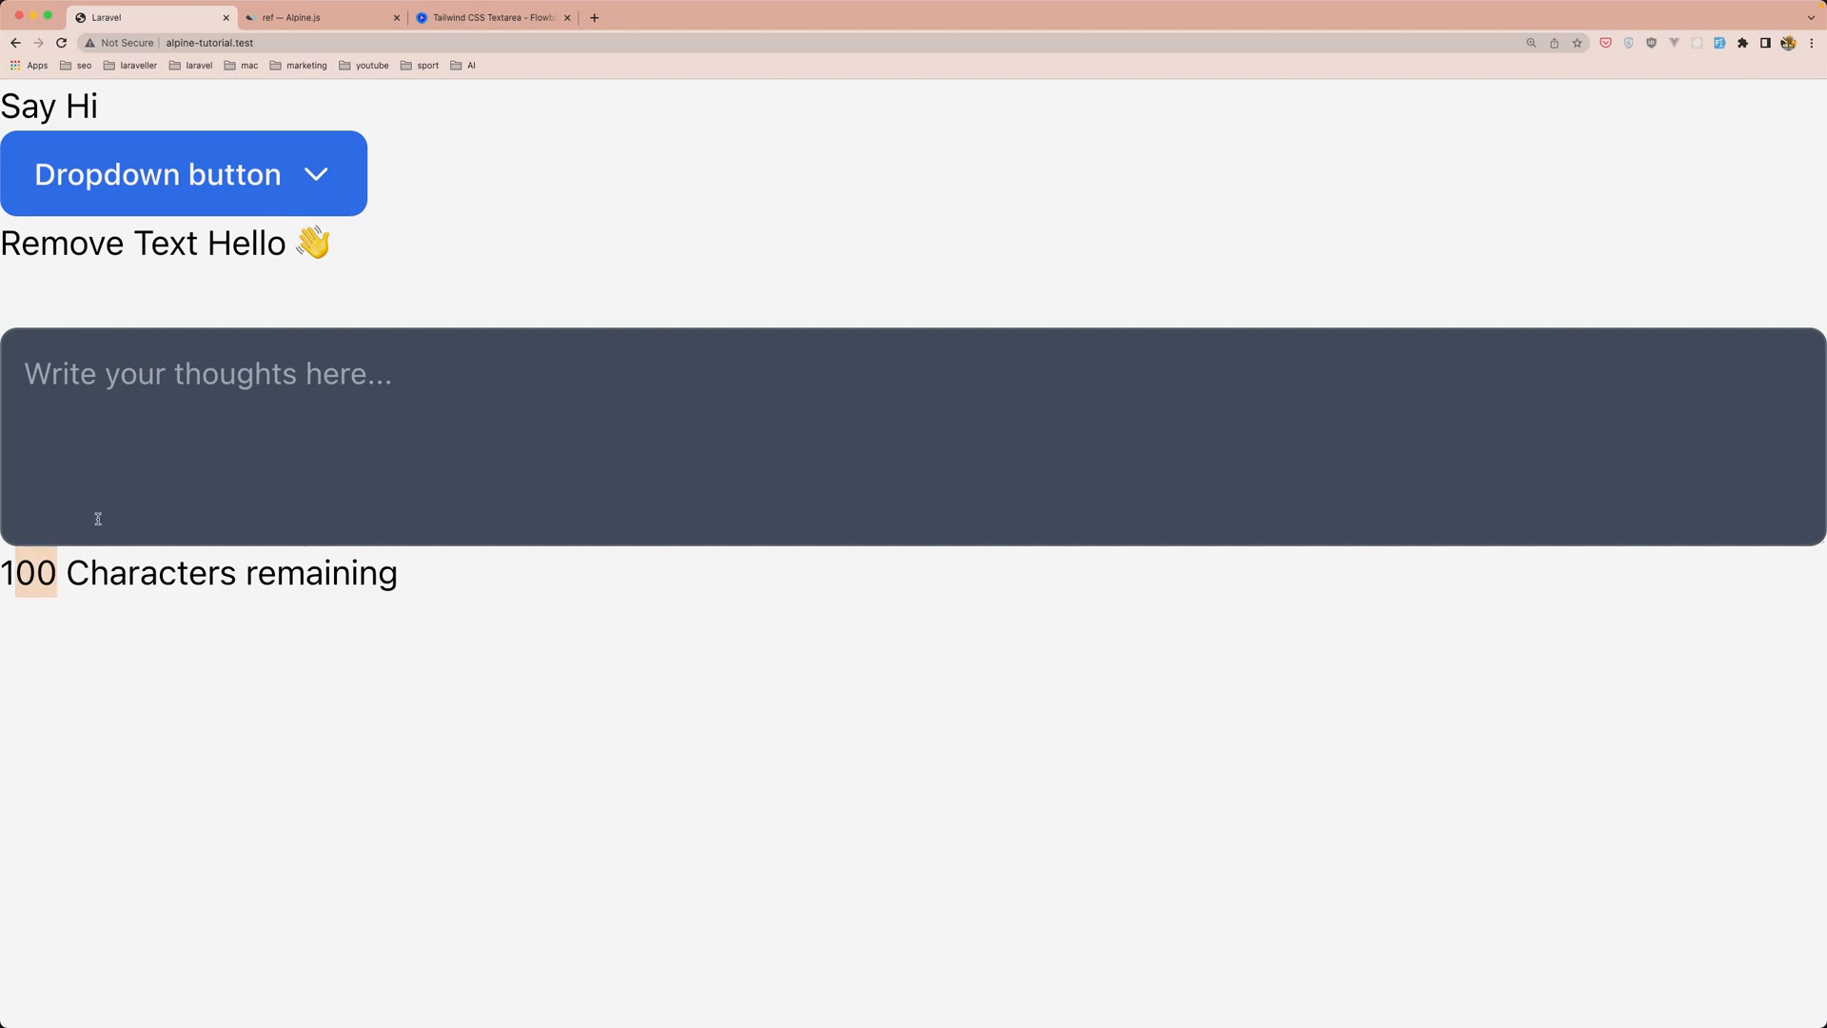
# - Type 'fdfdfdfdf' in the textarea and watch the counter drop to 93 Characters remaining
pyautogui.write('fdfdfdfdf')
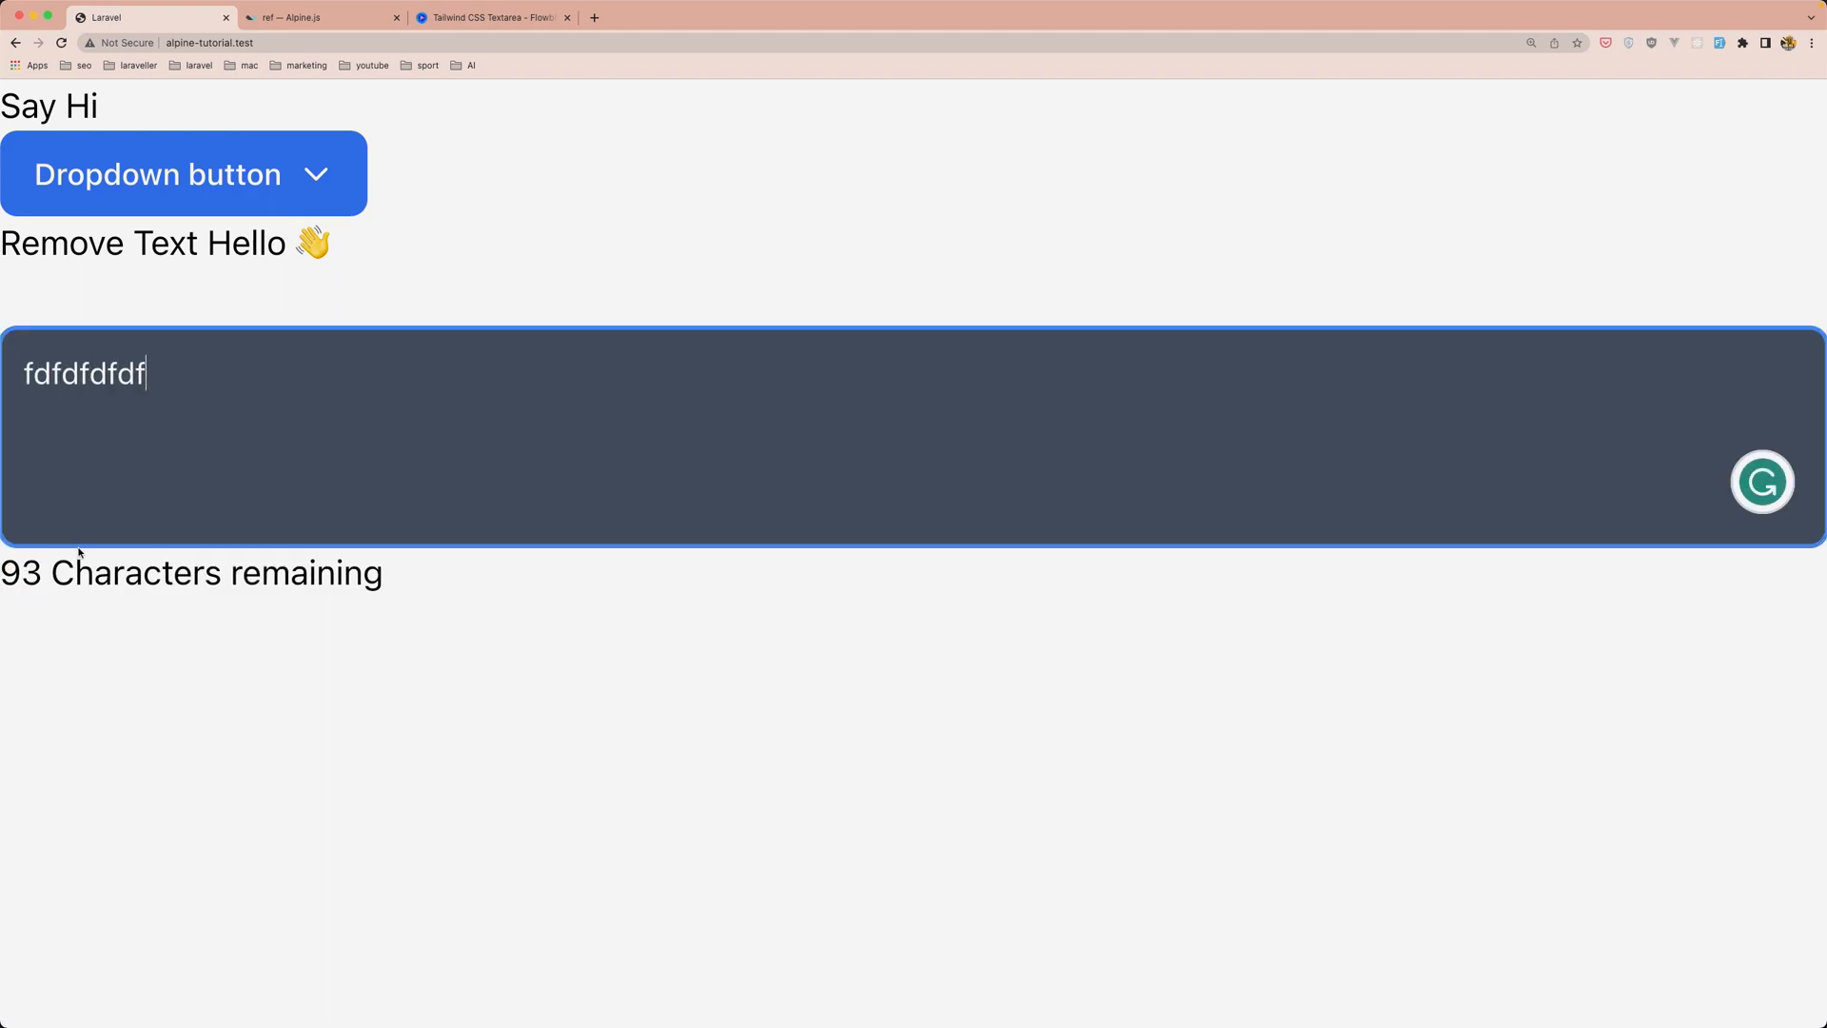